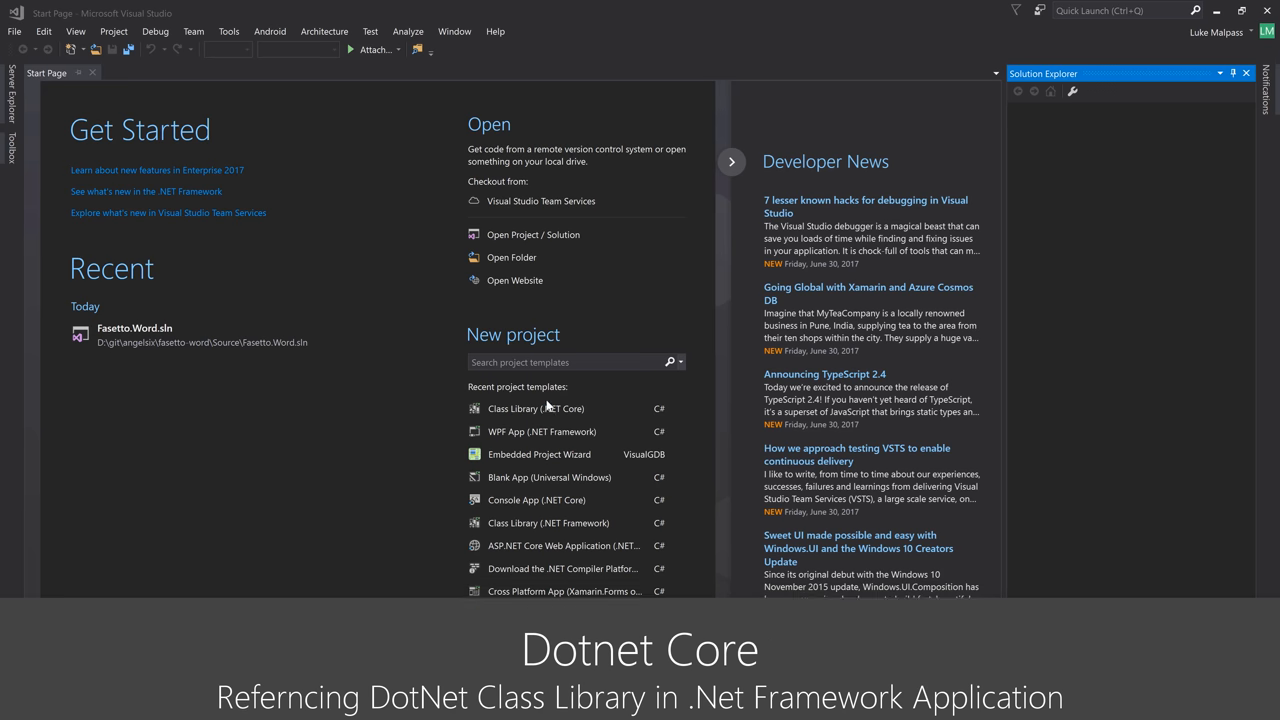
pyautogui.moveTo(536, 408)
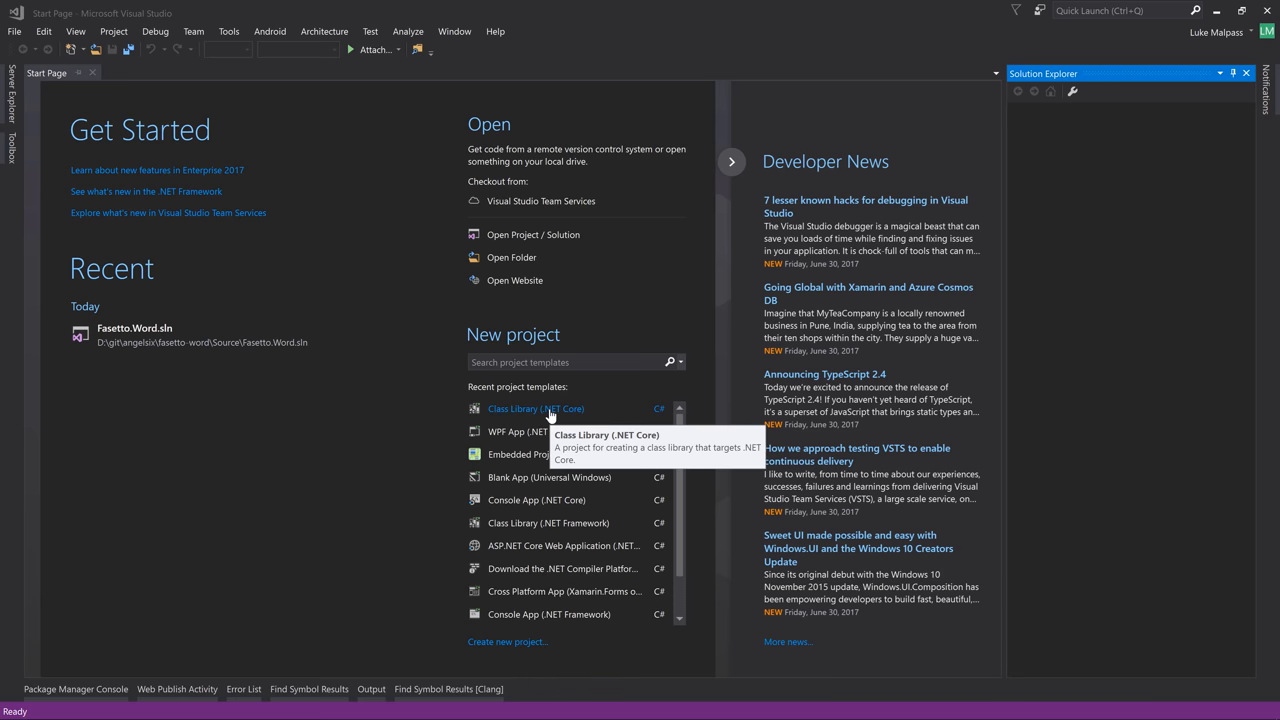
pyautogui.moveTo(536, 424)
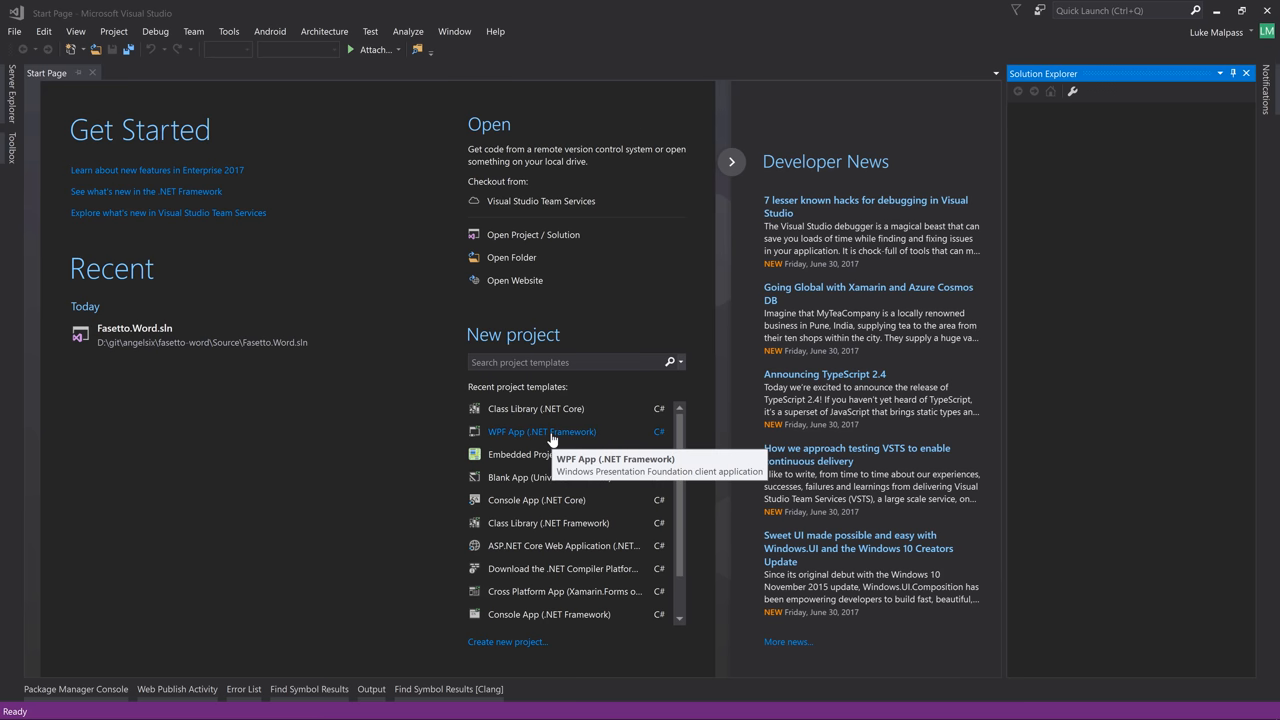
pyautogui.moveTo(336, 438)
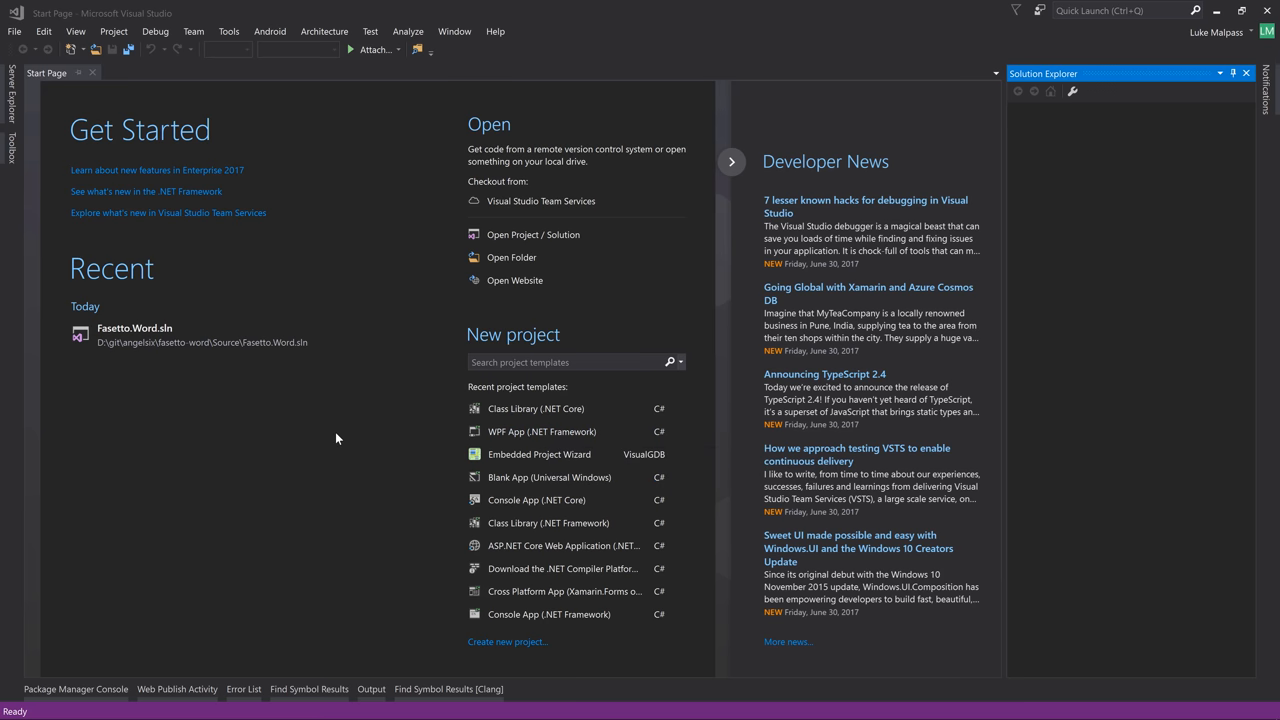
pyautogui.moveTo(232, 398)
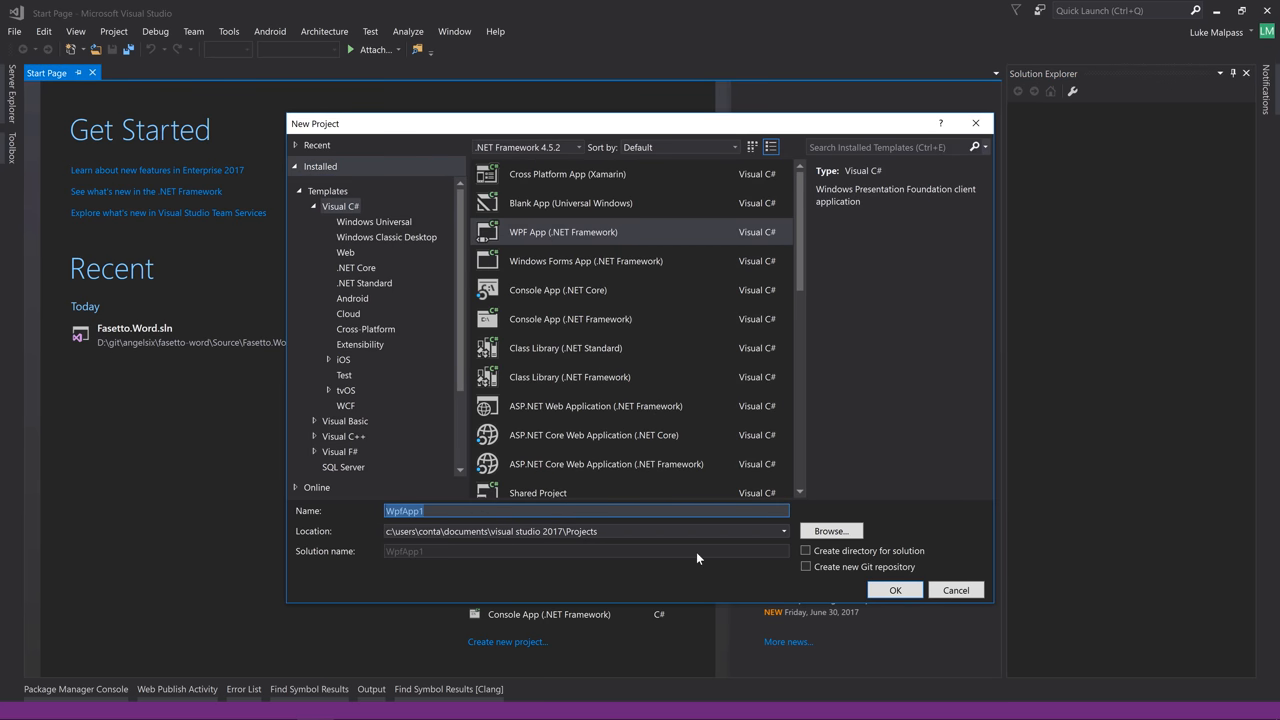
# Create the WpfApp1 project, let it build, and select the solution node
pyautogui.click(894, 588)
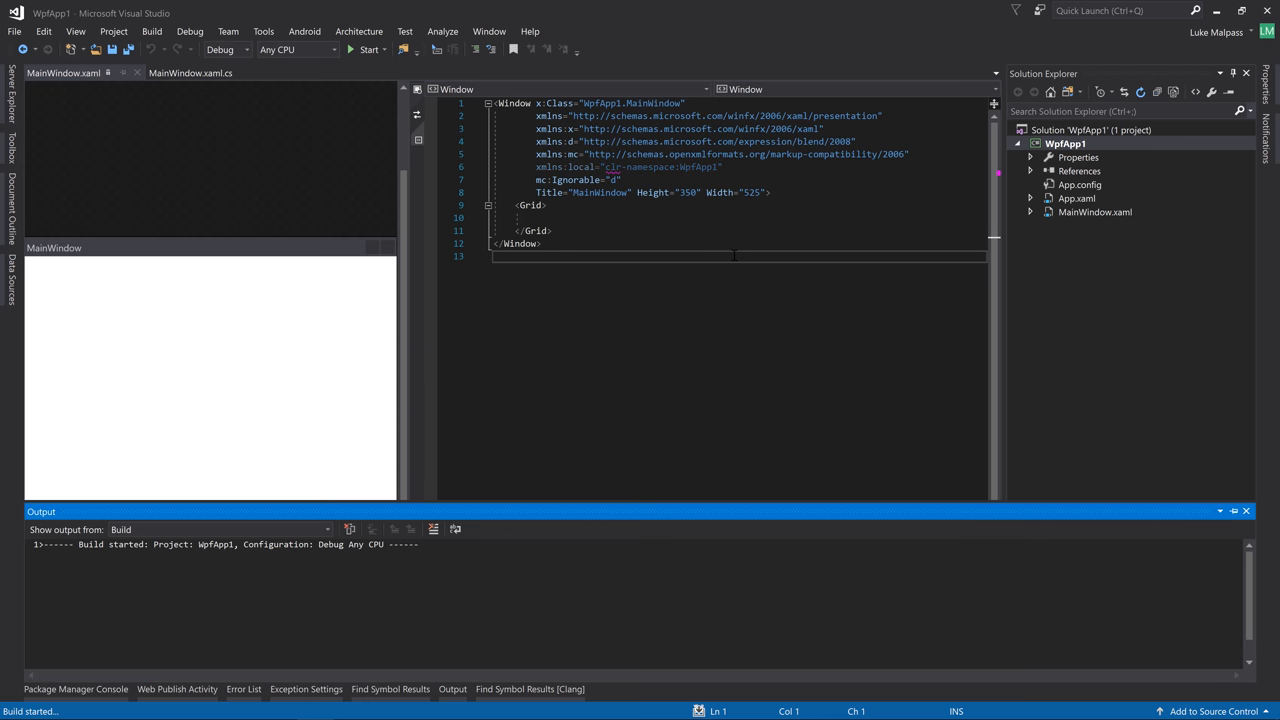
pyautogui.click(368, 48)
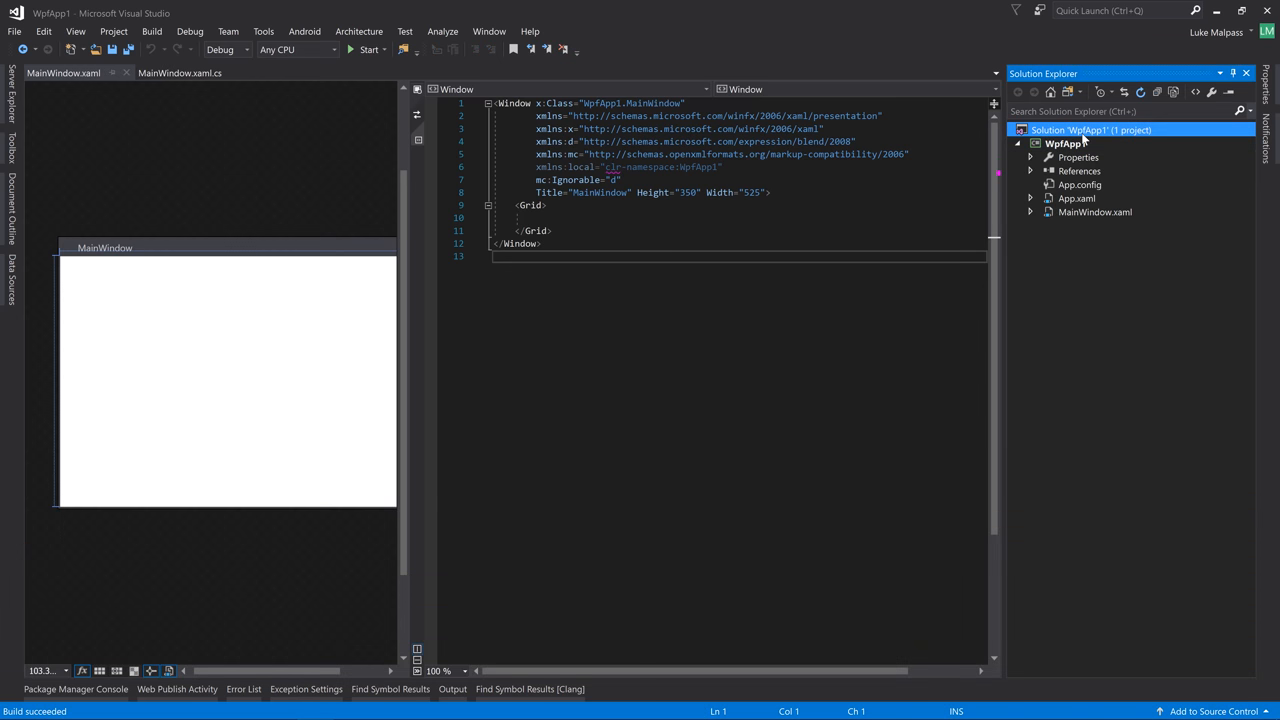
# Add a new project to the solution, filtering templates by 'core' and choosing Class Library (.NET Core)
pyautogui.rightClick(1090, 128)
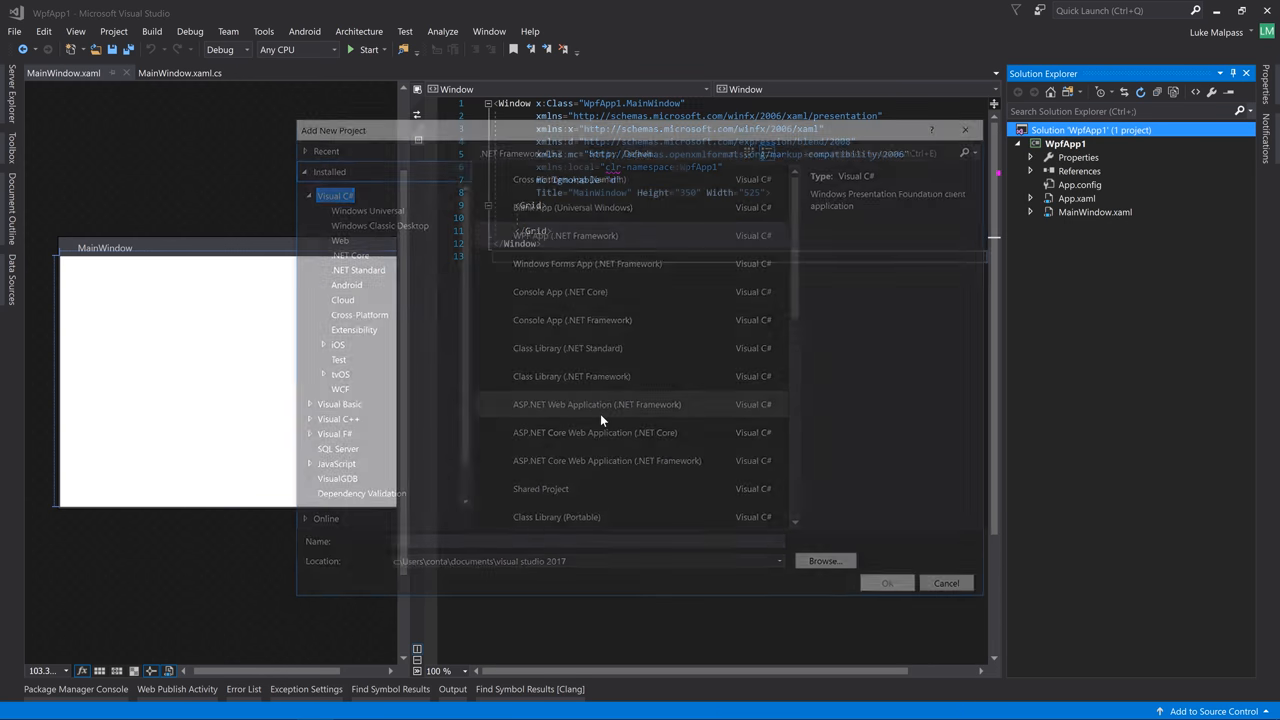
pyautogui.click(562, 232)
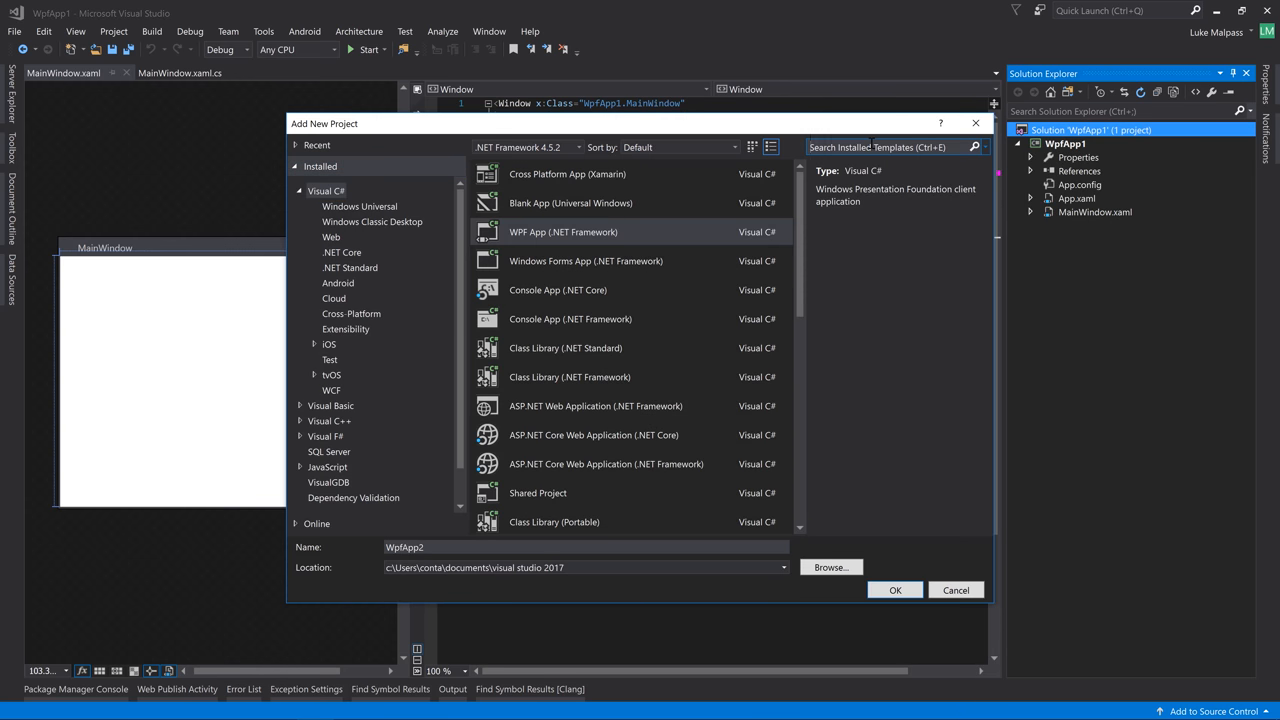
pyautogui.write('core')
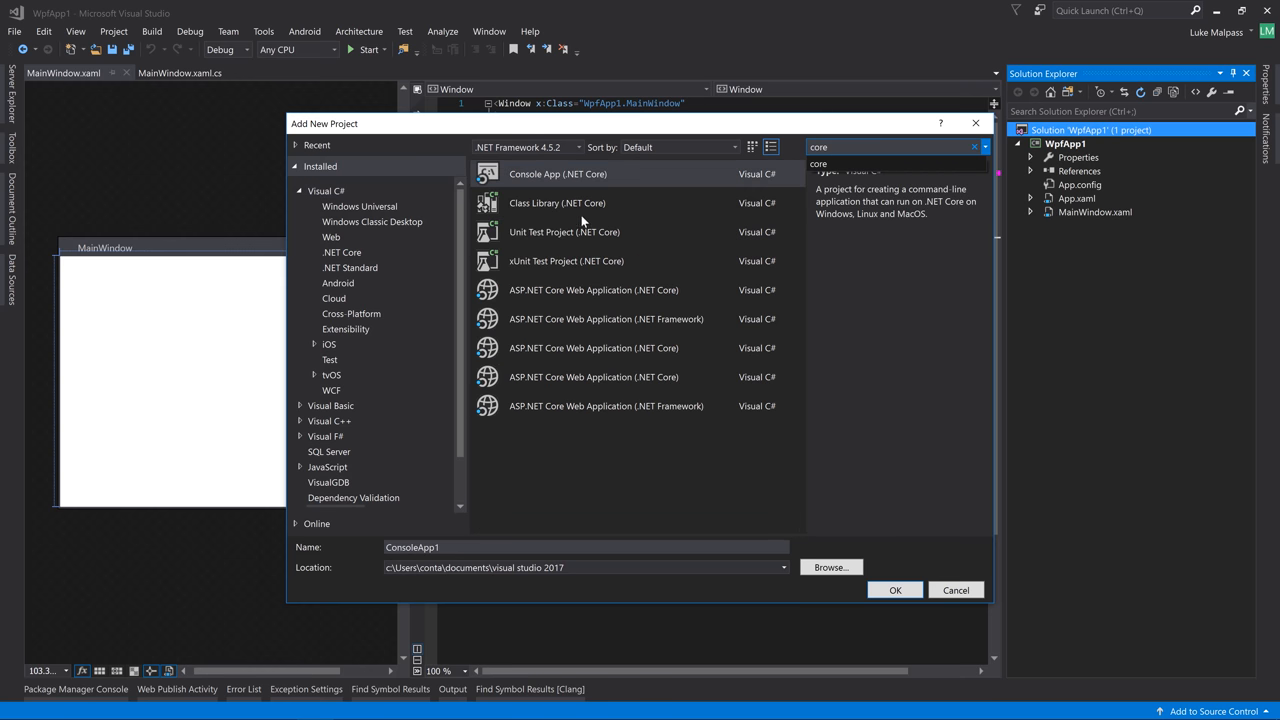
pyautogui.click(556, 204)
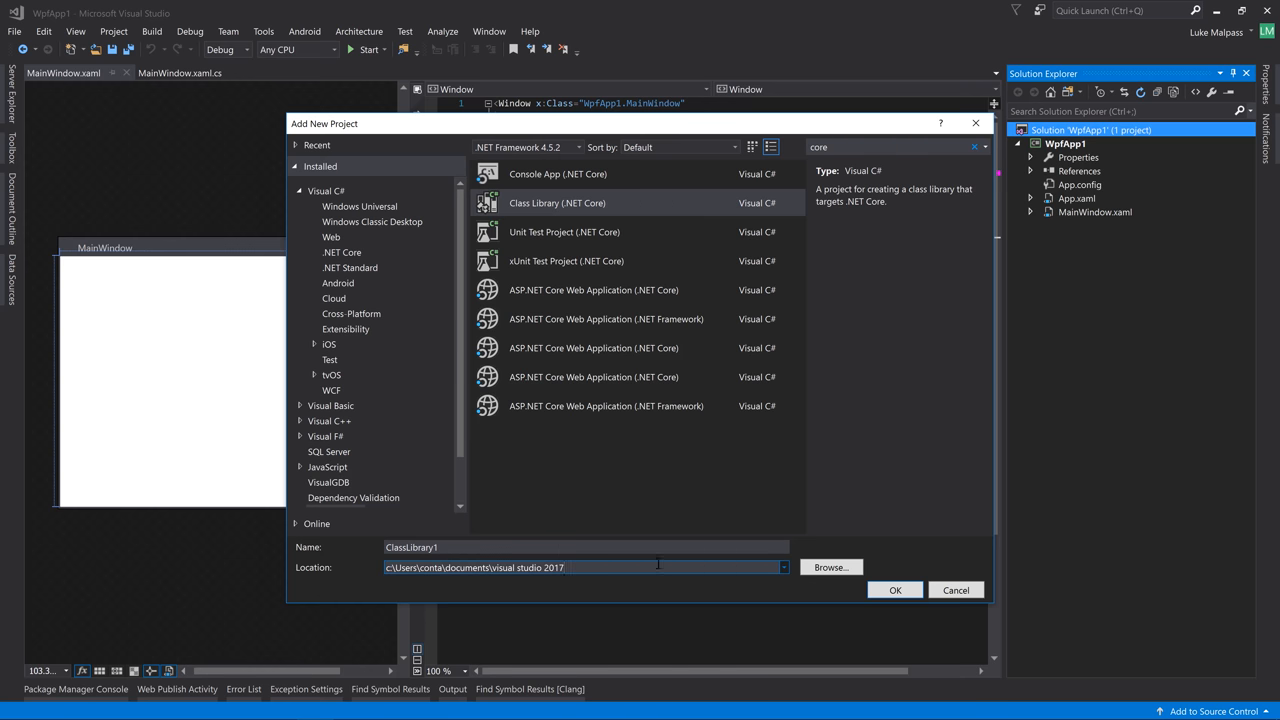
# Set the save location to the Projects folder and create ClassLibrary1
pyautogui.click(830, 568)
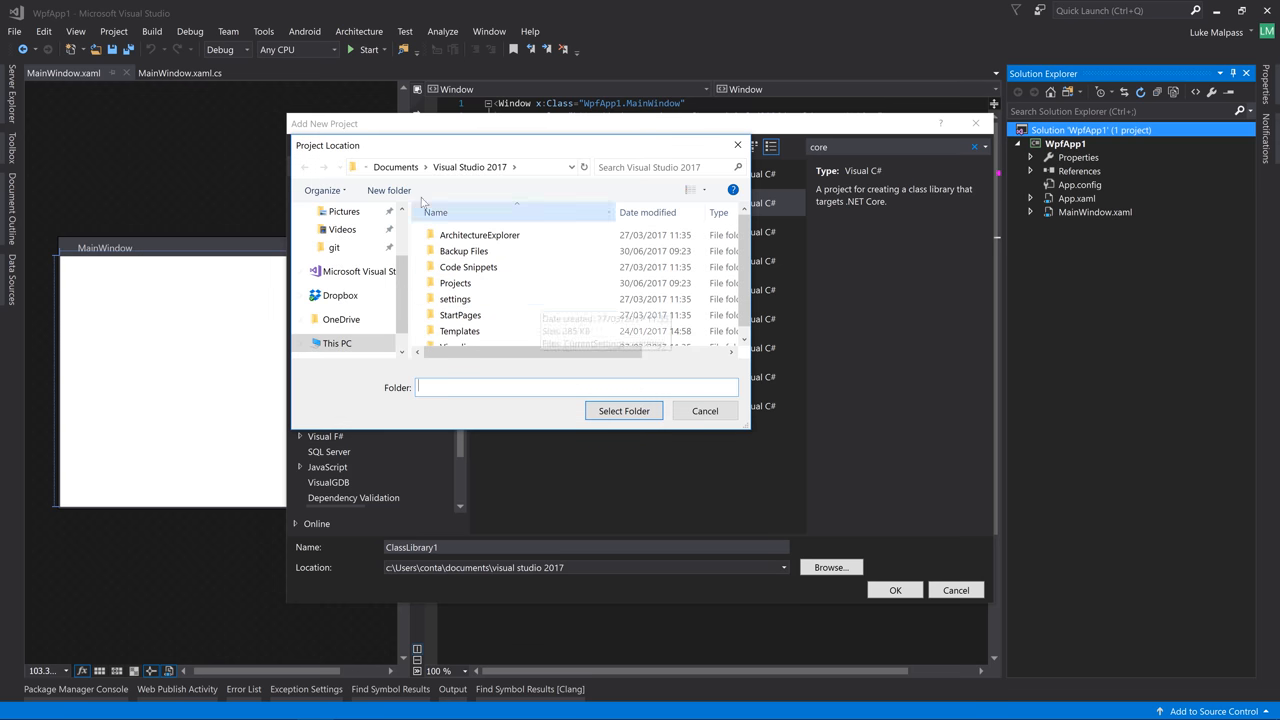
pyautogui.click(456, 290)
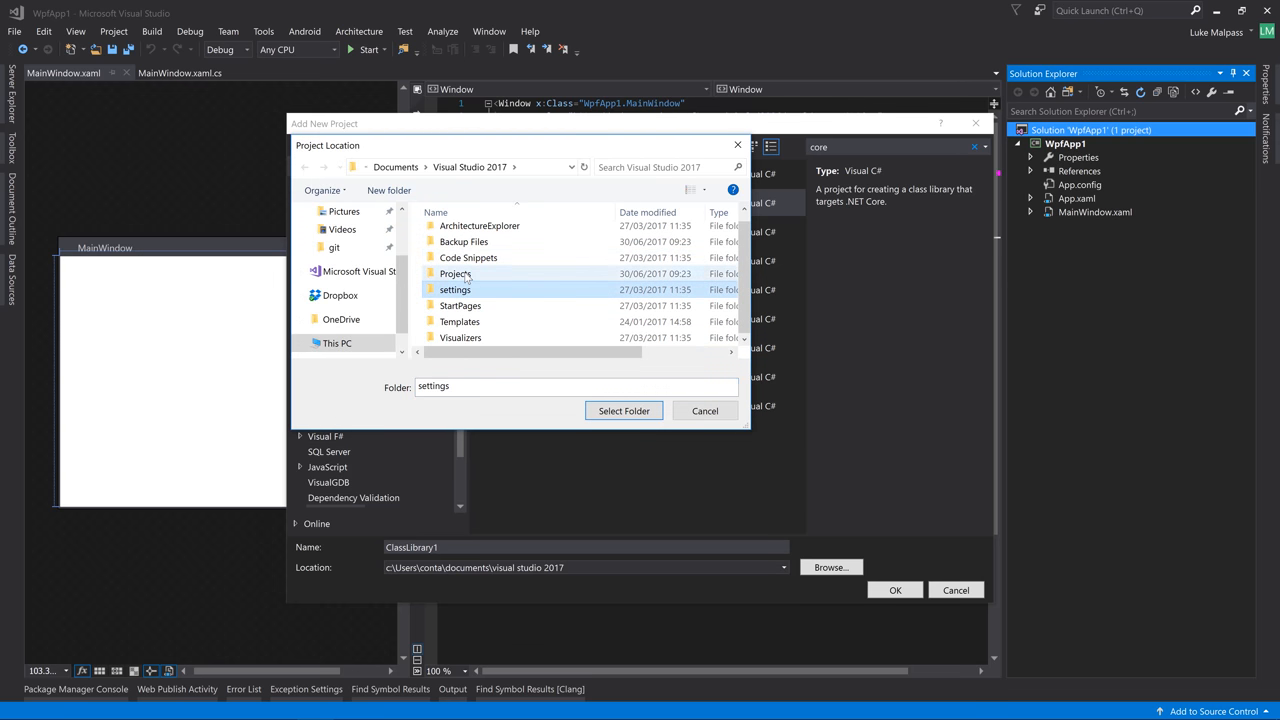
pyautogui.click(624, 410)
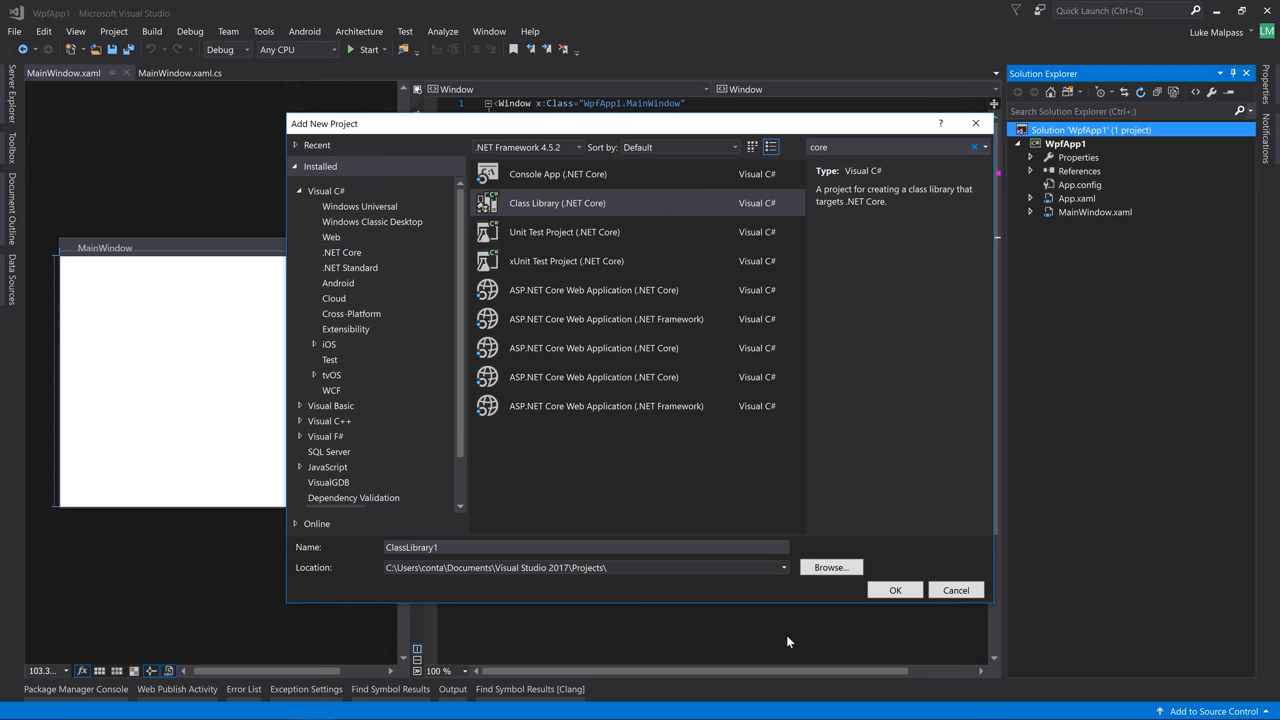
pyautogui.click(896, 590)
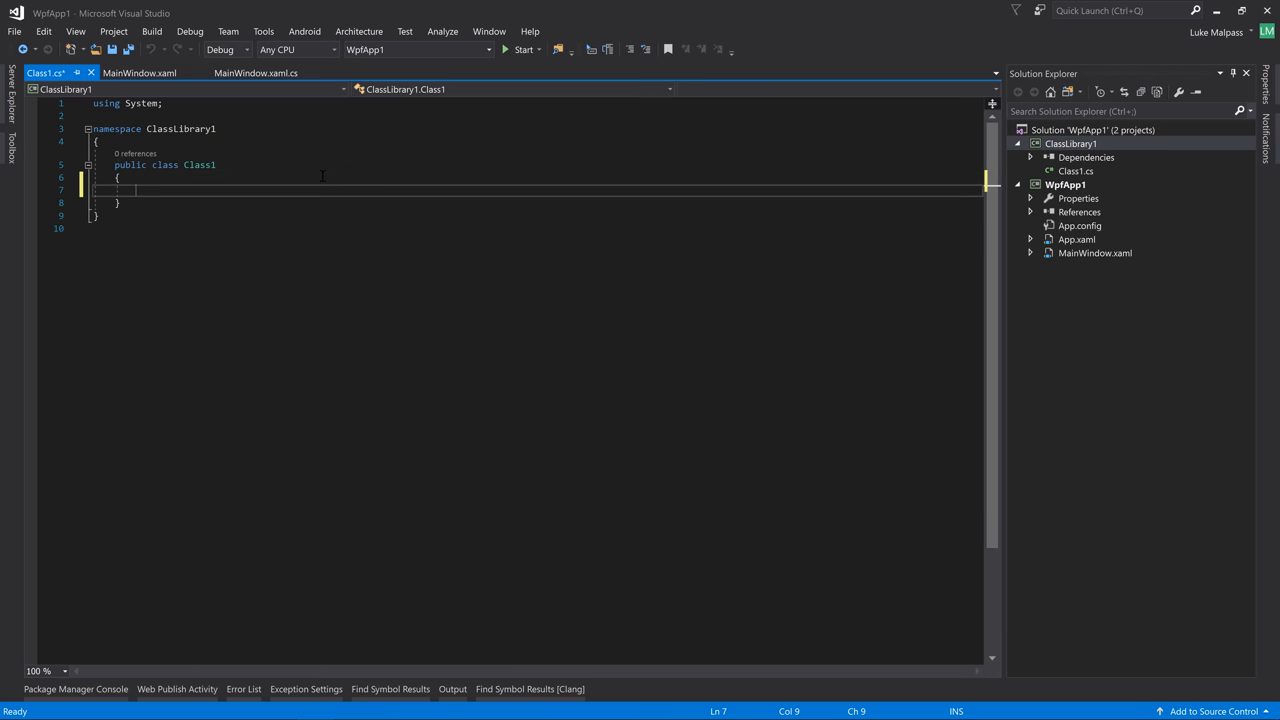
# Write public static string Test() returning "Hello world" in Class1 and return to MainWindow.xaml
pyautogui.write('public static')
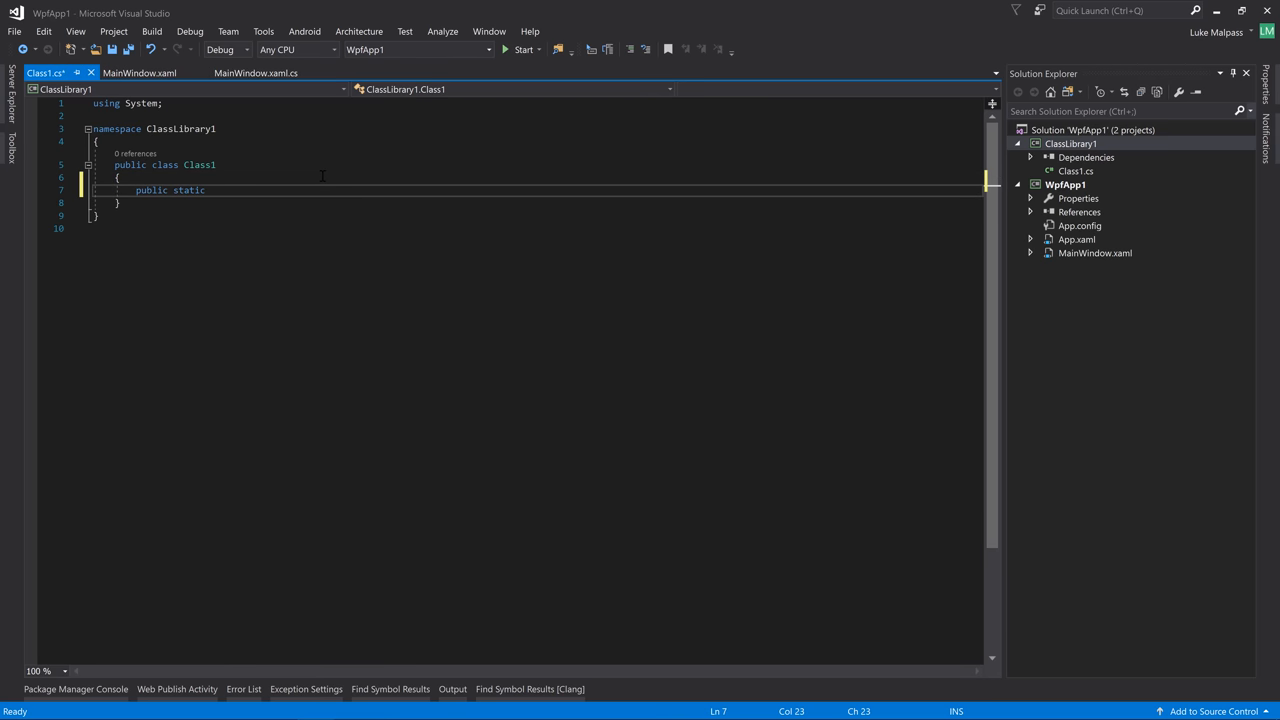
pyautogui.write('testc()')
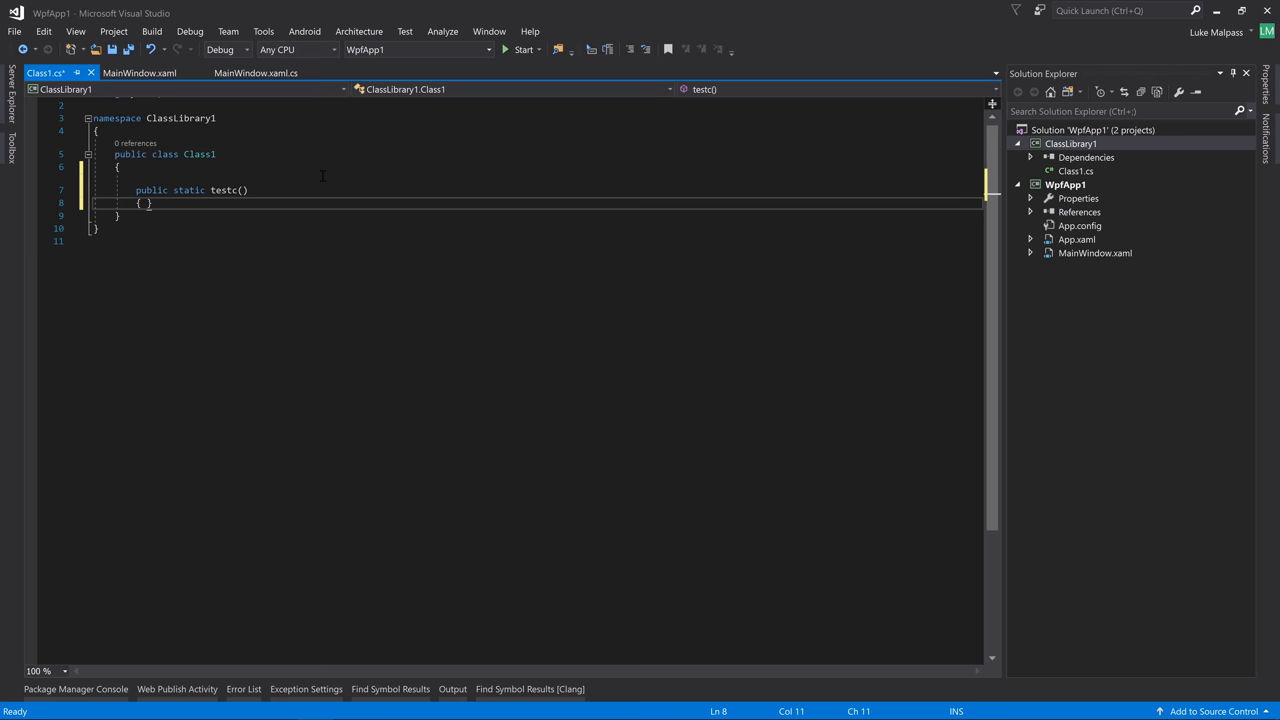
pyautogui.write('Test')
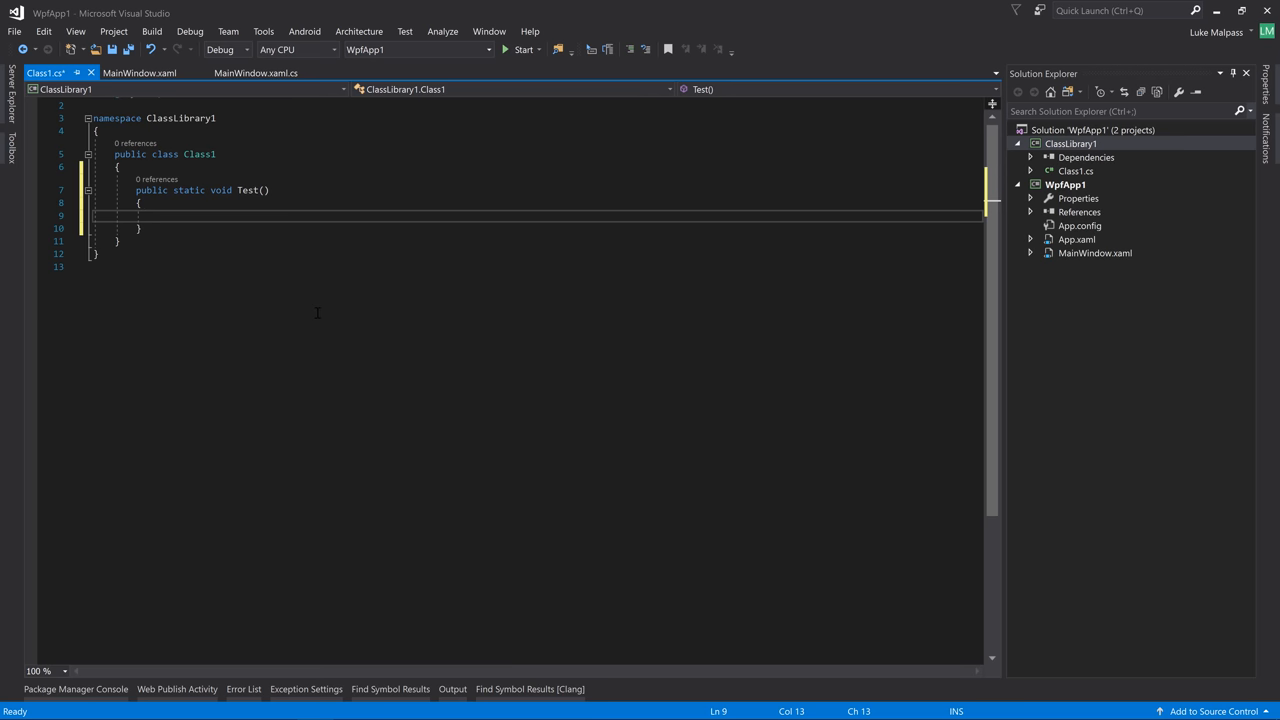
pyautogui.doubleClick(220, 190)
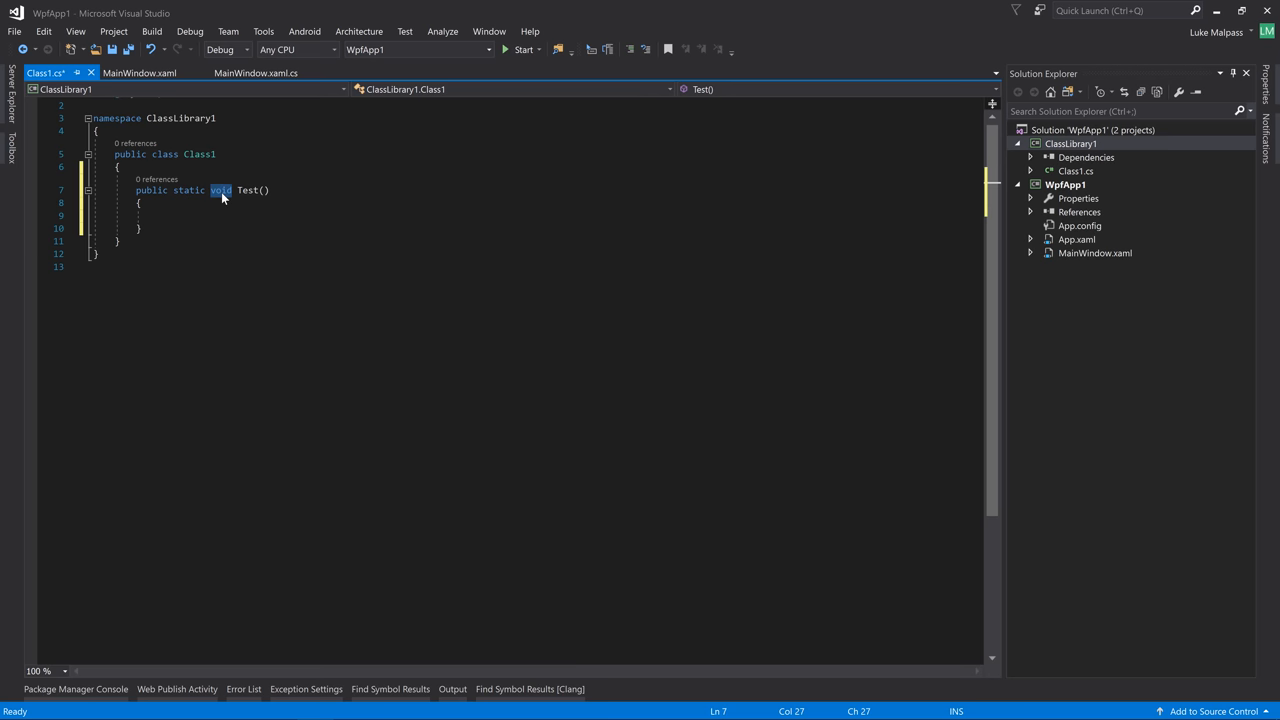
pyautogui.write('string')
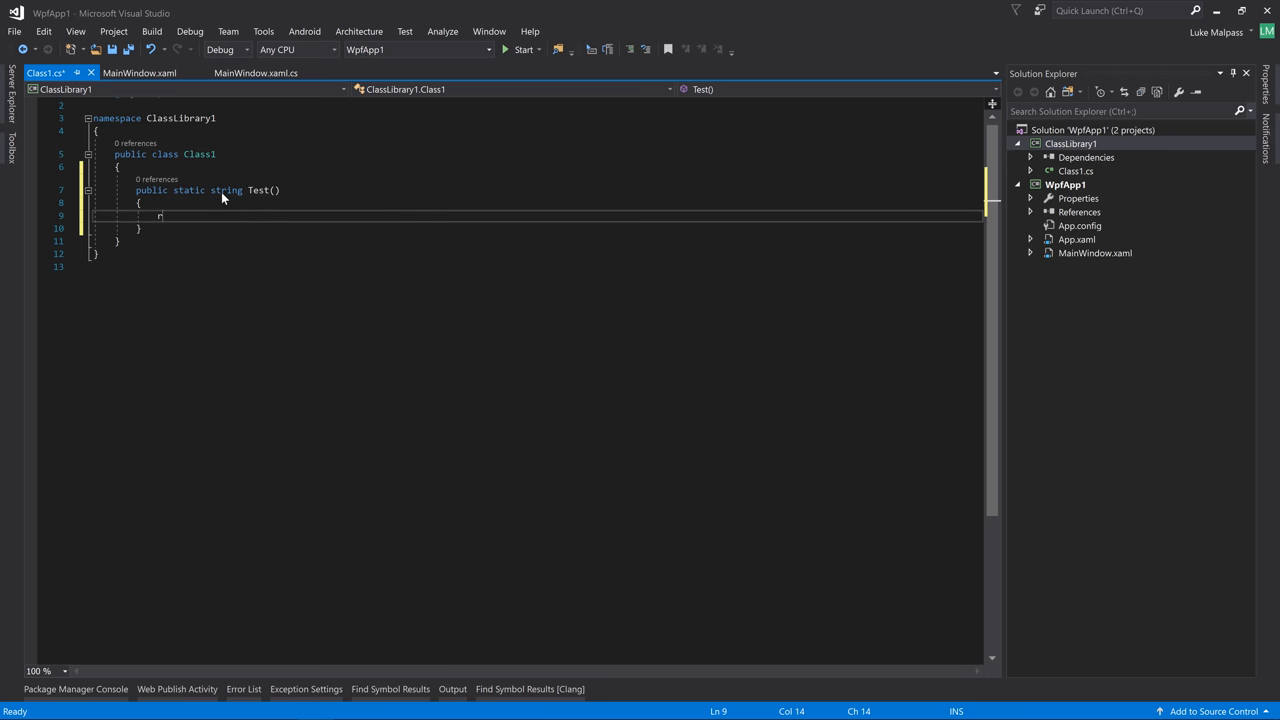
pyautogui.write('return "Hello wor"')
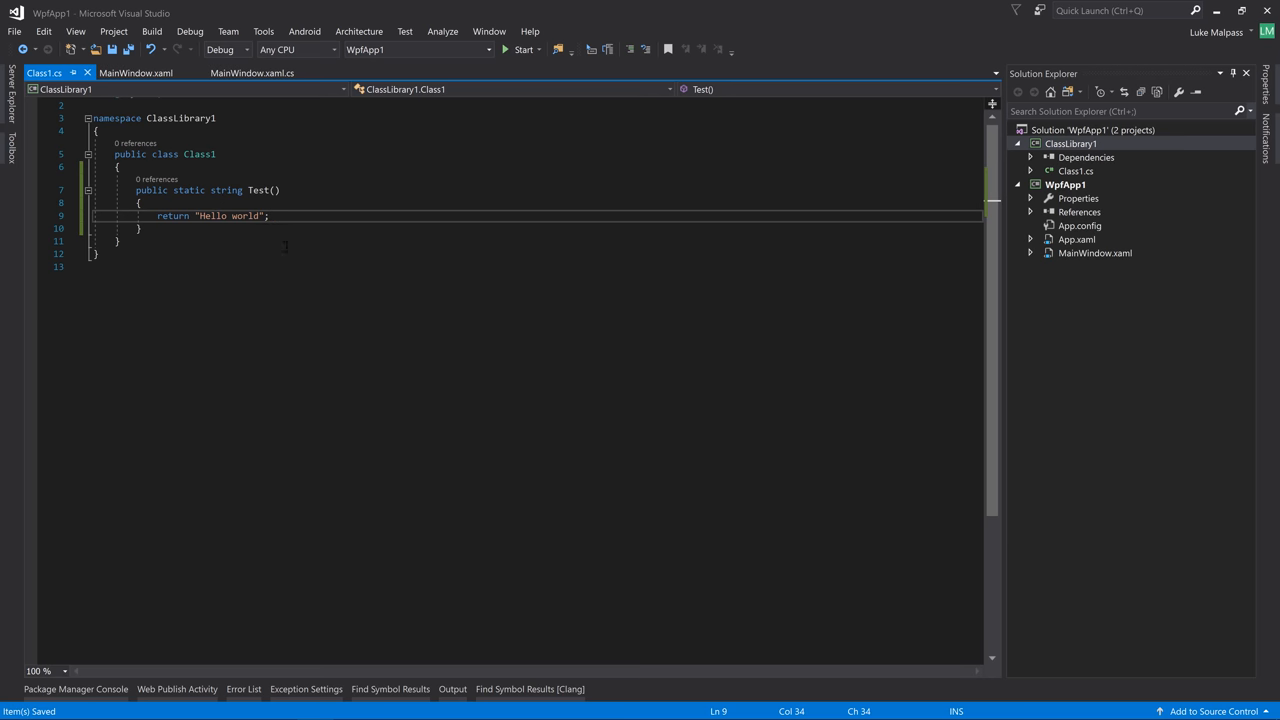
pyautogui.doubleClick(258, 190)
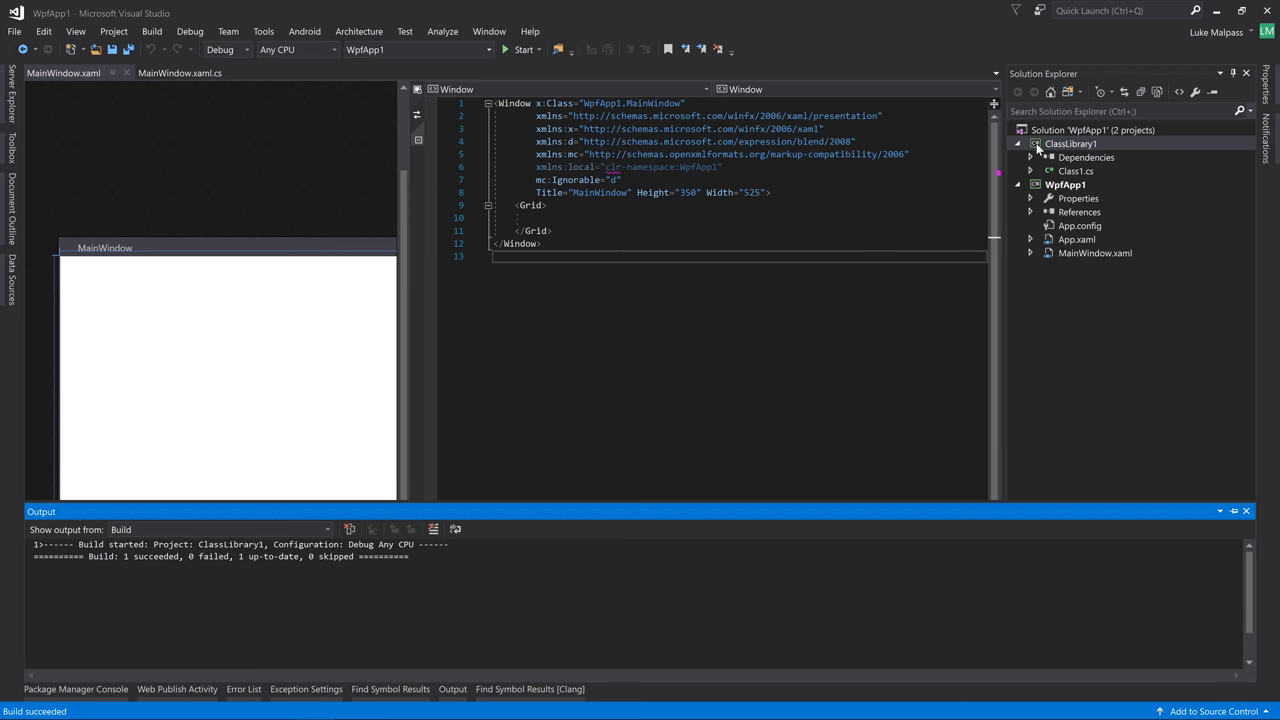
# Add a project reference from WpfApp1 to ClassLibrary1 and inspect the new reference after the failed build
pyautogui.rightClick(1080, 212)
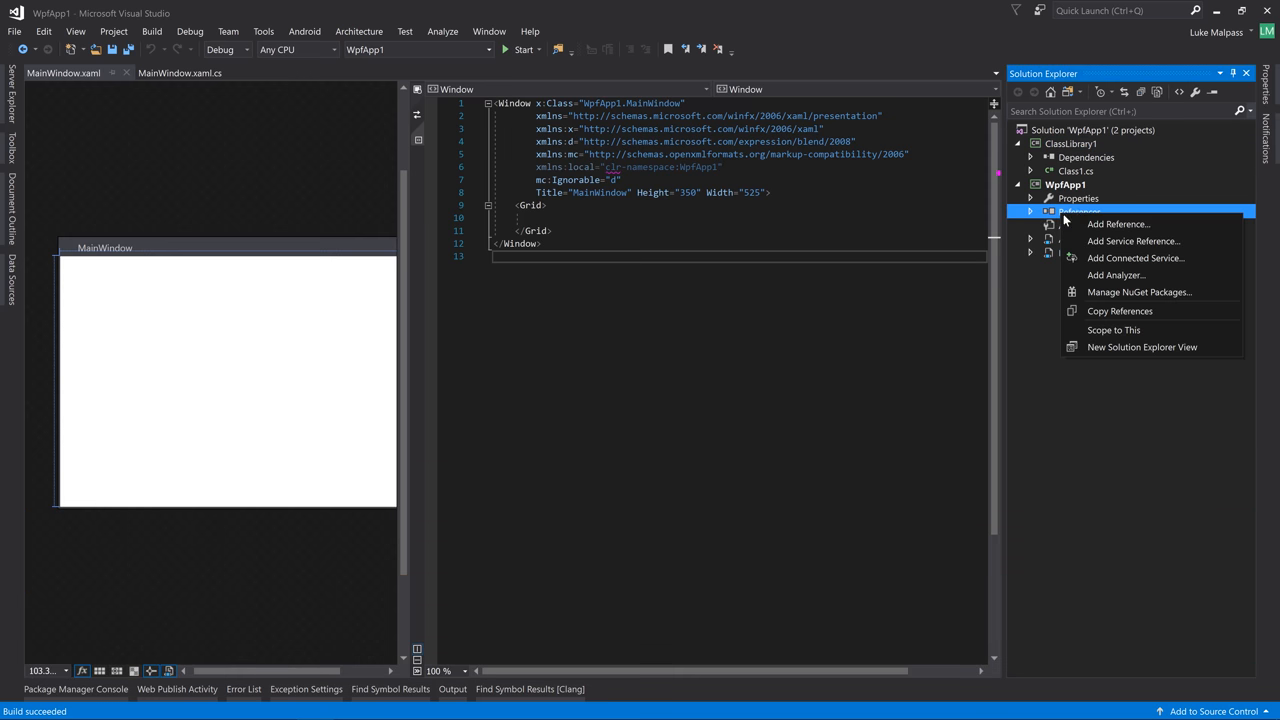
pyautogui.click(1118, 224)
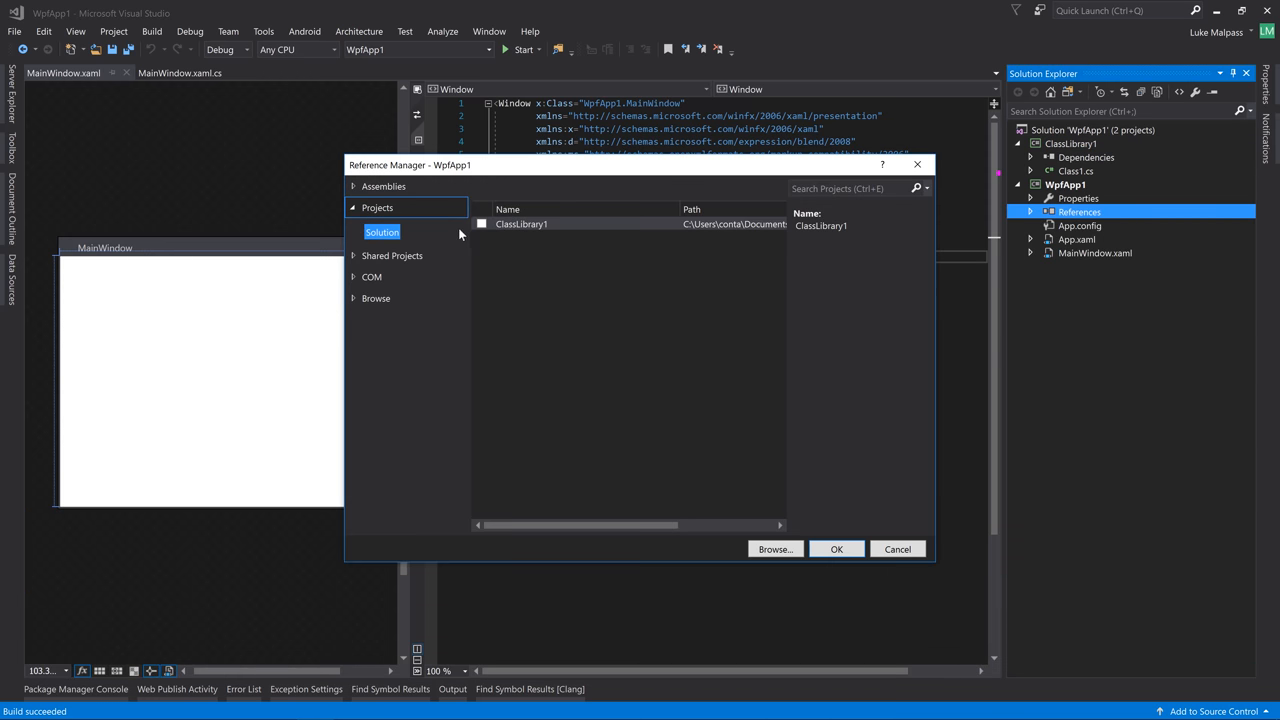
pyautogui.click(480, 224)
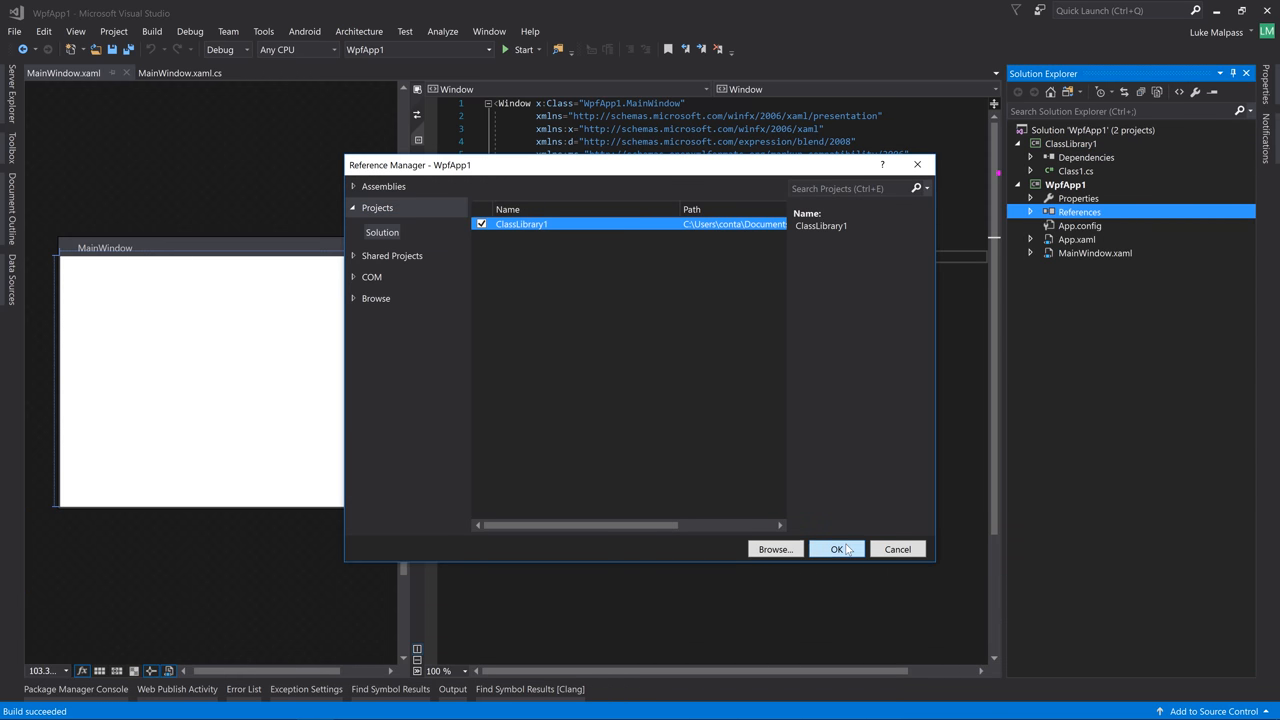
pyautogui.click(836, 548)
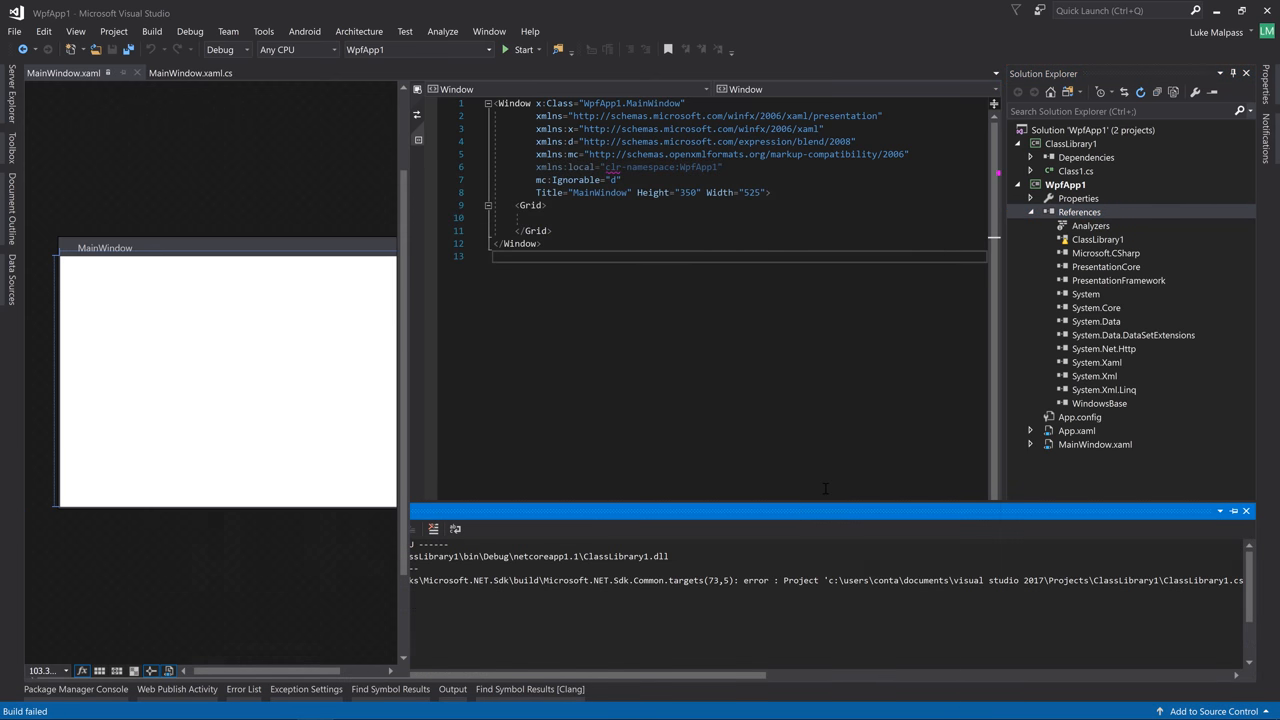
pyautogui.click(244, 688)
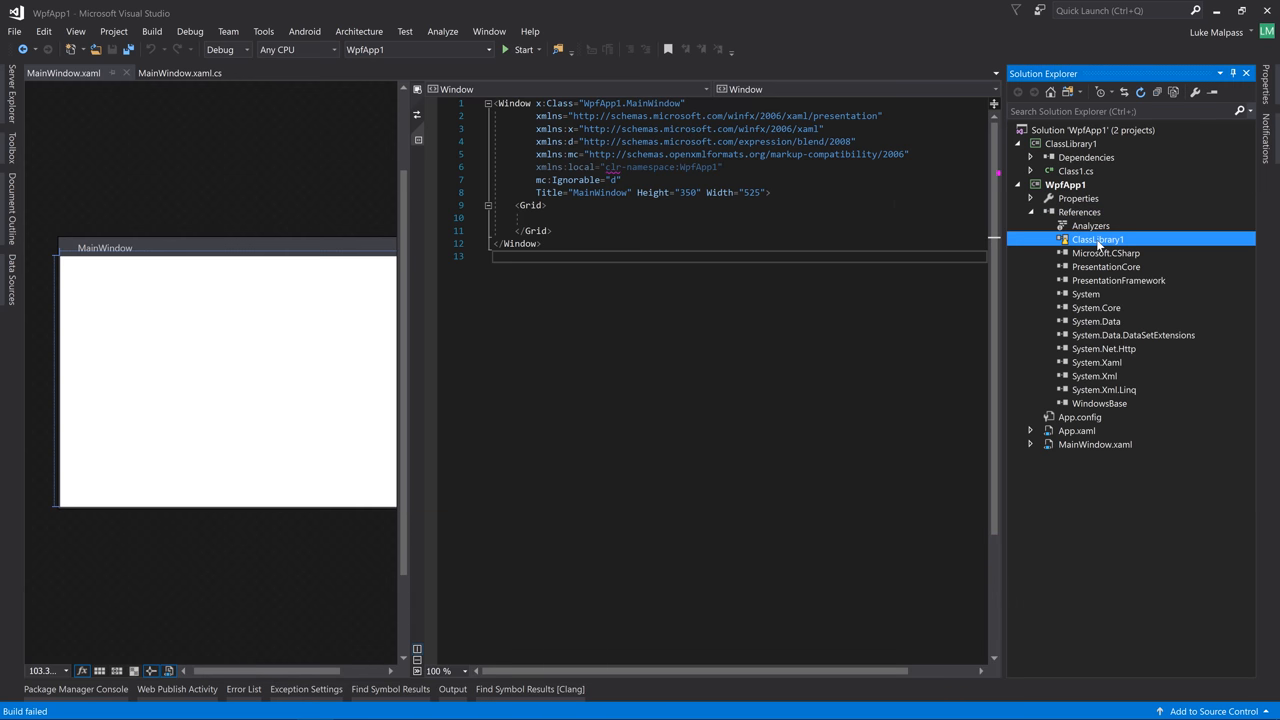
pyautogui.click(1064, 184)
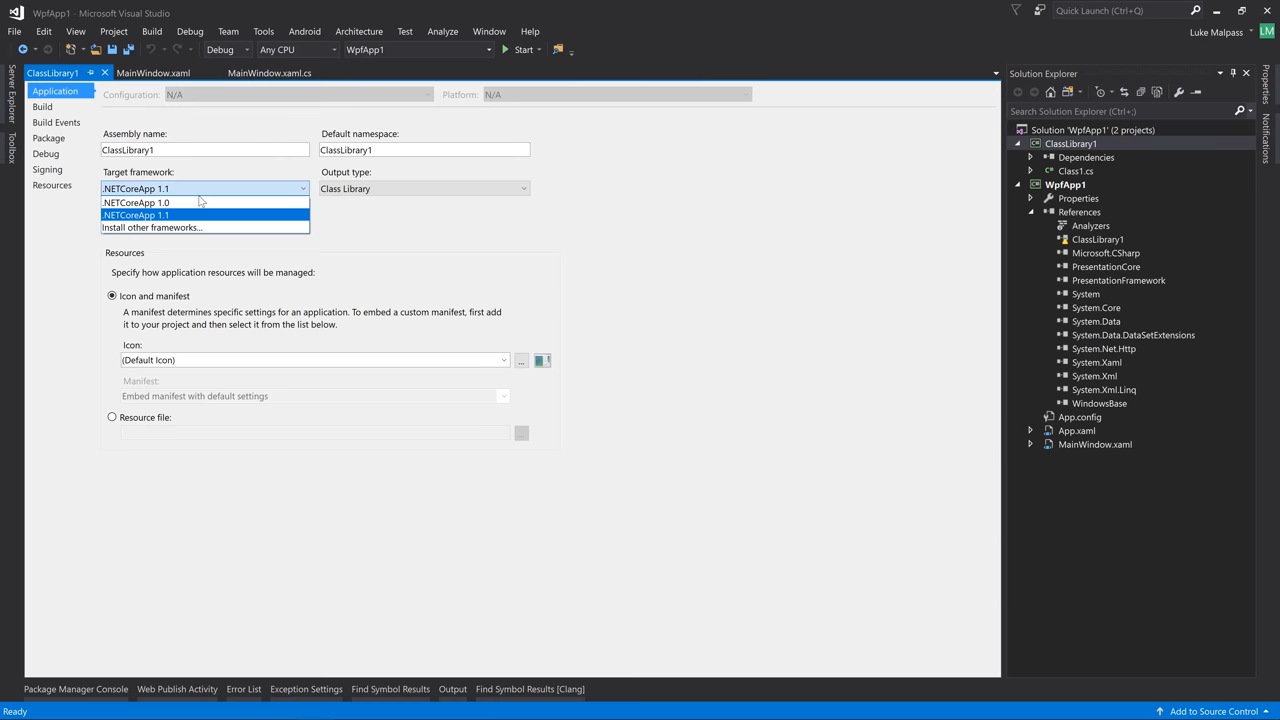
pyautogui.moveTo(136, 202)
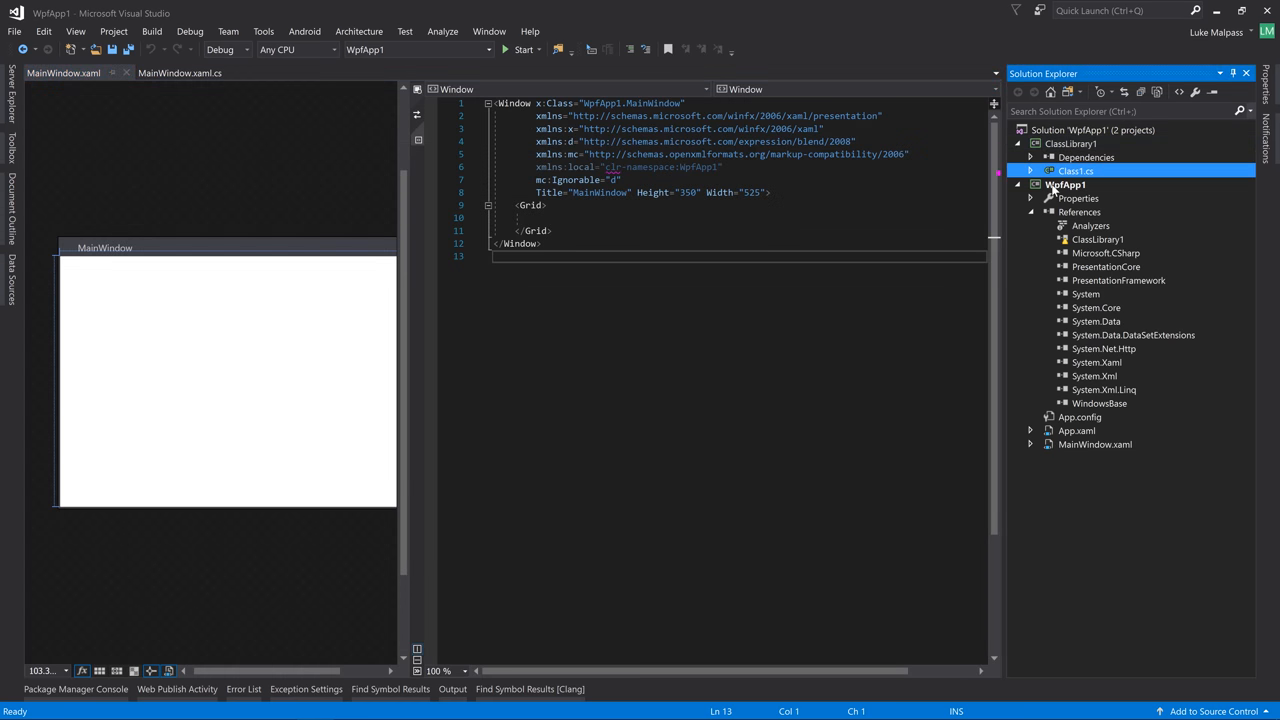
pyautogui.click(1064, 184)
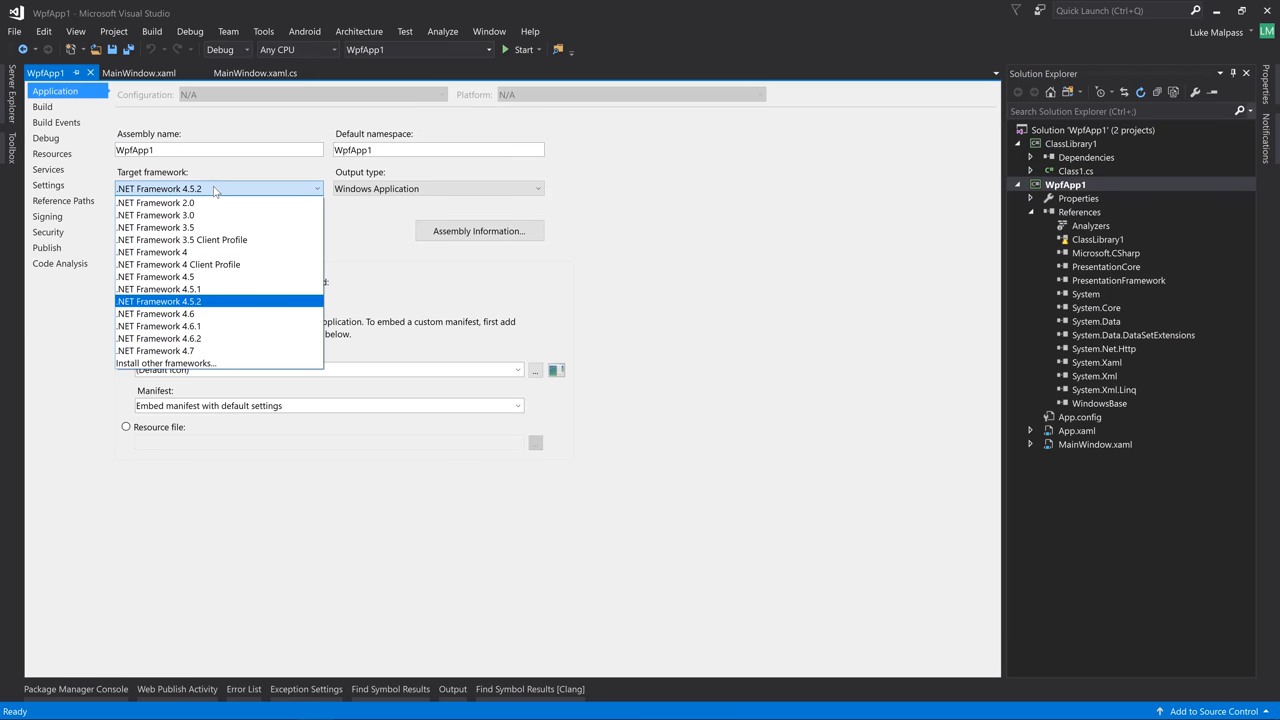
pyautogui.moveTo(230, 338)
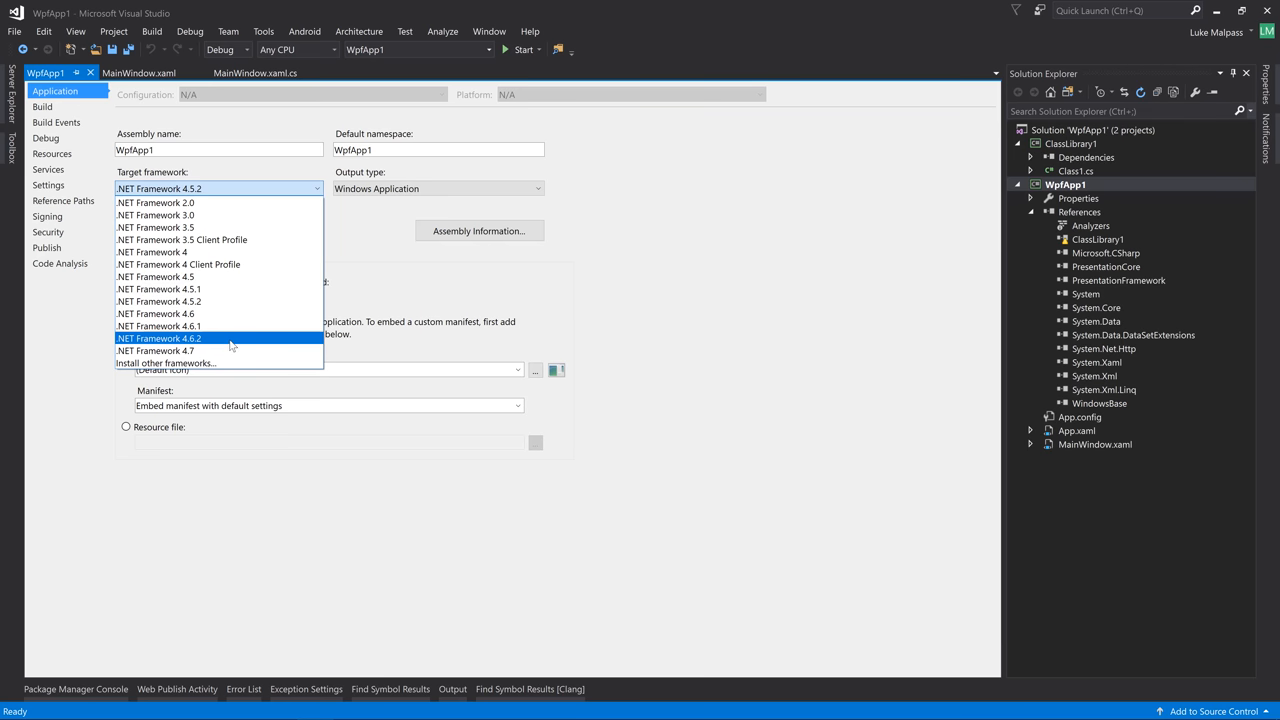
pyautogui.moveTo(230, 350)
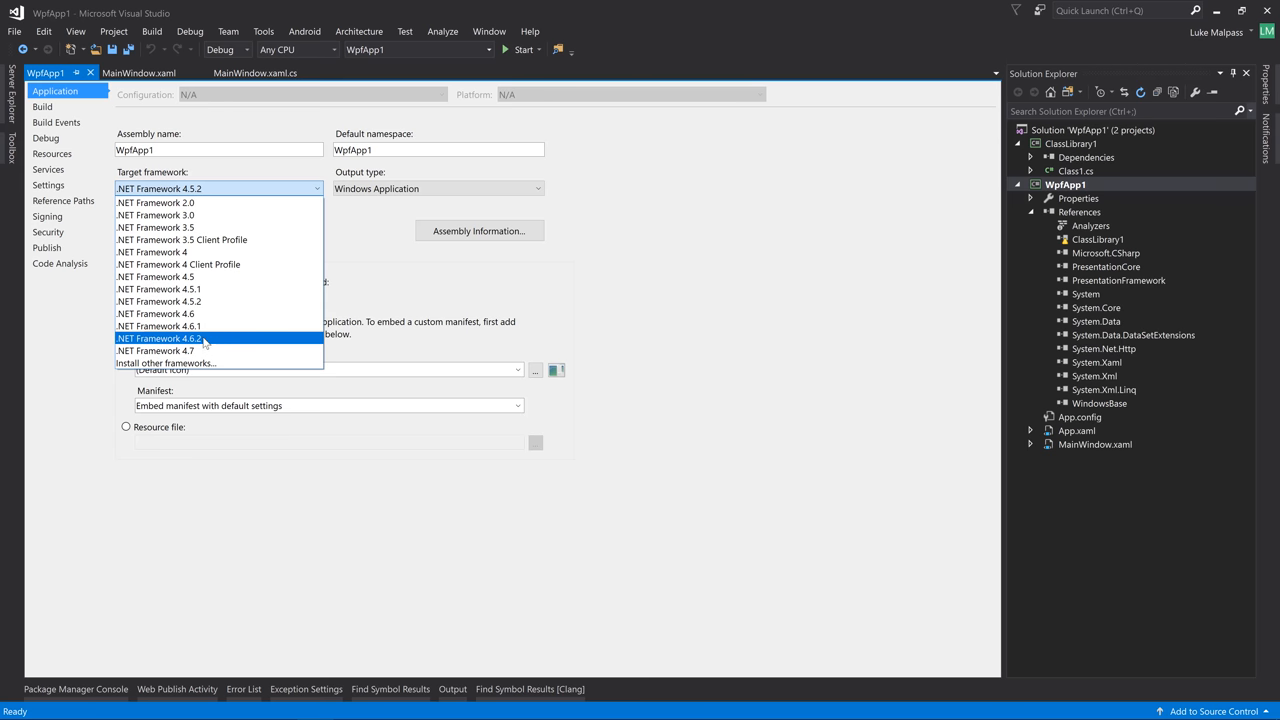
pyautogui.moveTo(204, 340)
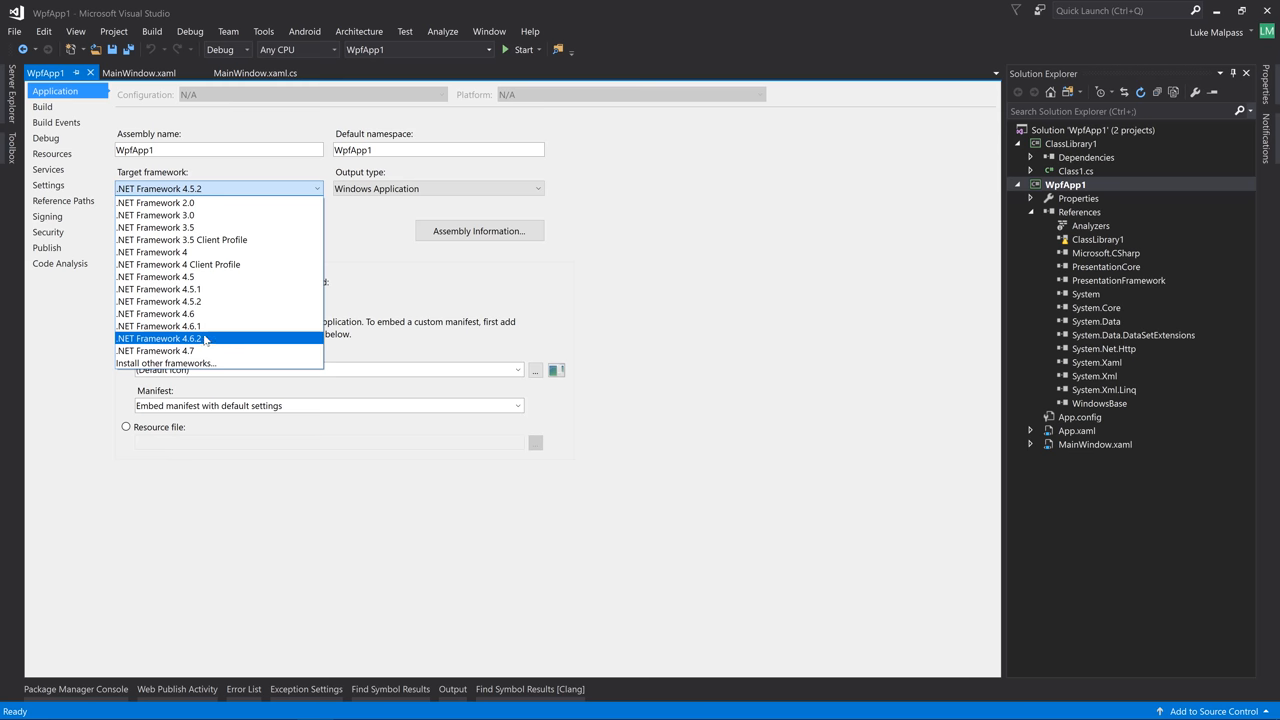
# Retarget WpfApp1 to .NET Framework 4.6.2 and select the incompatible ClassLibrary1 reference for removal
pyautogui.click(158, 338)
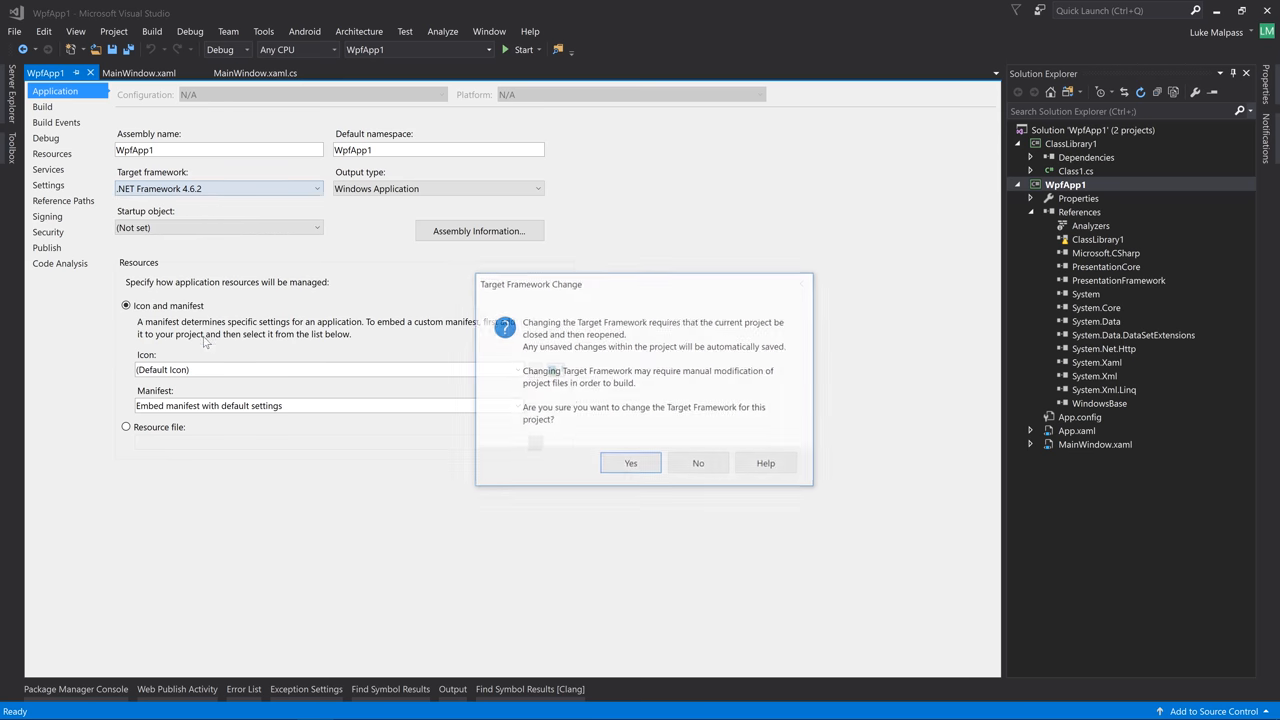
pyautogui.click(630, 462)
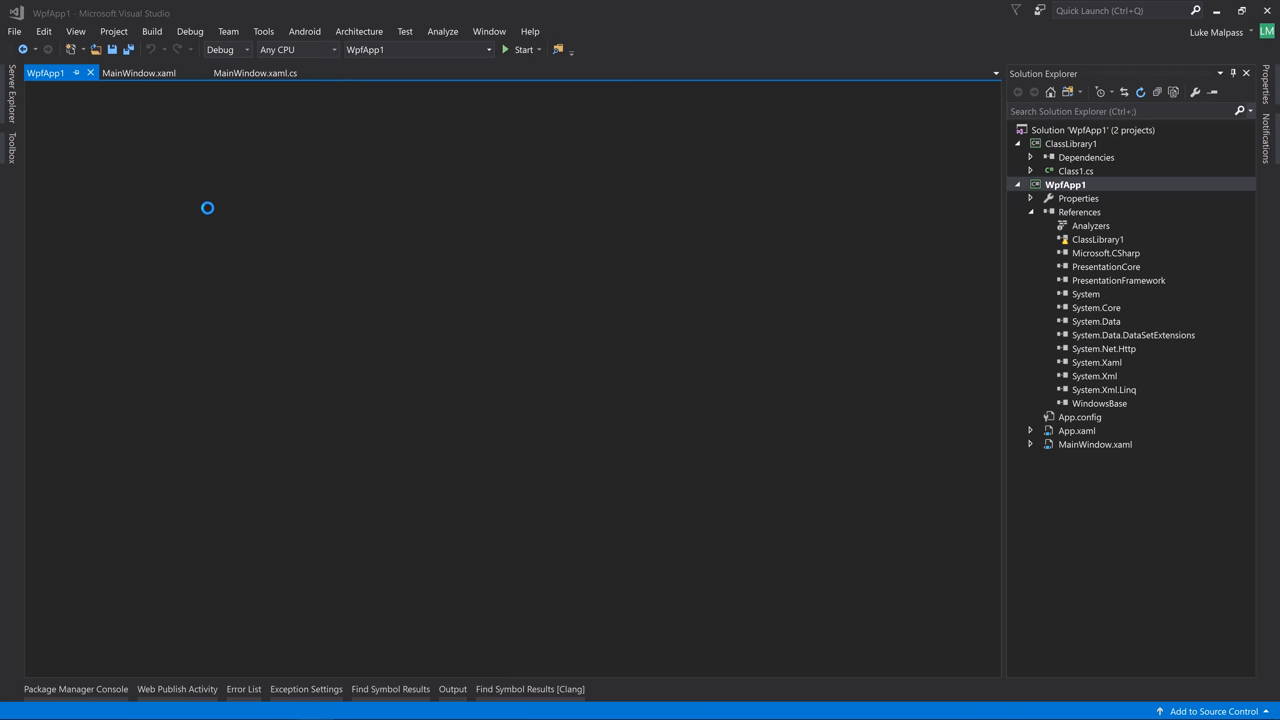
pyautogui.doubleClick(1078, 198)
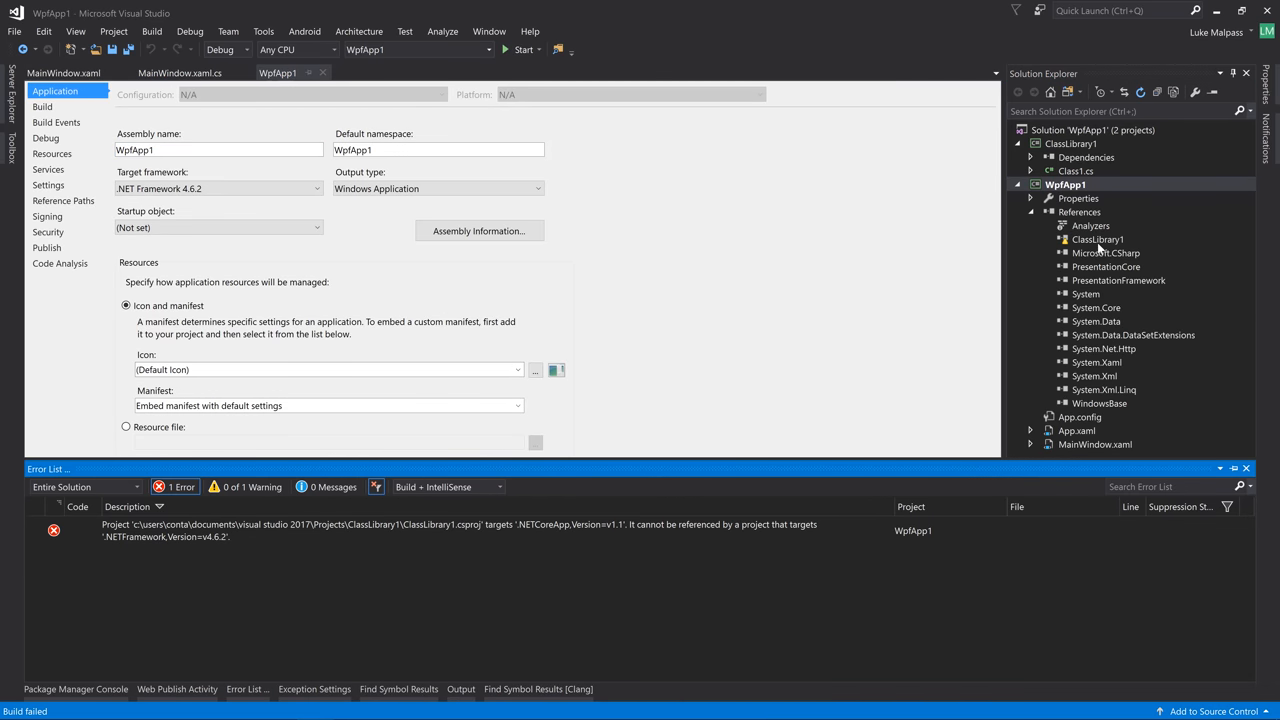
pyautogui.click(1096, 240)
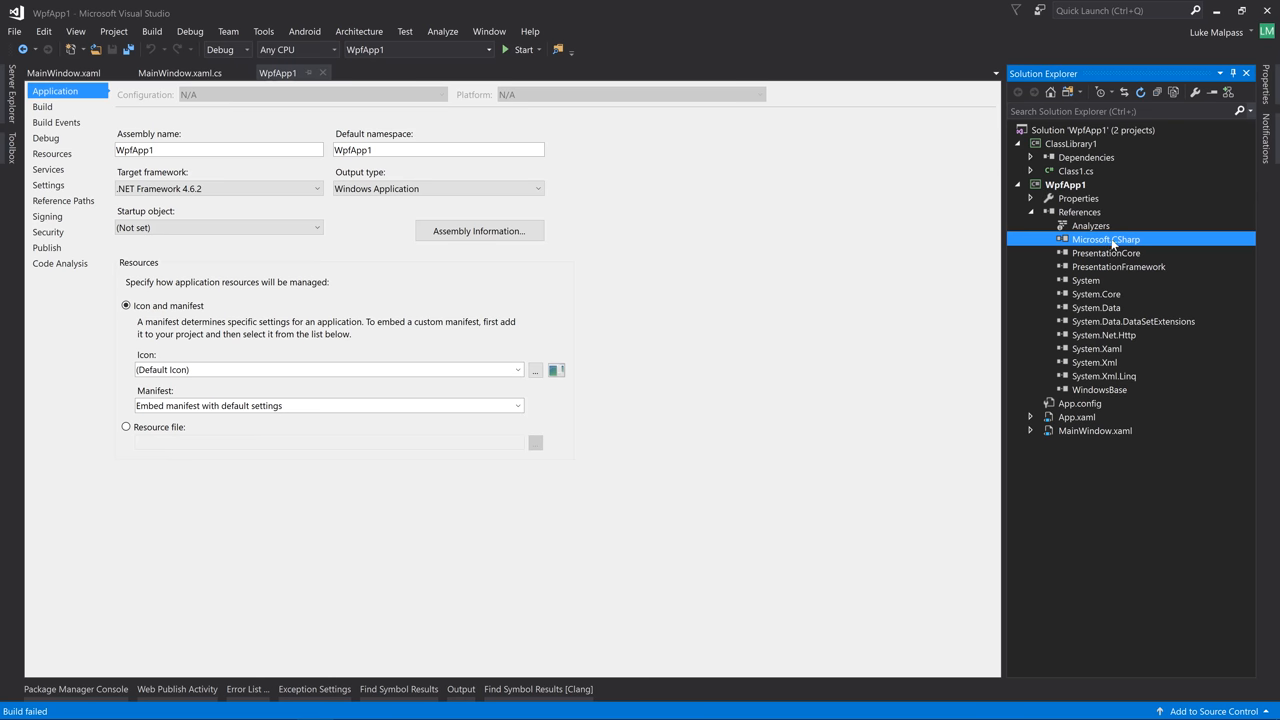
# Open ClassLibrary1's project properties on the Package settings page
pyautogui.rightClick(1070, 144)
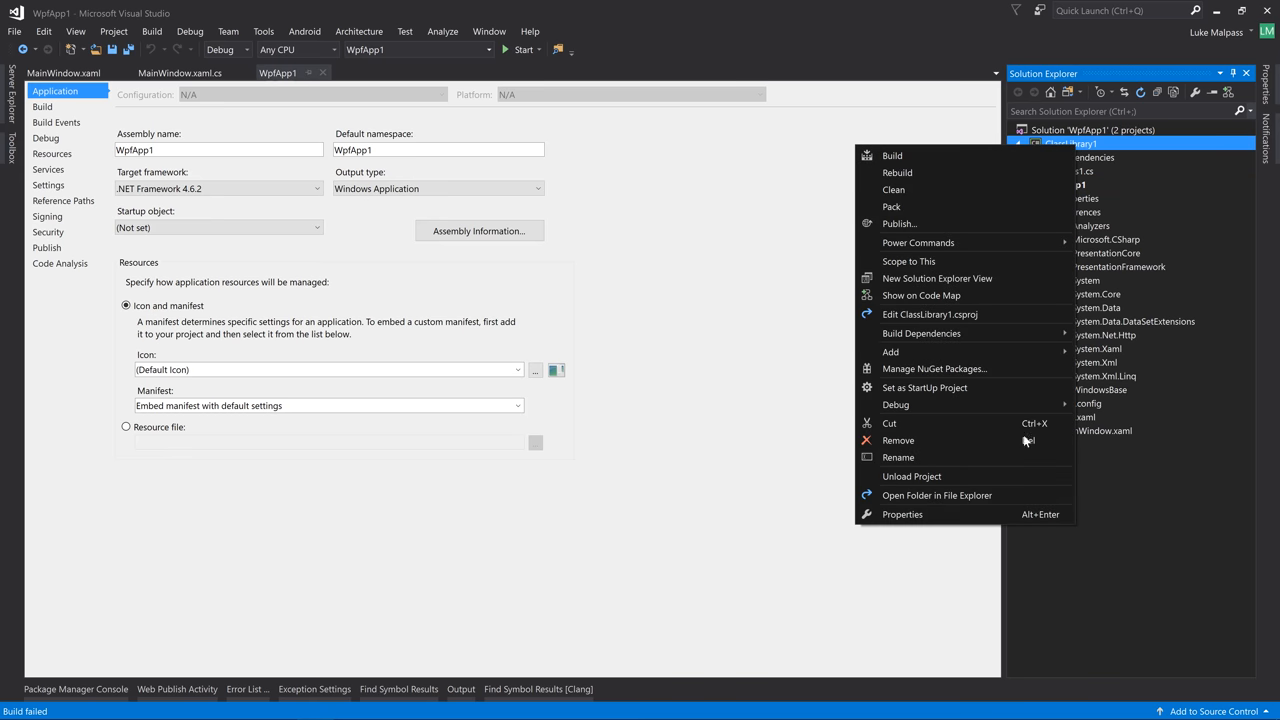
pyautogui.click(902, 514)
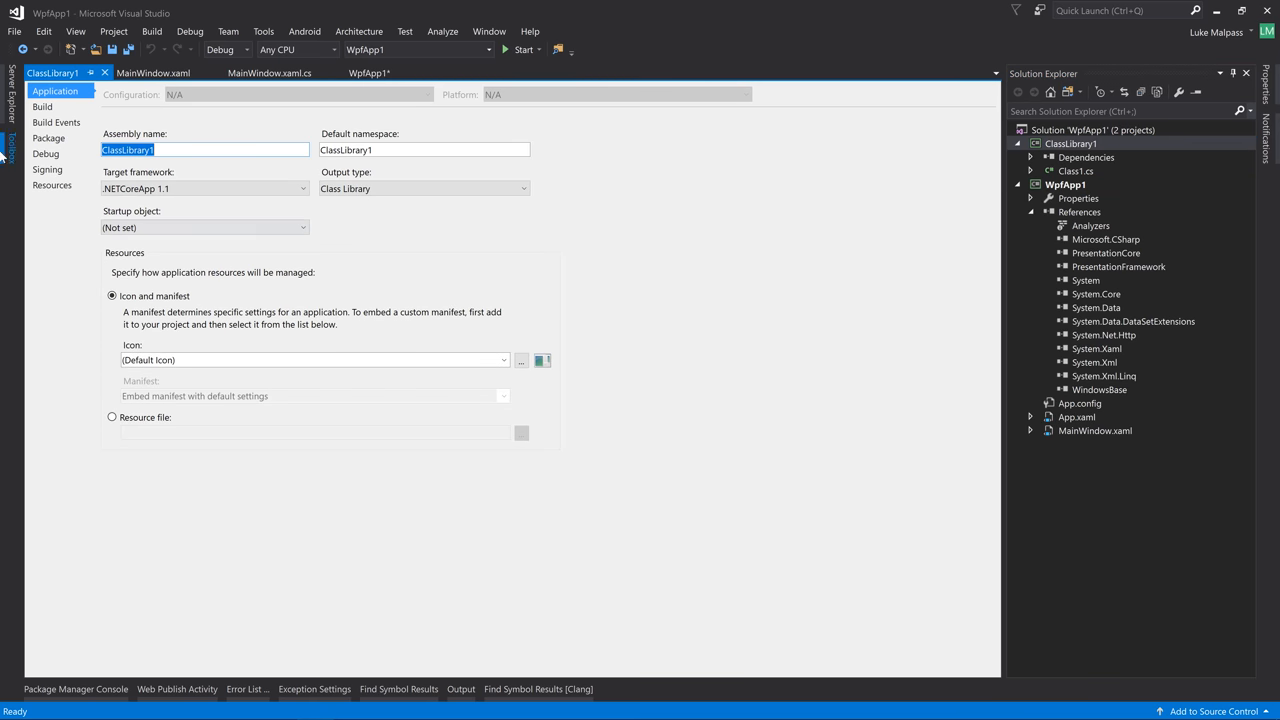
pyautogui.click(48, 138)
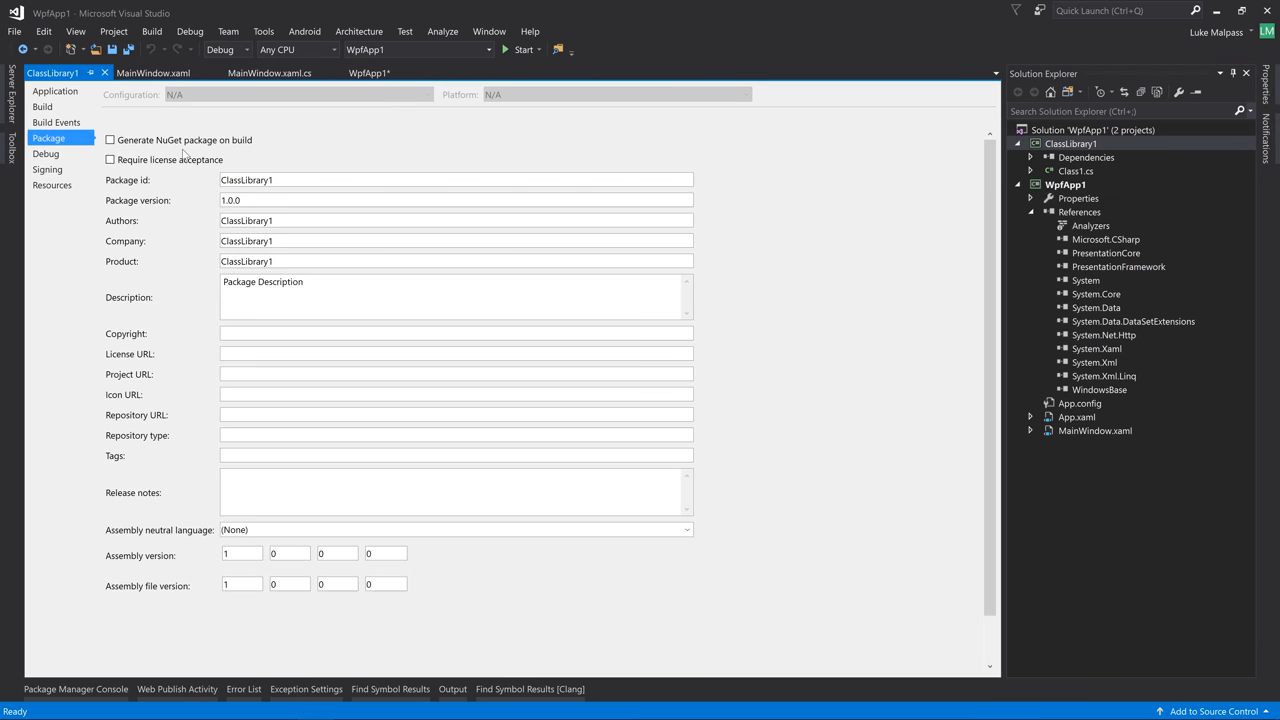
pyautogui.click(110, 140)
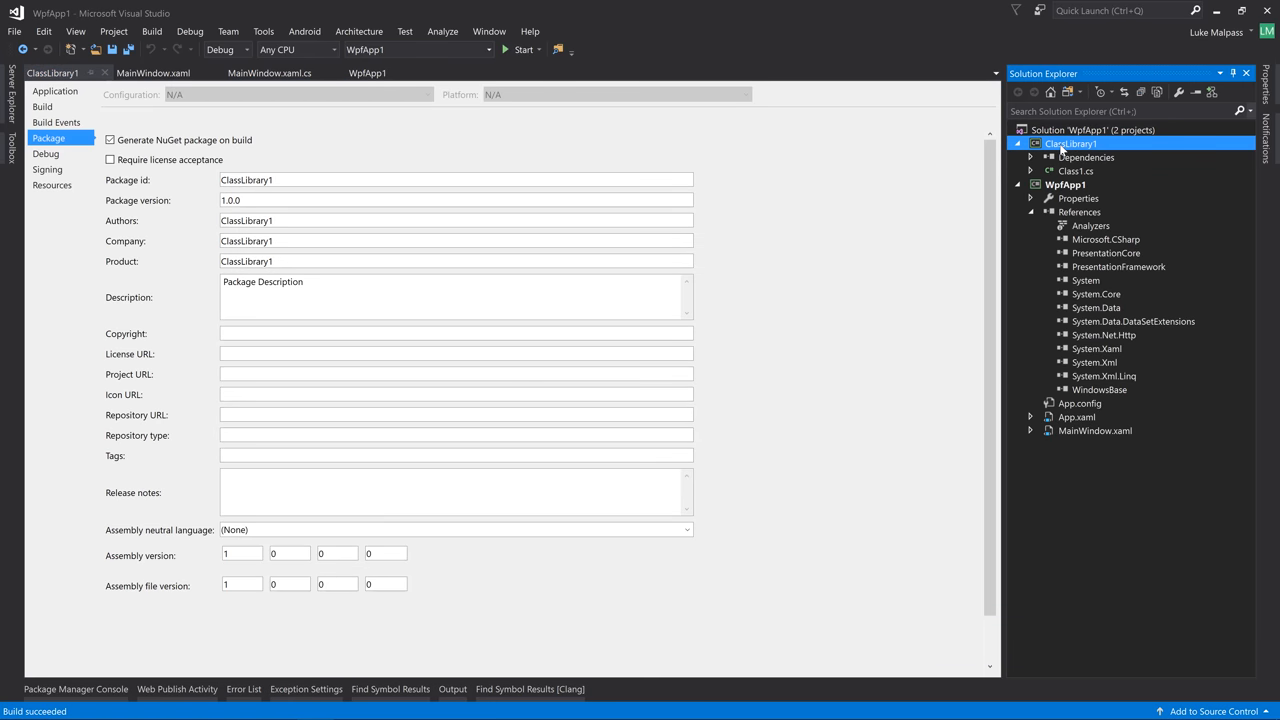
# Open ClassLibrary1's folder in File Explorer and browse bin\Debug to the netcoreapp1.1 folder and the 1.0.0 nupkg
pyautogui.rightClick(1072, 144)
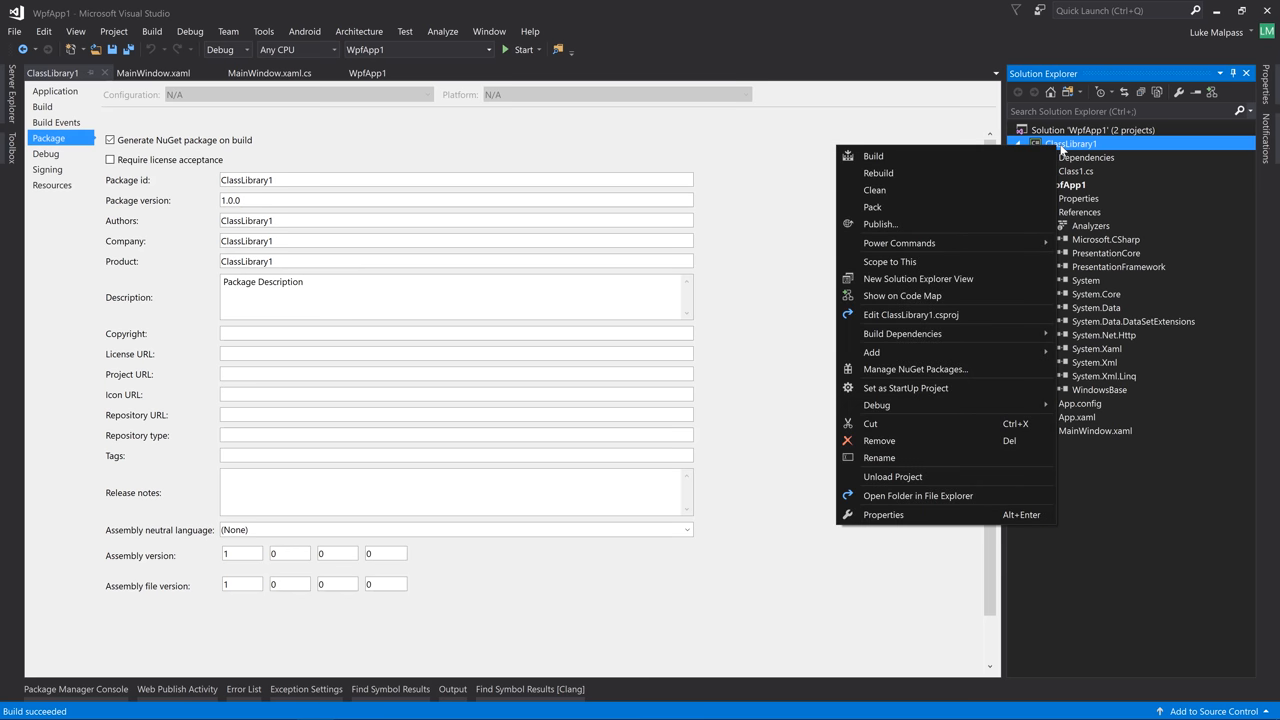
pyautogui.moveTo(916, 496)
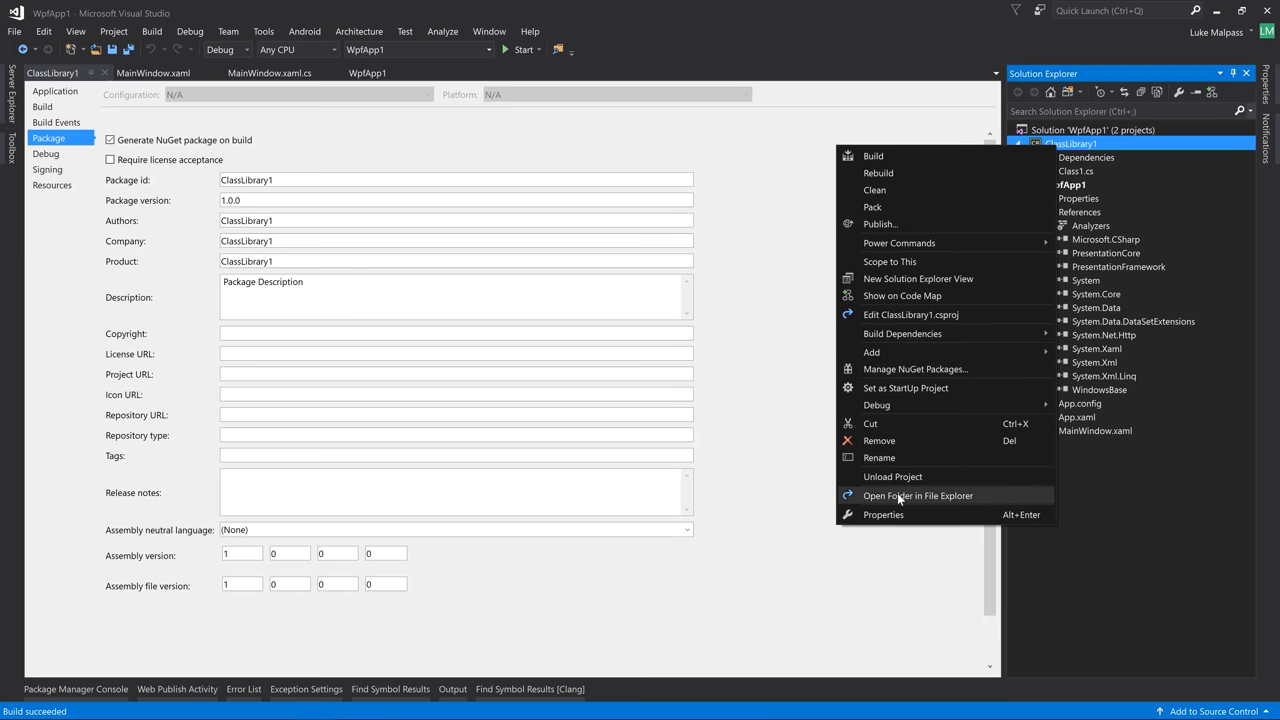
pyautogui.click(916, 496)
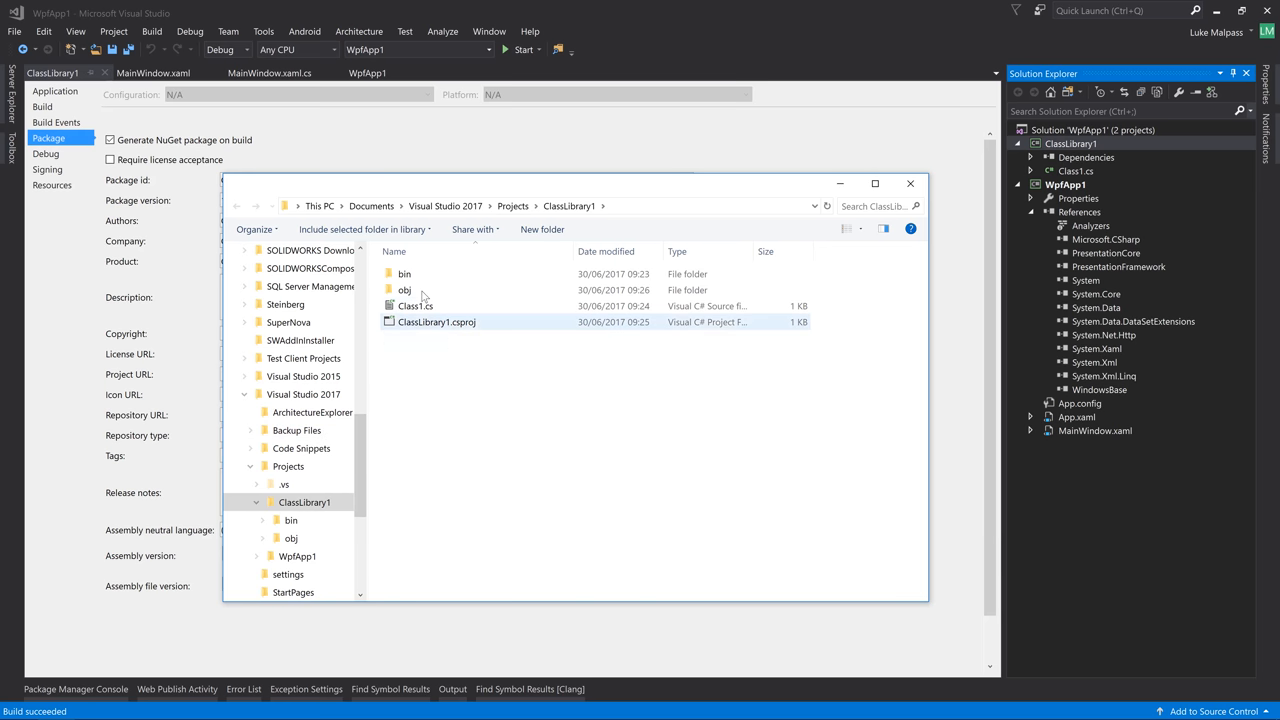
pyautogui.doubleClick(404, 272)
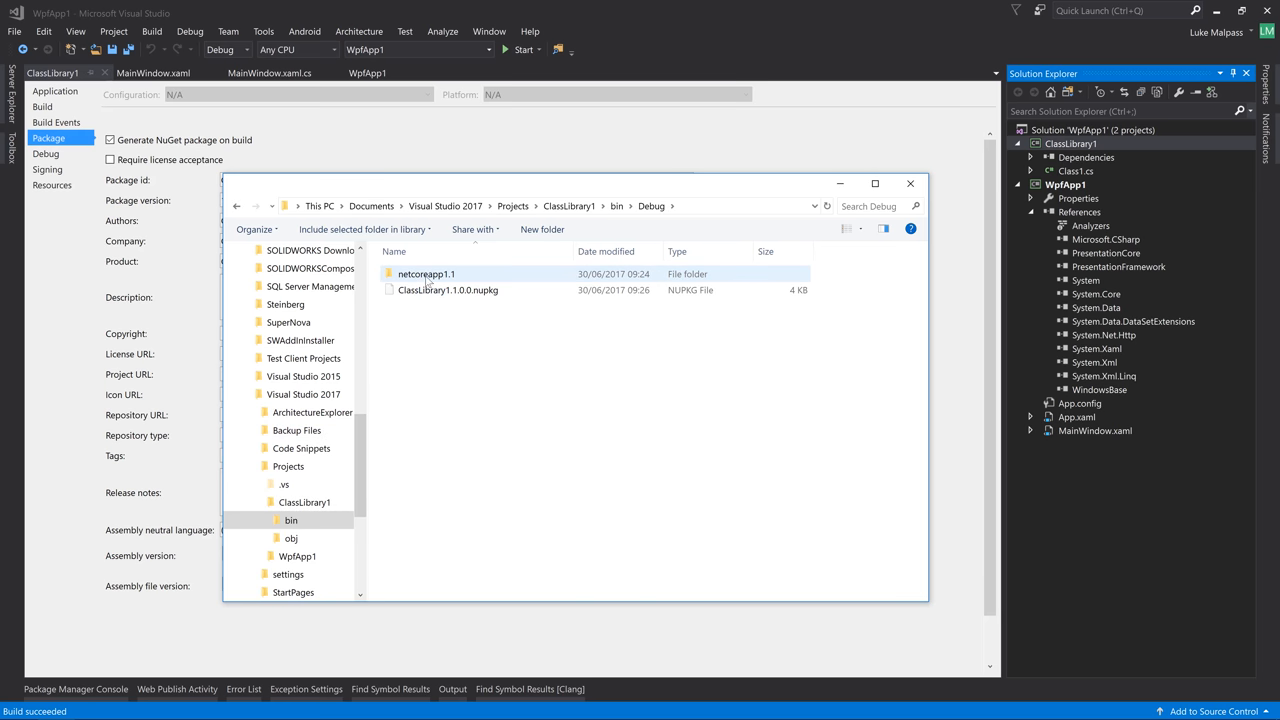
pyautogui.click(476, 322)
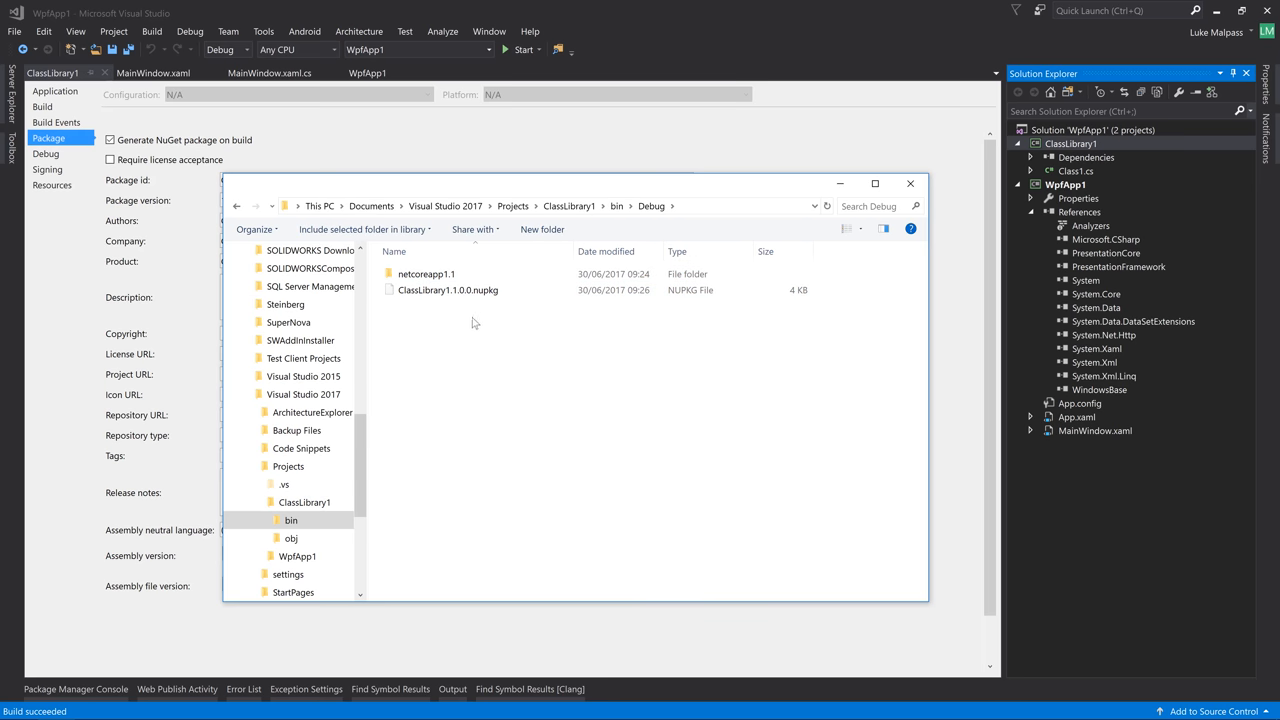
pyautogui.click(426, 272)
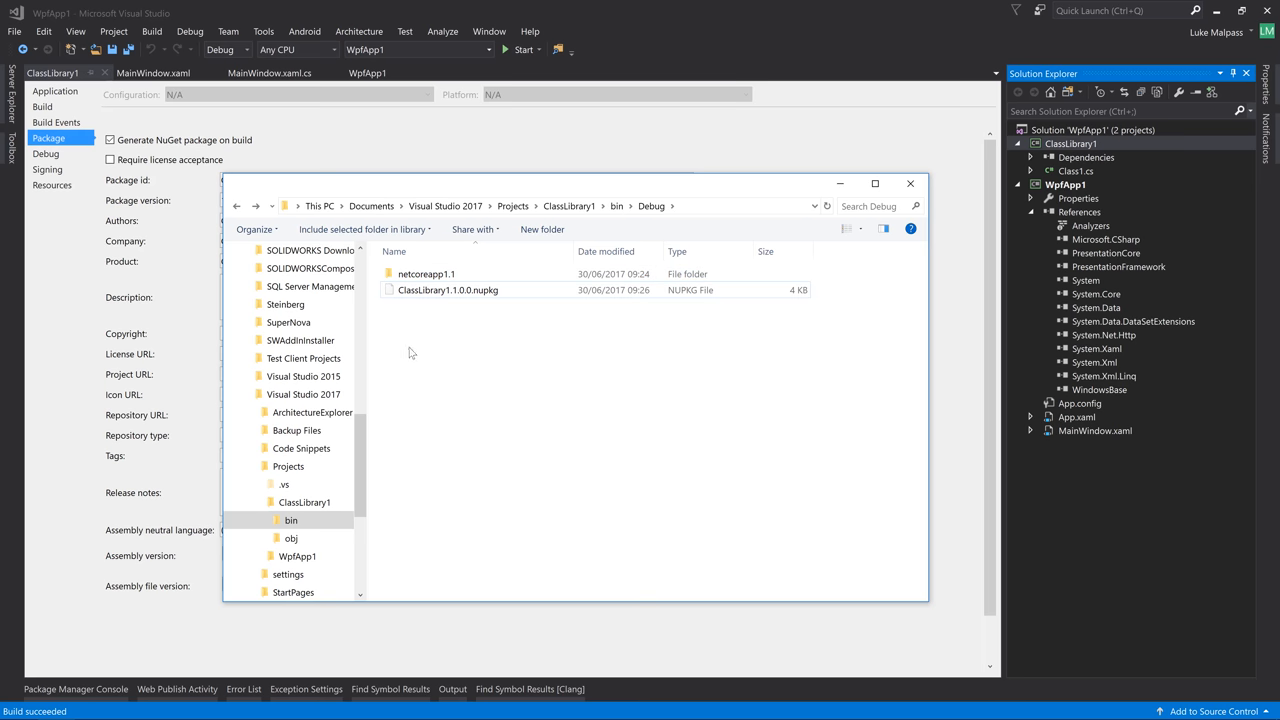
pyautogui.click(426, 272)
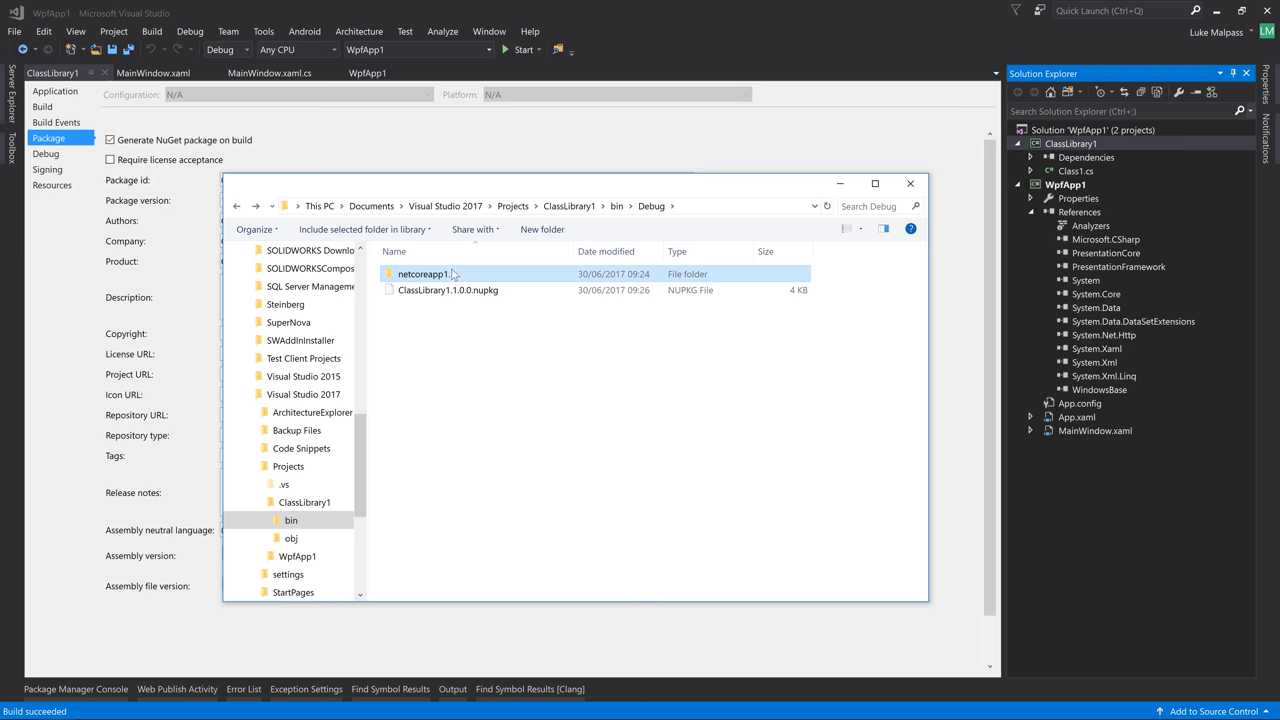
pyautogui.click(448, 290)
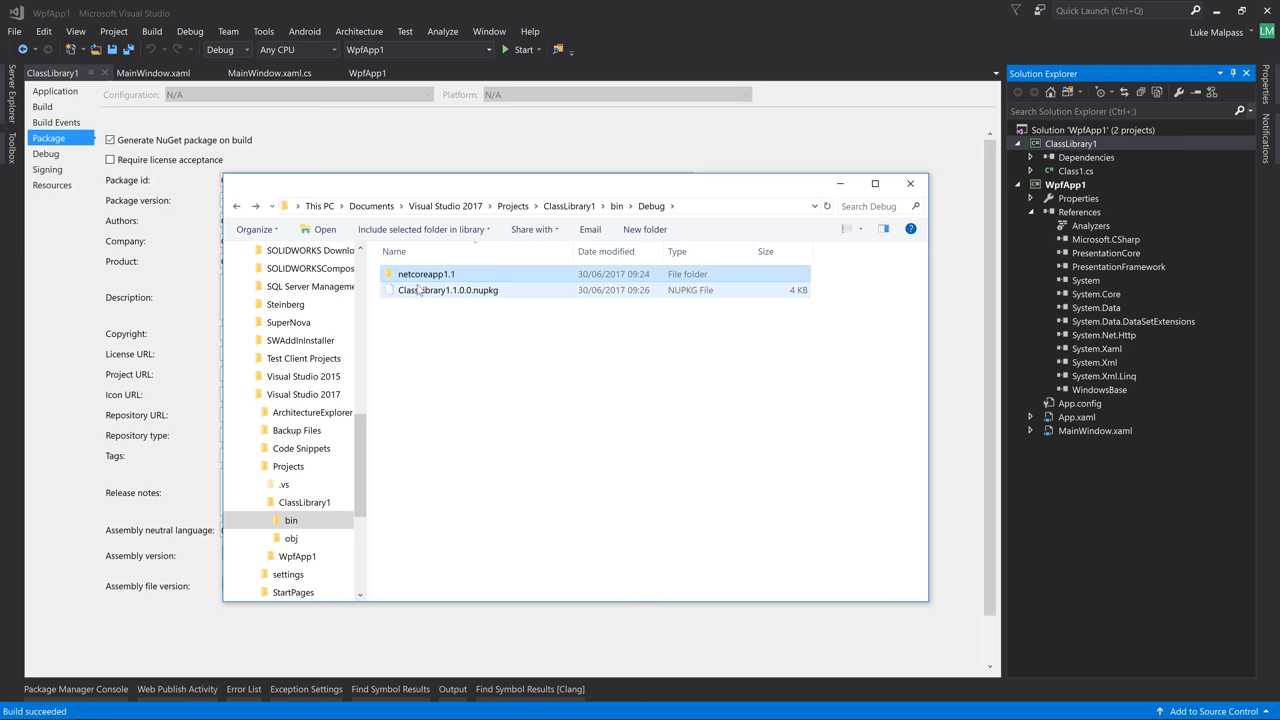
pyautogui.click(426, 272)
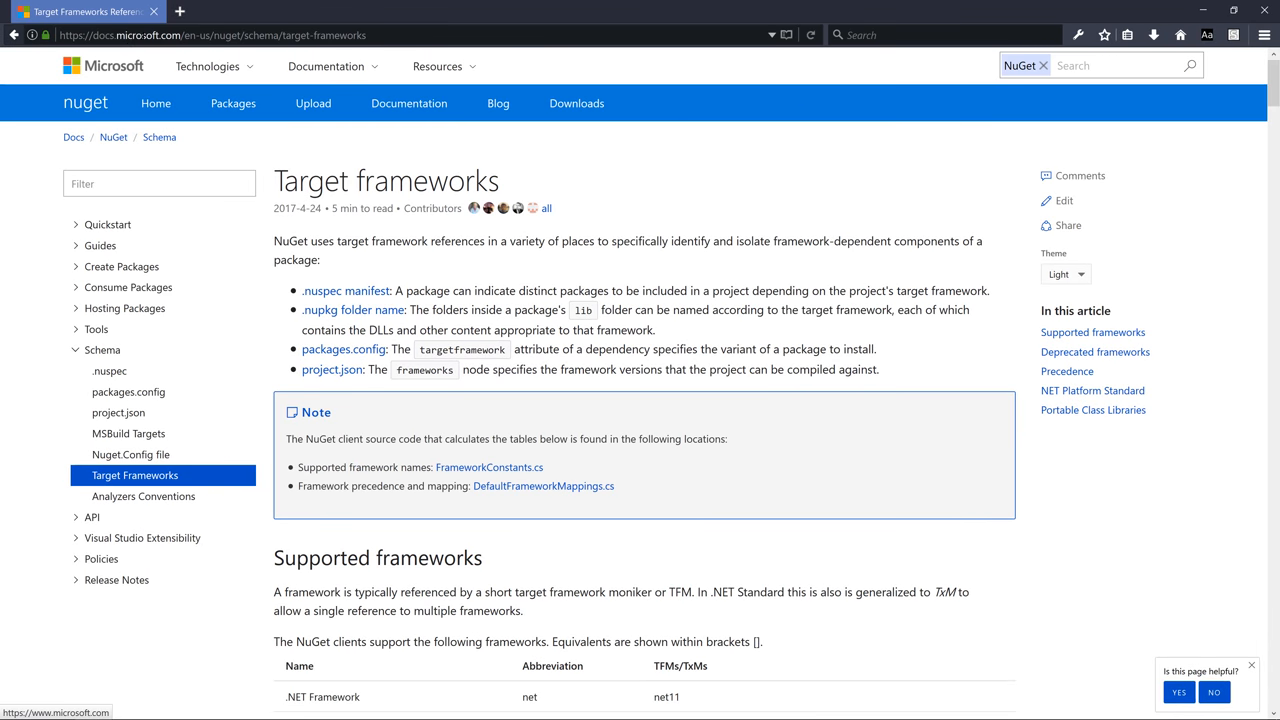
pyautogui.moveTo(238, 22)
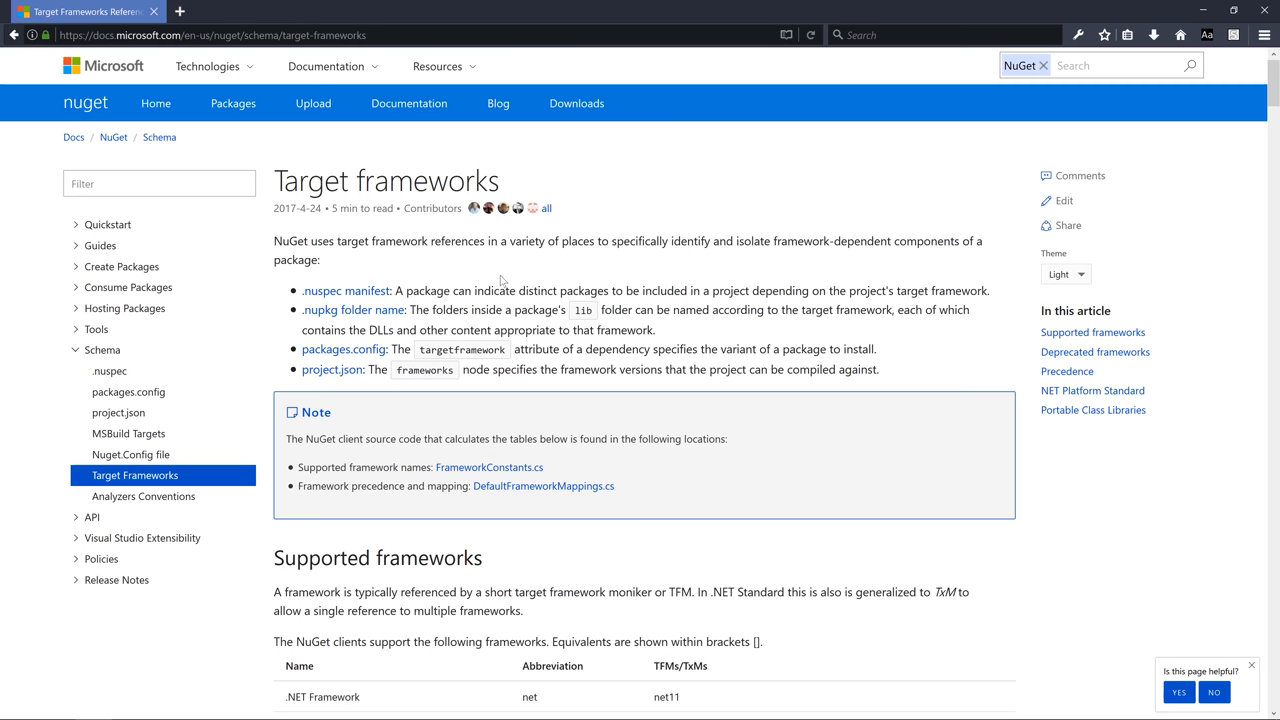
# Scroll the NuGet Target Frameworks docs down to the Supported frameworks table
pyautogui.scroll(-3)
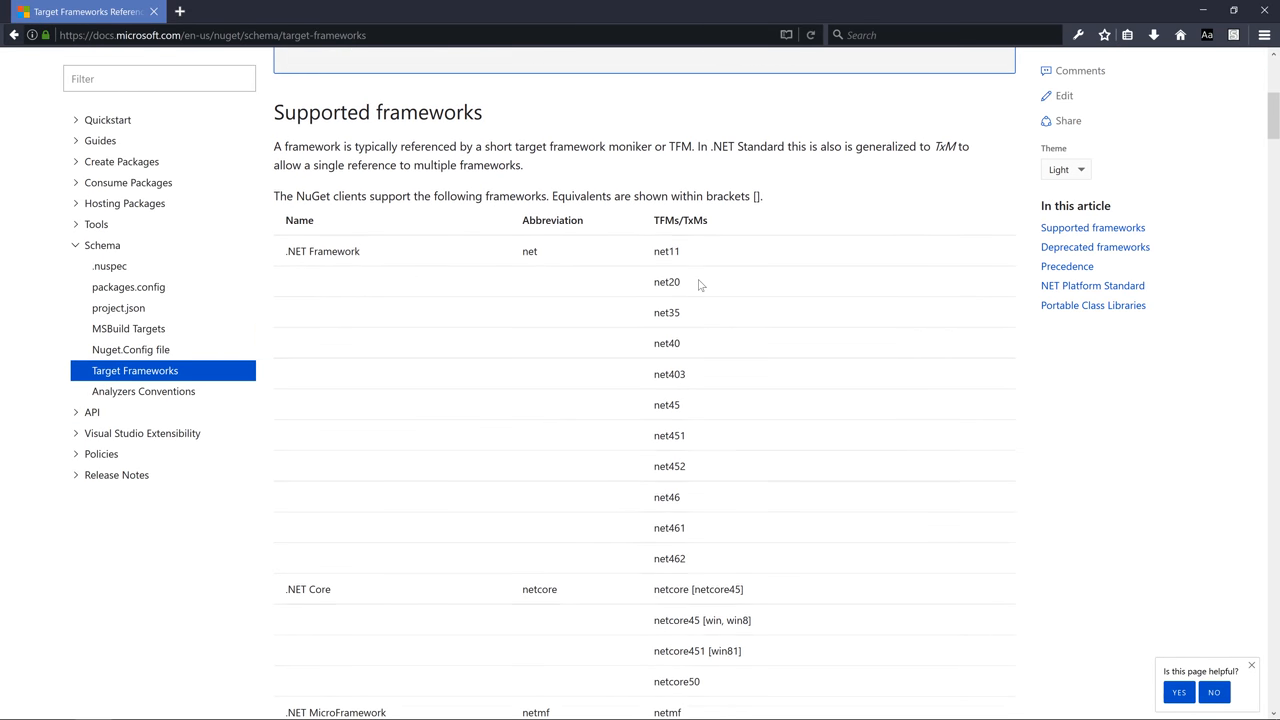
pyautogui.scroll(-3)
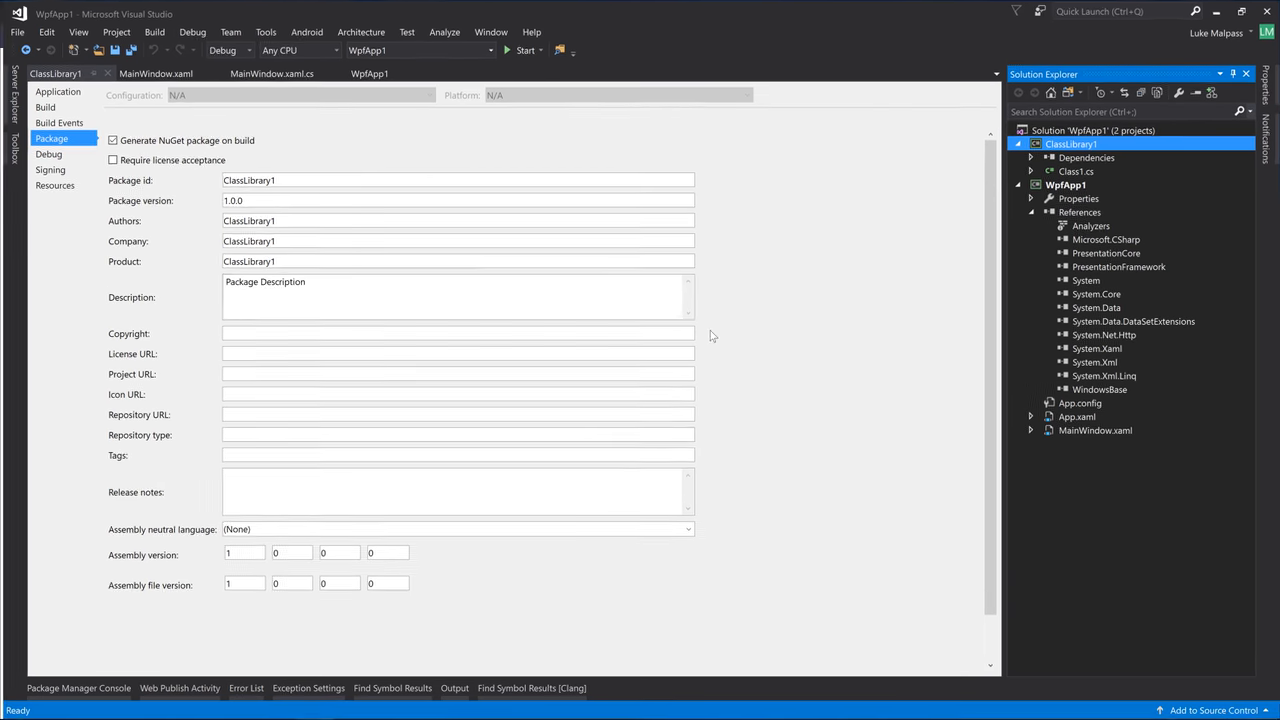
# Edit ClassLibrary1.csproj, adding ';' after netcoreapp1.1 in TargetFrameworks, and switch to Firefox
pyautogui.rightClick(1070, 144)
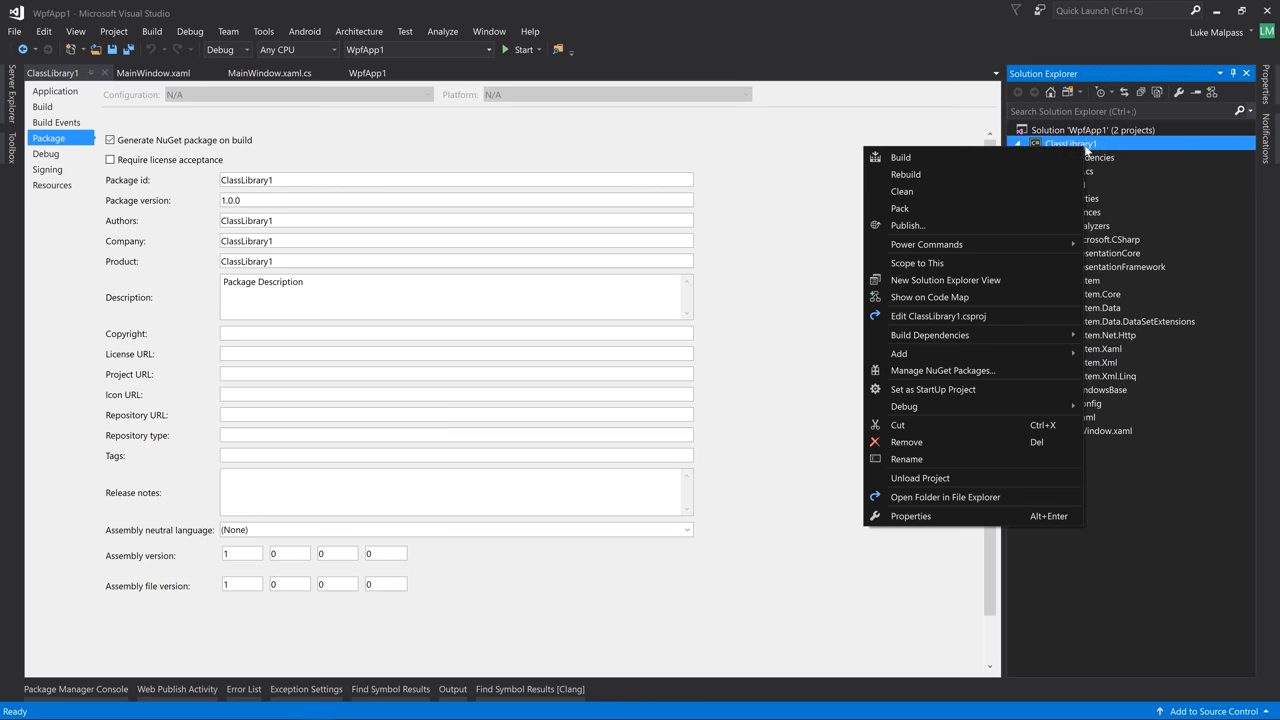
pyautogui.moveTo(920, 296)
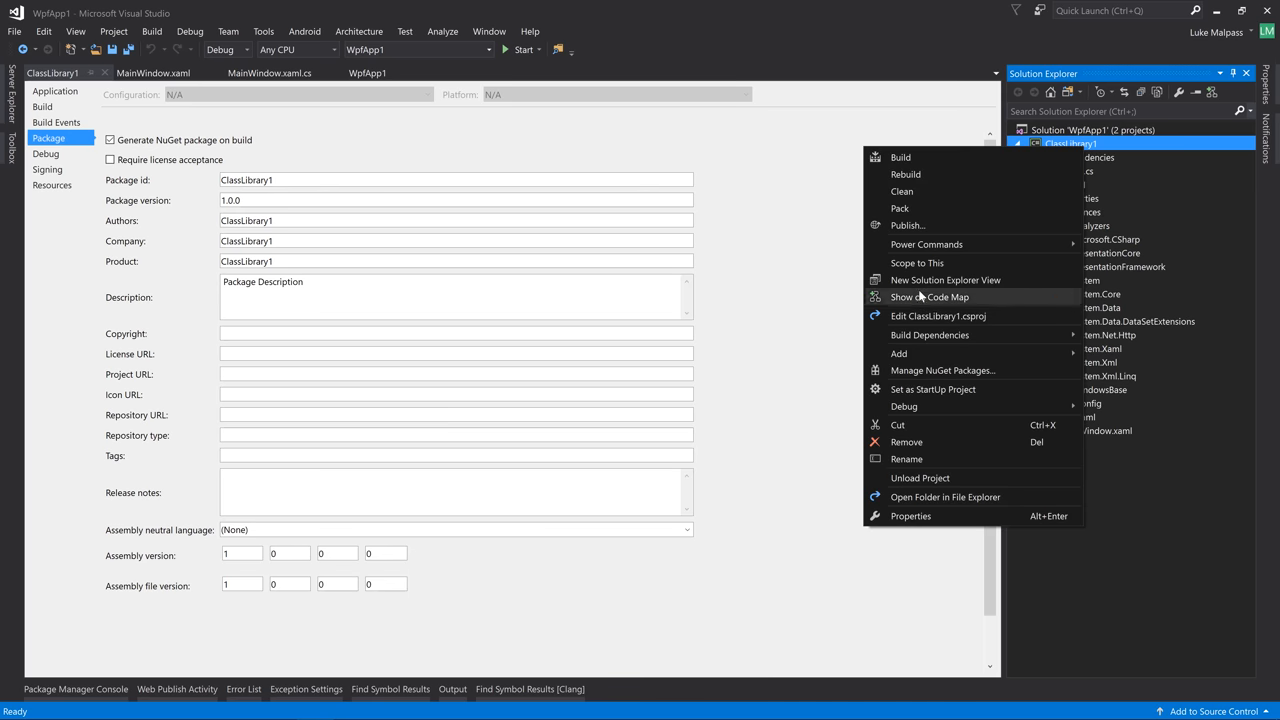
pyautogui.moveTo(916, 316)
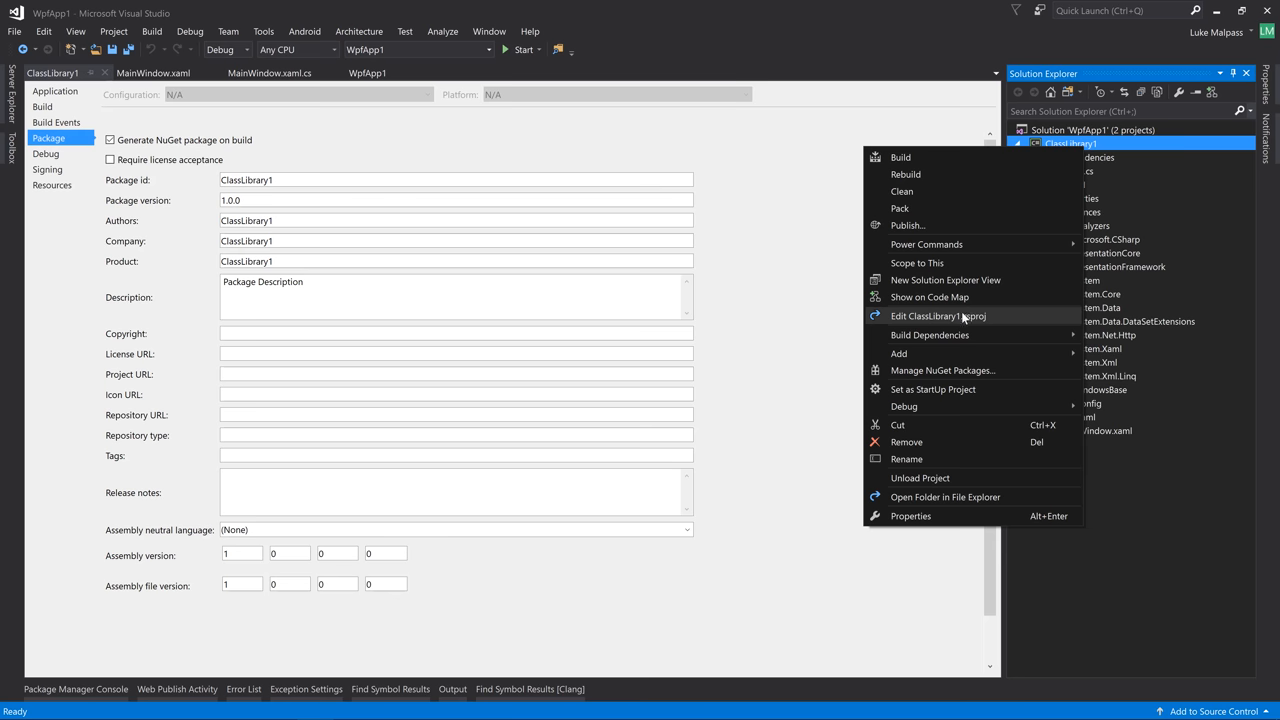
pyautogui.click(936, 316)
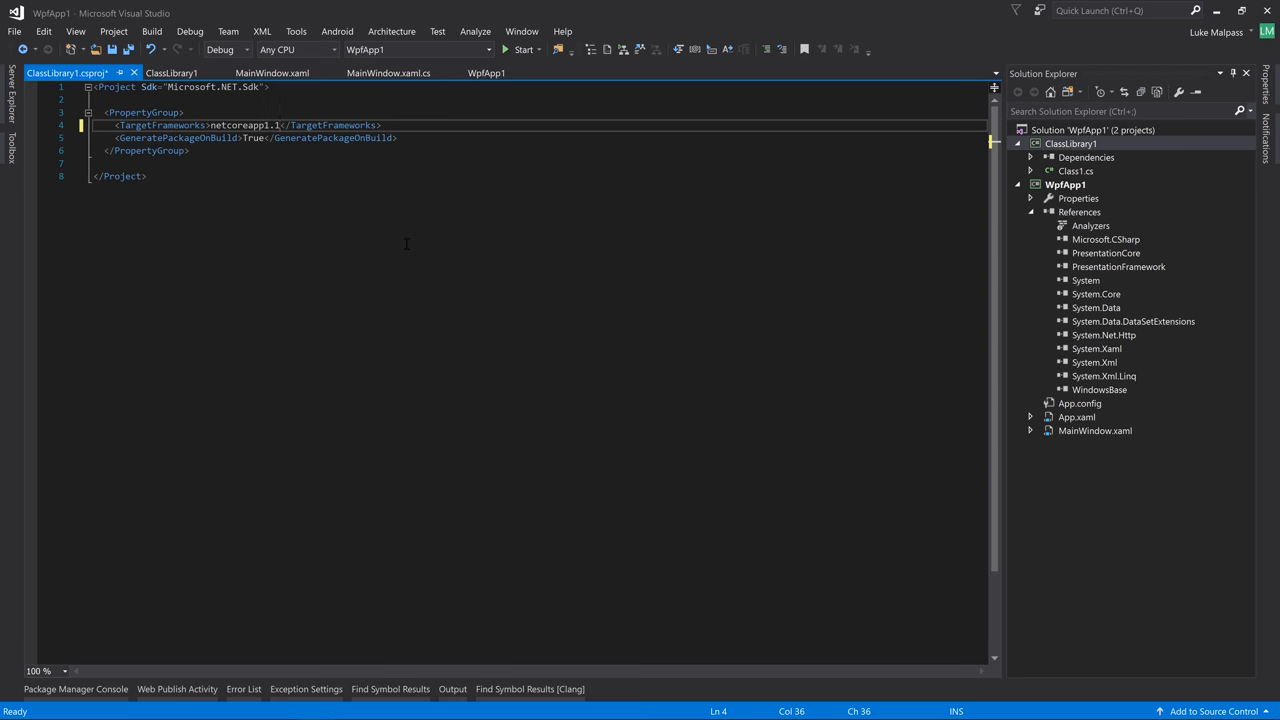
pyautogui.write(';')
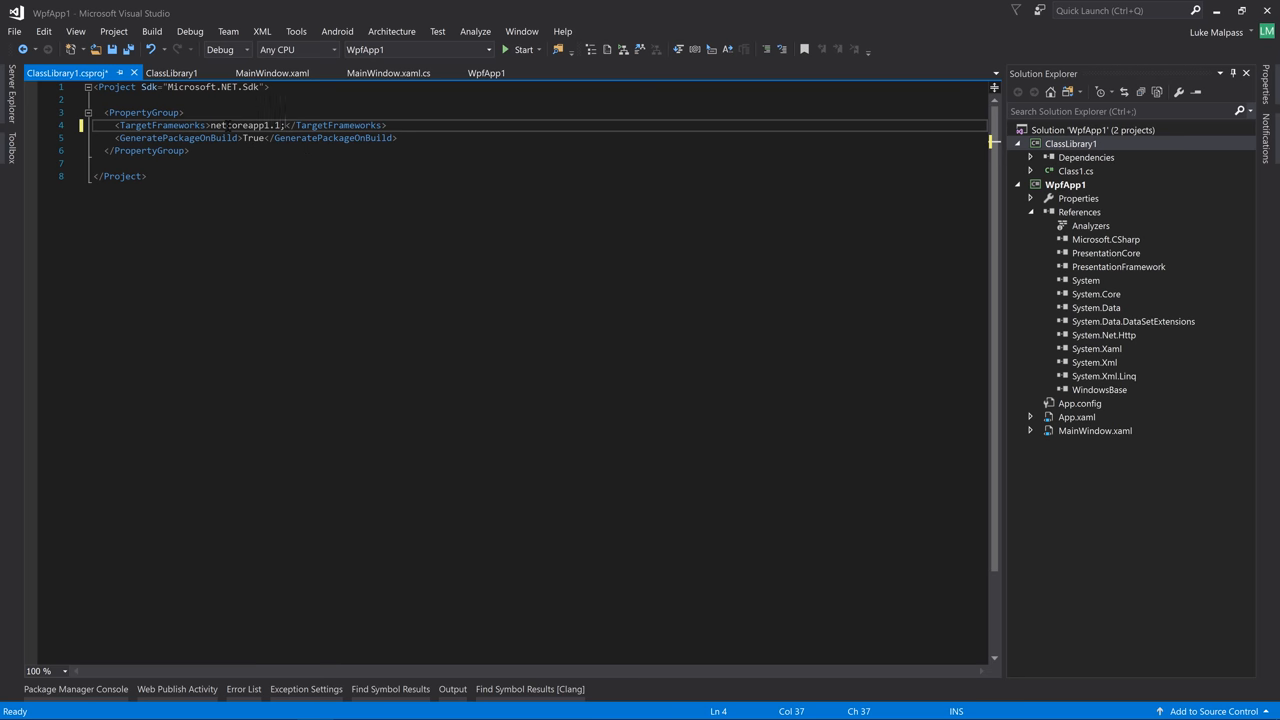
pyautogui.press('Super+Tab')
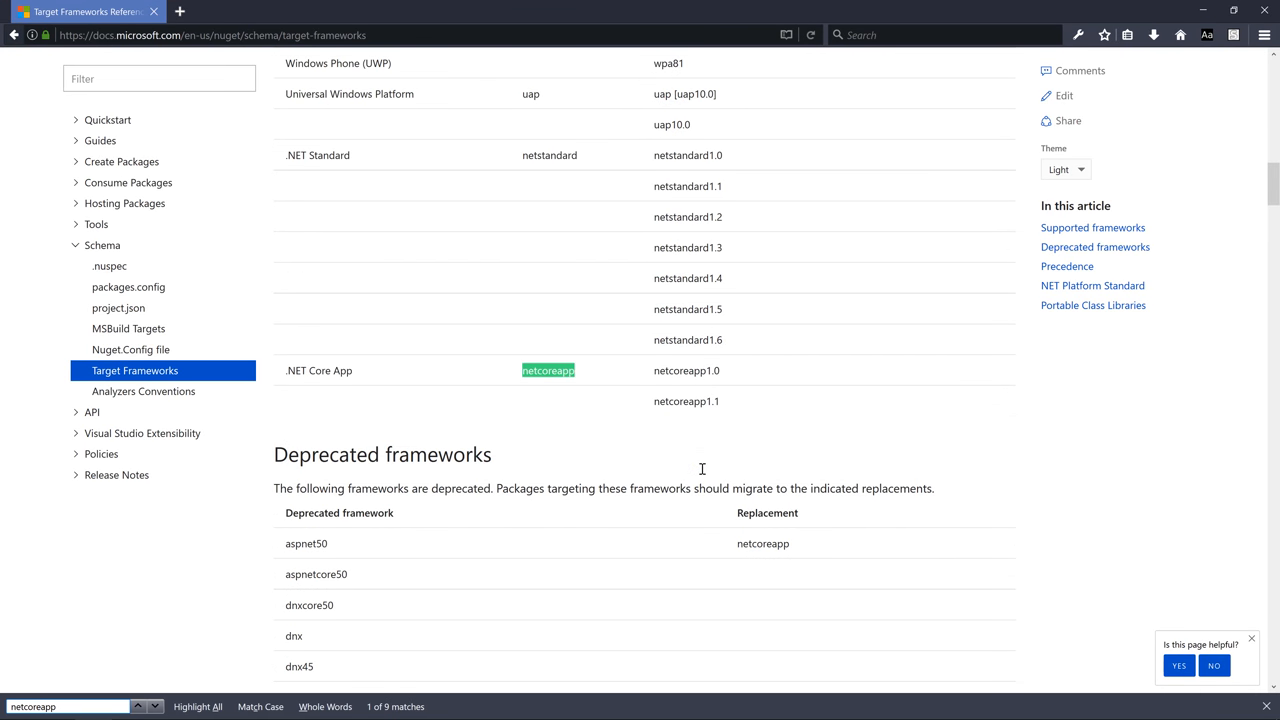
# Locate the .NET Framework rows in the table and copy the net462 moniker back to Visual Studio
pyautogui.click(138, 706)
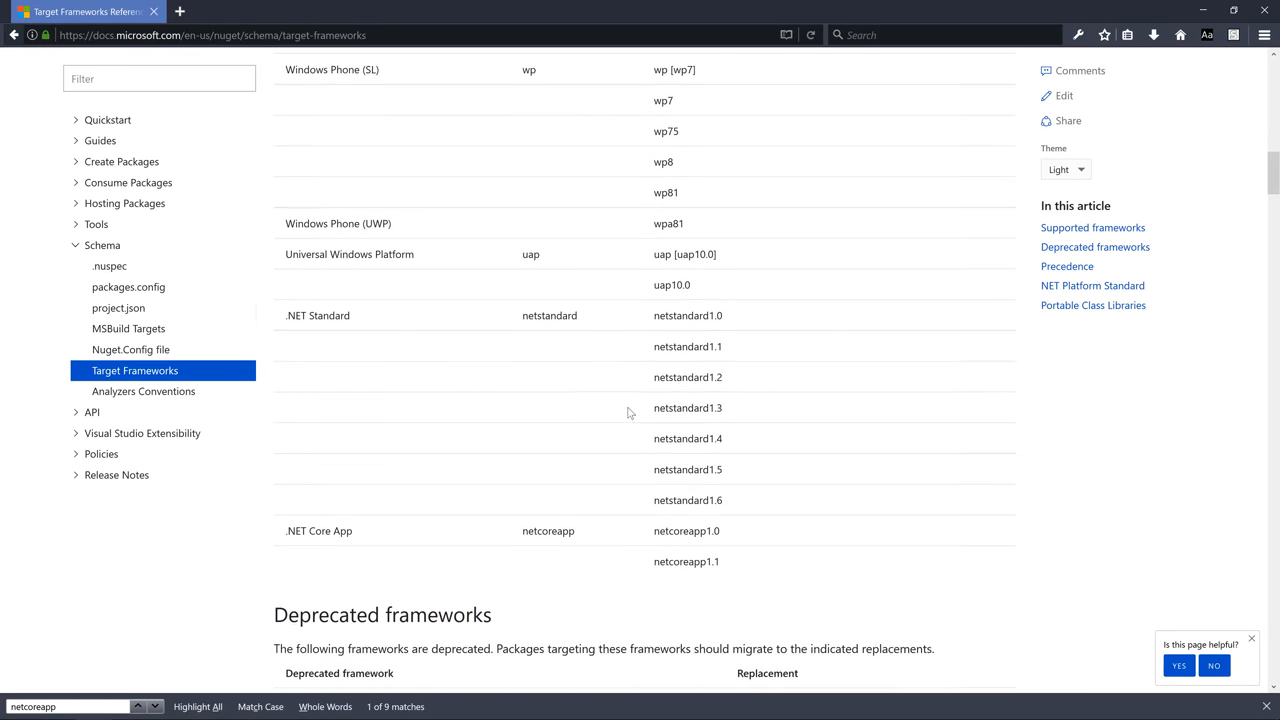
pyautogui.scroll(3)
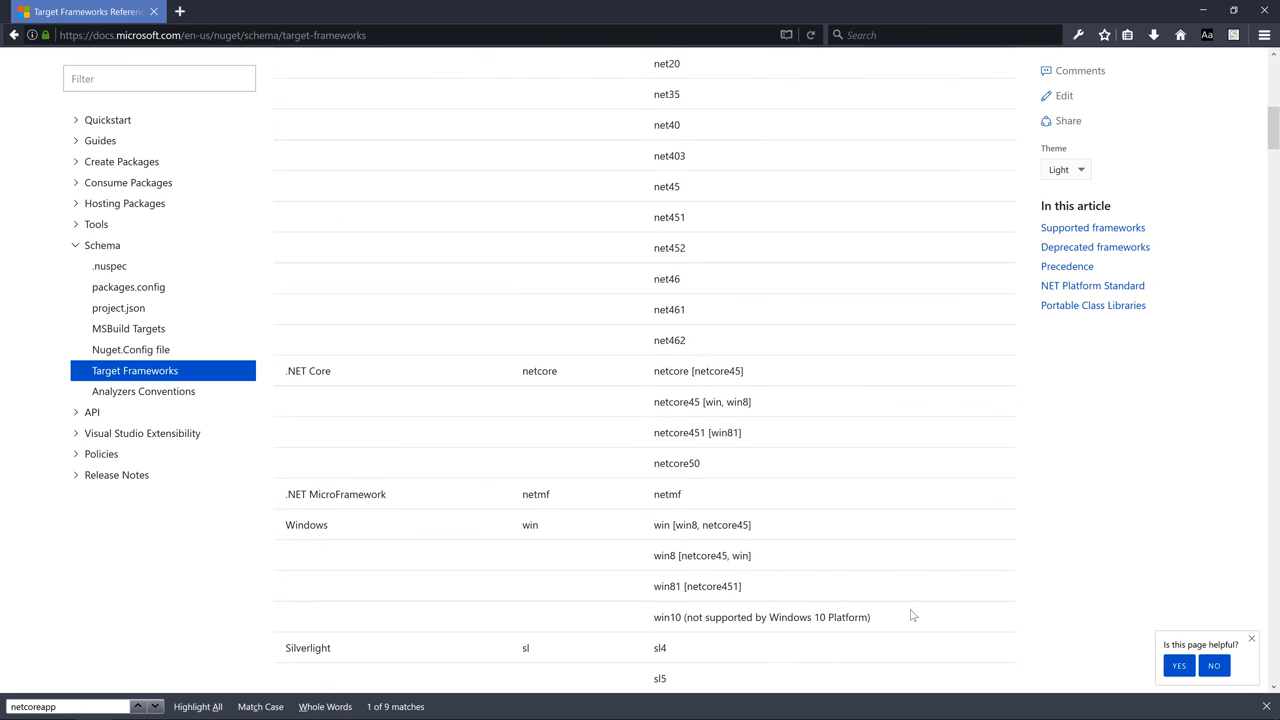
pyautogui.scroll(3)
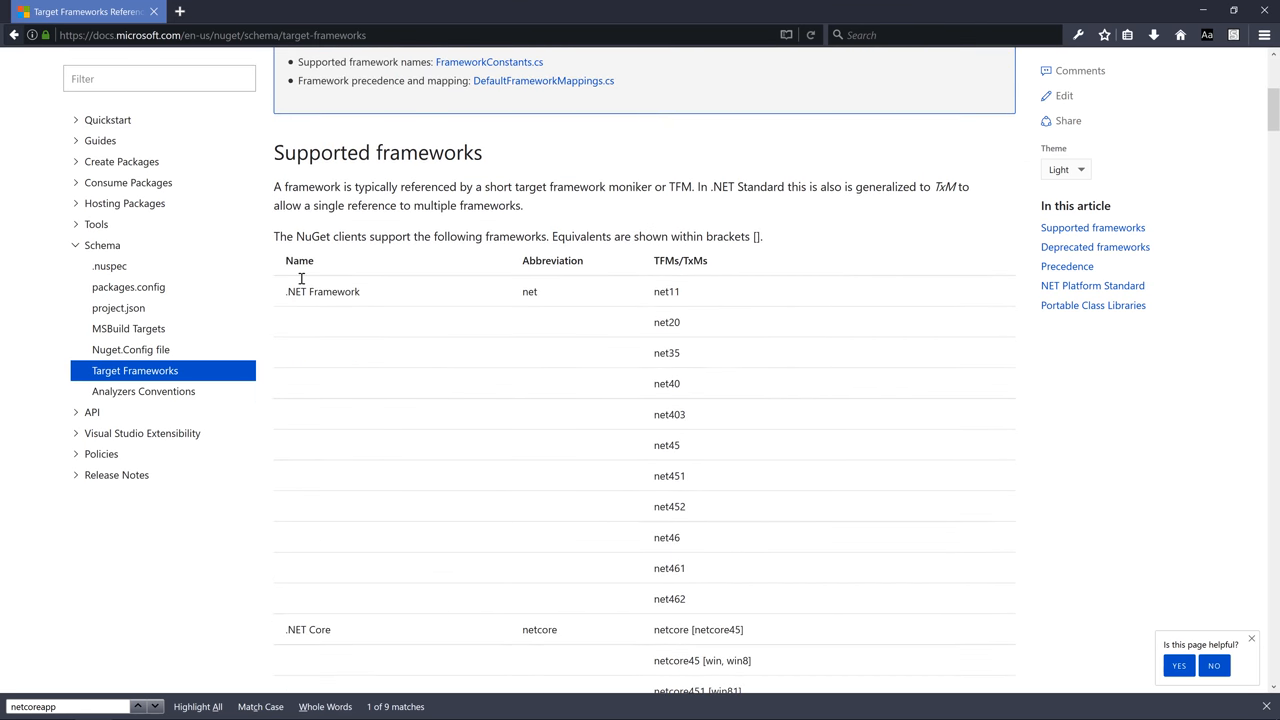
pyautogui.scroll(-3)
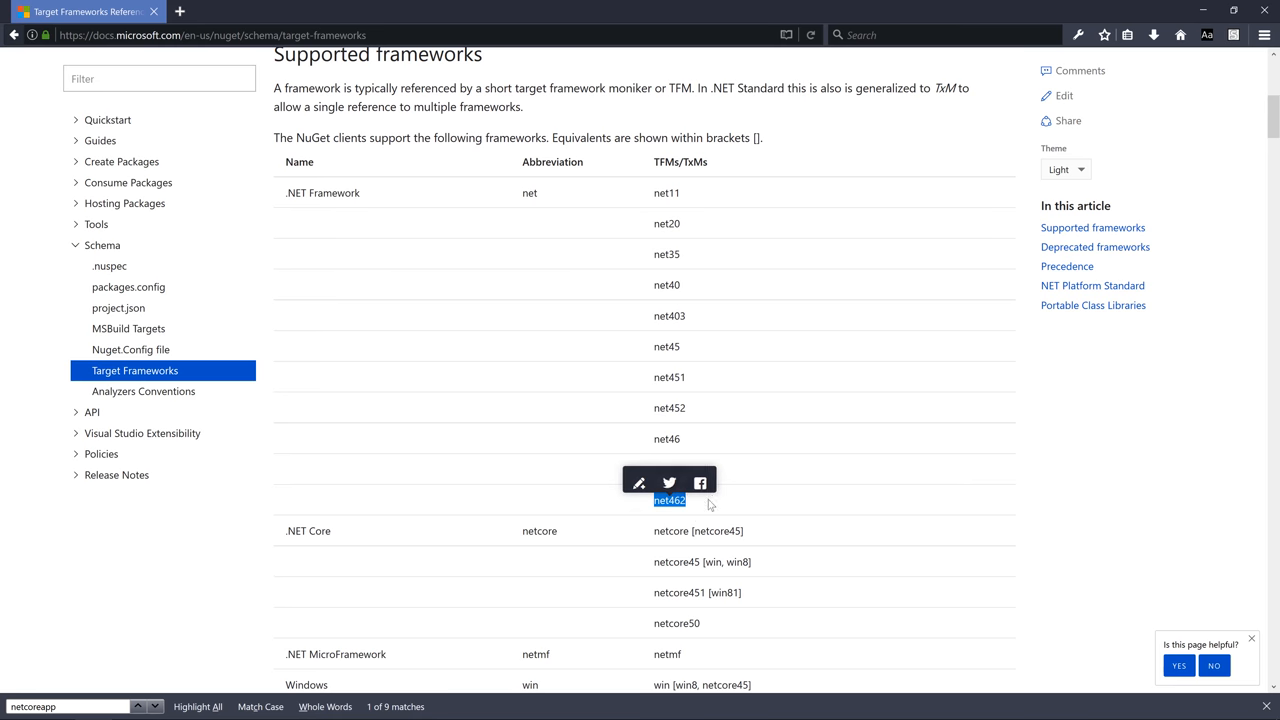
pyautogui.press('Super+Tab')
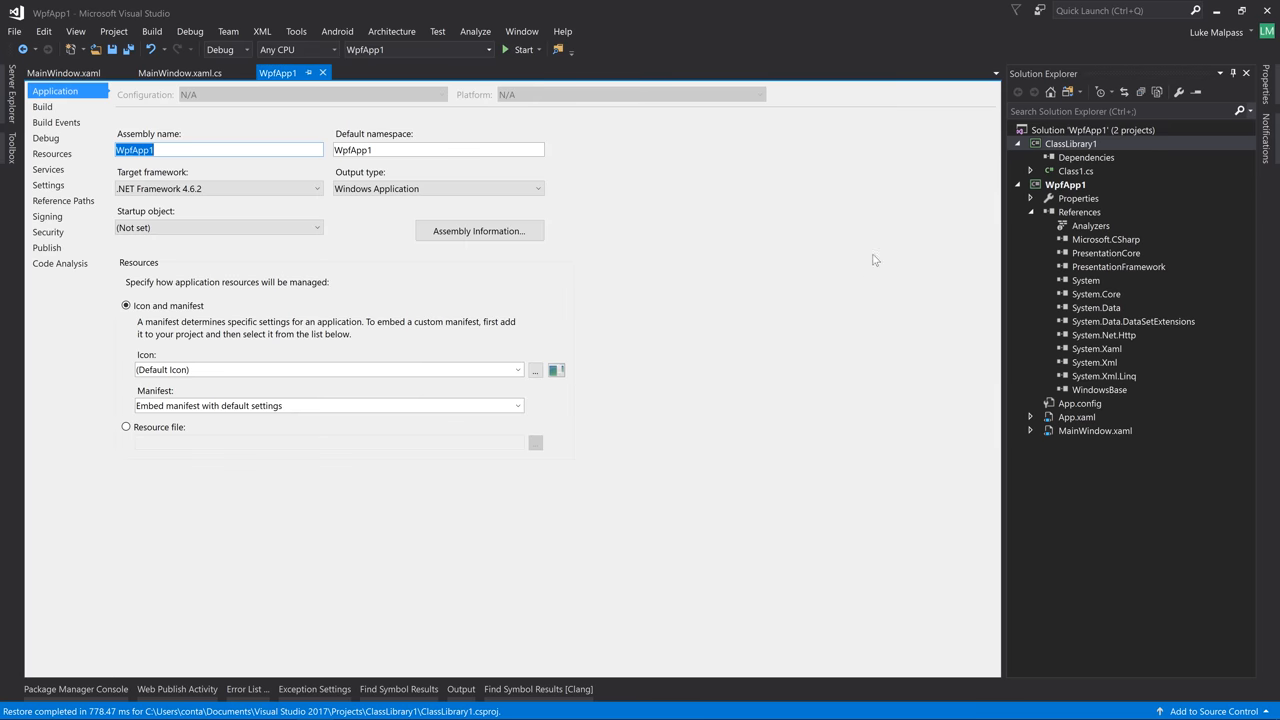
# Browse to ClassLibrary1's bin\Debug folder showing net462, netcoreapp1.1 and ClassLibrary1.1.0.0.nupkg
pyautogui.click(152, 32)
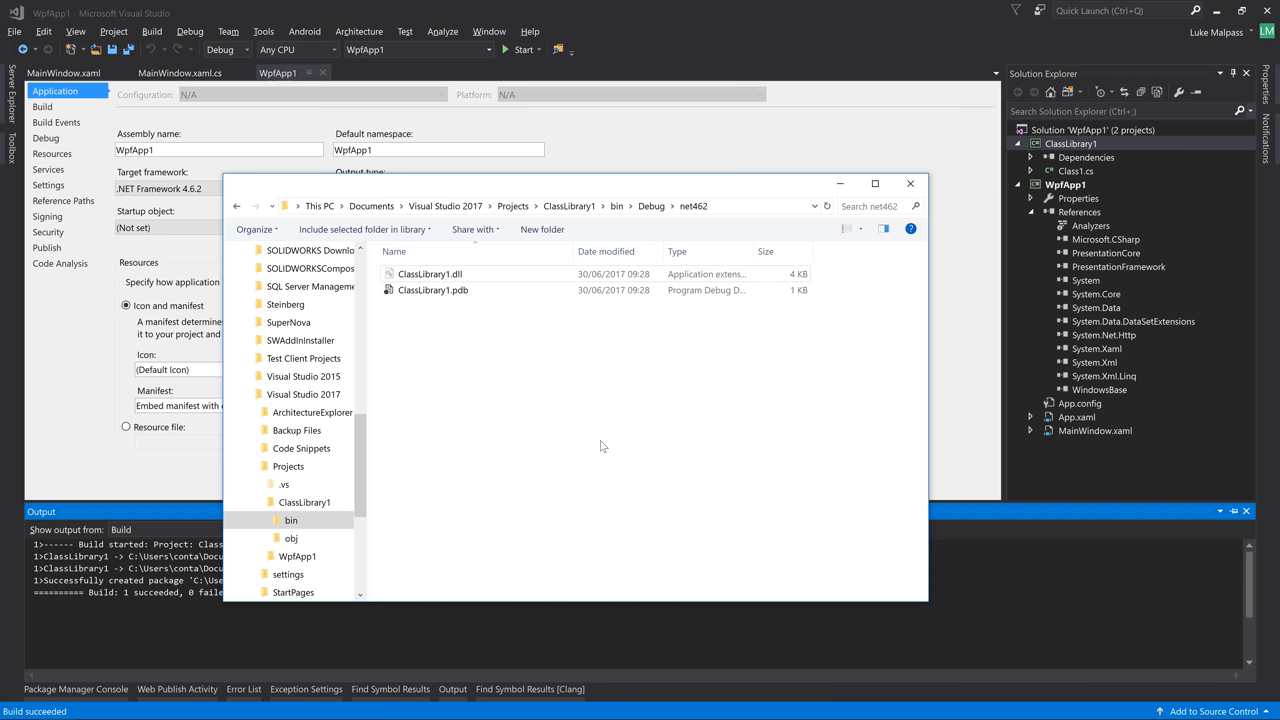
pyautogui.click(652, 206)
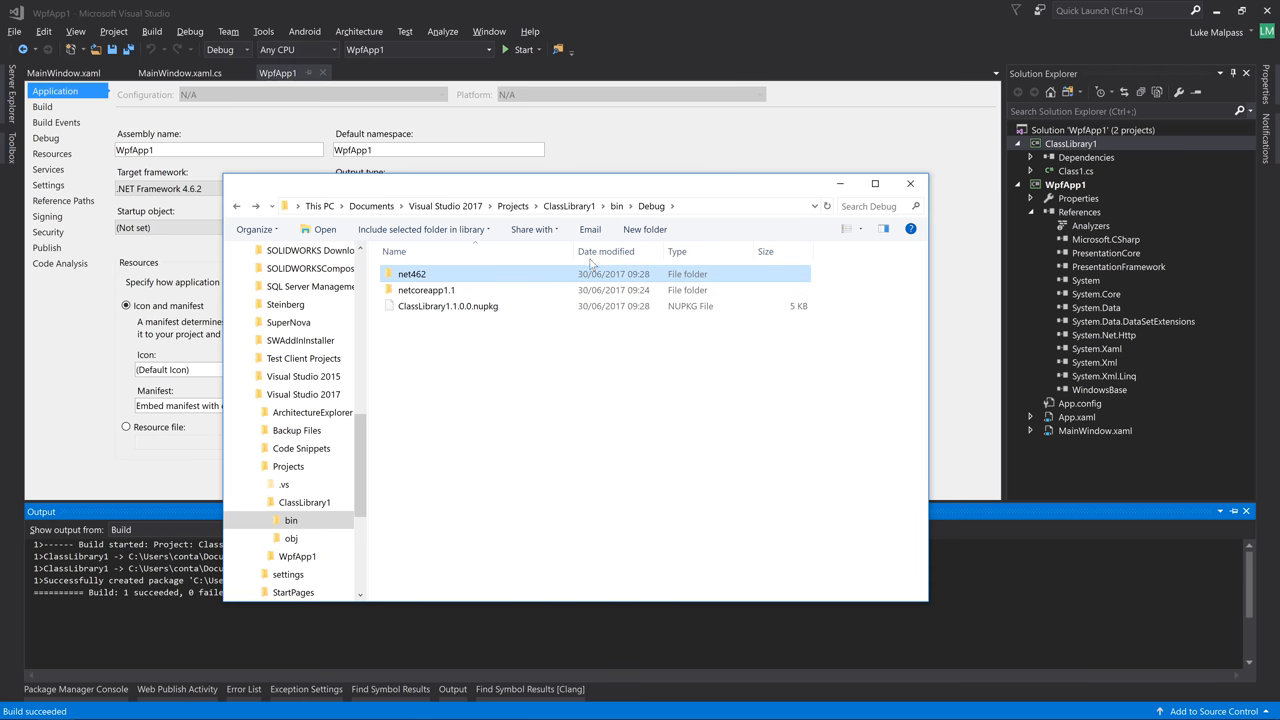
pyautogui.moveTo(428, 280)
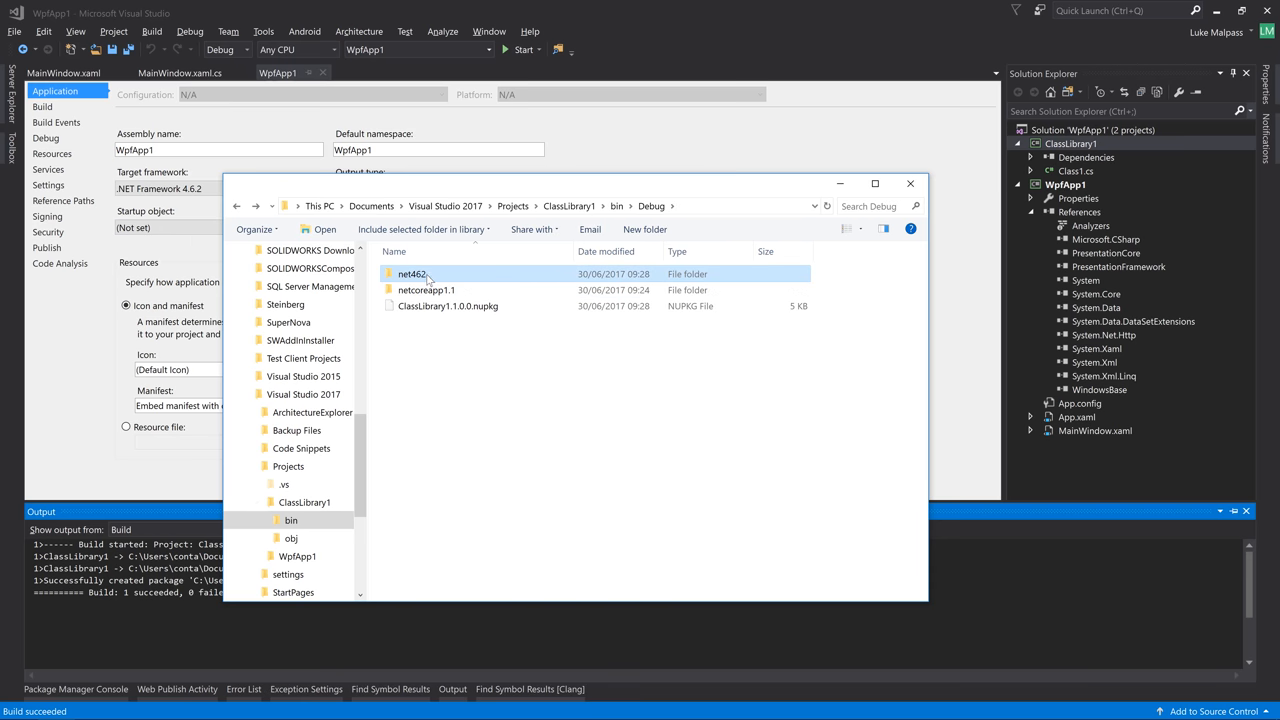
pyautogui.moveTo(412, 274)
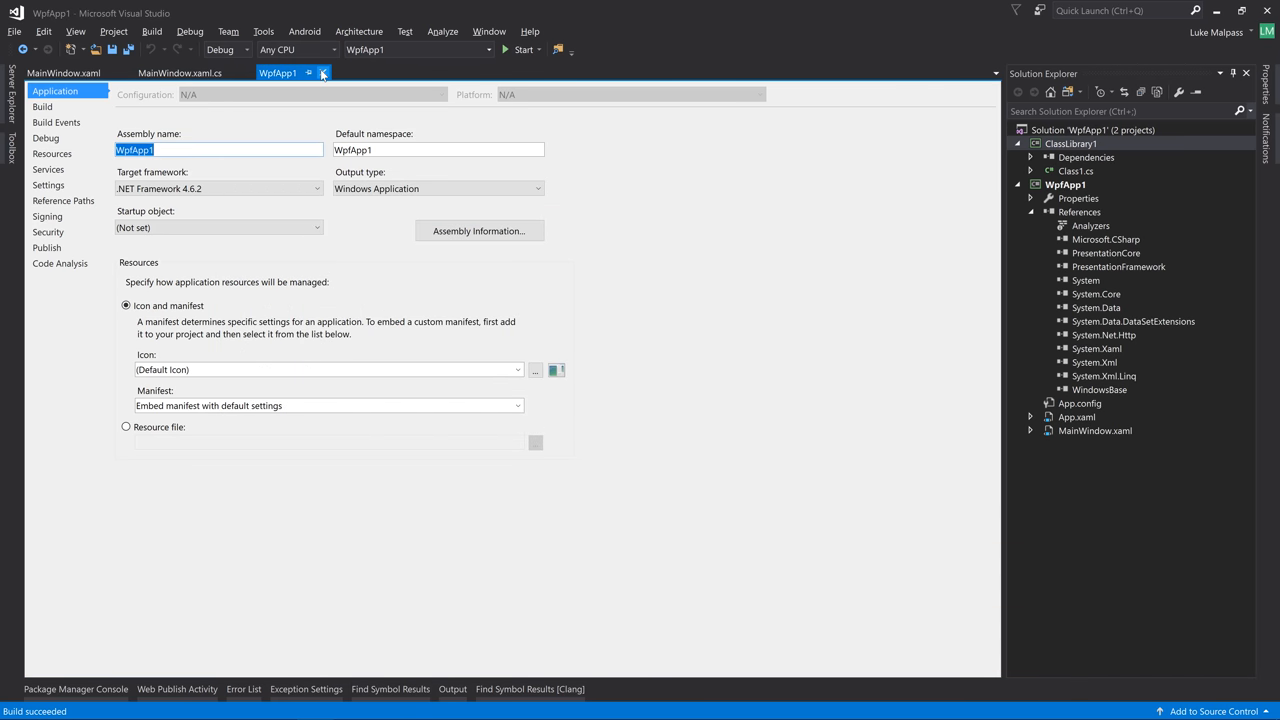
# Add a project reference from WpfApp1 to ClassLibrary1, then run and stop the WPF app
pyautogui.rightClick(1064, 184)
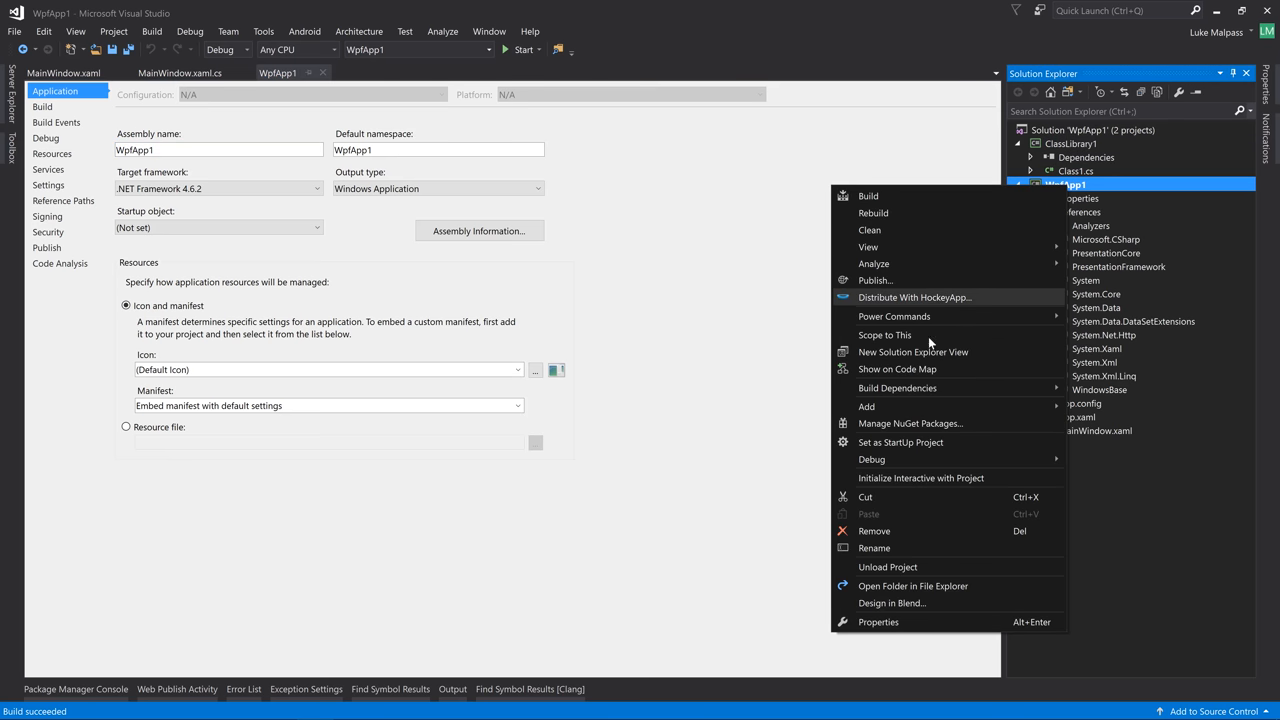
pyautogui.moveTo(964, 316)
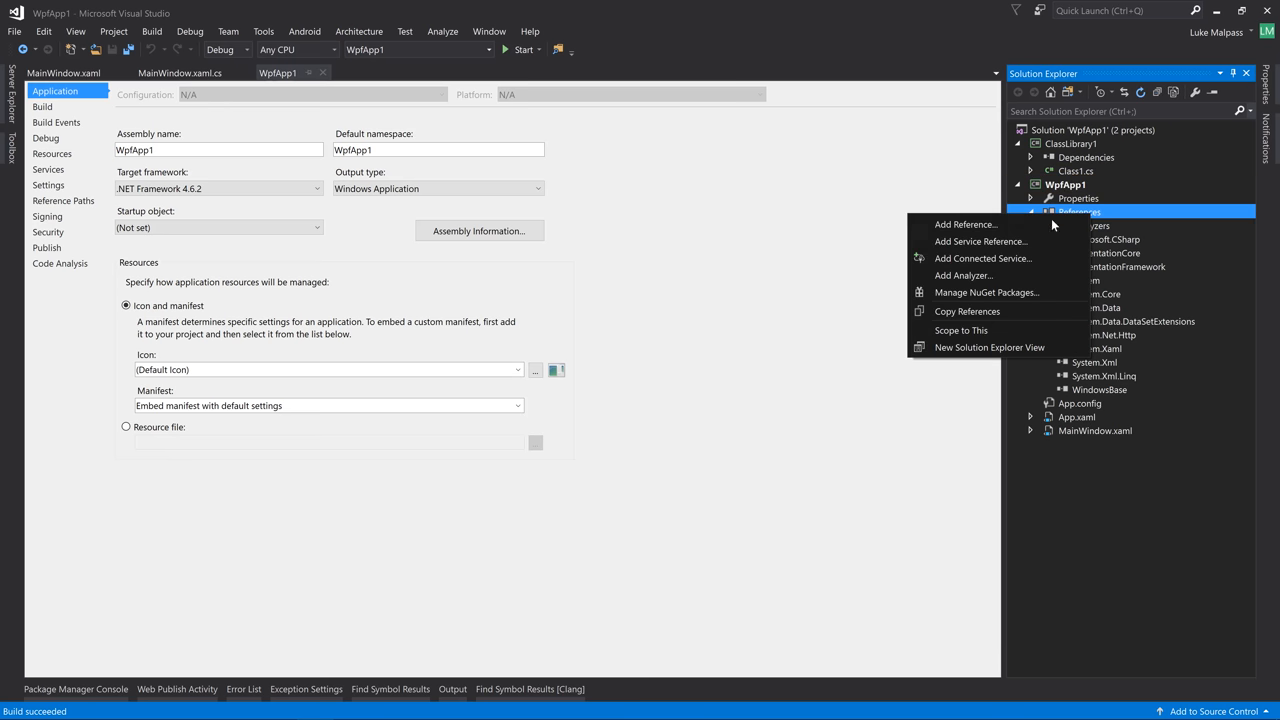
pyautogui.click(964, 224)
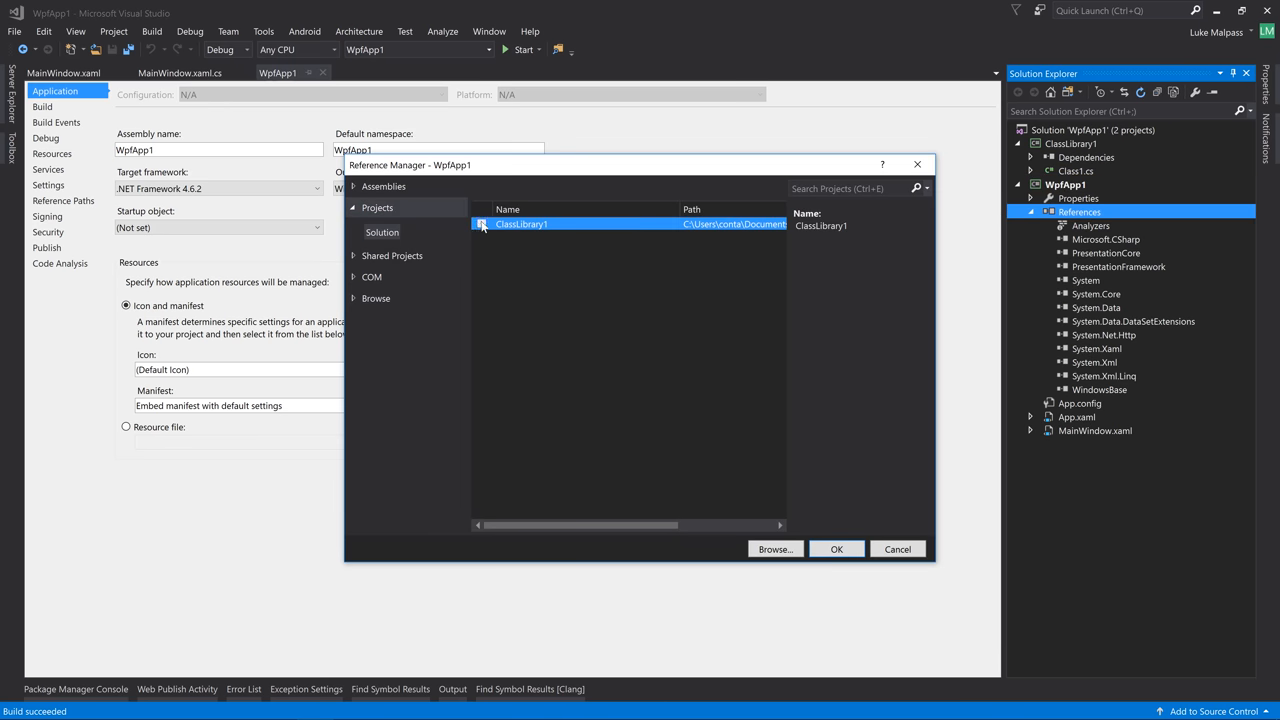
pyautogui.click(836, 548)
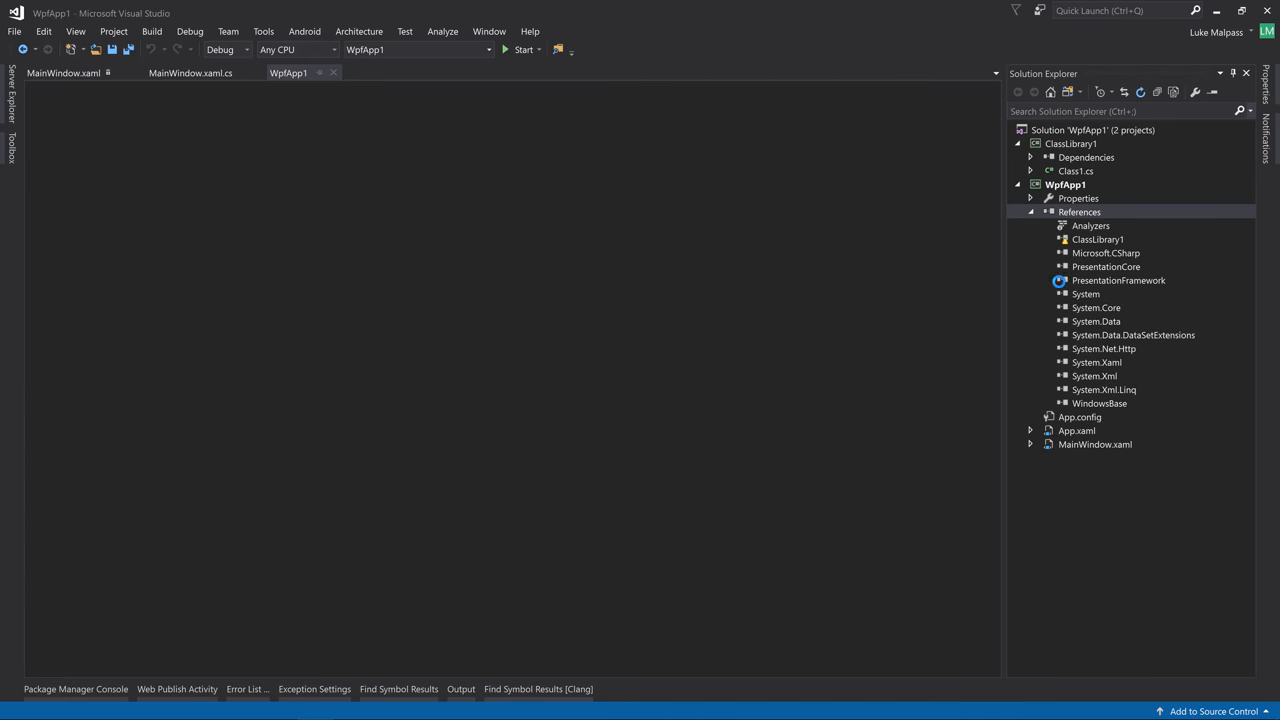
pyautogui.click(524, 48)
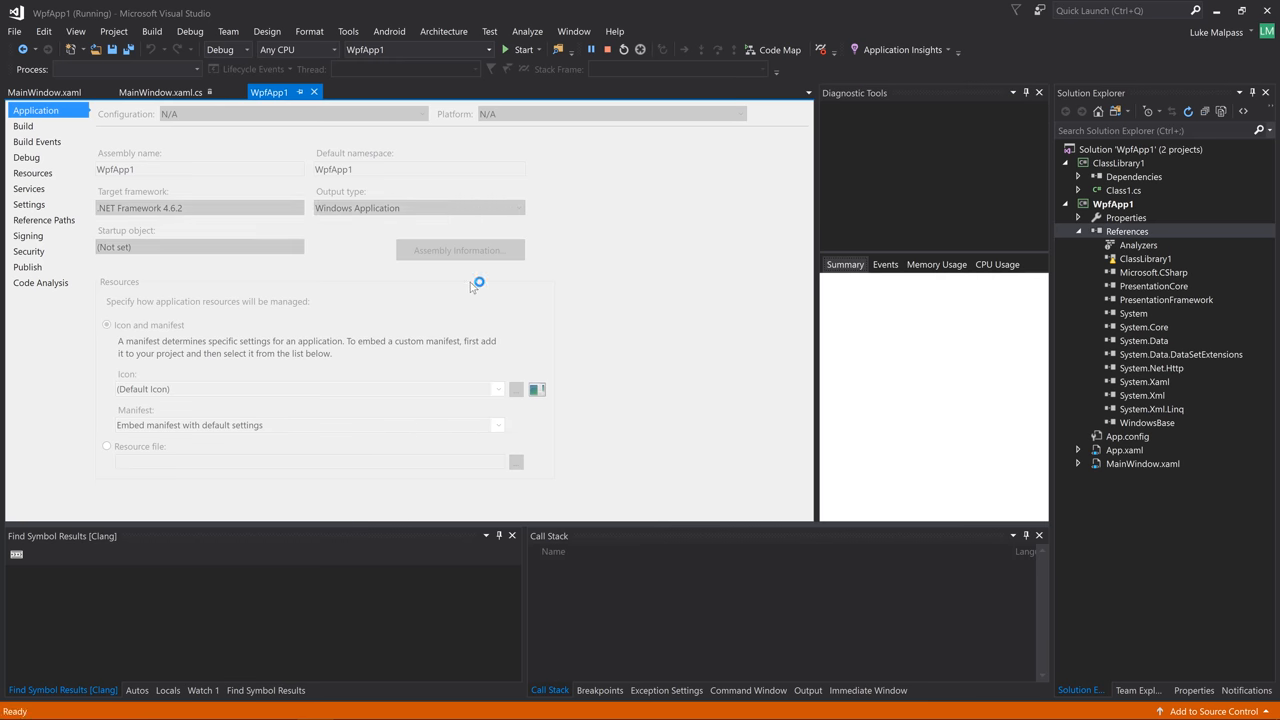
pyautogui.click(520, 48)
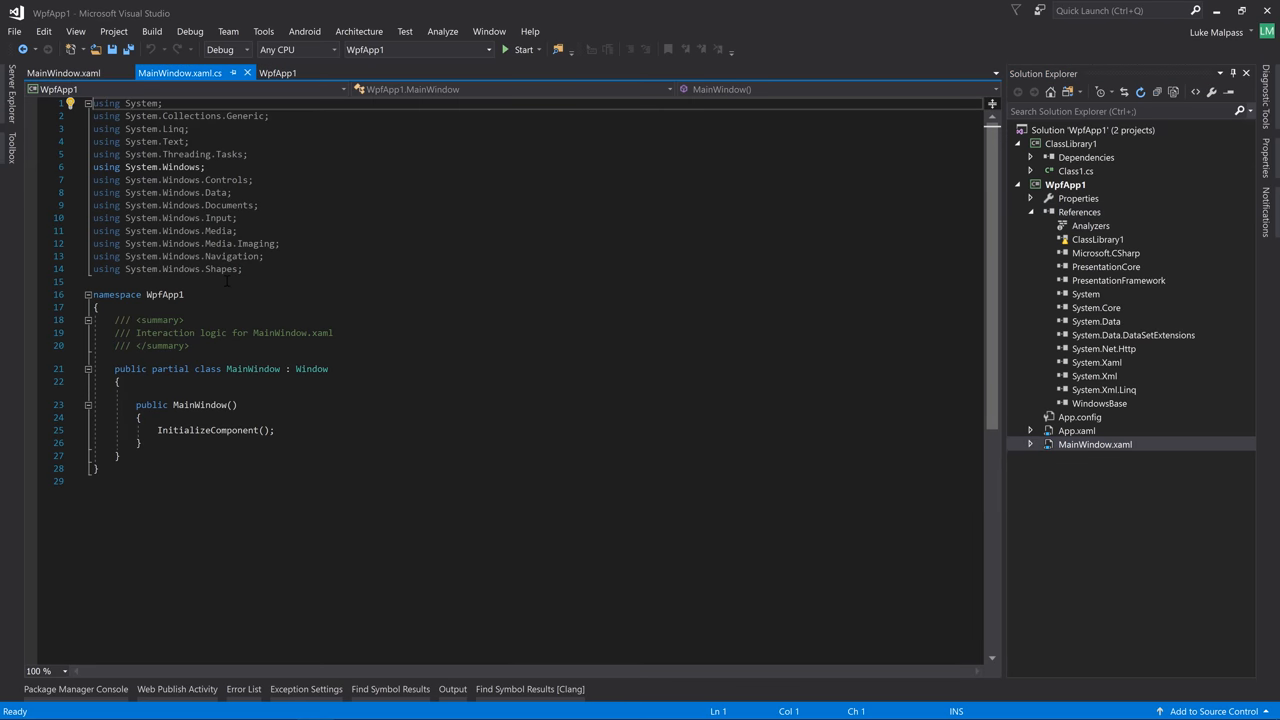
# Add var a = ClassLibrary1.Class1.Test(); after InitializeComponent() in MainWindow and build
pyautogui.write('var a')
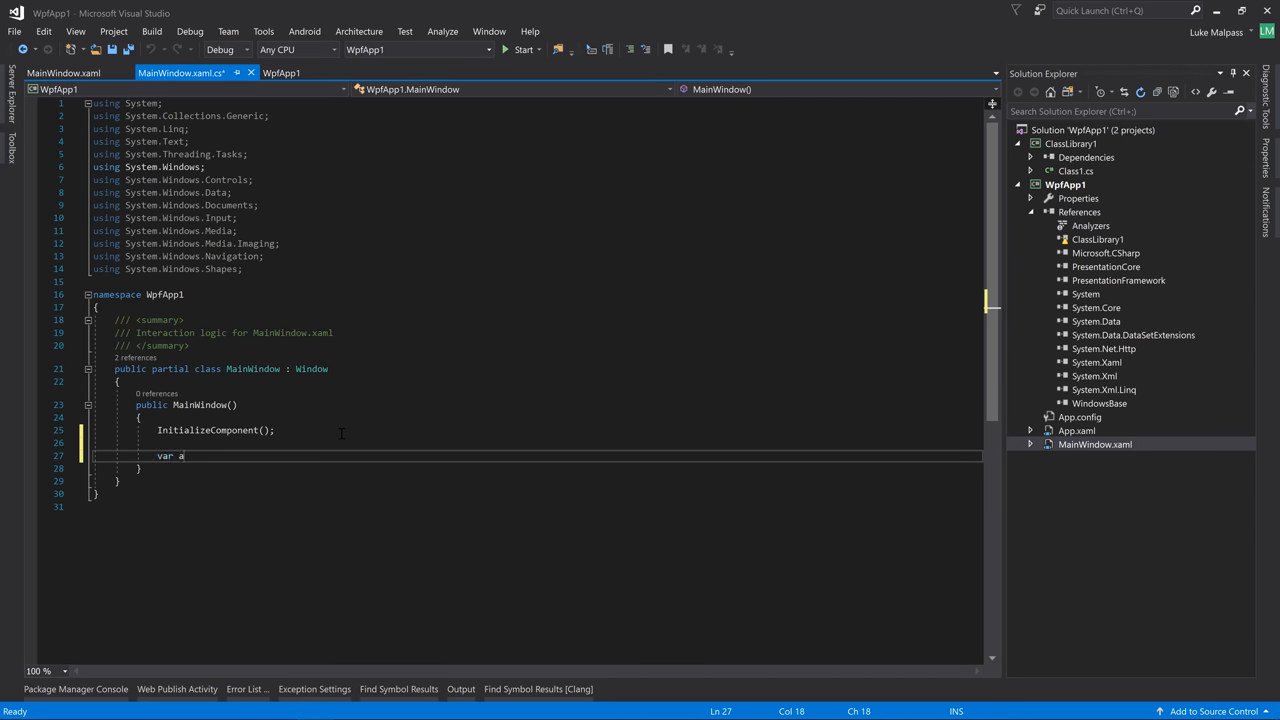
pyautogui.write('= Class1')
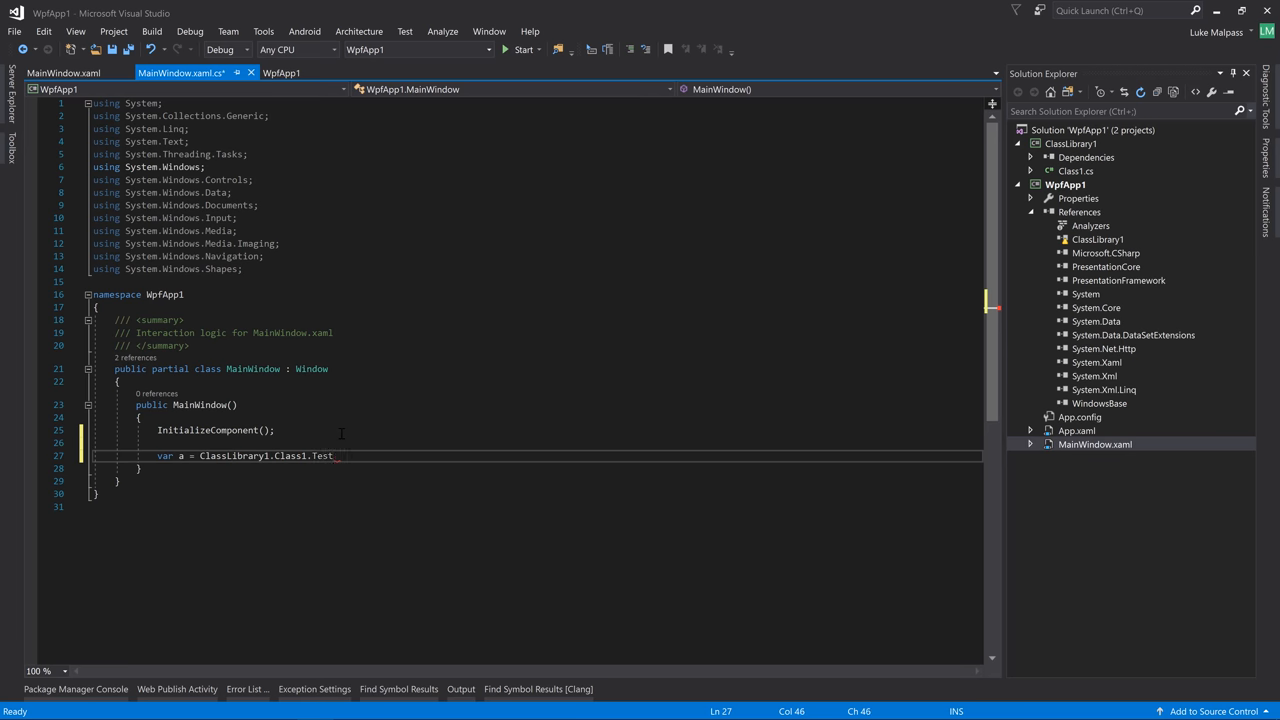
pyautogui.write('();')
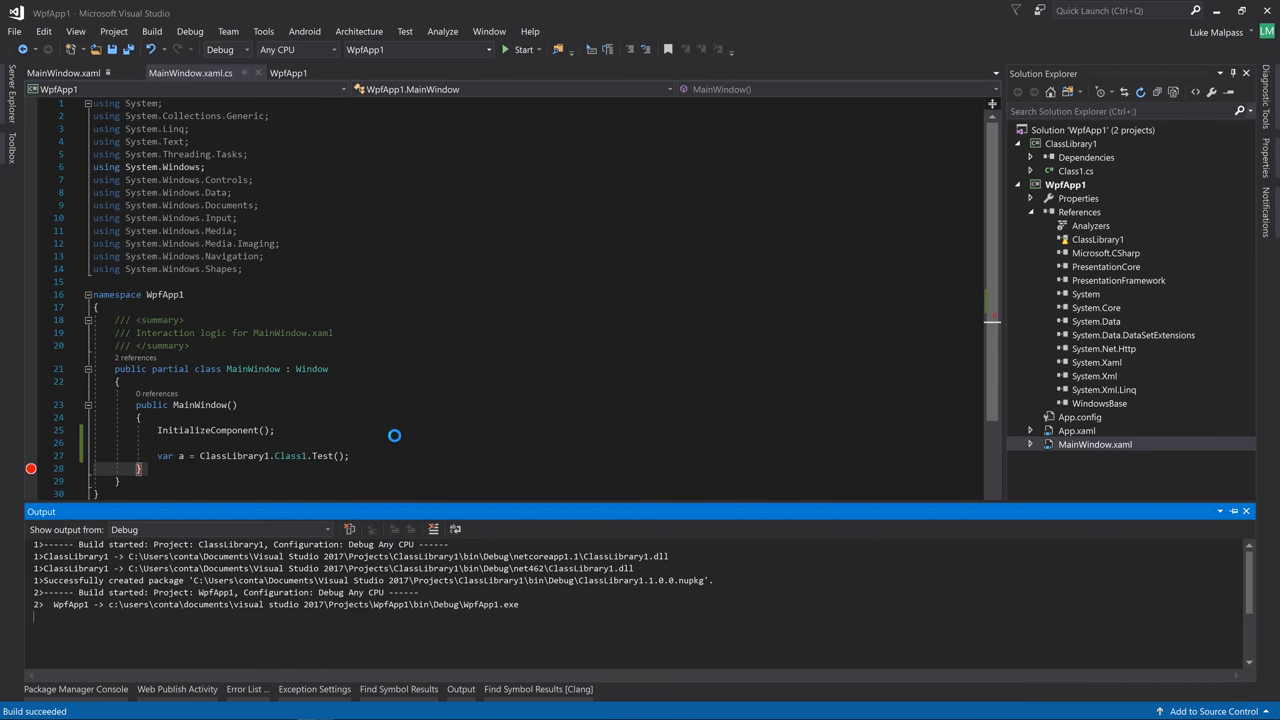
pyautogui.click(522, 48)
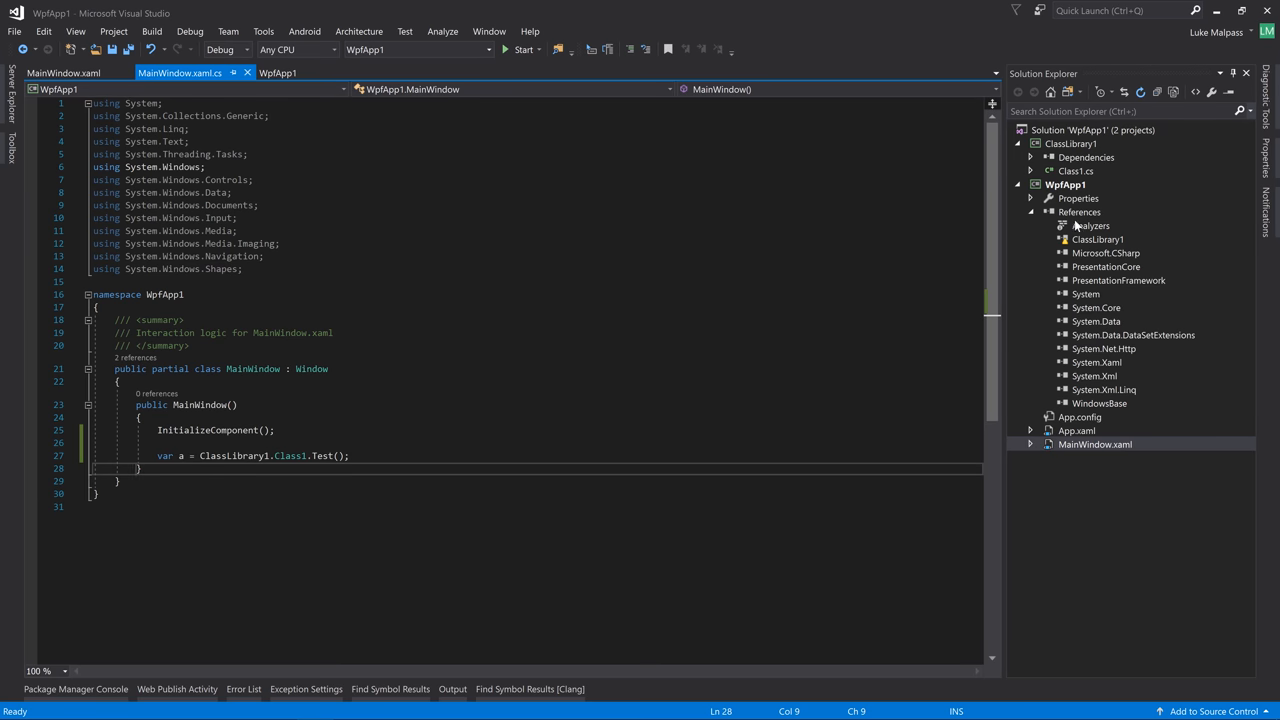
# Inspect the properties of WpfApp1's ClassLibrary1 reference in Solution Explorer
pyautogui.click(1104, 252)
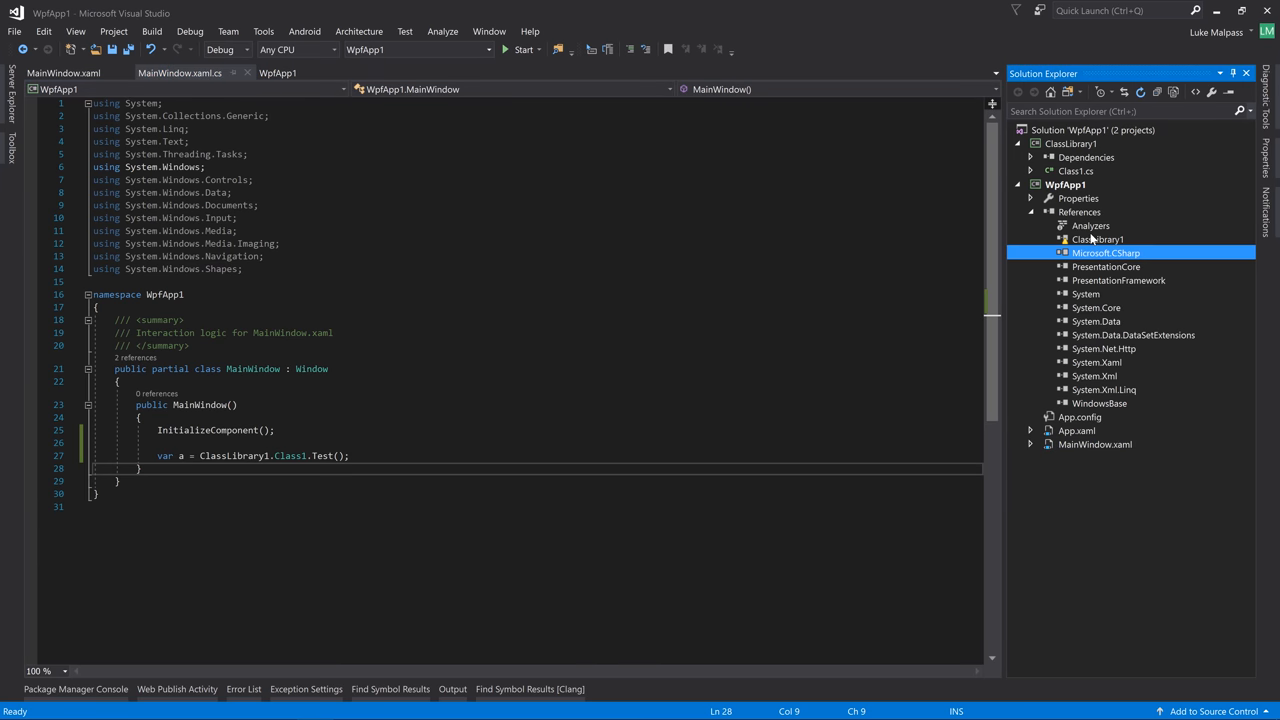
pyautogui.click(1096, 240)
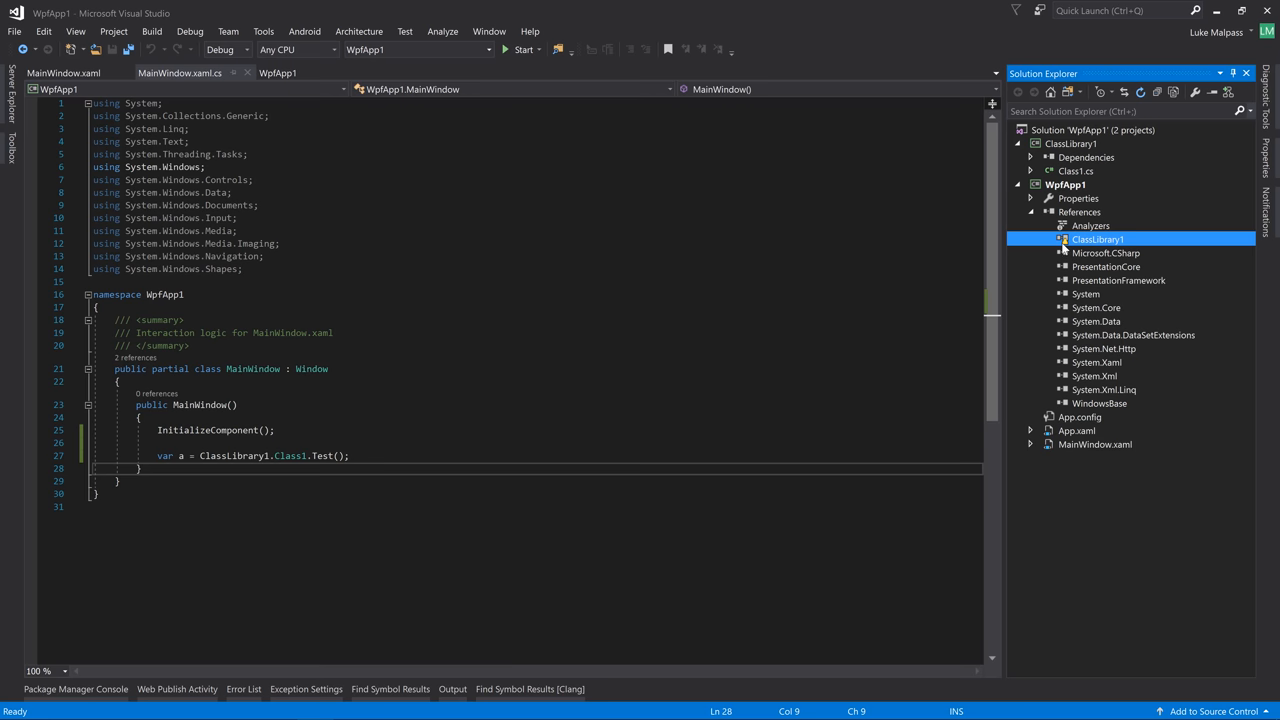
pyautogui.rightClick(1096, 240)
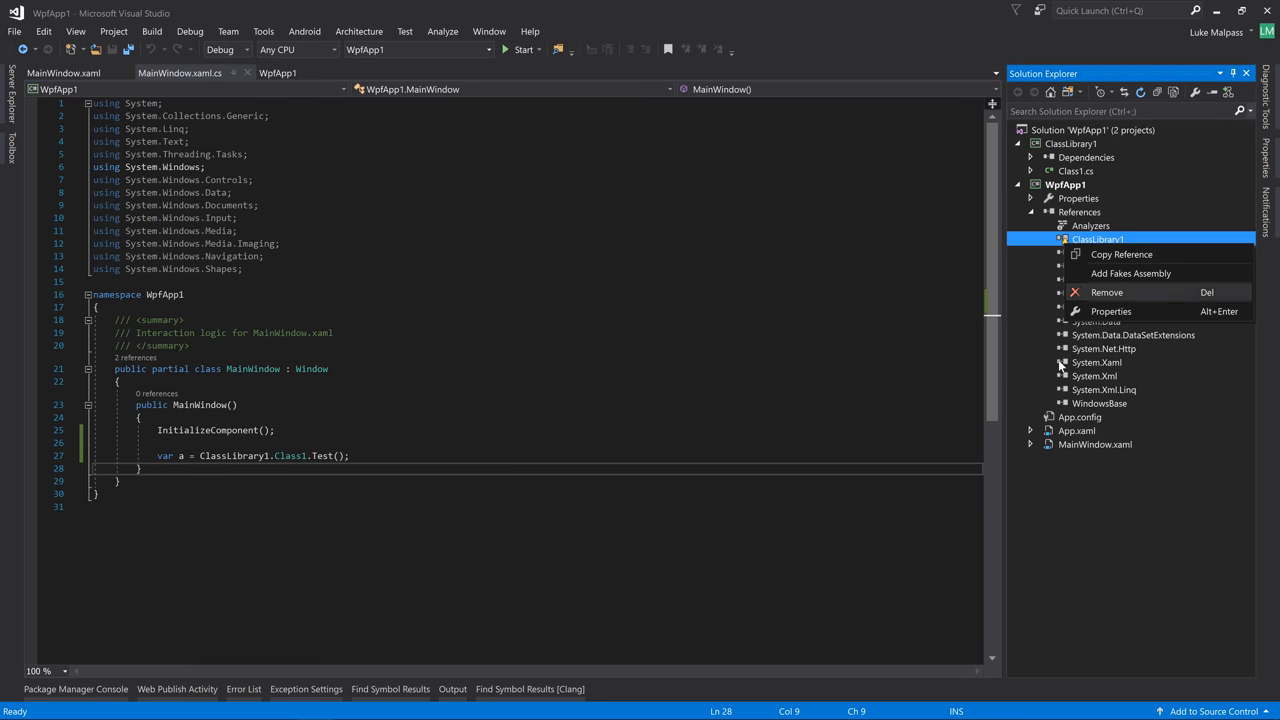
pyautogui.moveTo(1084, 312)
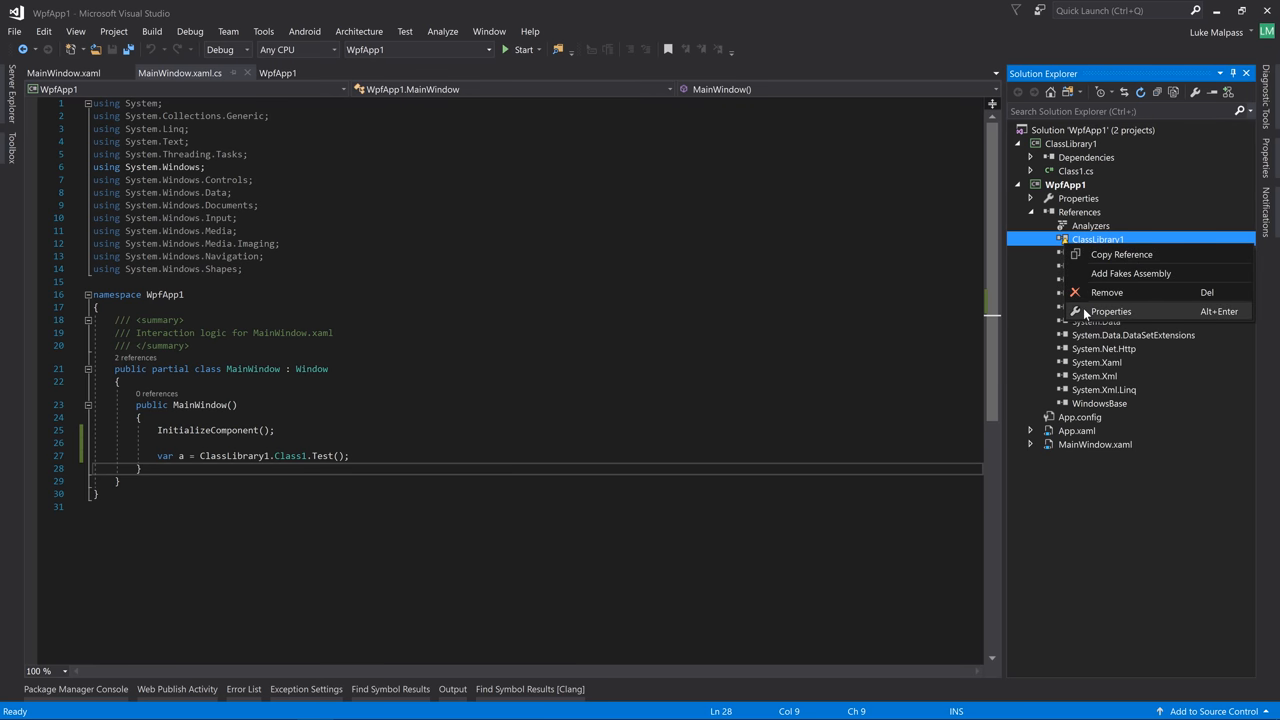
pyautogui.click(1110, 312)
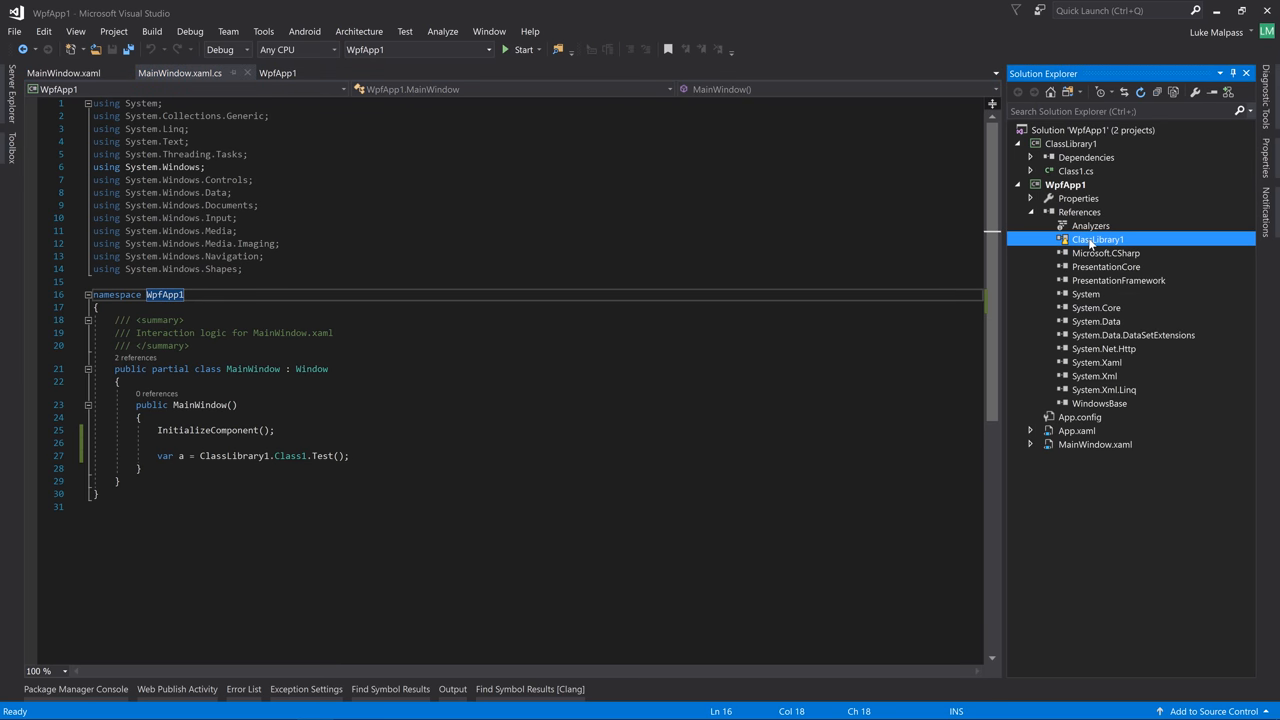
pyautogui.moveTo(1084, 248)
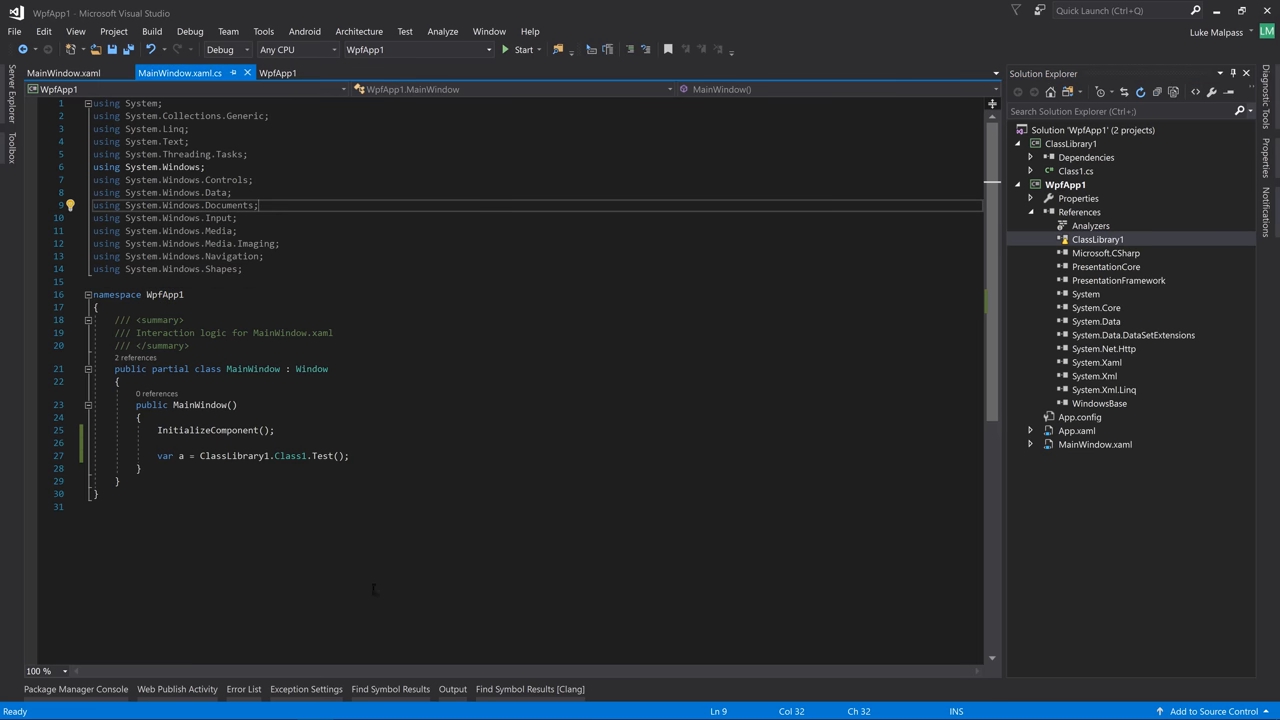
# Expand WpfApp1's References and select the ClassLibrary1 reference for removal
pyautogui.rightClick(1092, 130)
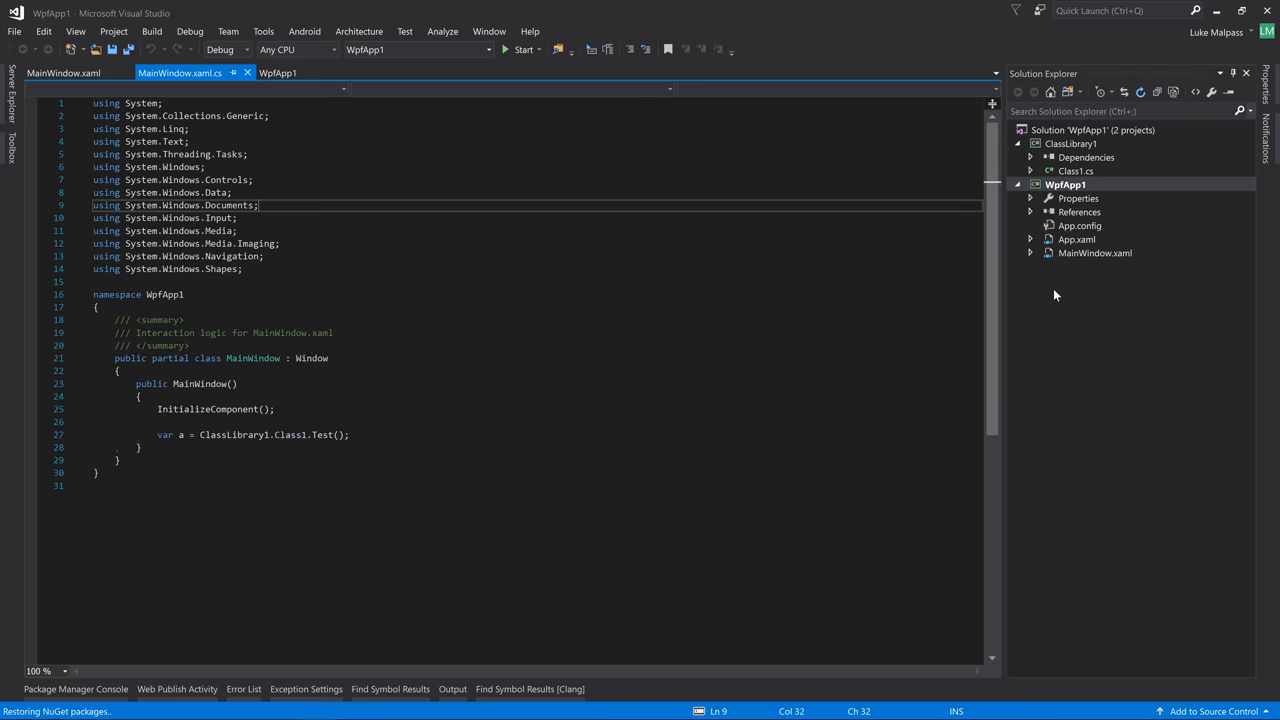
pyautogui.click(1032, 212)
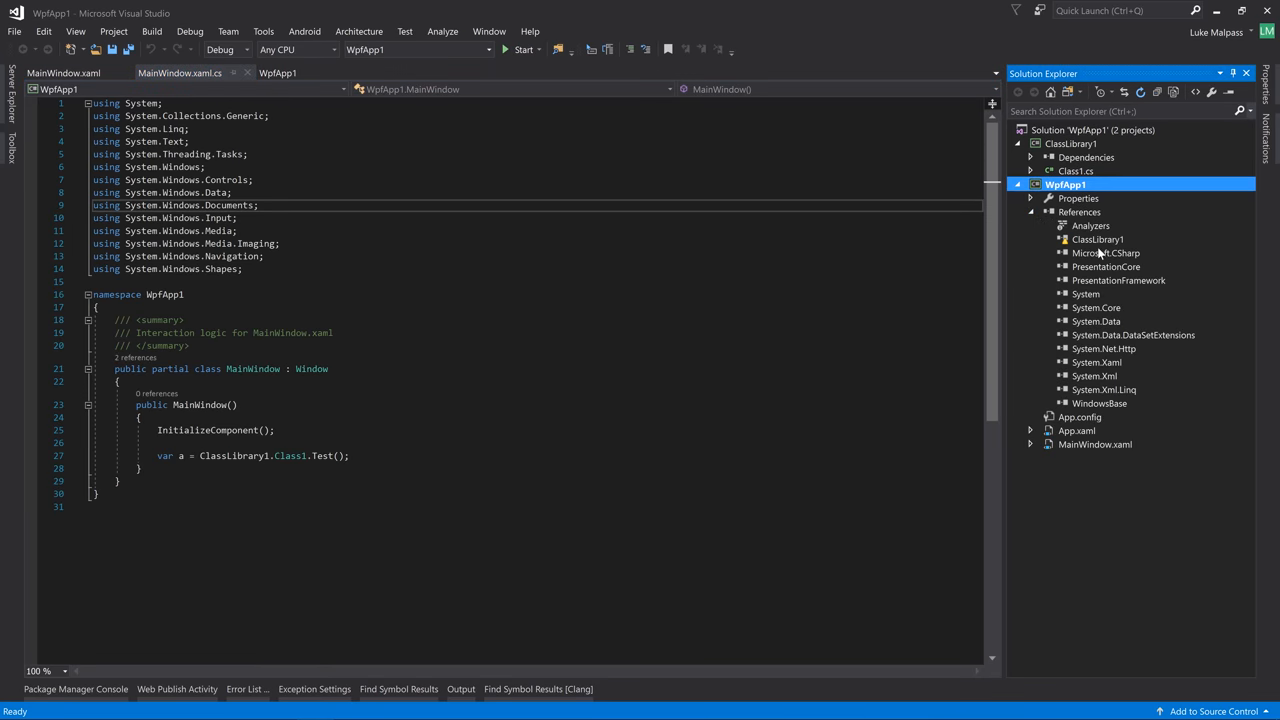
pyautogui.click(1096, 240)
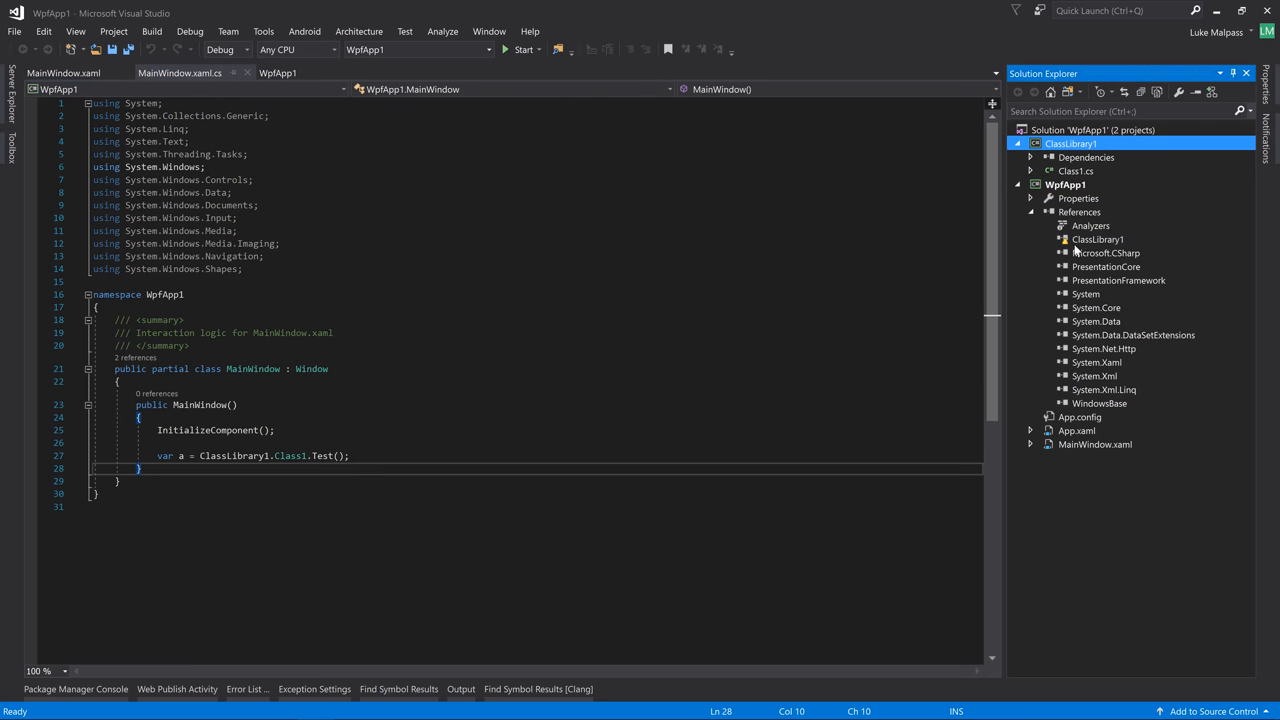
pyautogui.click(1098, 240)
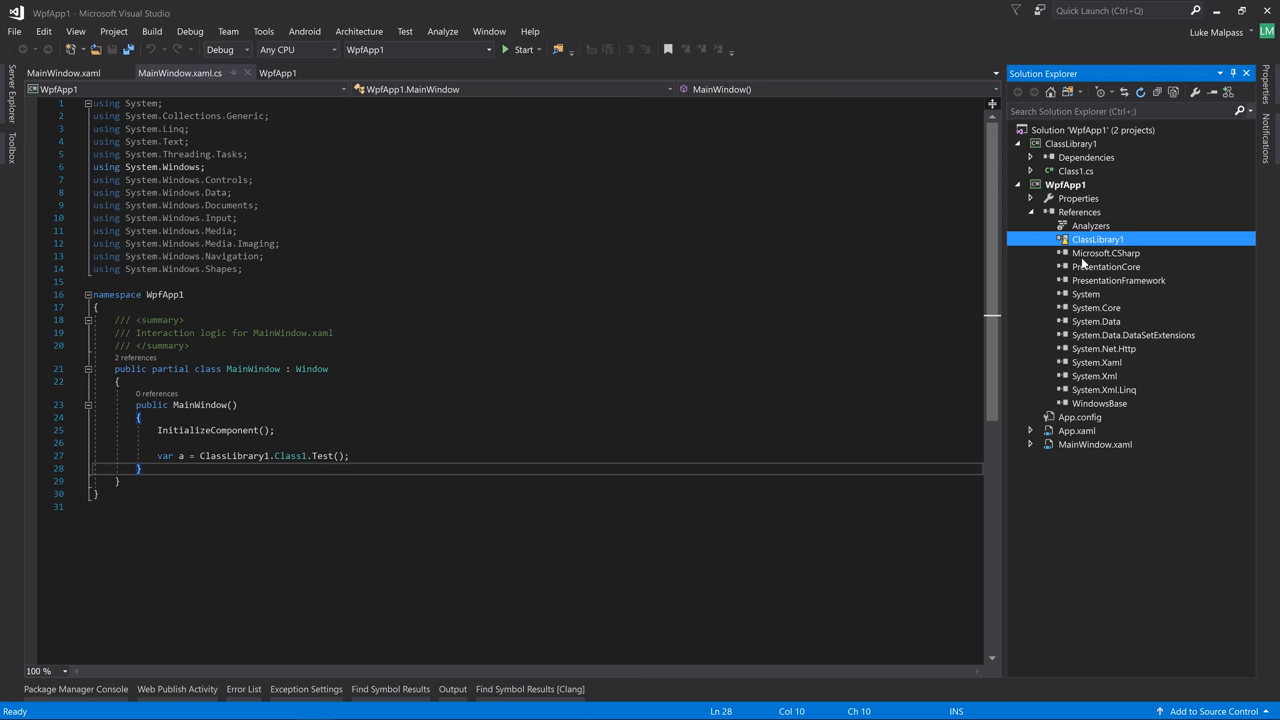
pyautogui.moveTo(1108, 278)
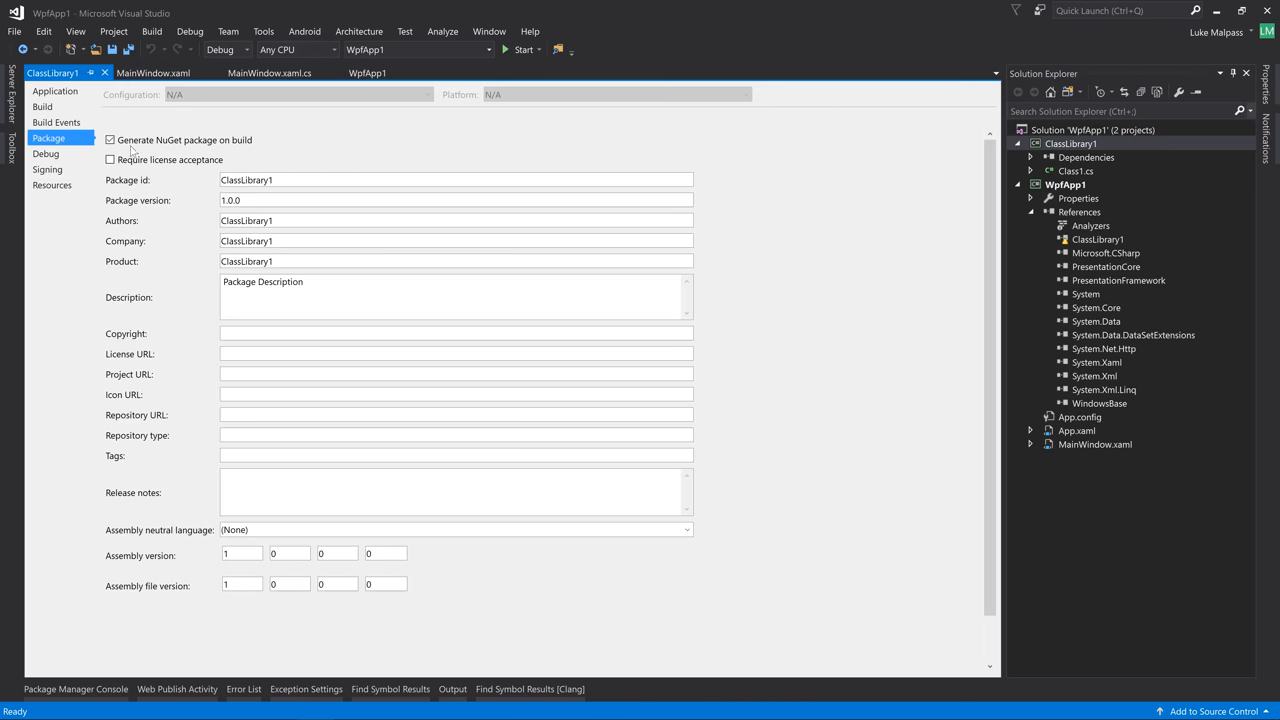
pyautogui.moveTo(104, 72)
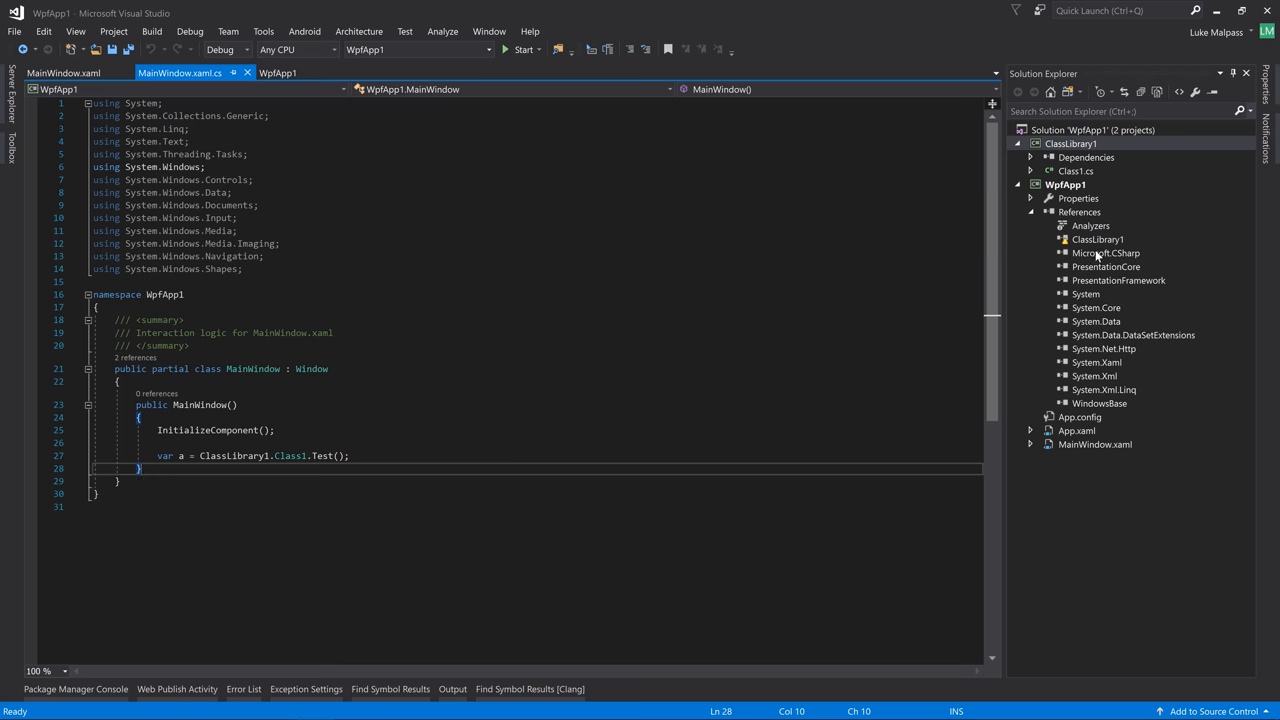
pyautogui.click(1096, 240)
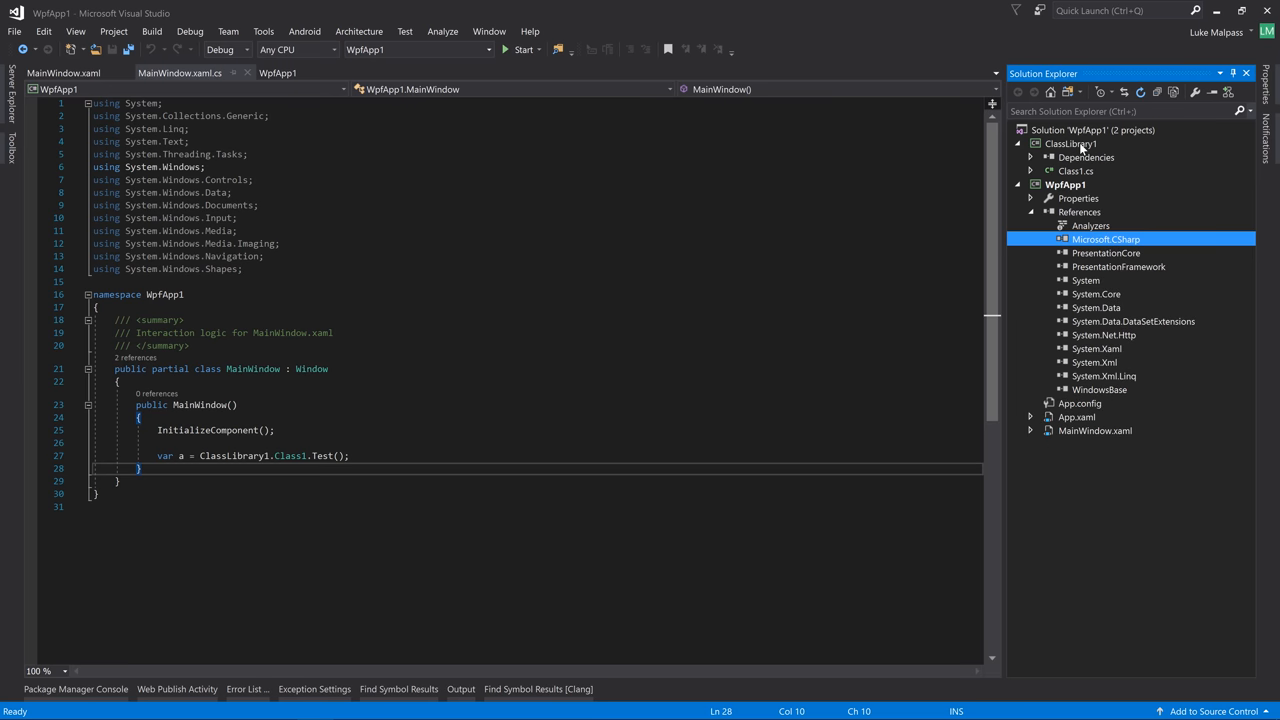
# Show ClassLibrary1's bin\Debug folder in File Explorer and select its full path
pyautogui.click(1072, 144)
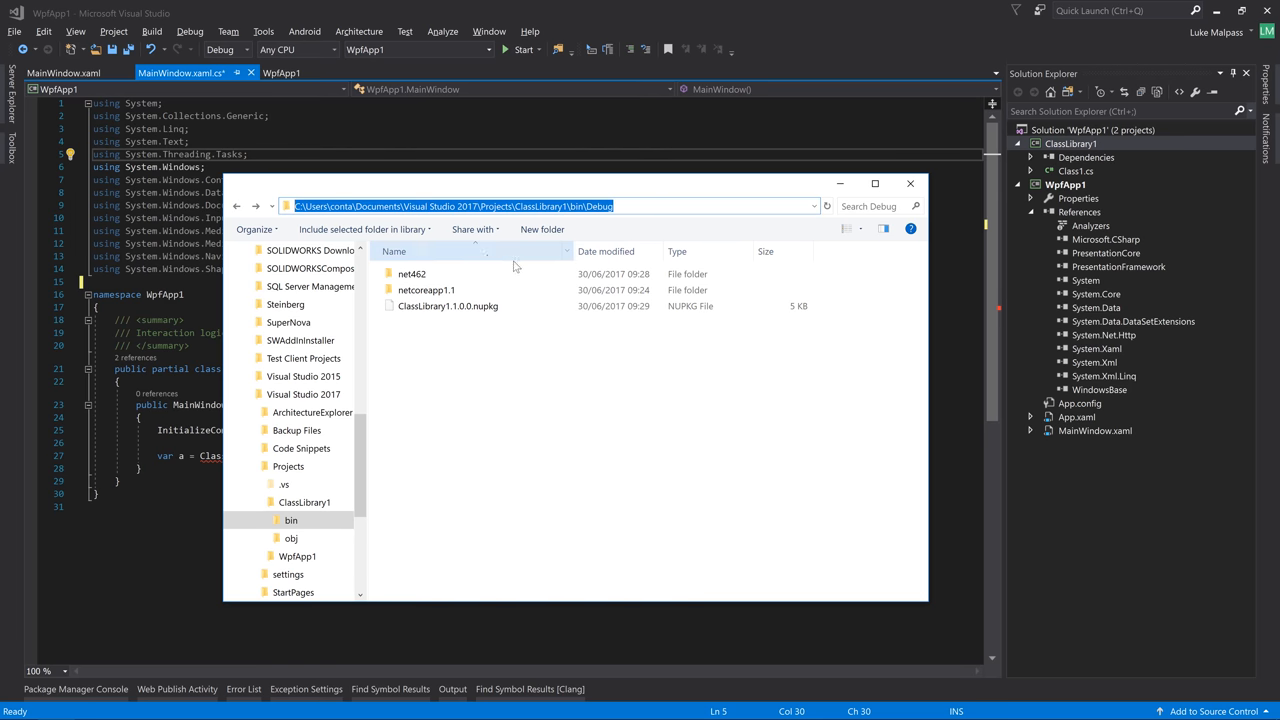
pyautogui.click(908, 184)
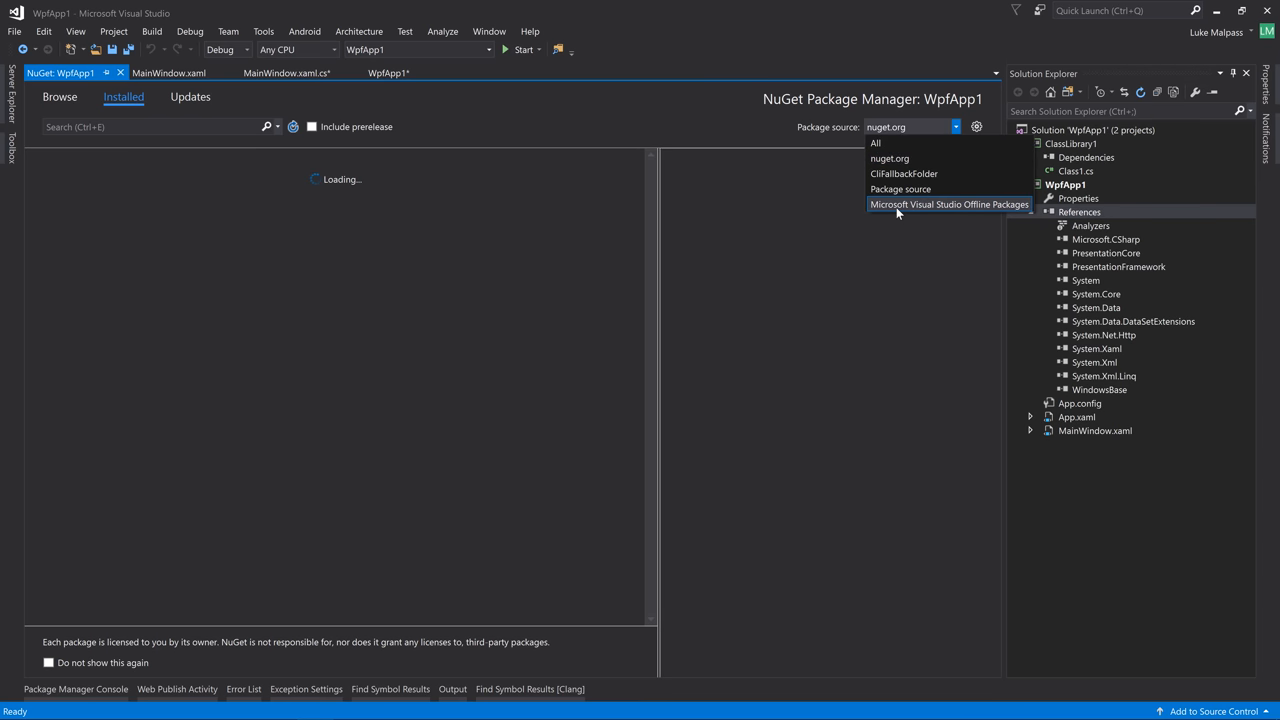
# Add a new NuGet package source named ClassLibrary1 in the Package Sources options
pyautogui.click(976, 128)
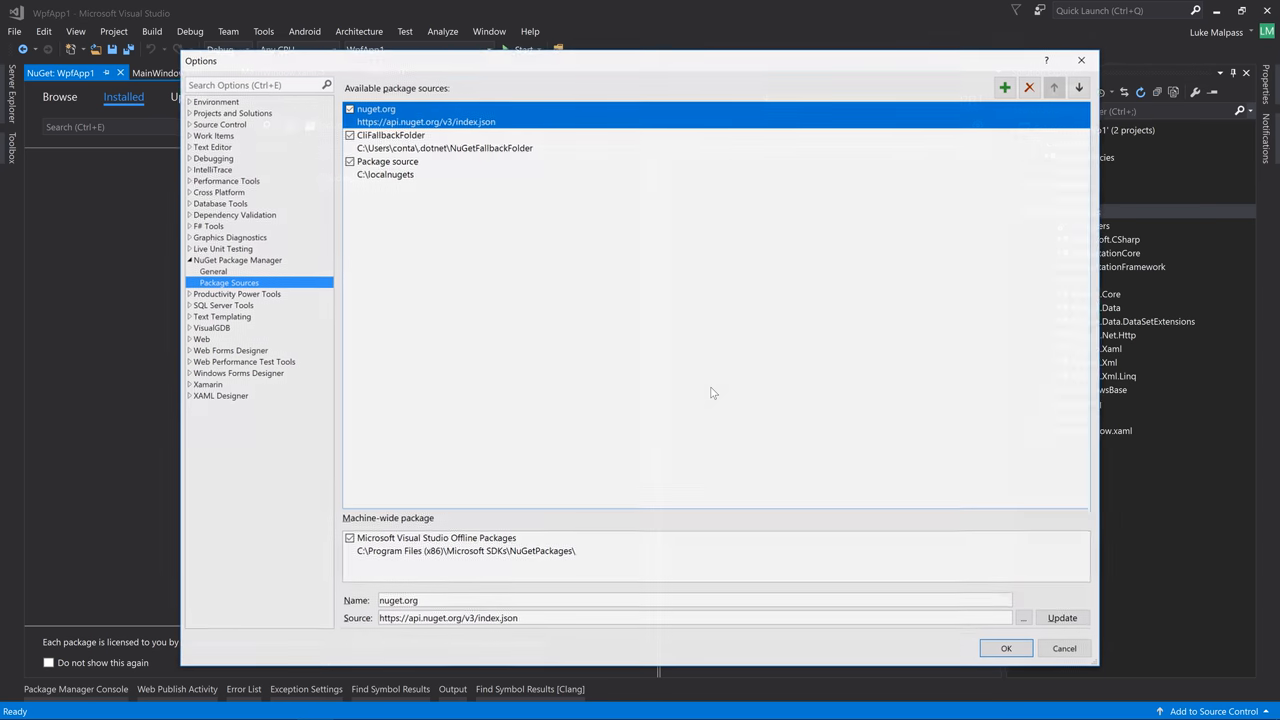
pyautogui.click(440, 134)
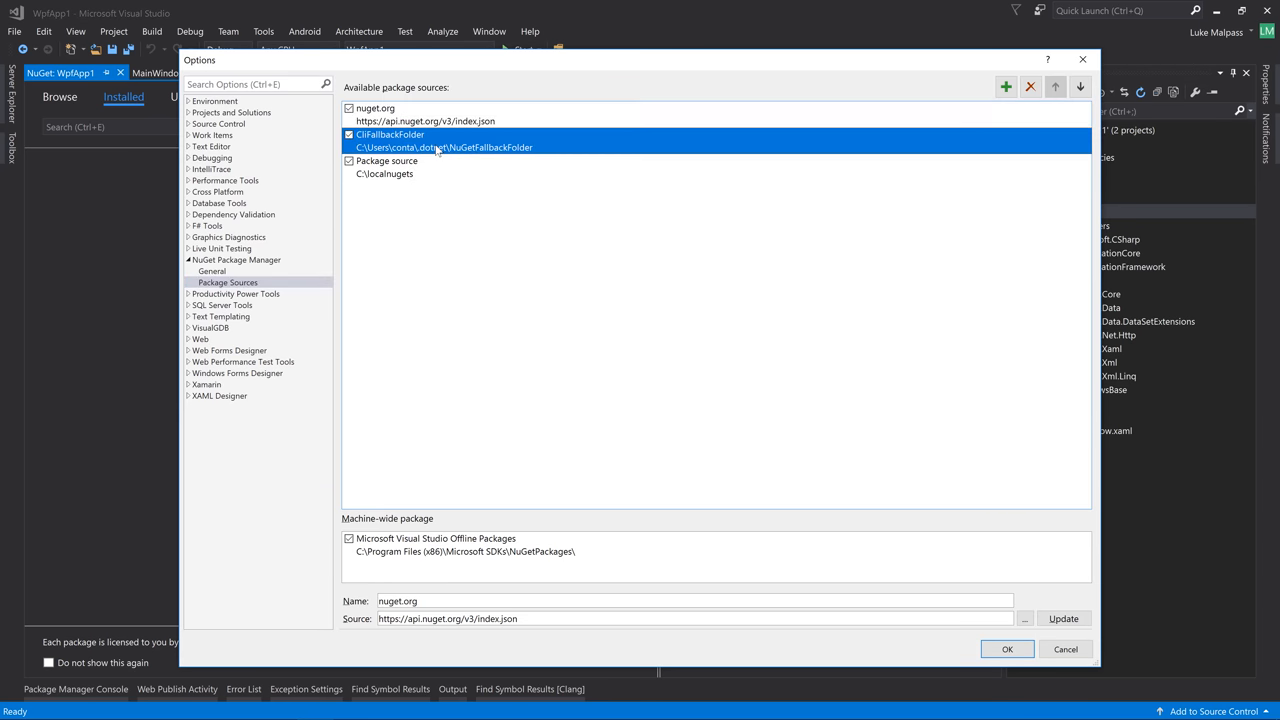
pyautogui.click(384, 168)
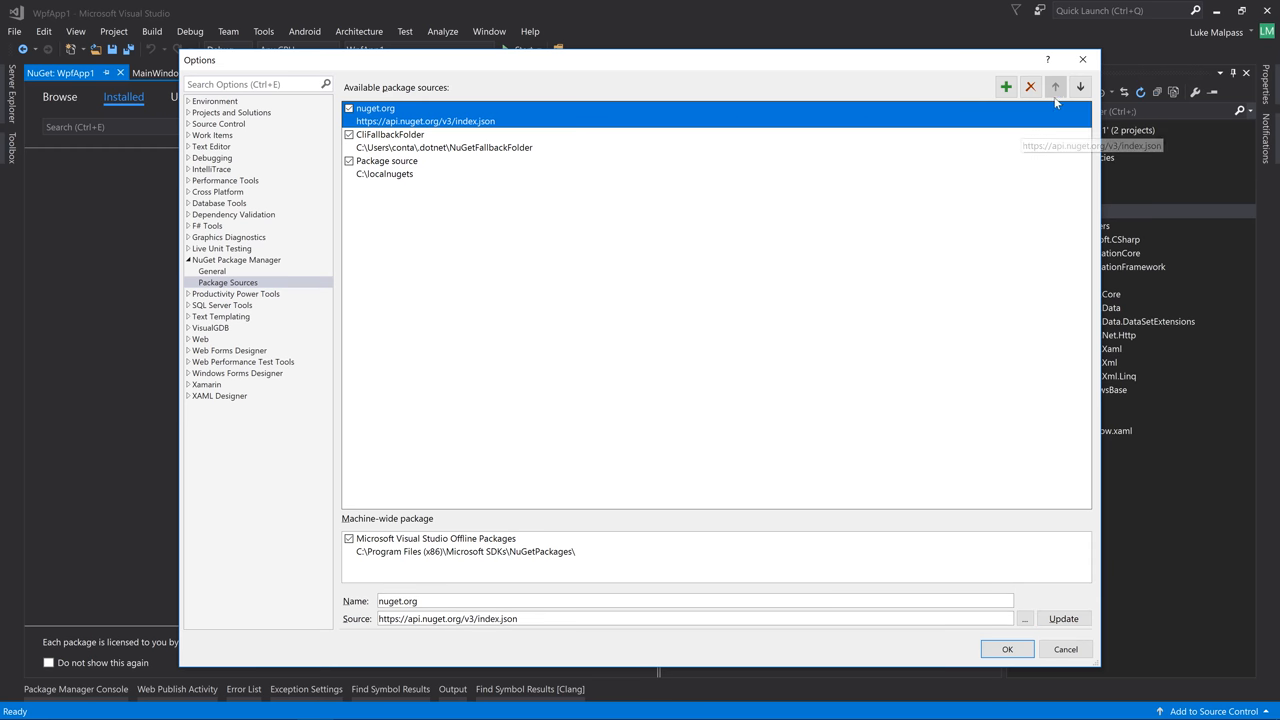
pyautogui.click(1006, 86)
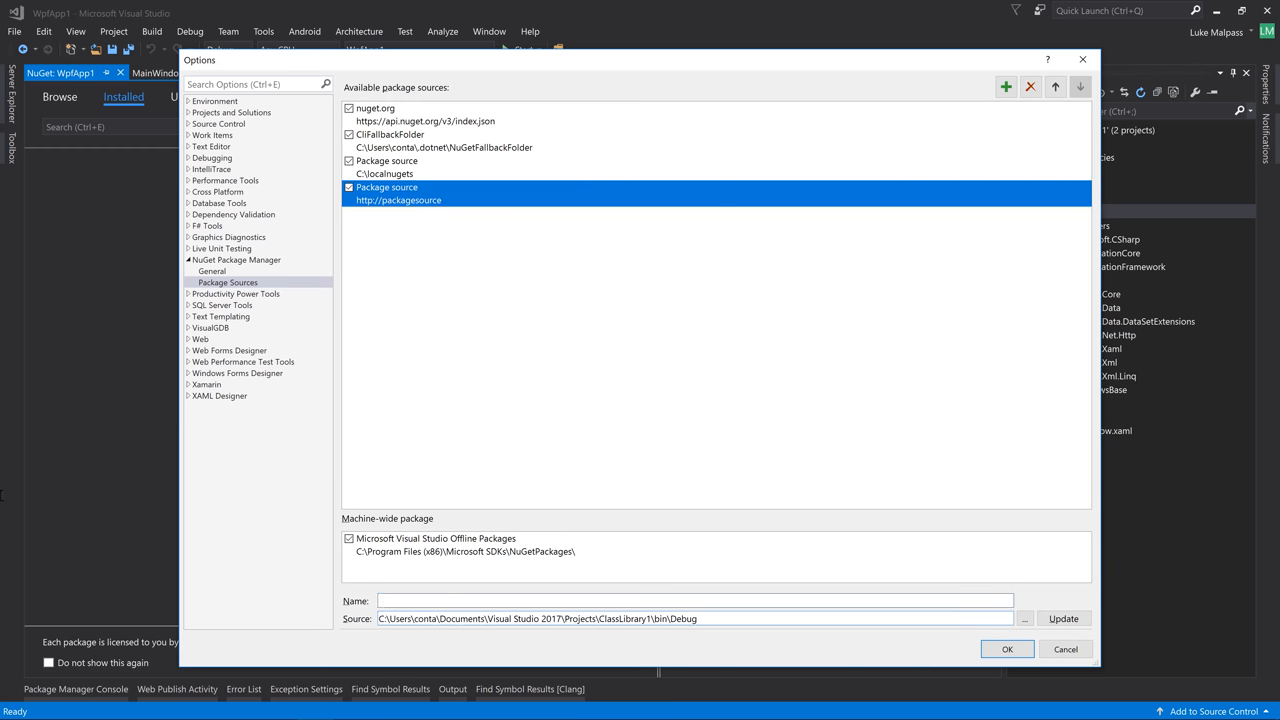
pyautogui.write('ClassLibrary1')
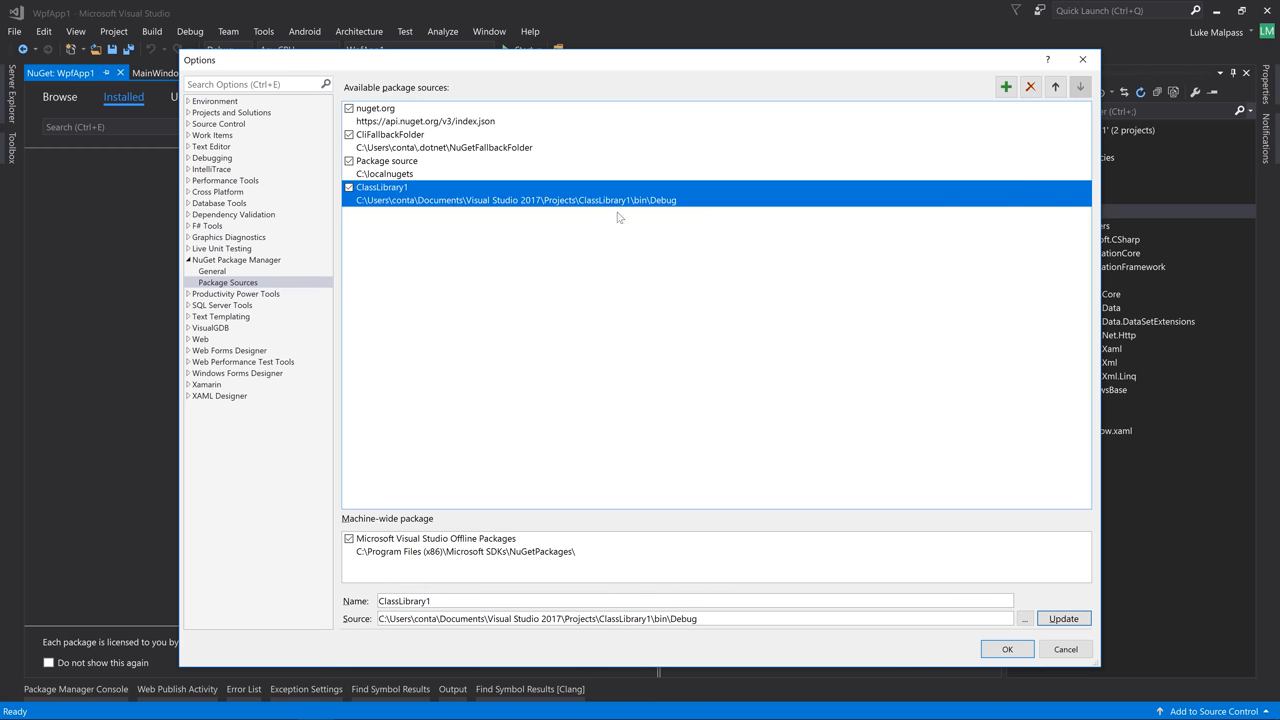
pyautogui.moveTo(824, 400)
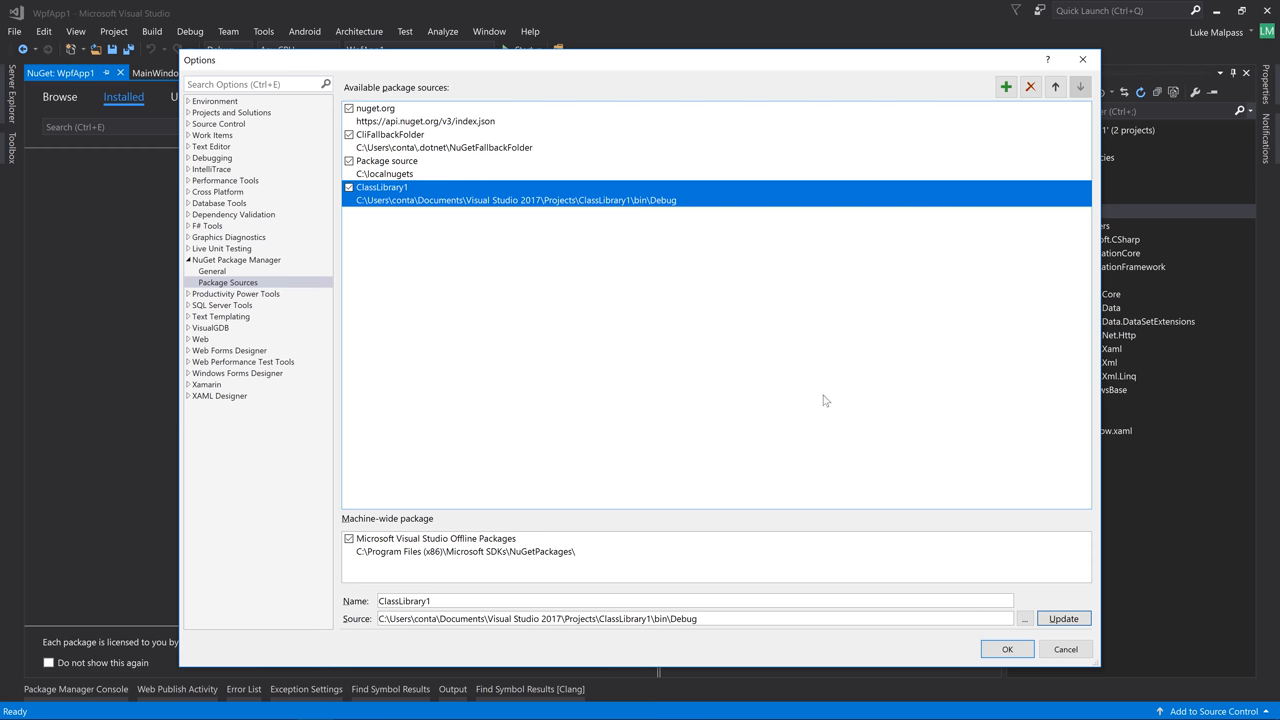
pyautogui.moveTo(576, 248)
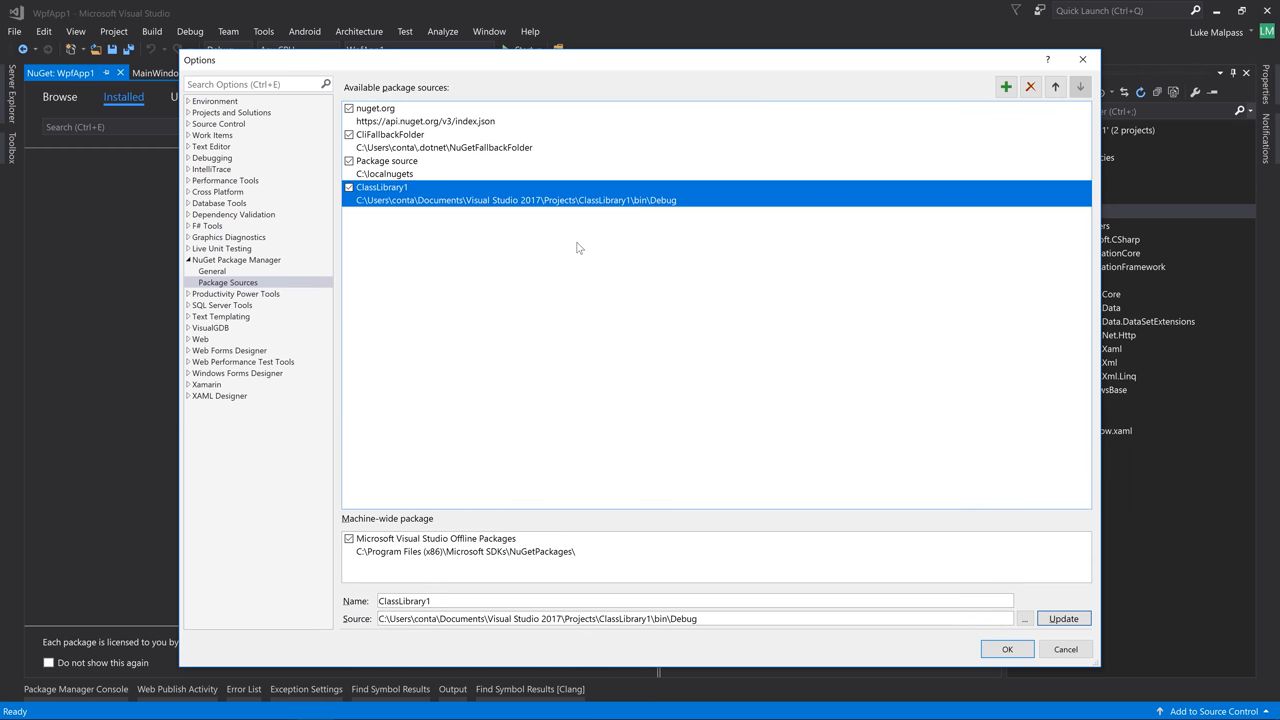
pyautogui.moveTo(778, 224)
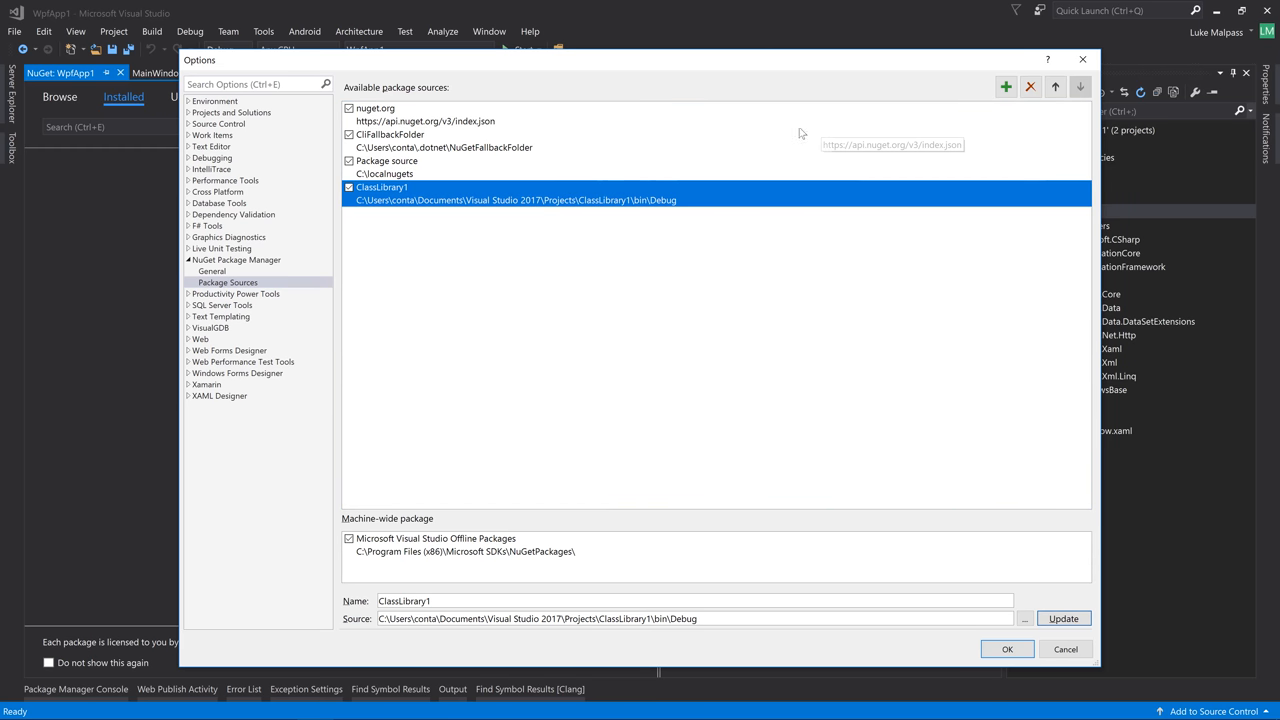
# Save the package sources and check ClassLibrary1's build events and Debug output folder
pyautogui.click(1008, 648)
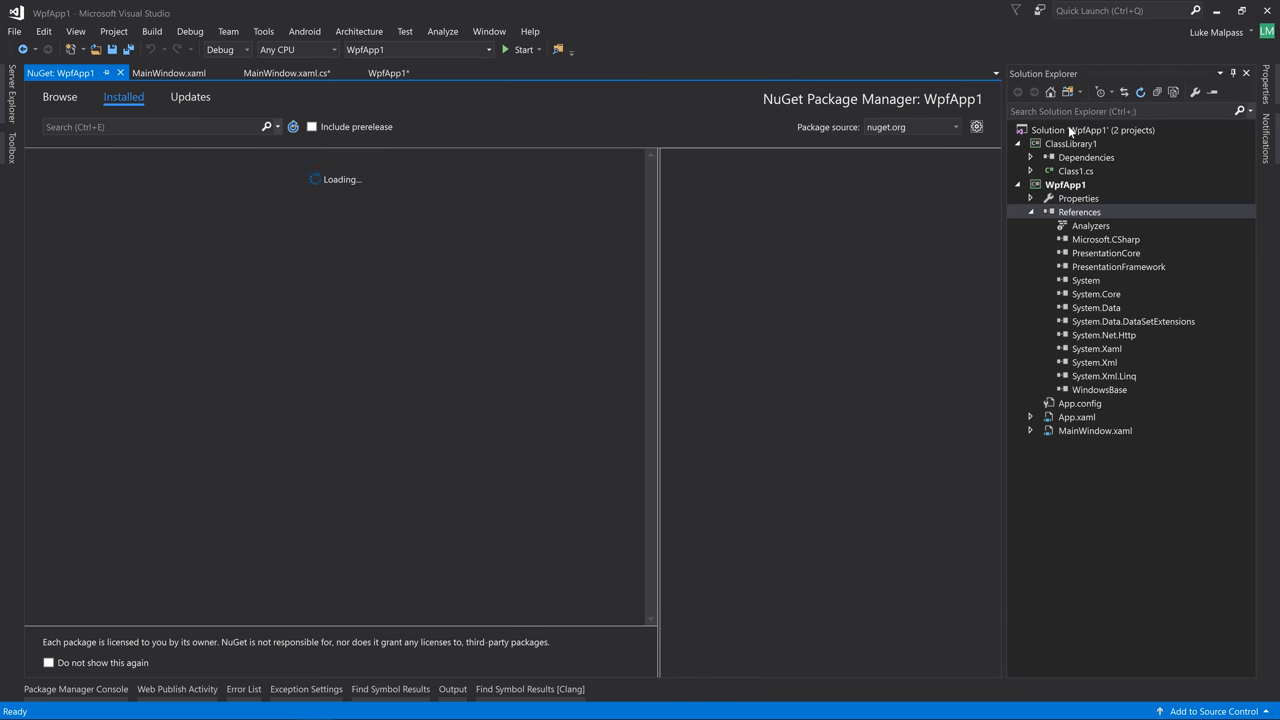
pyautogui.click(1072, 144)
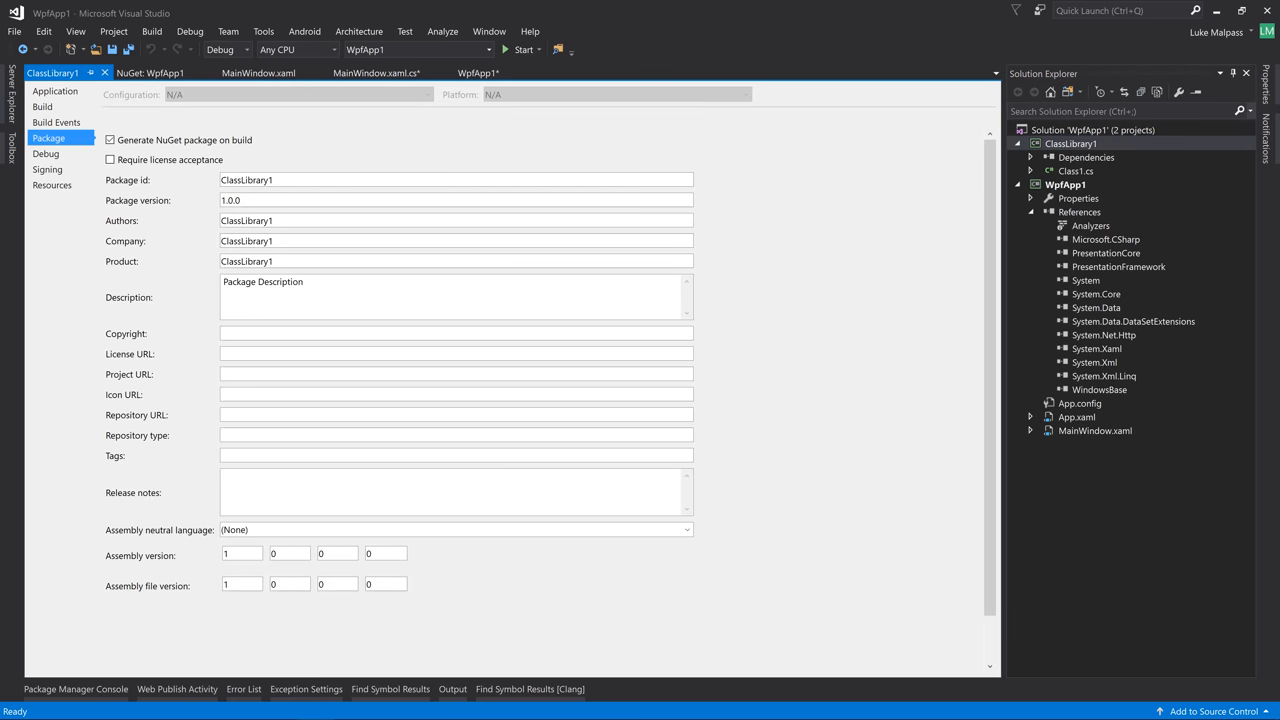
pyautogui.click(56, 122)
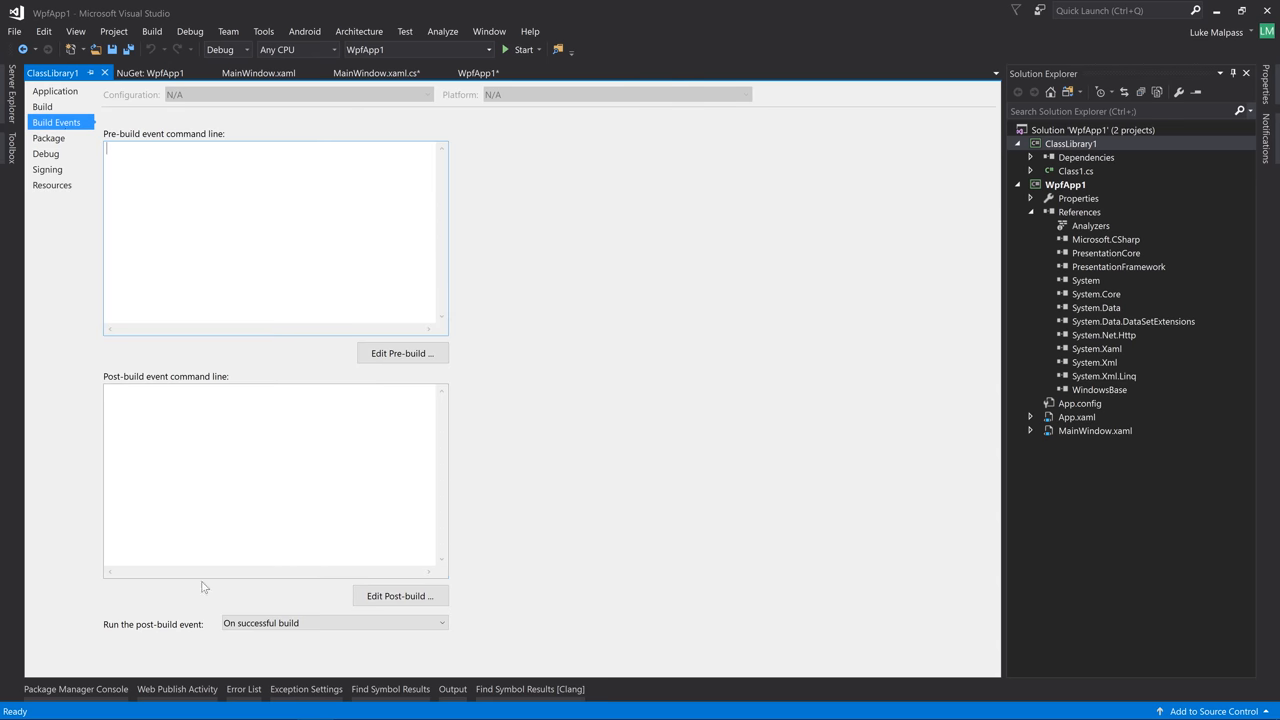
pyautogui.click(268, 462)
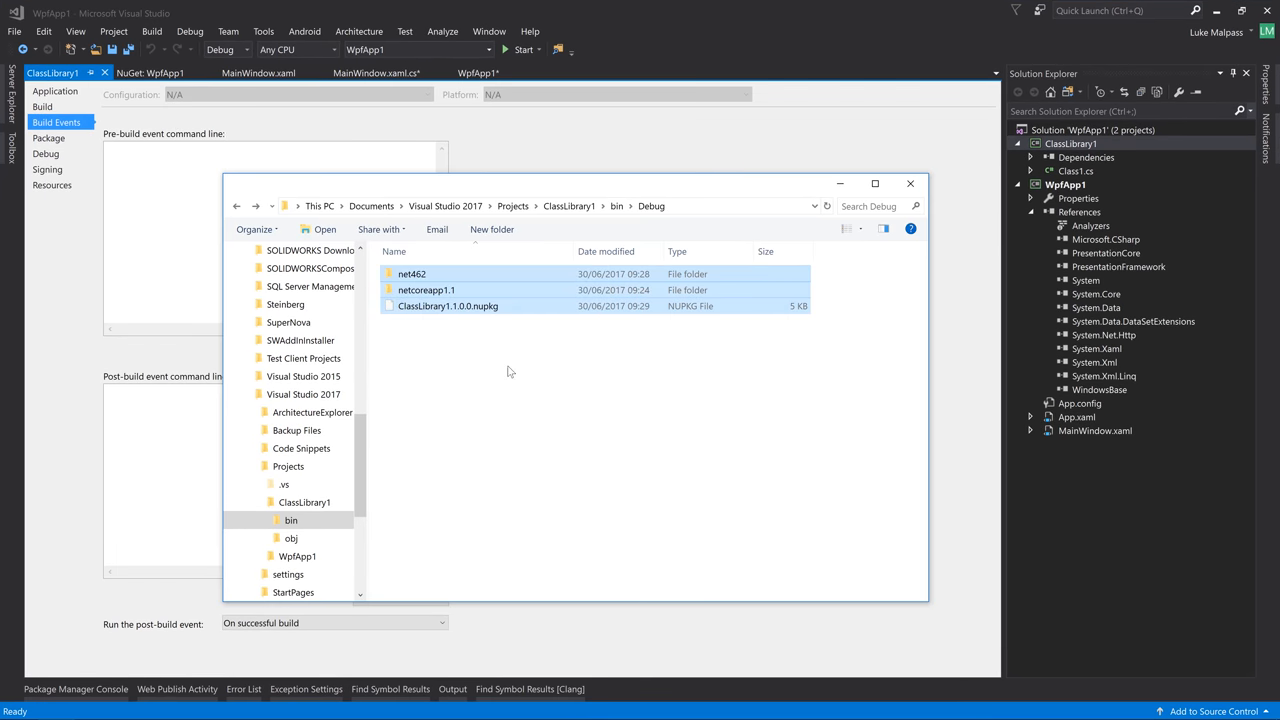
# Close the Debug folder window and the ClassLibrary1 properties, returning to WpfApp1's NuGet manager
pyautogui.click(426, 290)
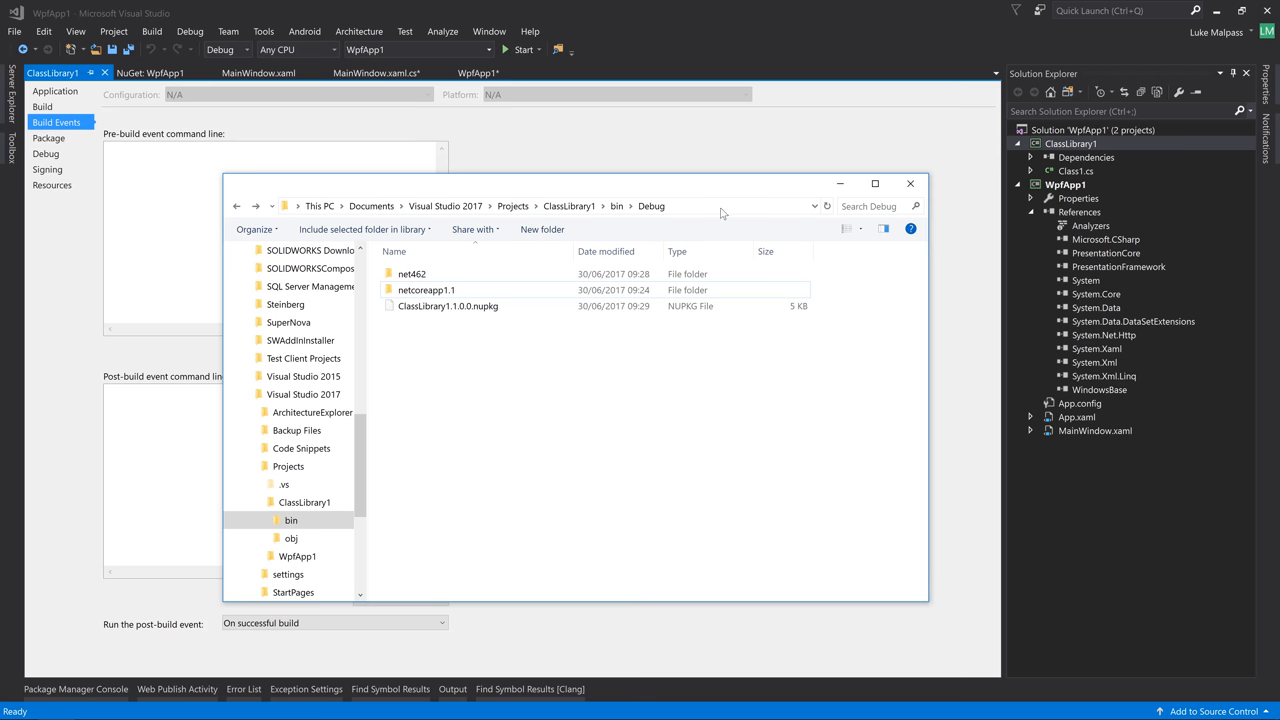
pyautogui.click(908, 184)
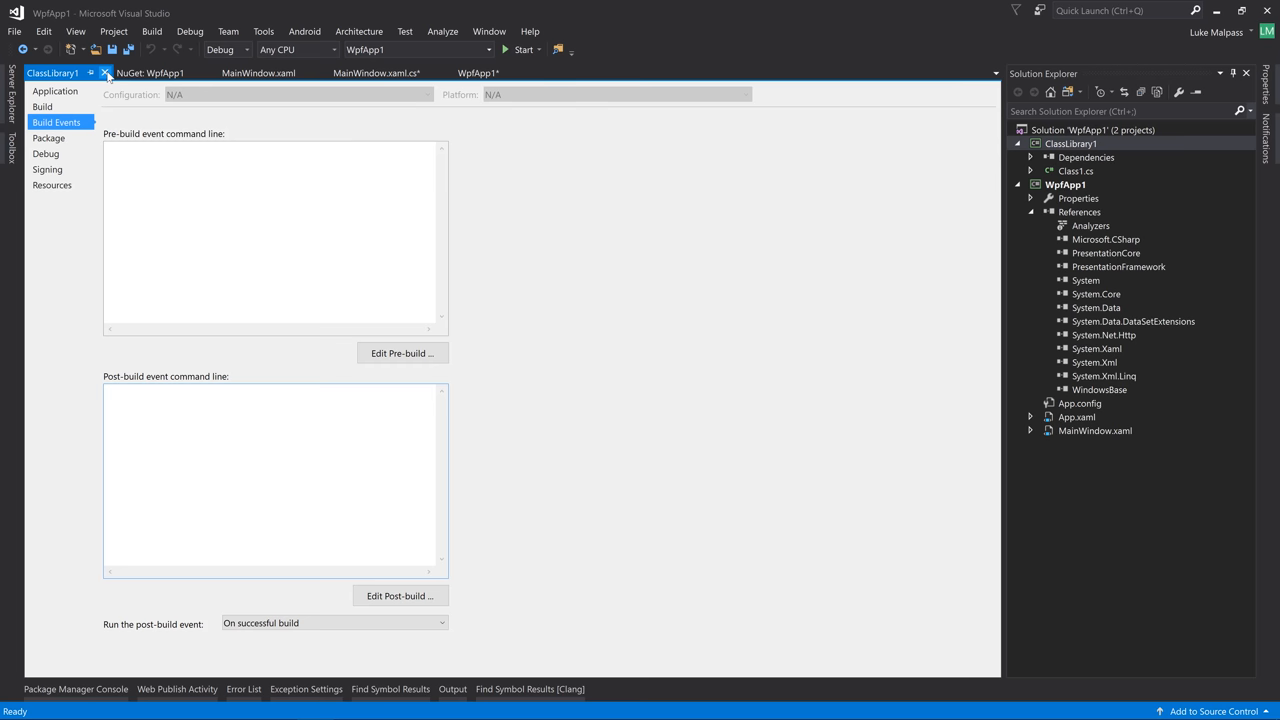
pyautogui.click(104, 72)
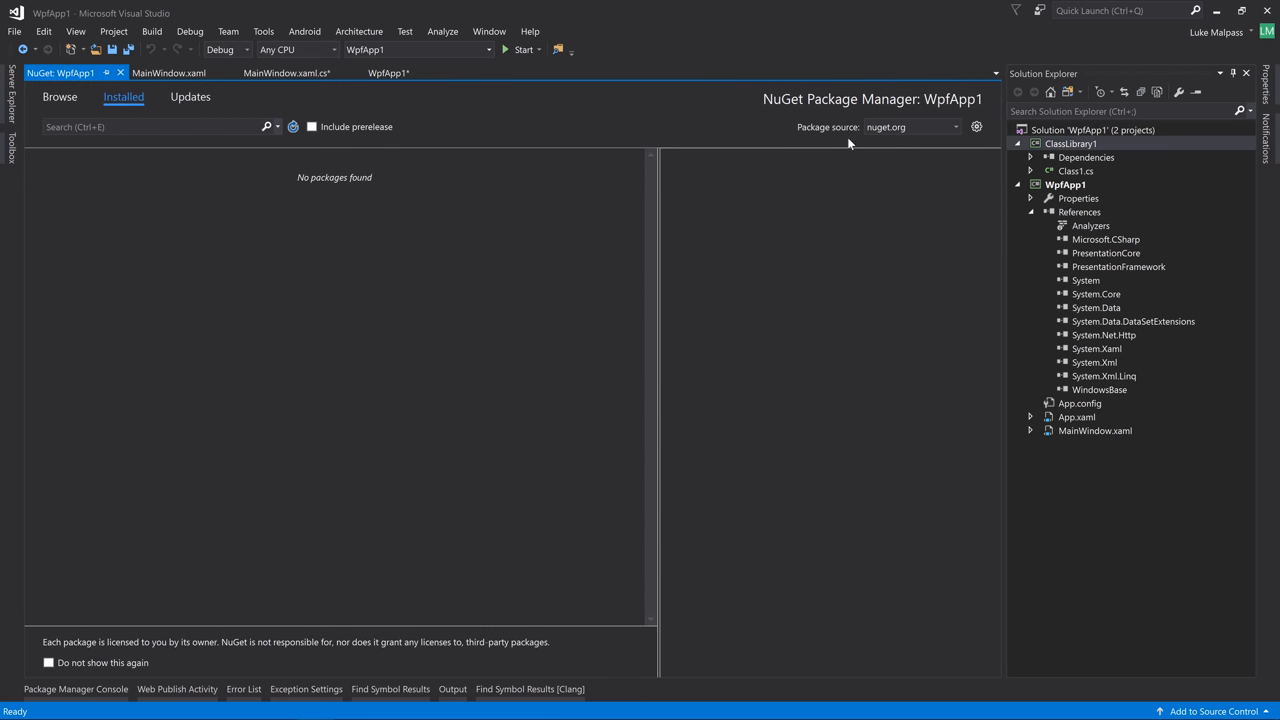
# Switch WpfApp1's NuGet package source to ClassLibrary1
pyautogui.click(976, 128)
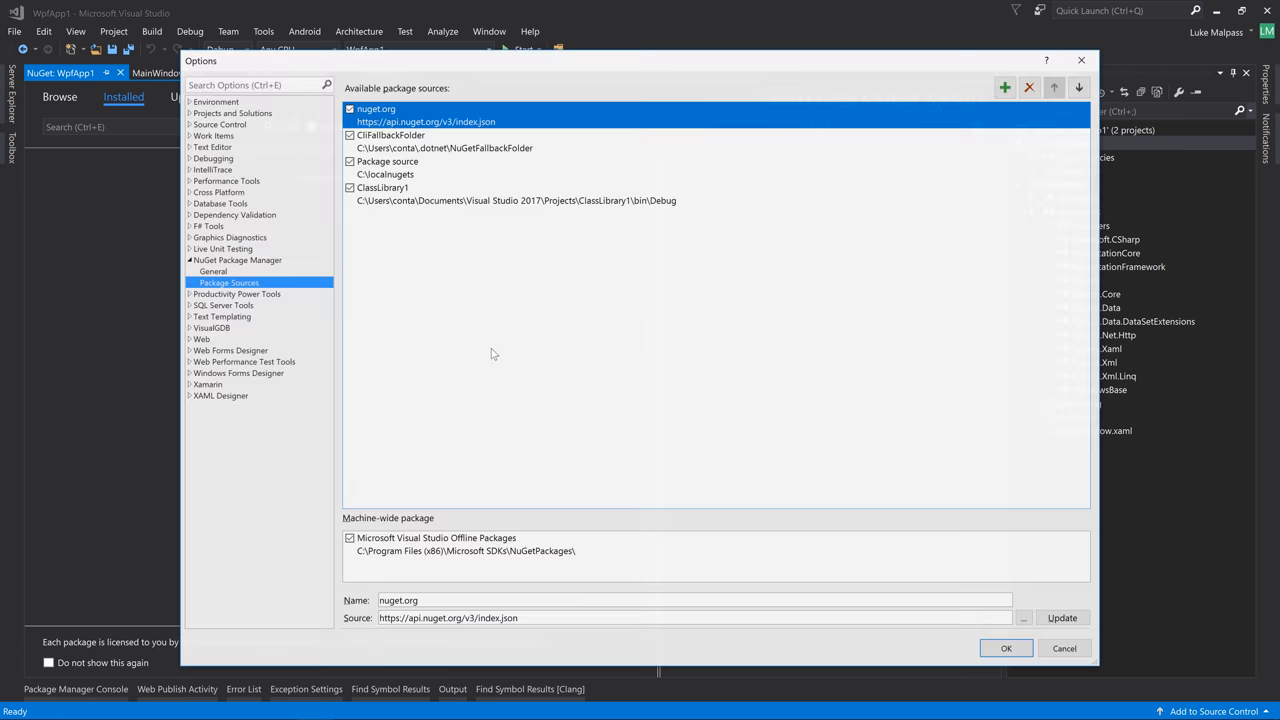
pyautogui.click(384, 188)
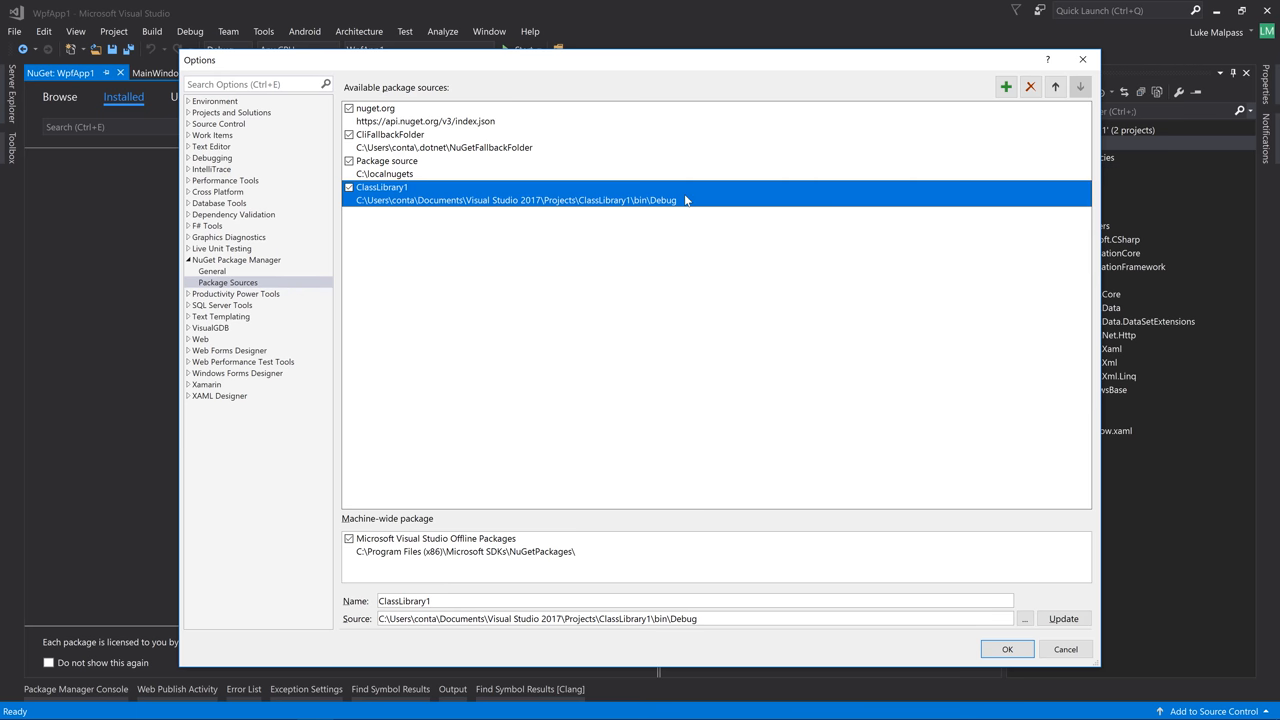
pyautogui.click(1008, 648)
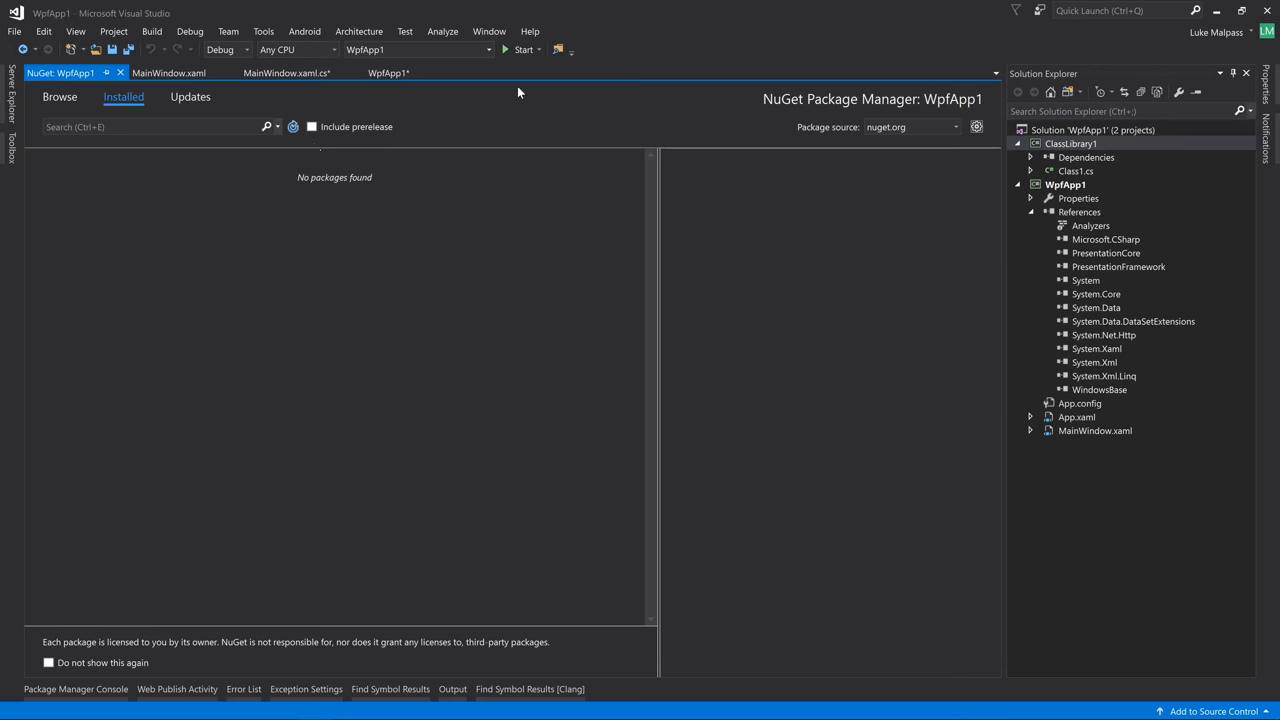
pyautogui.click(954, 128)
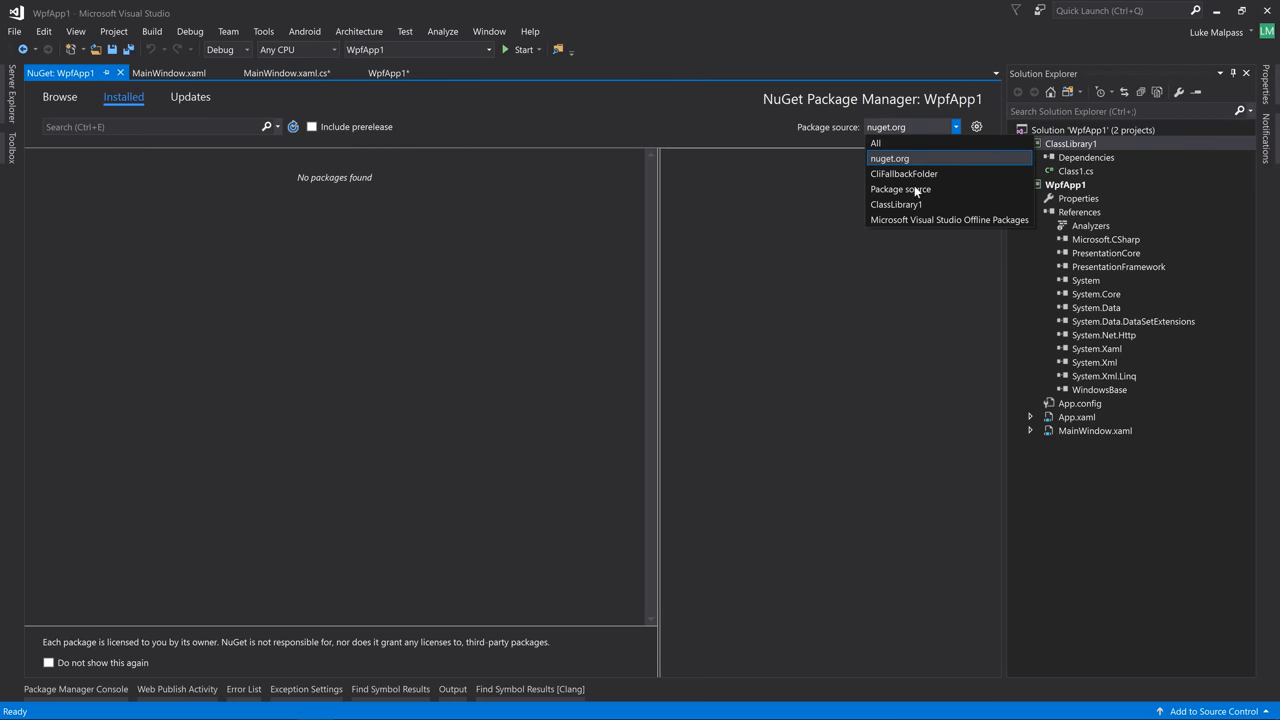
pyautogui.click(896, 204)
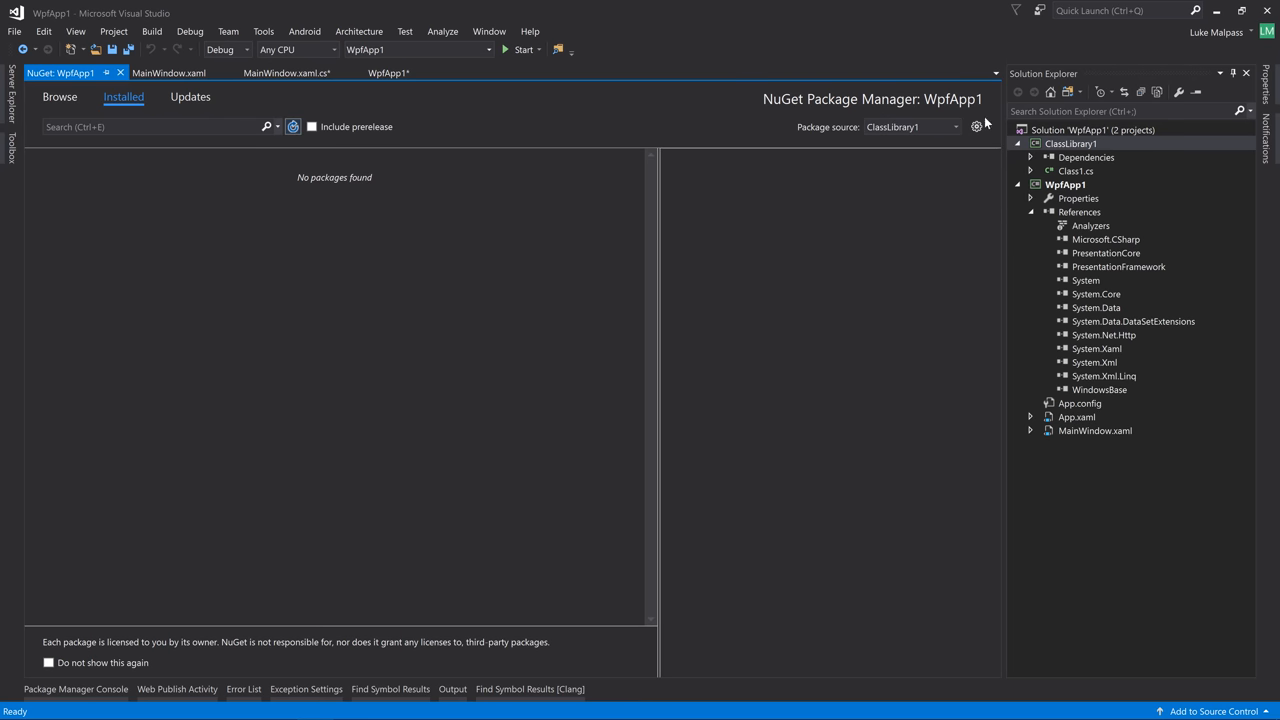
# Shorten the ClassLibrary1 source path by removing its Debug part in Package Sources
pyautogui.click(976, 126)
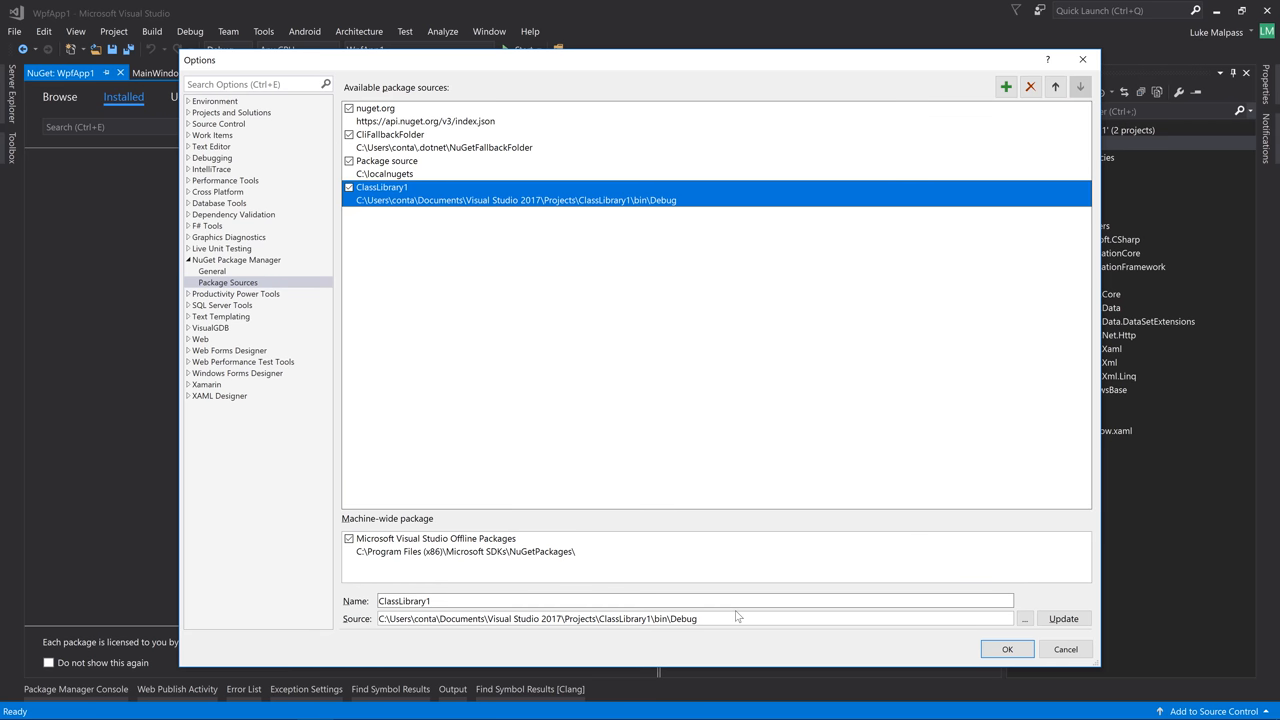
pyautogui.doubleClick(684, 618)
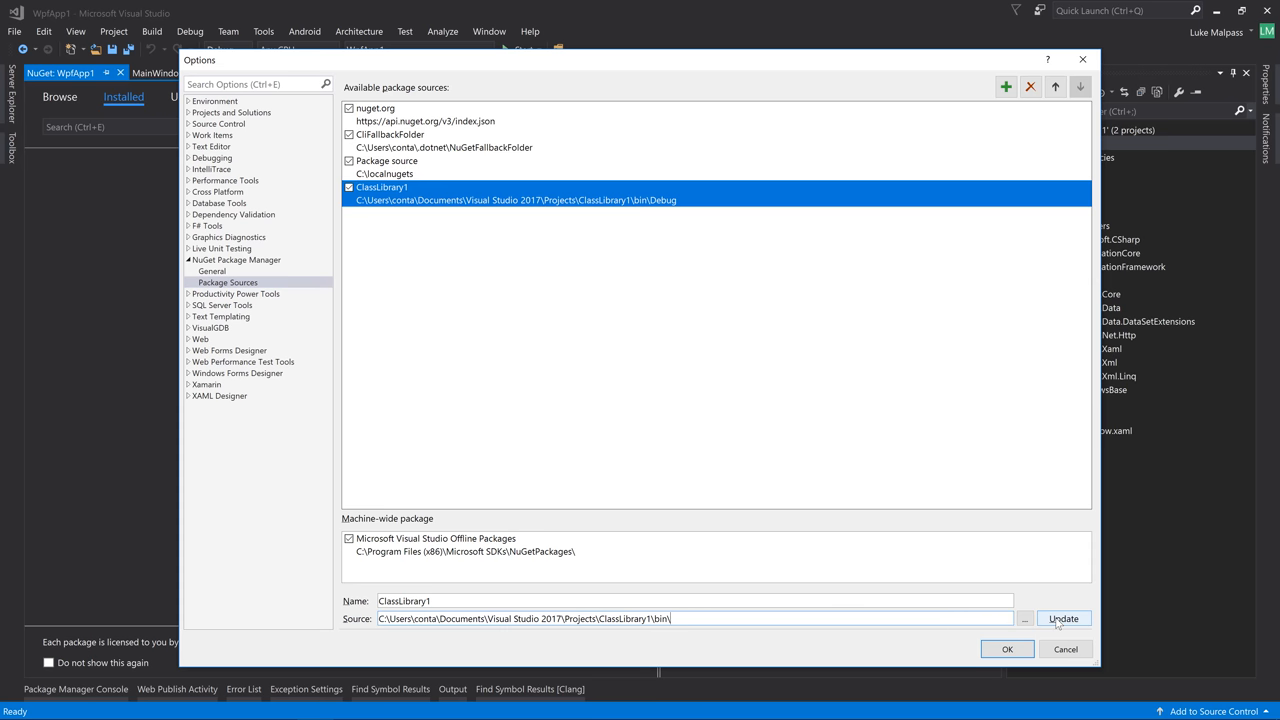
pyautogui.click(1008, 648)
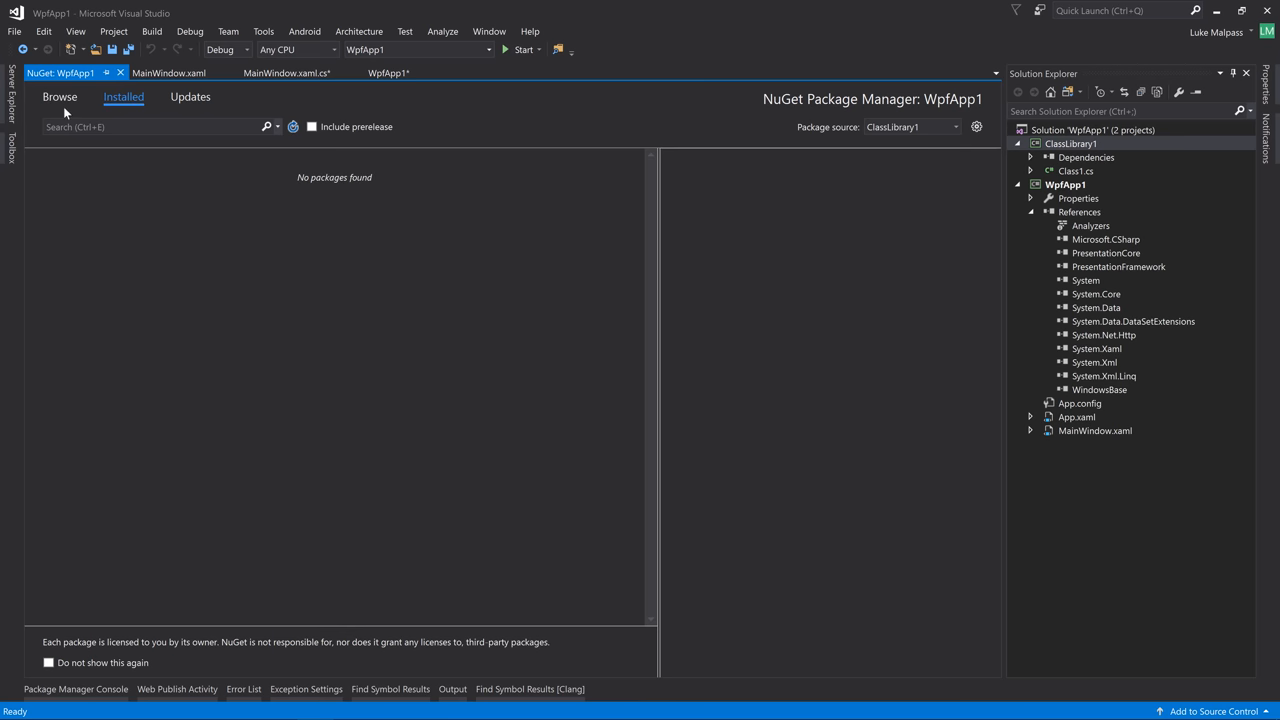
pyautogui.moveTo(64, 112)
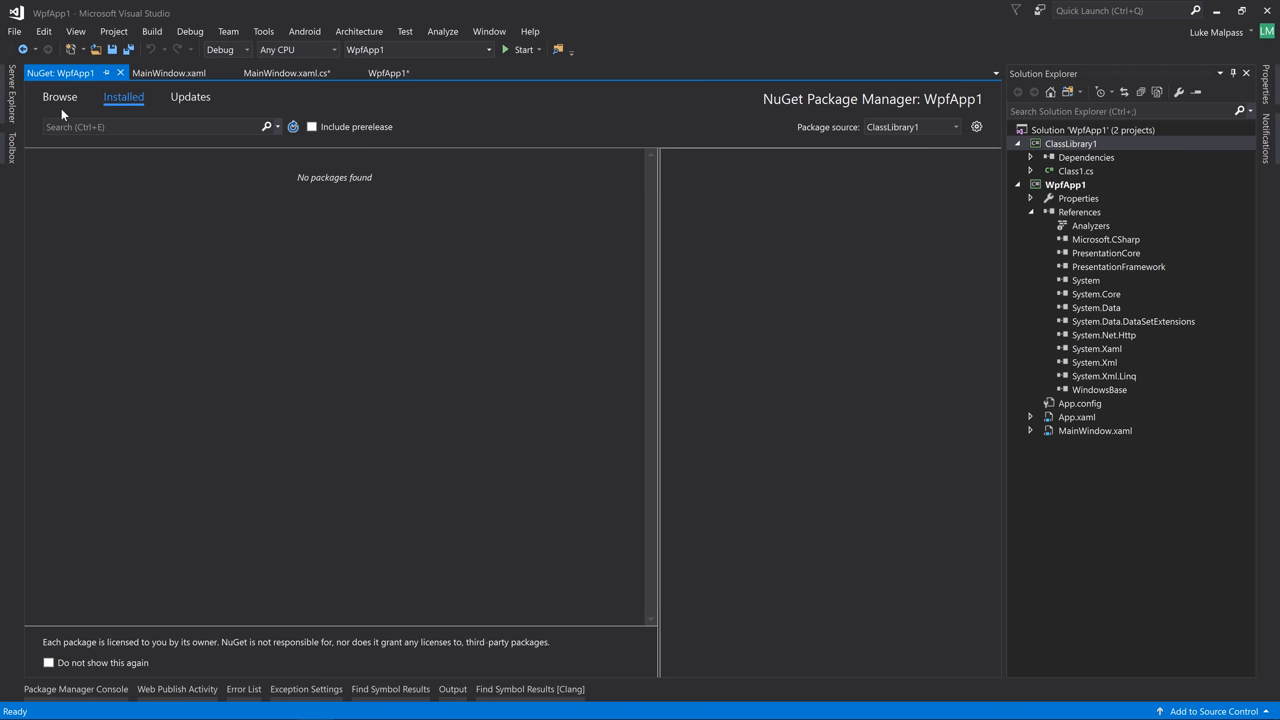
# Point the ClassLibrary1 package source at its bin\Debug folder from the Browse view
pyautogui.click(60, 96)
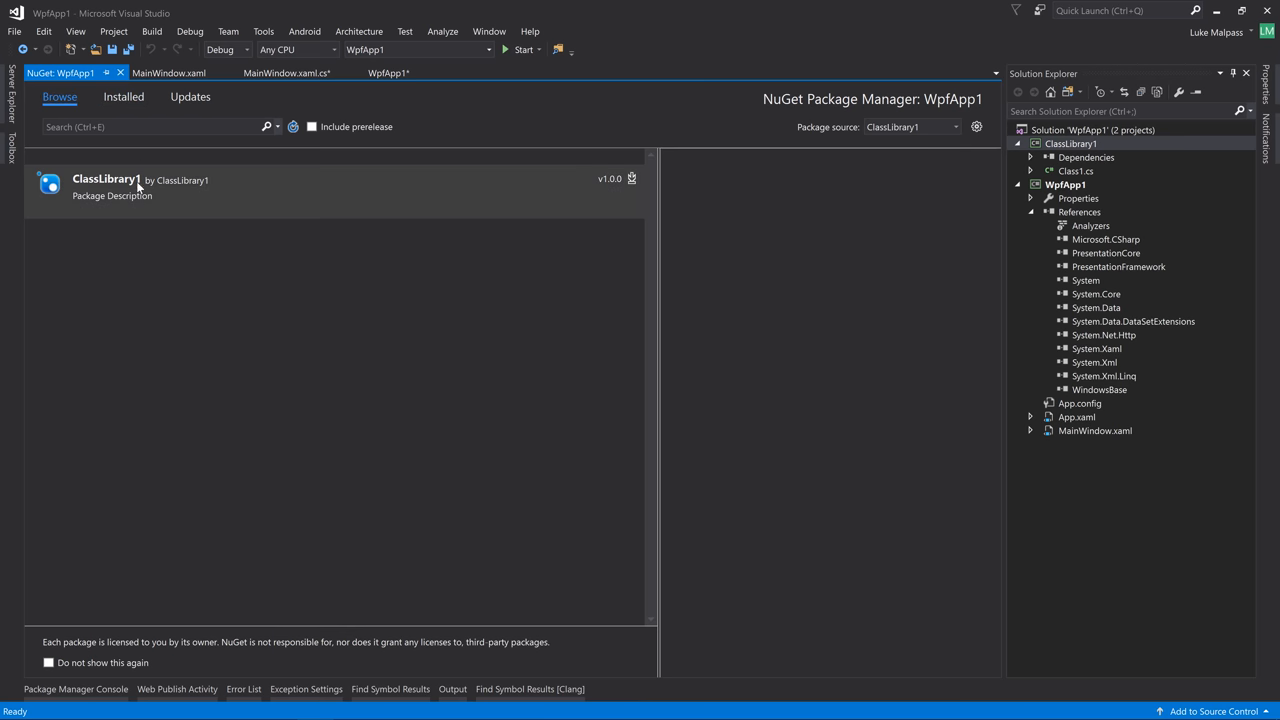
pyautogui.click(976, 128)
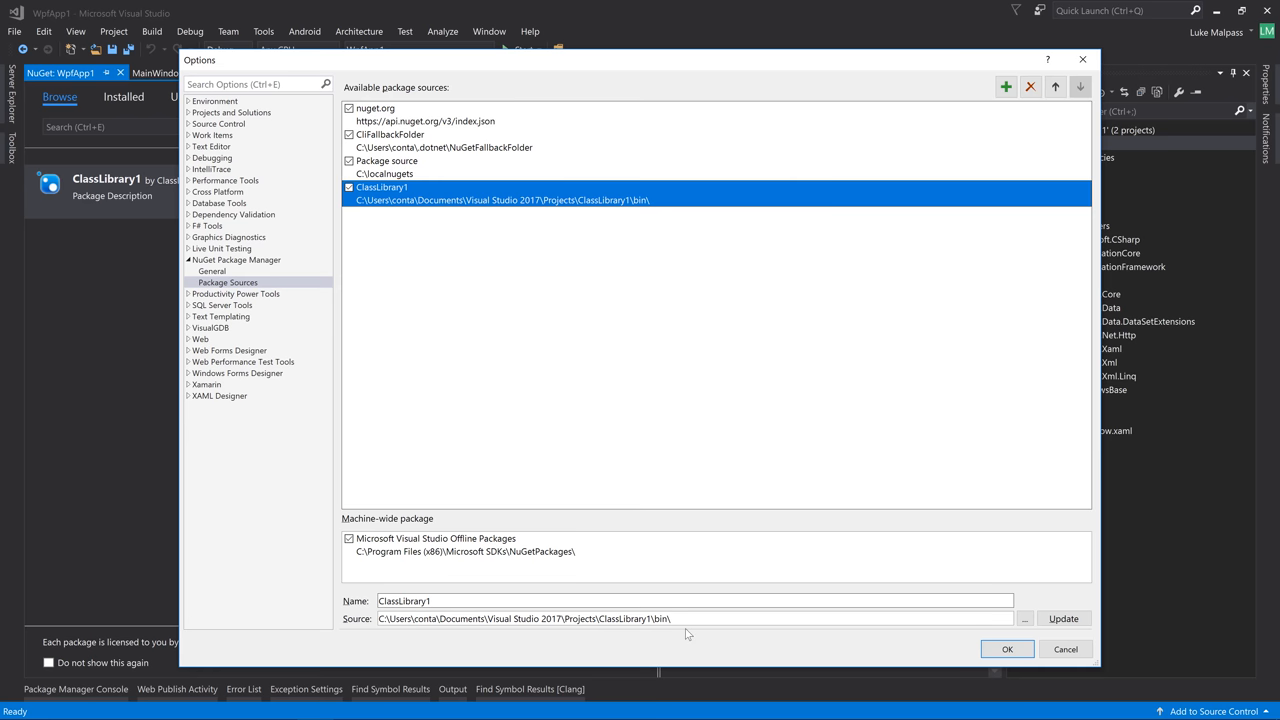
pyautogui.write('Debug')
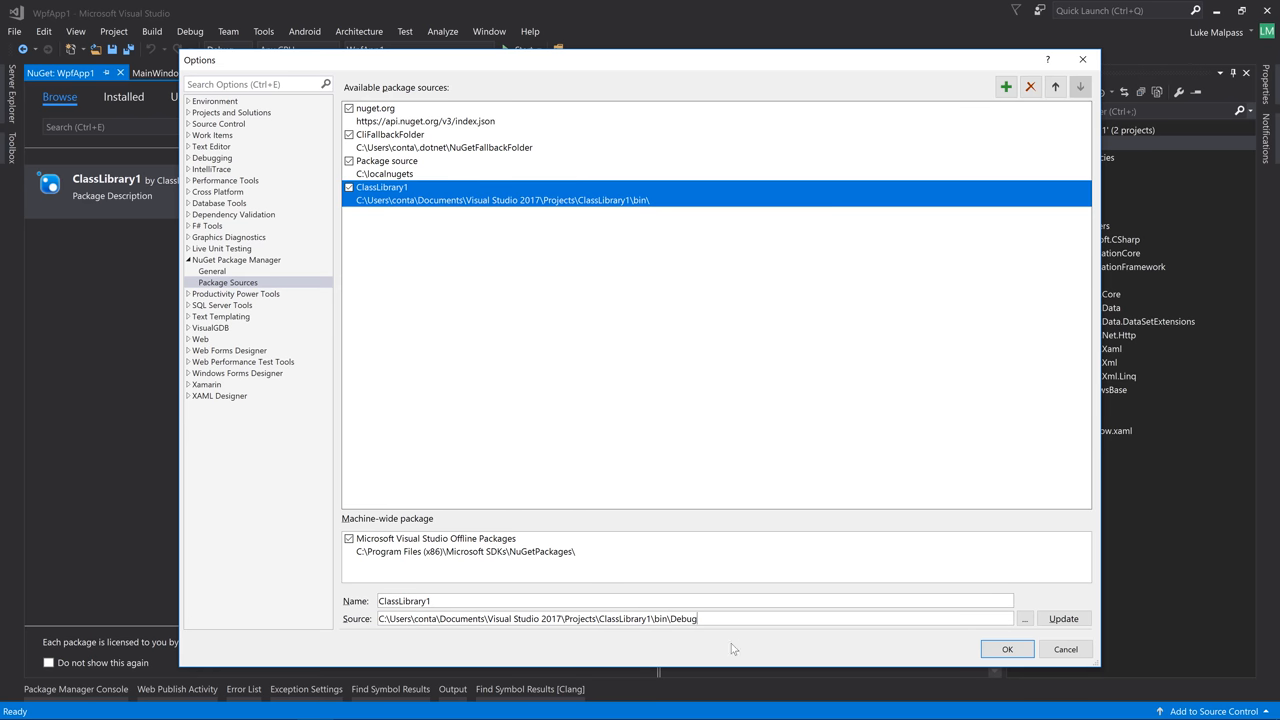
pyautogui.click(1008, 648)
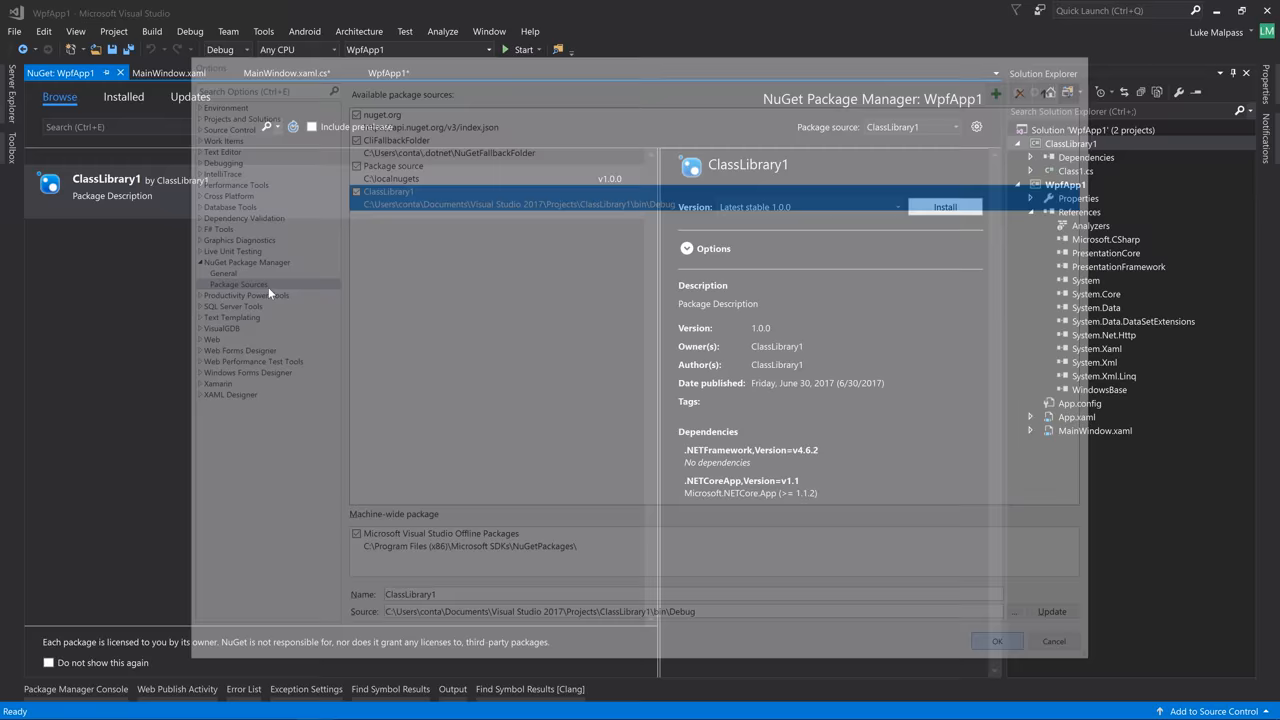
# Refresh the source and install the ClassLibrary1 1.0.0 package into WpfApp1
pyautogui.click(996, 640)
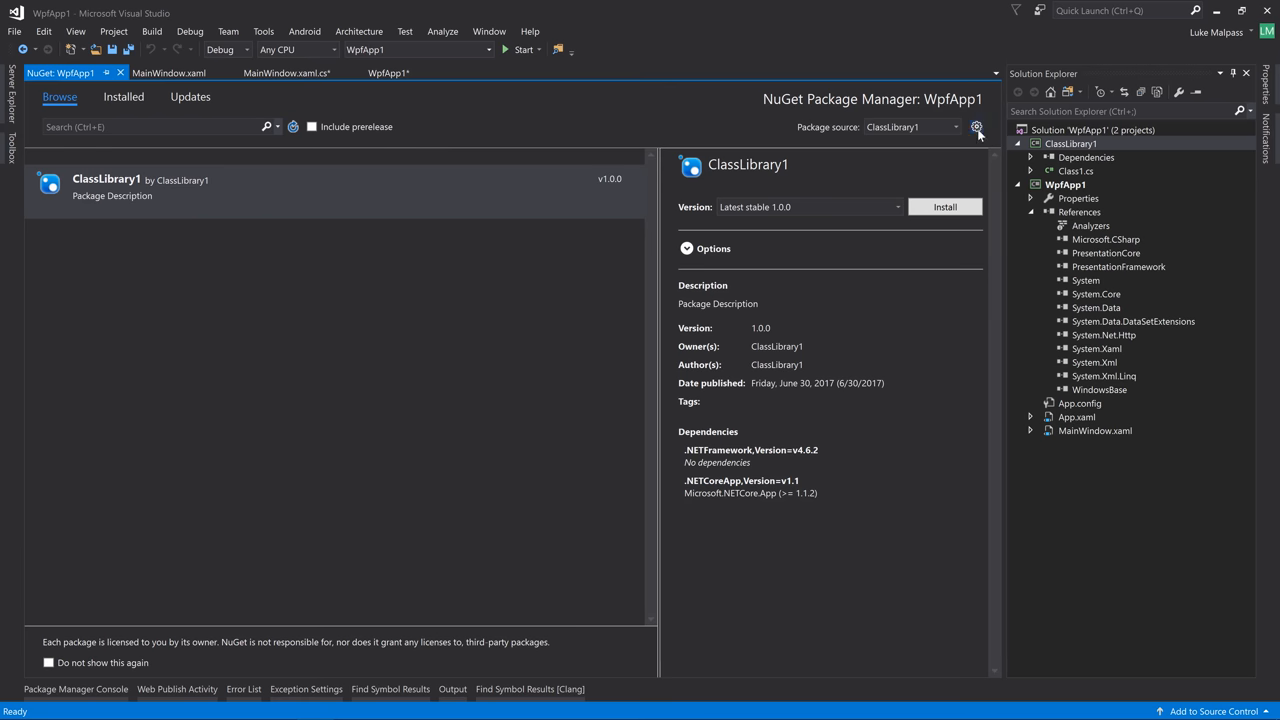
pyautogui.click(976, 128)
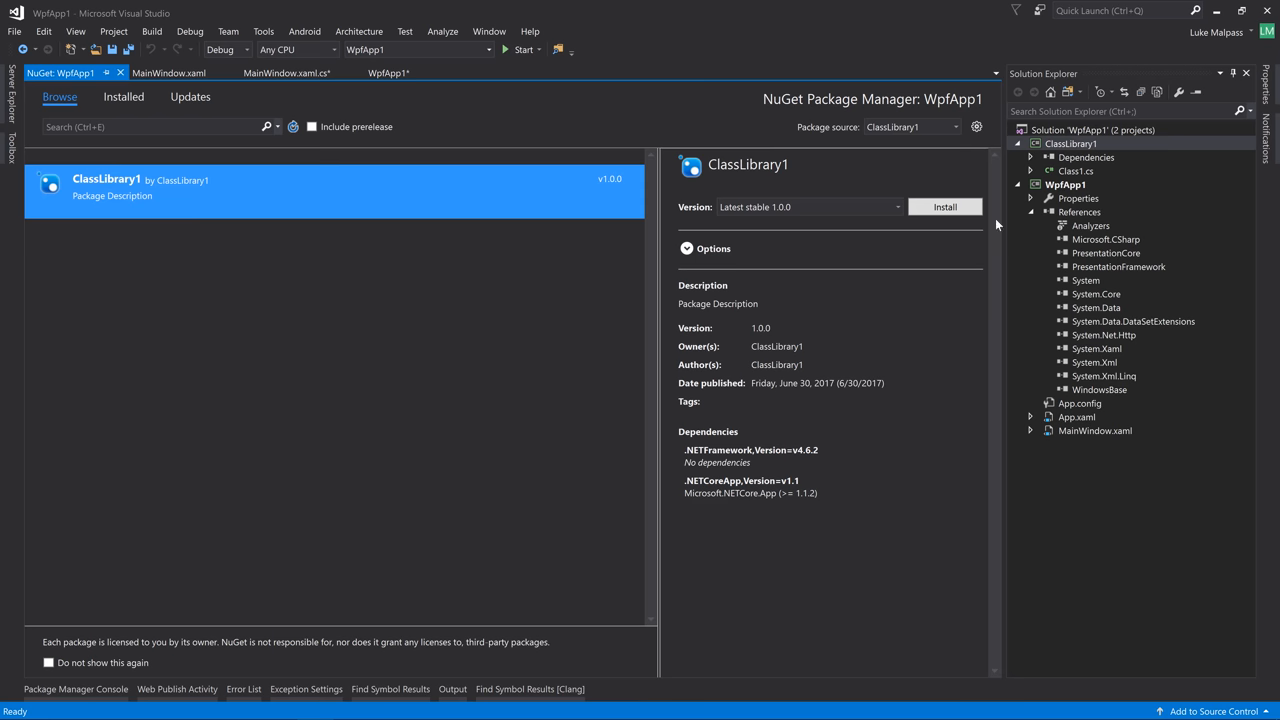
pyautogui.click(944, 206)
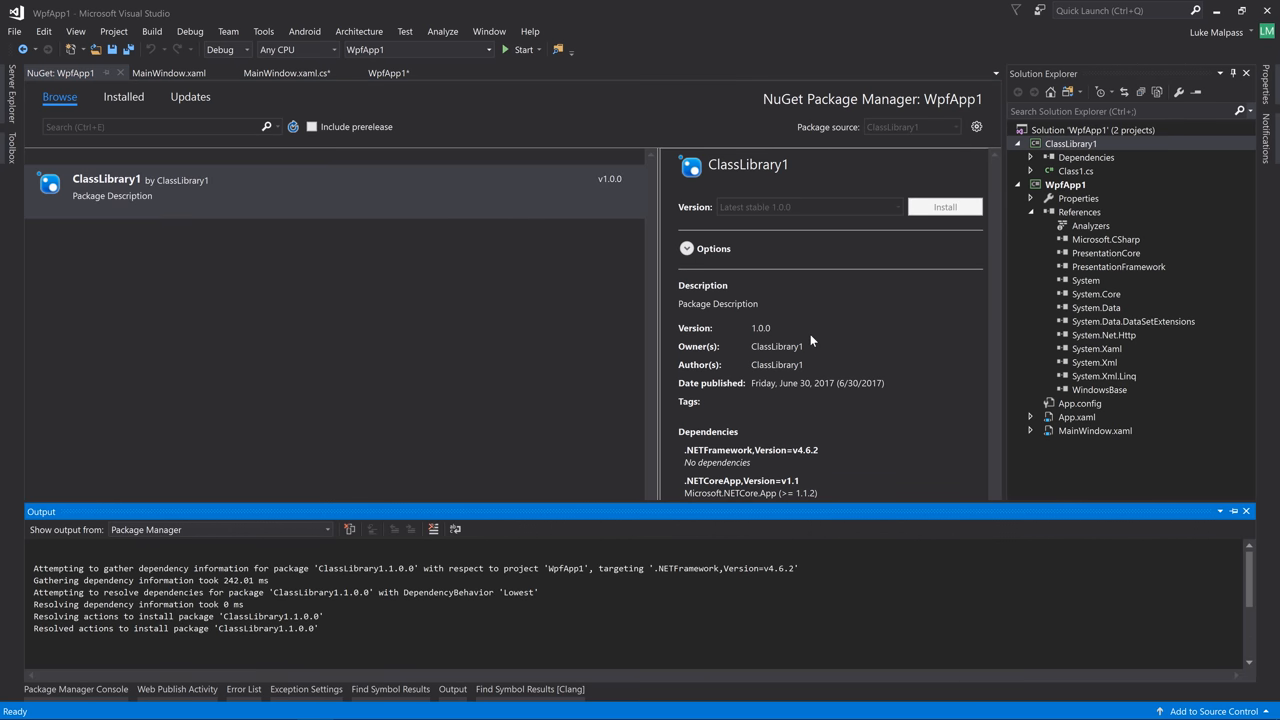
pyautogui.click(944, 206)
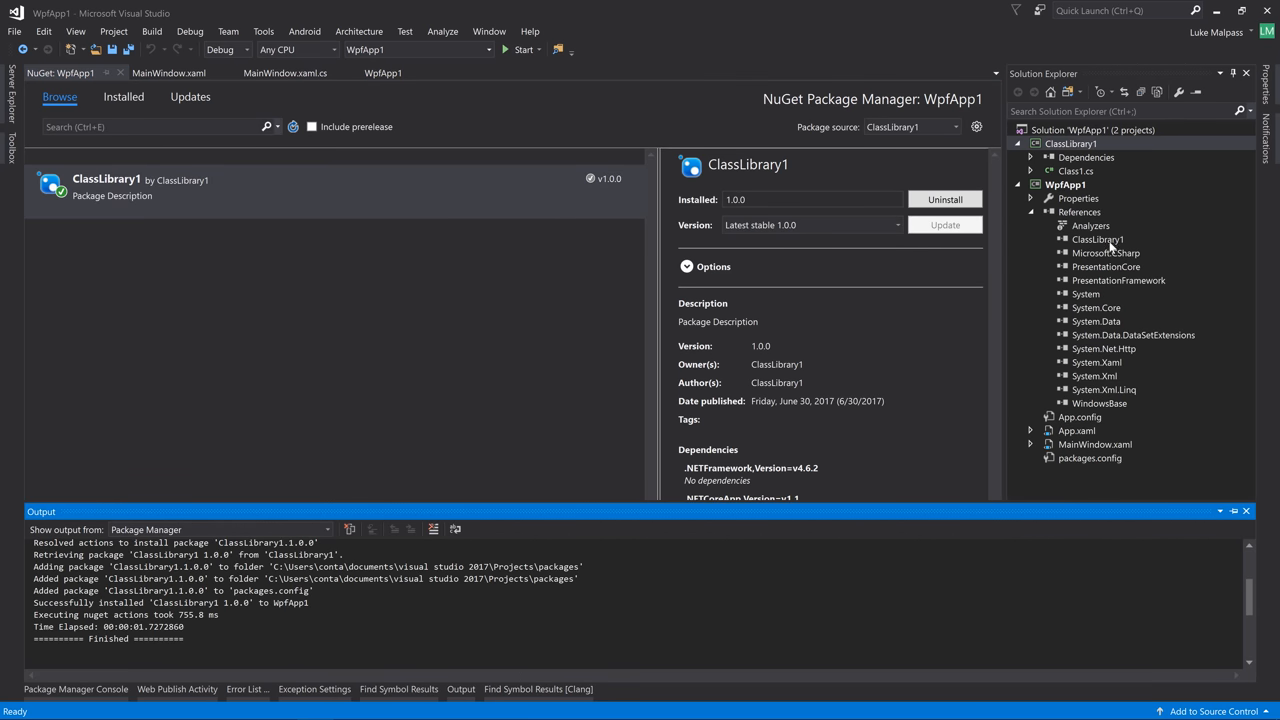
# Build the solution and set a breakpoint on the Test() call at line 27 of MainWindow.xaml.cs
pyautogui.click(1096, 240)
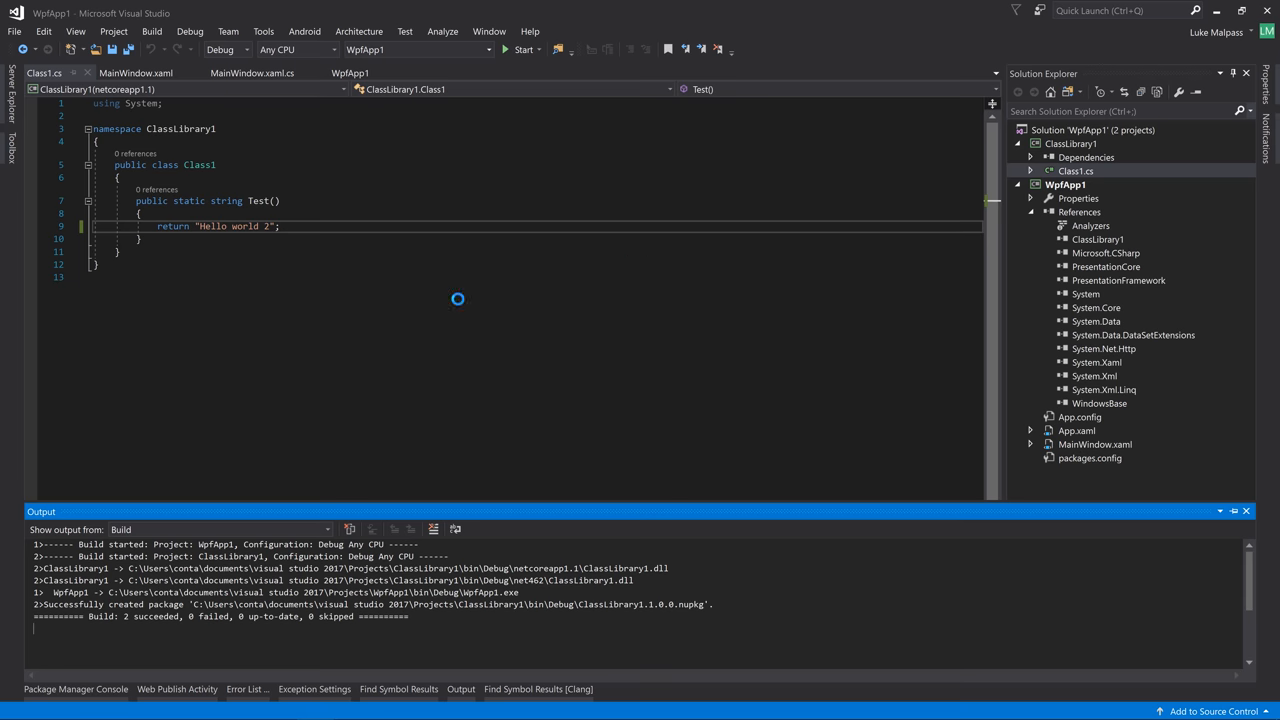
pyautogui.click(520, 48)
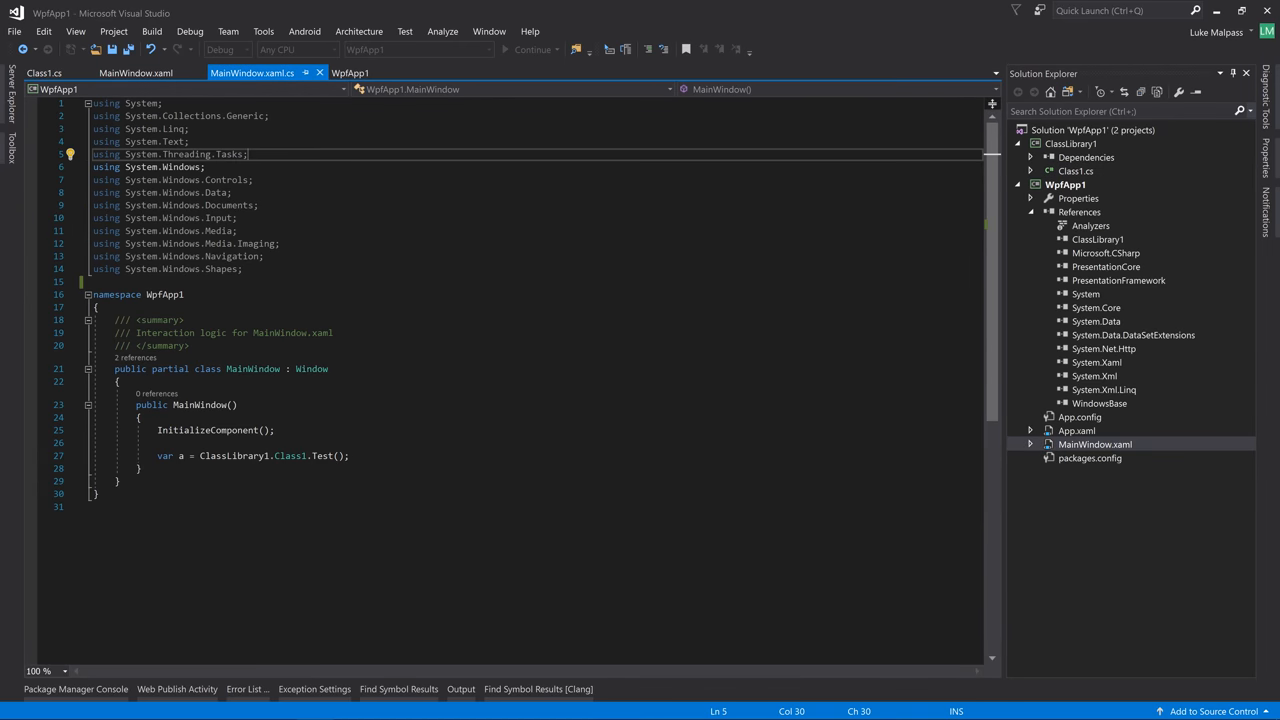
pyautogui.click(32, 468)
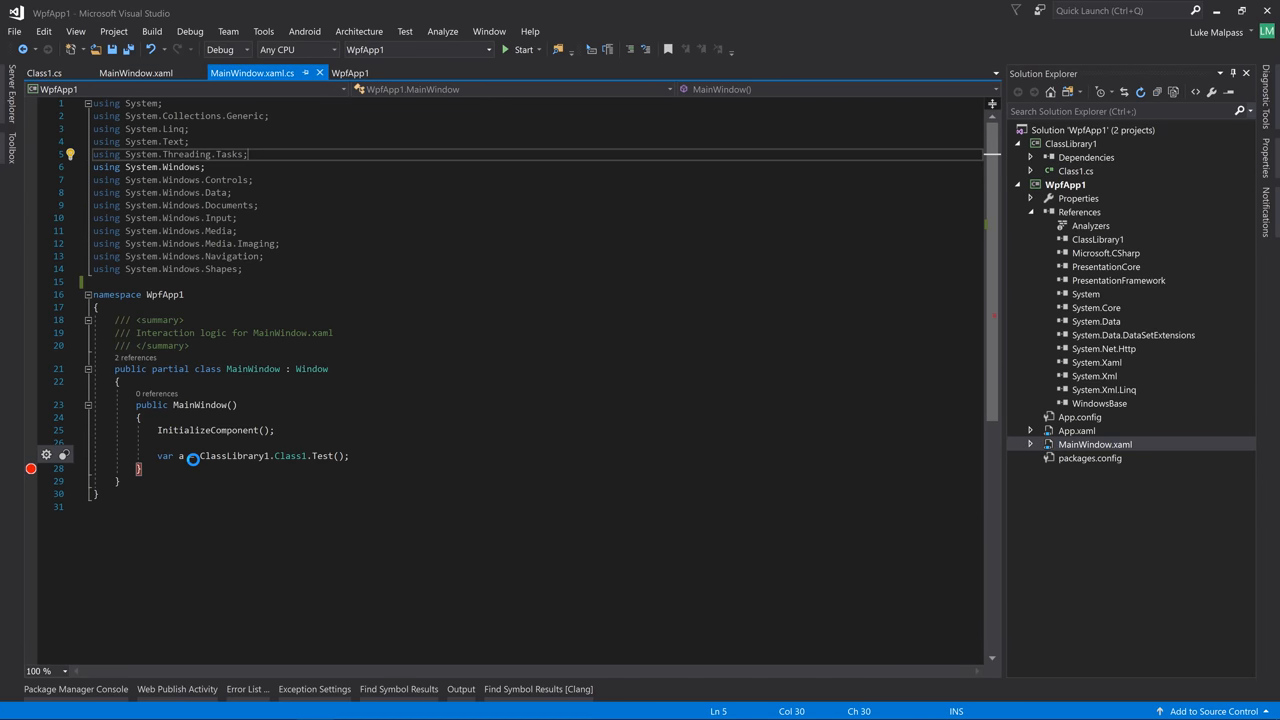
pyautogui.click(522, 48)
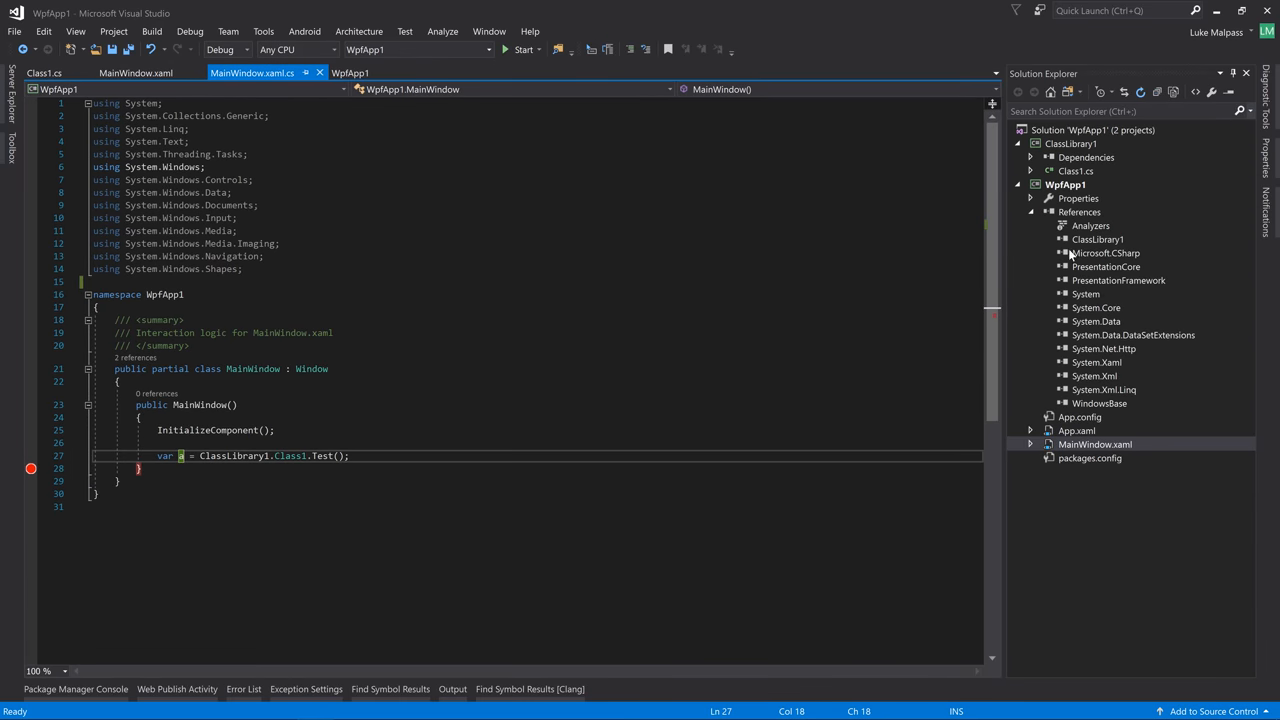
pyautogui.moveTo(1120, 244)
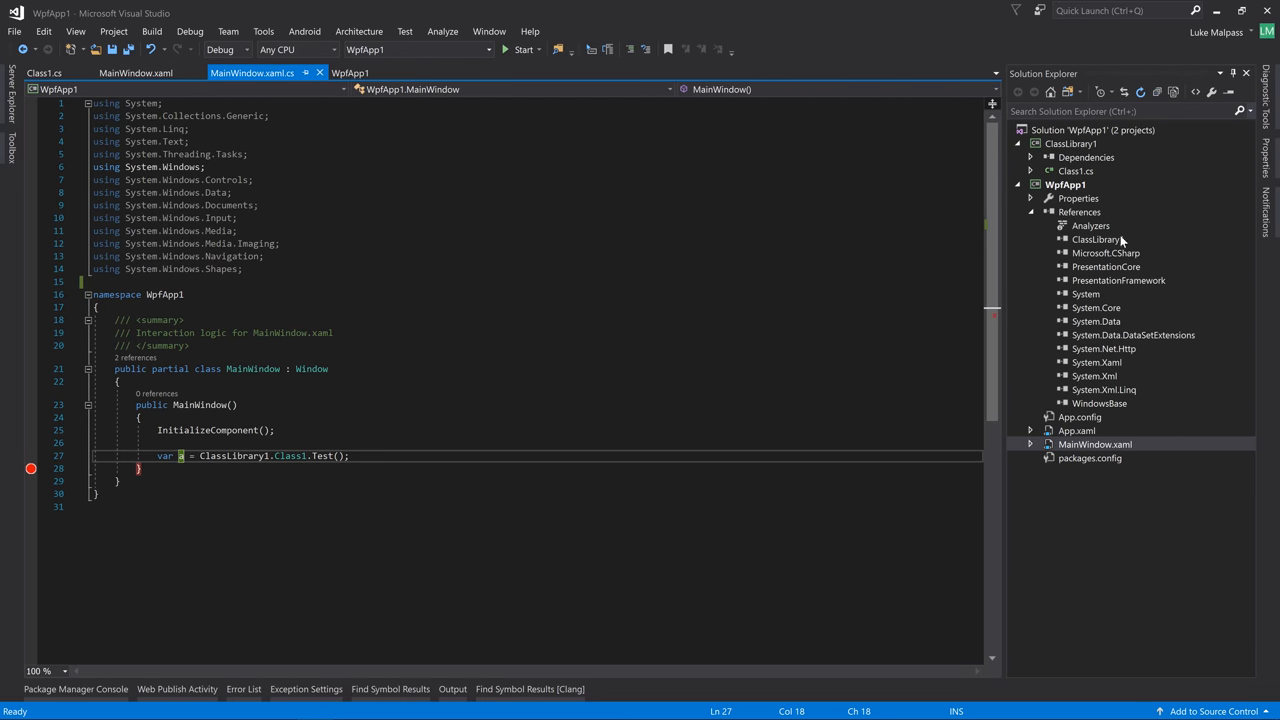
# Select the ClassLibrary1 reference and bring up actions for WpfApp1's References
pyautogui.click(1096, 240)
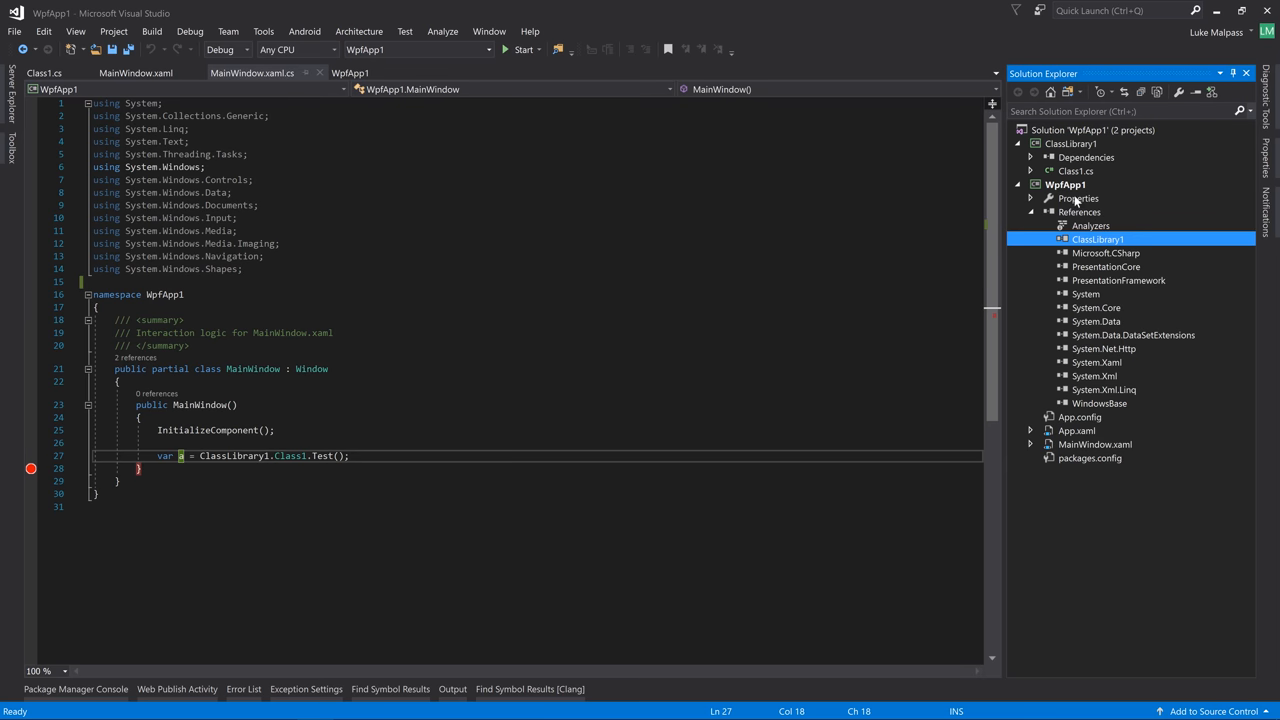
pyautogui.rightClick(1080, 212)
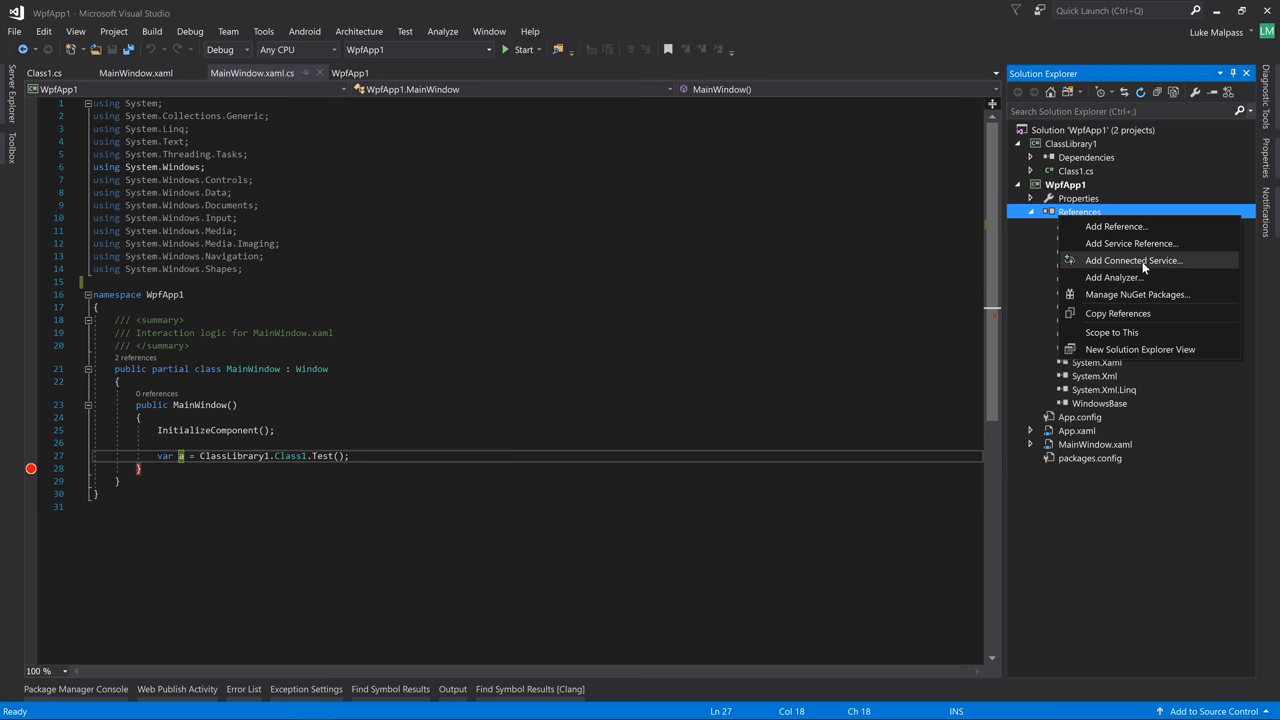
pyautogui.moveTo(1116, 312)
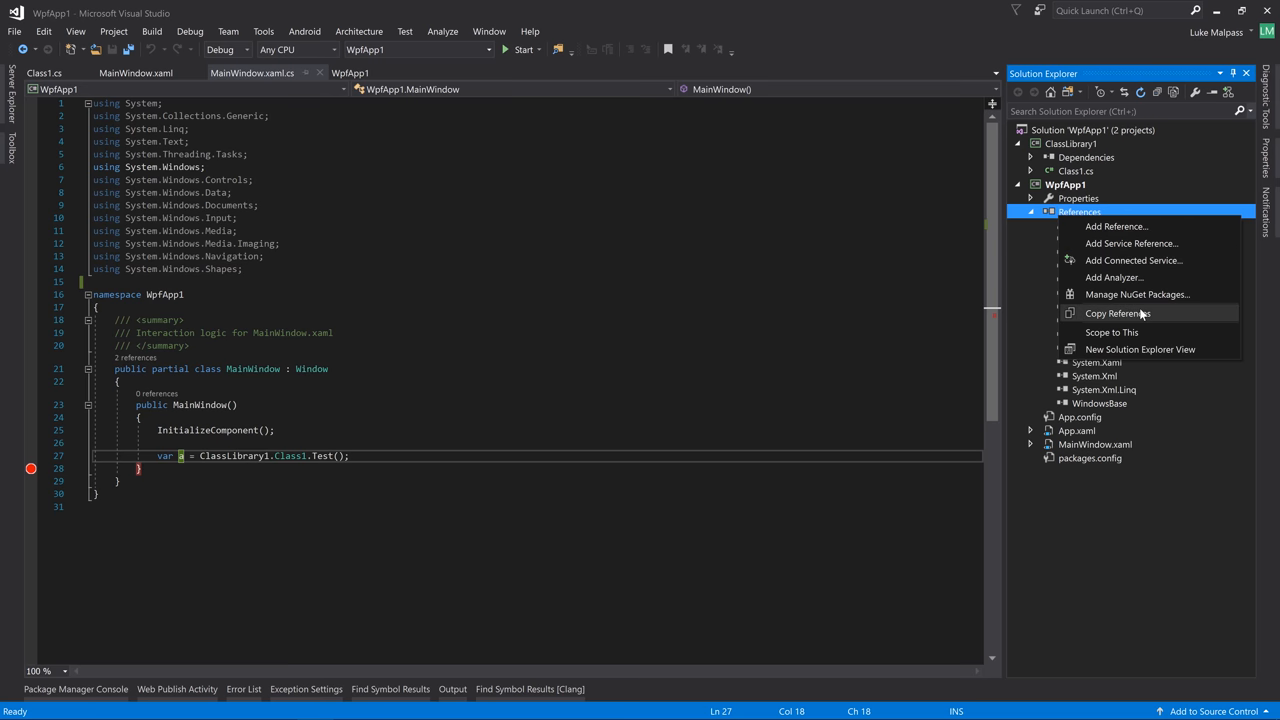
# Rebuild ClassLibrary1 to regenerate its 1.0.0 package and show Class1.cs returning "Hello world !"
pyautogui.click(1136, 294)
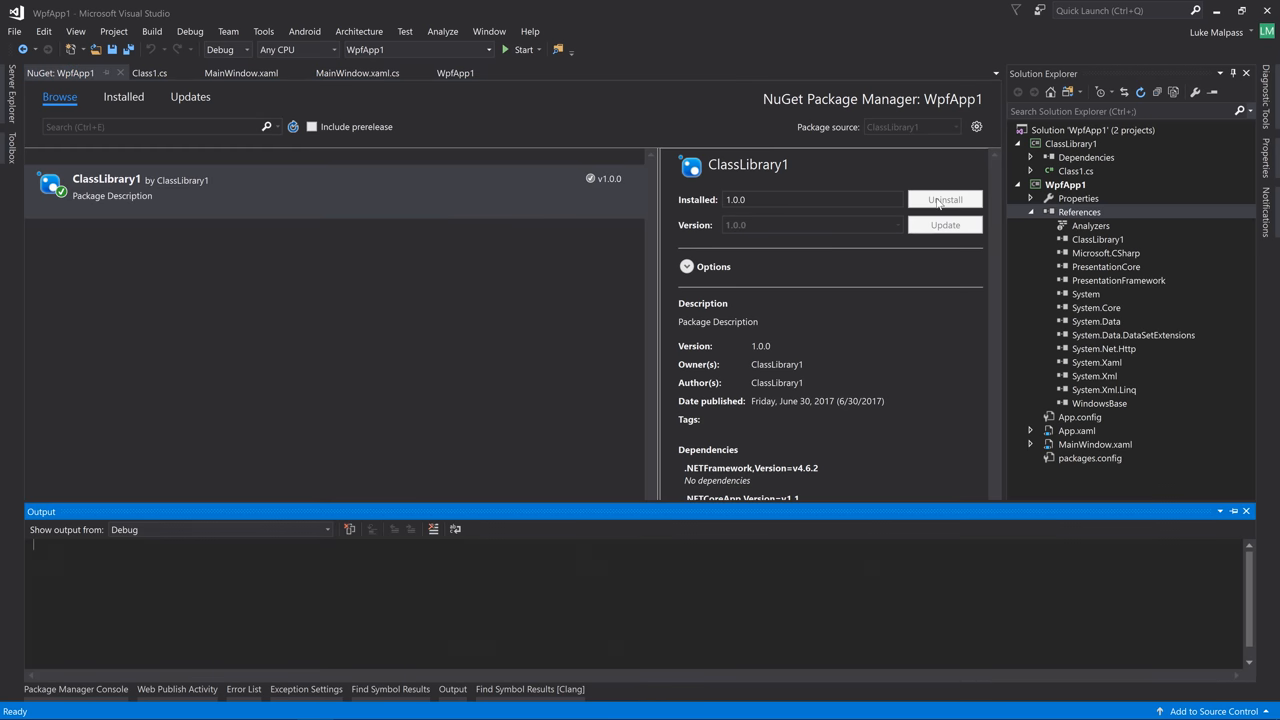
pyautogui.click(944, 200)
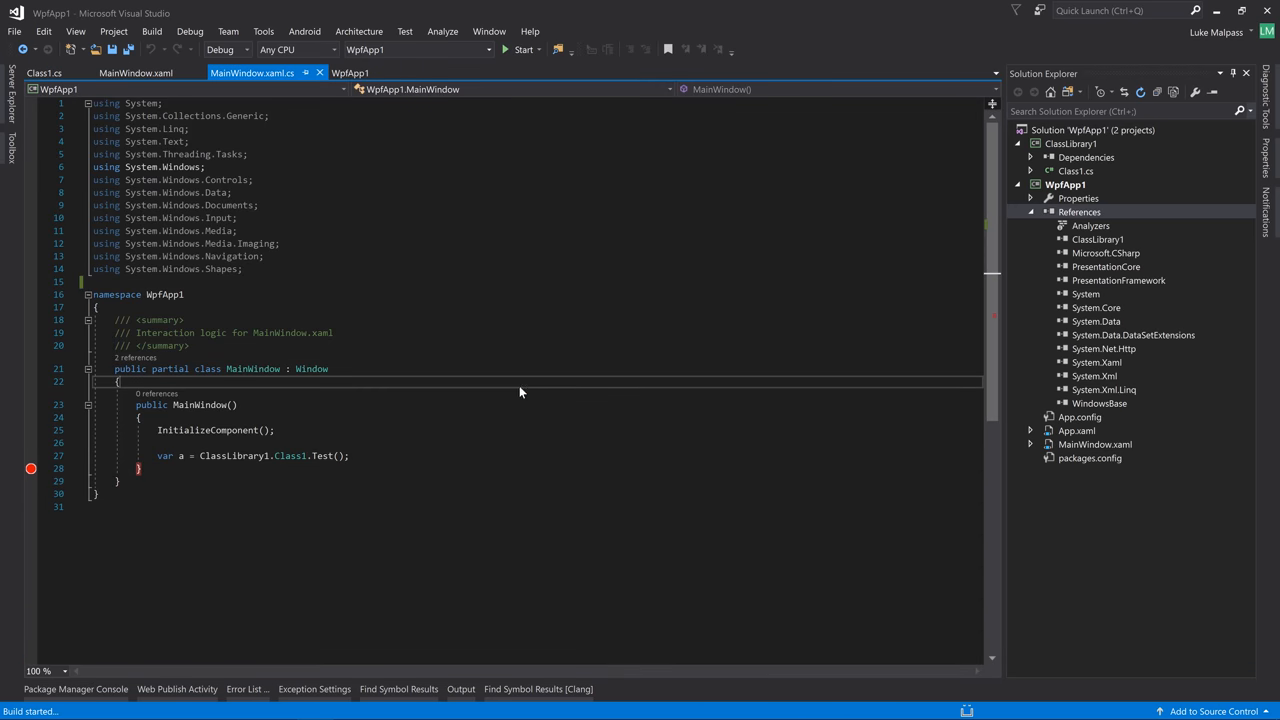
pyautogui.click(522, 48)
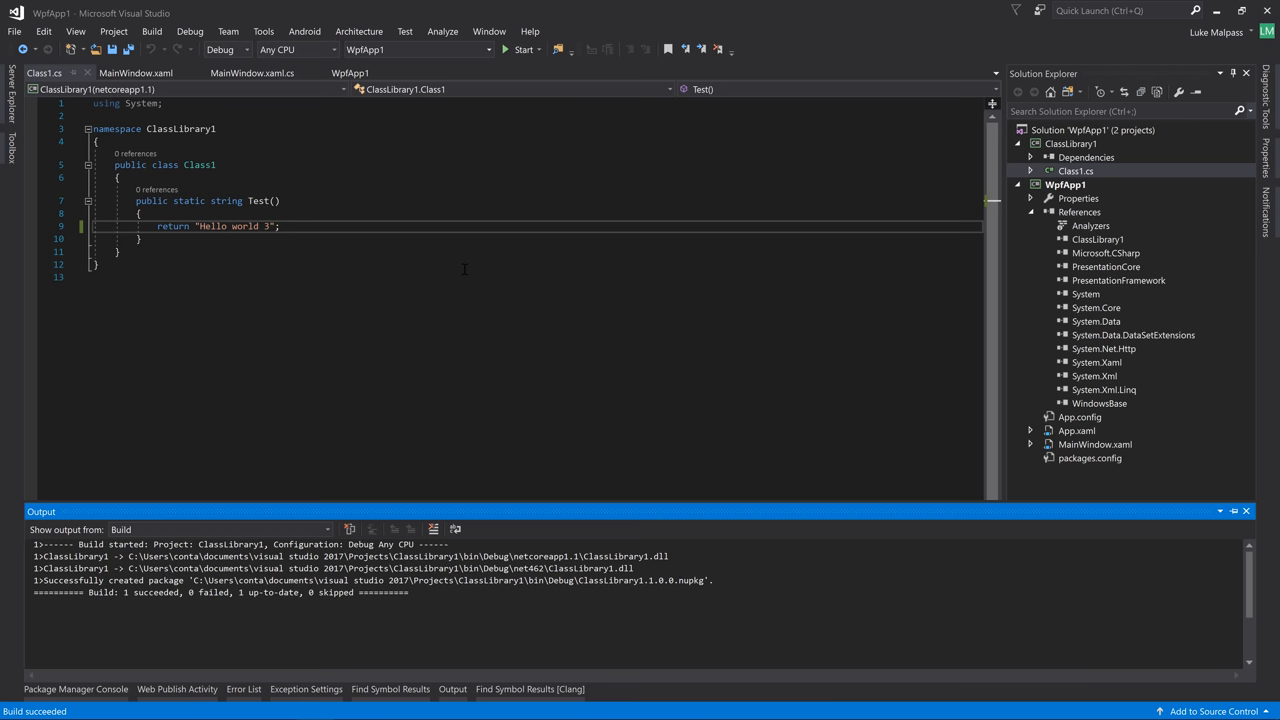
# Select the ClassLibrary1 project in Solution Explorer
pyautogui.click(1118, 280)
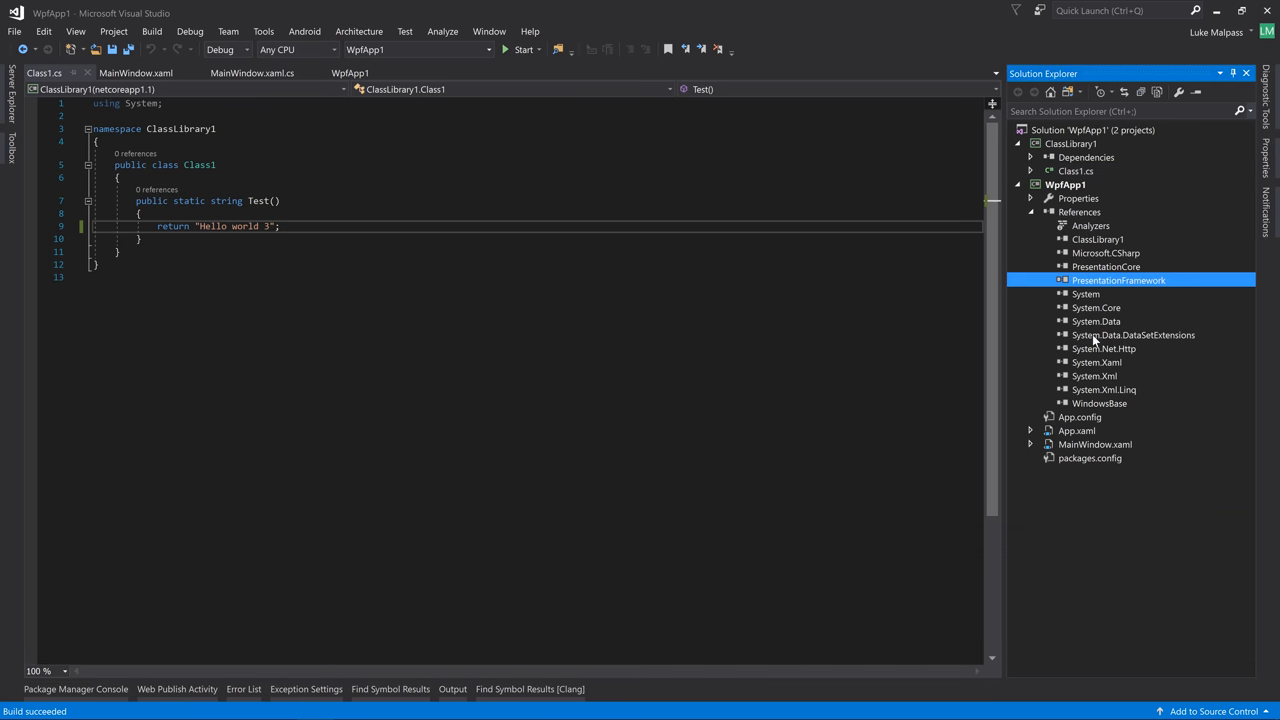
pyautogui.click(1094, 376)
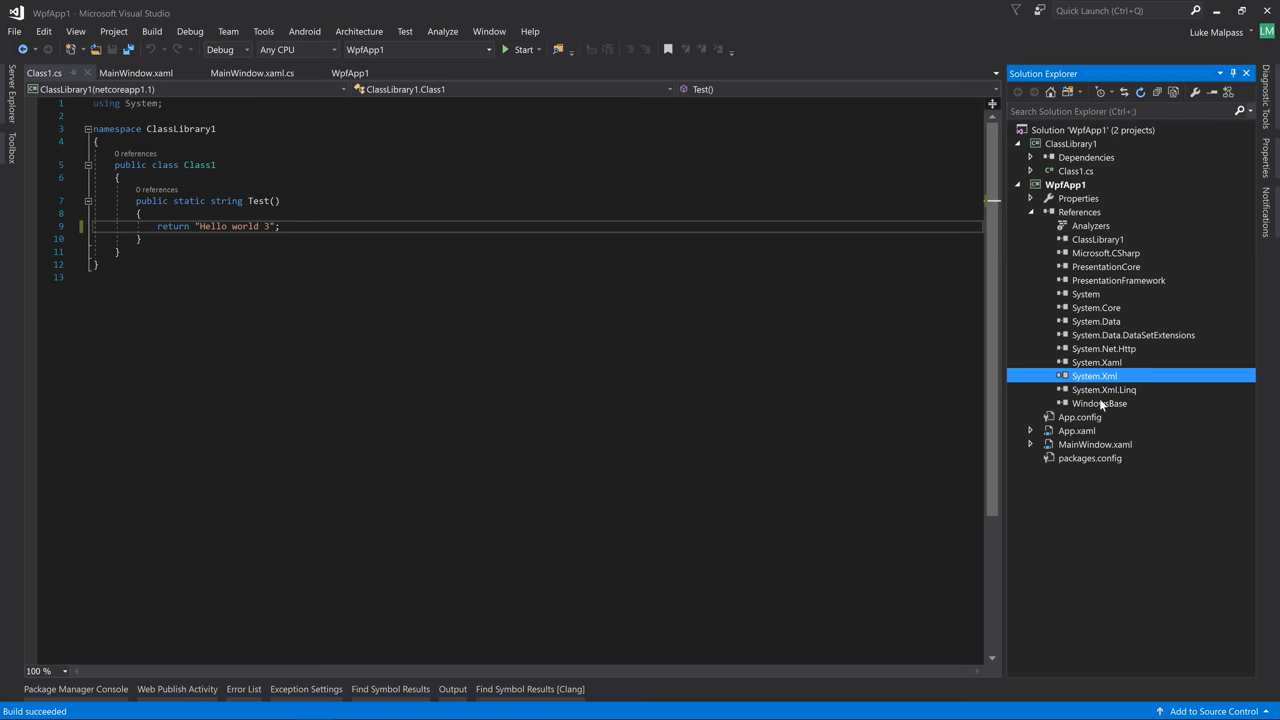
pyautogui.click(1096, 362)
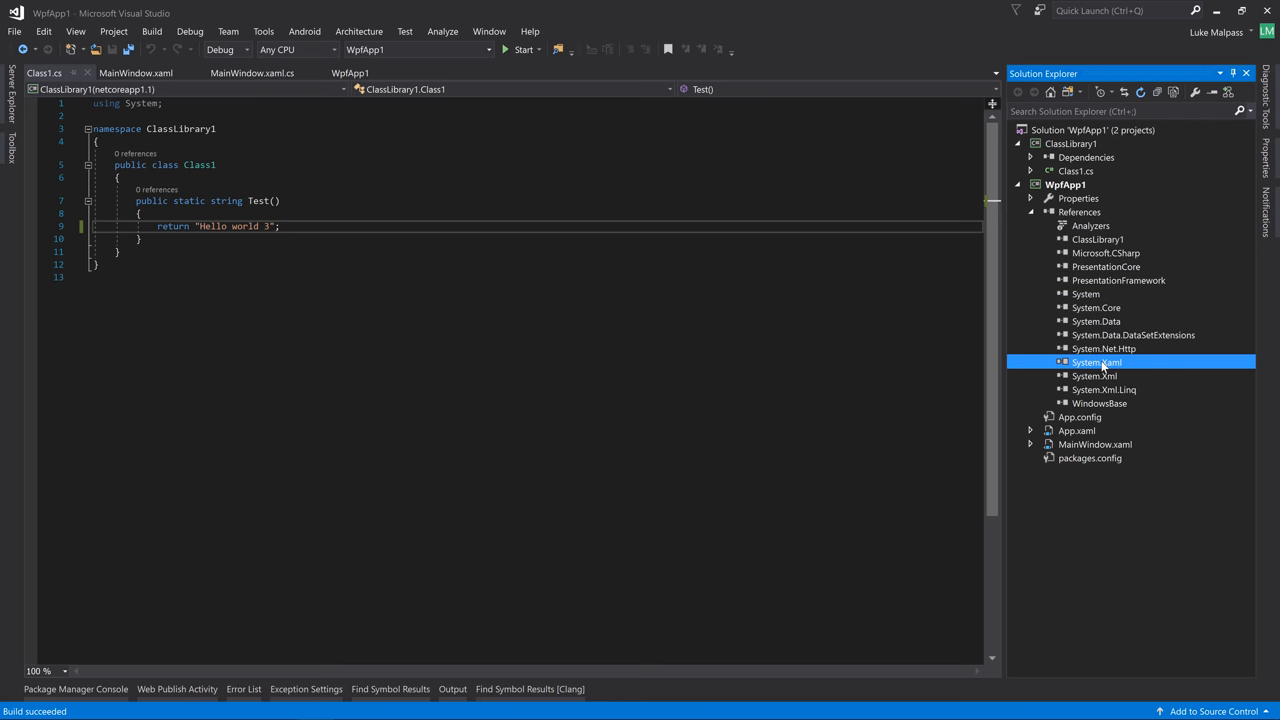
pyautogui.click(1072, 144)
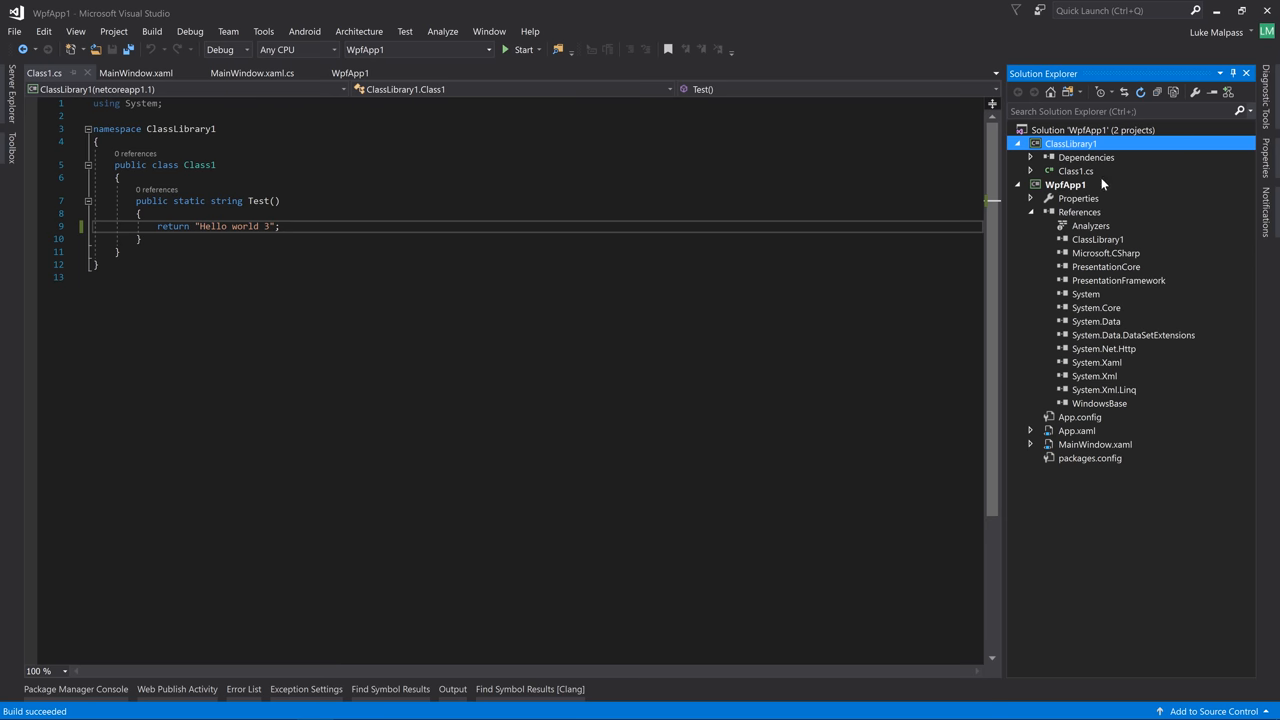
# Show ClassLibrary1's Package properties to set the package version to 1.0.1
pyautogui.rightClick(1072, 144)
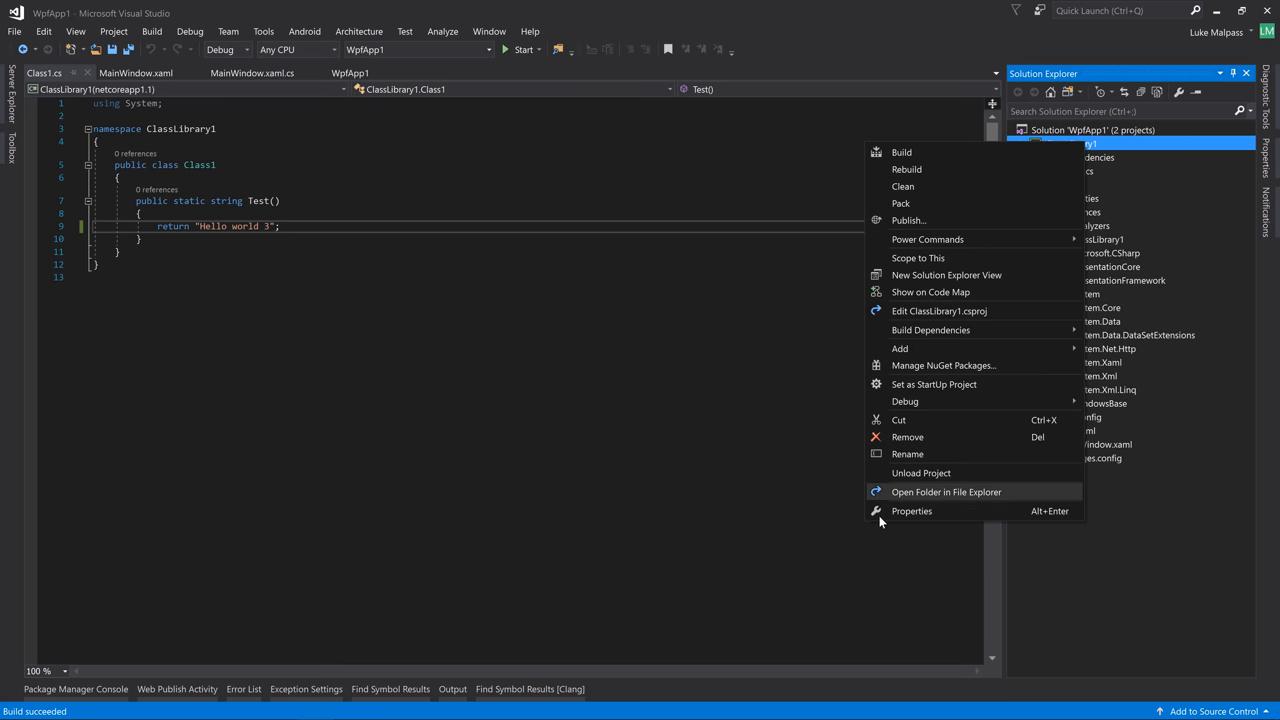
pyautogui.click(912, 512)
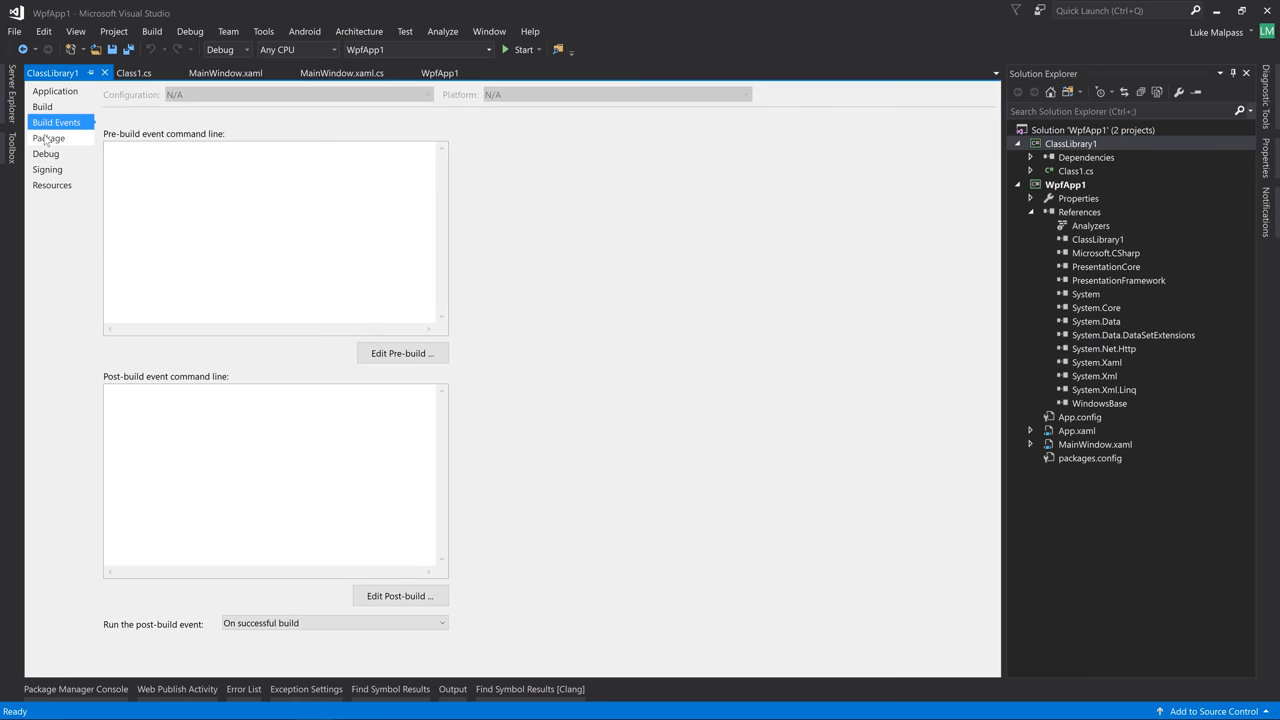
pyautogui.click(48, 138)
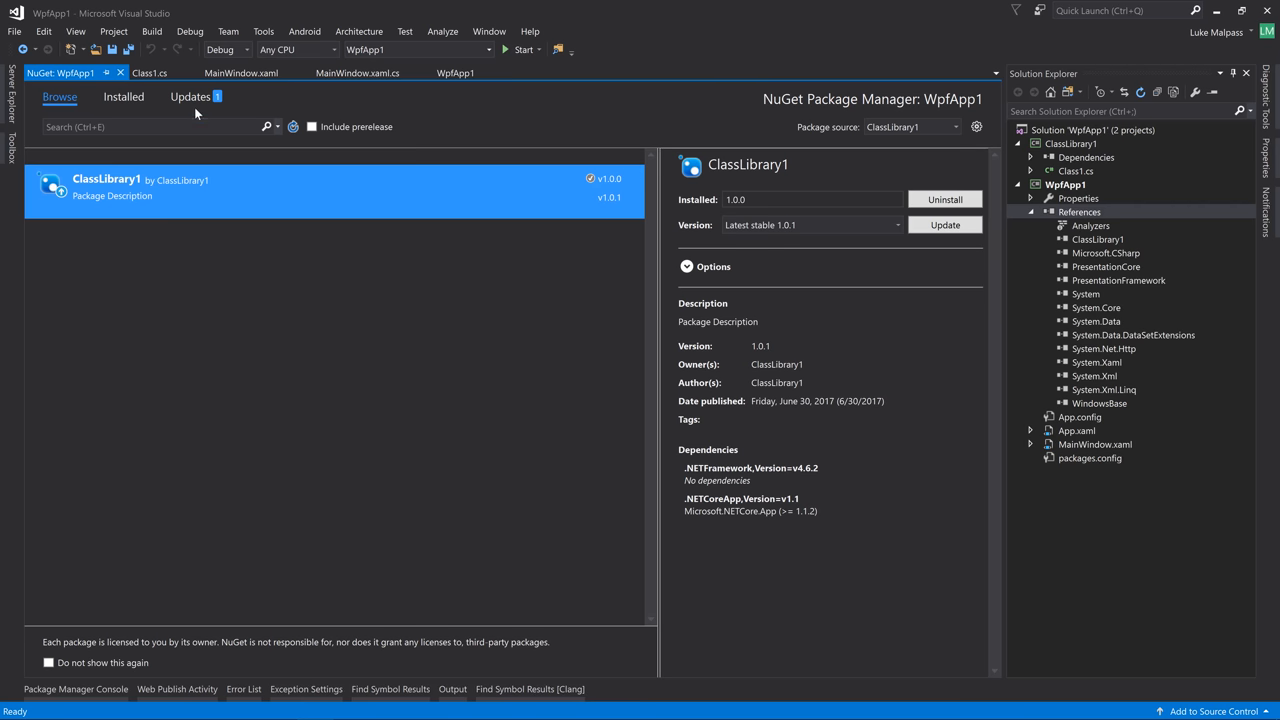
# Update WpfApp1's ClassLibrary1 package to 1.0.1 and debug to see Test() return "Hello world !"
pyautogui.click(190, 96)
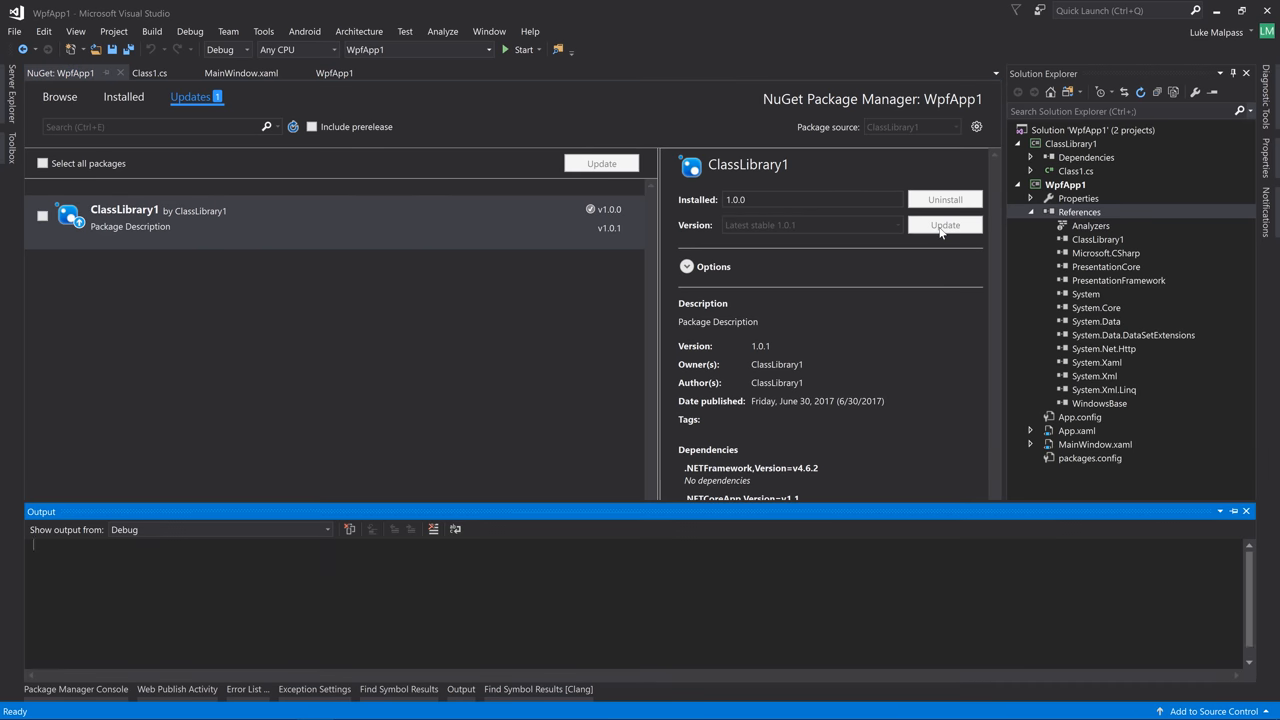
pyautogui.click(944, 224)
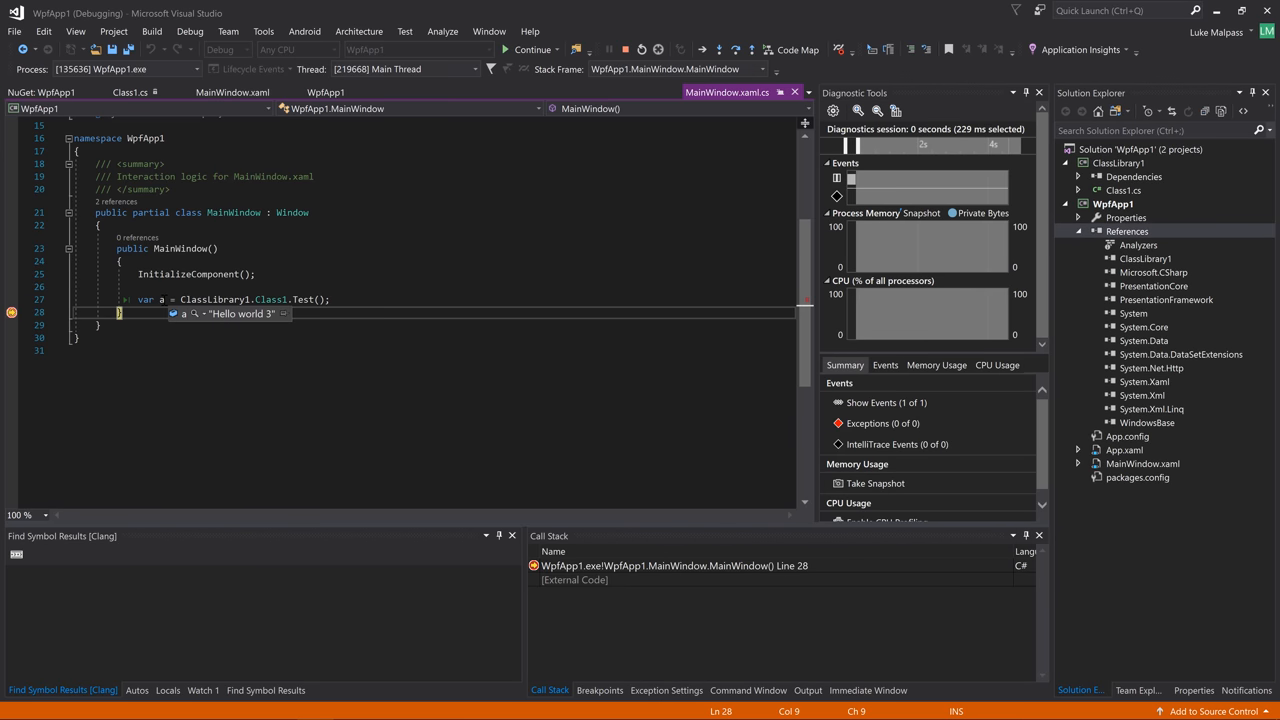
pyautogui.click(532, 48)
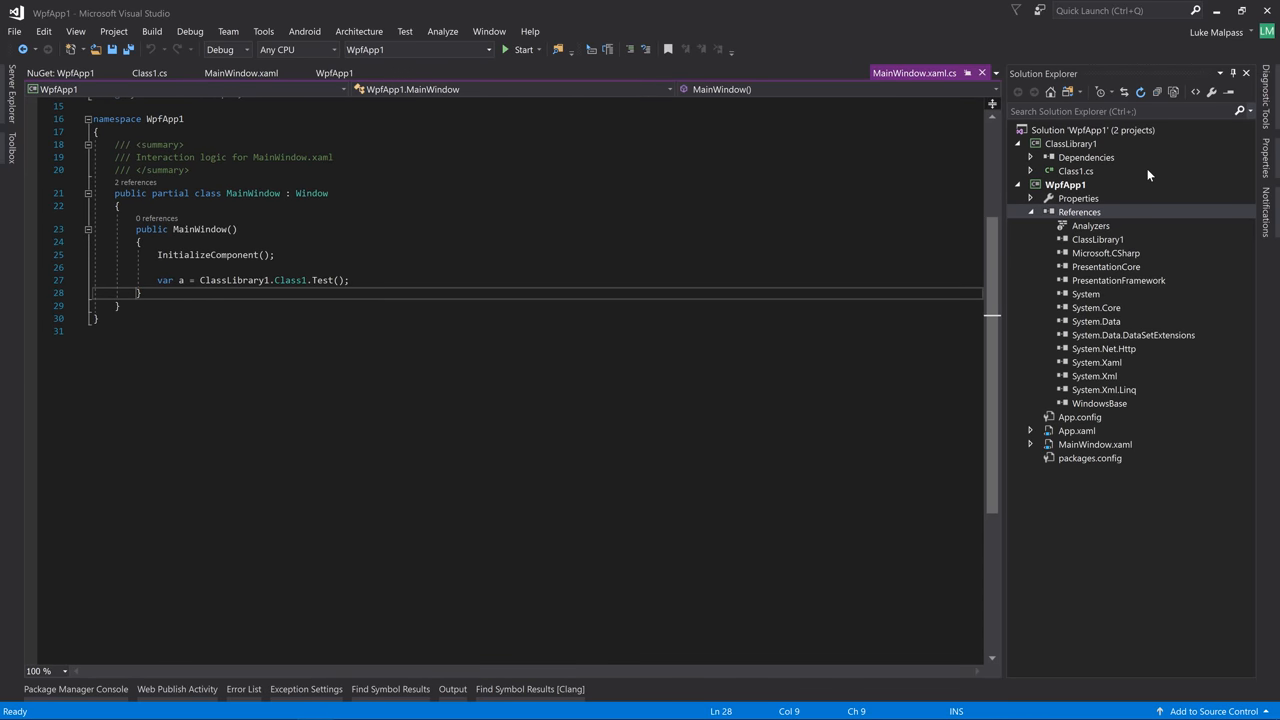
# Bring up the NuGet Package Manager for WpfApp1's references
pyautogui.click(1072, 144)
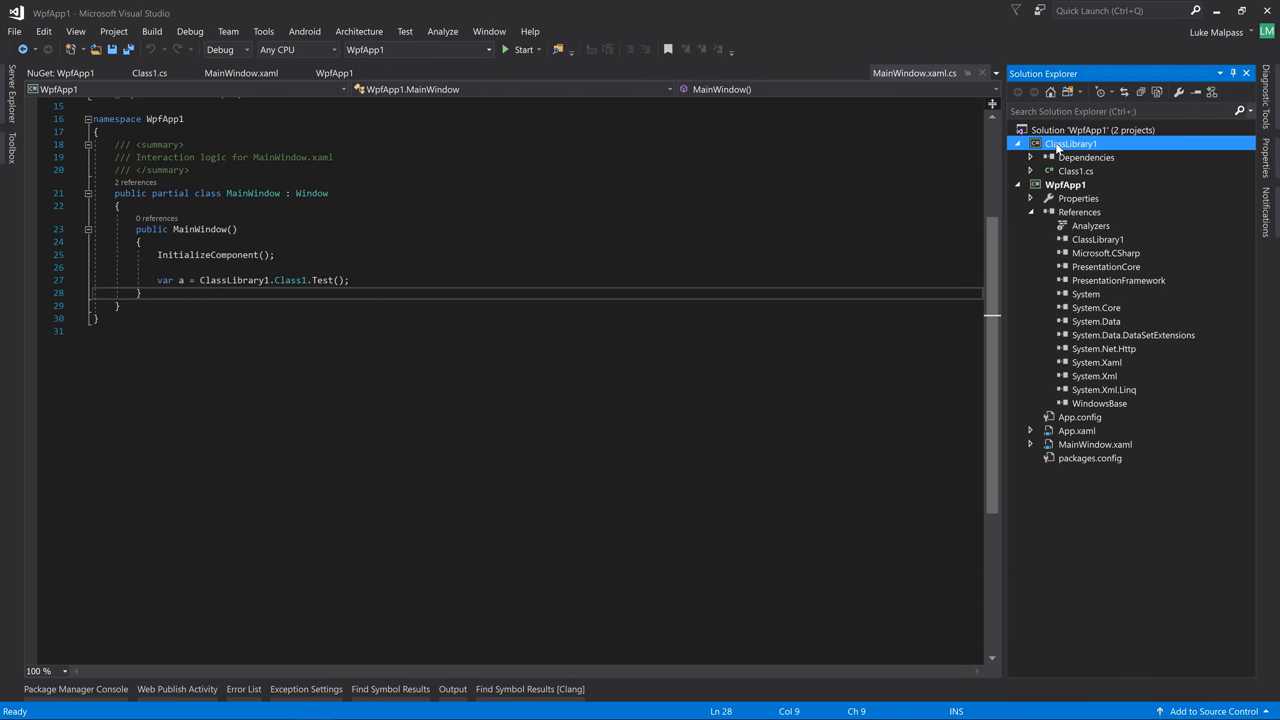
pyautogui.click(1080, 212)
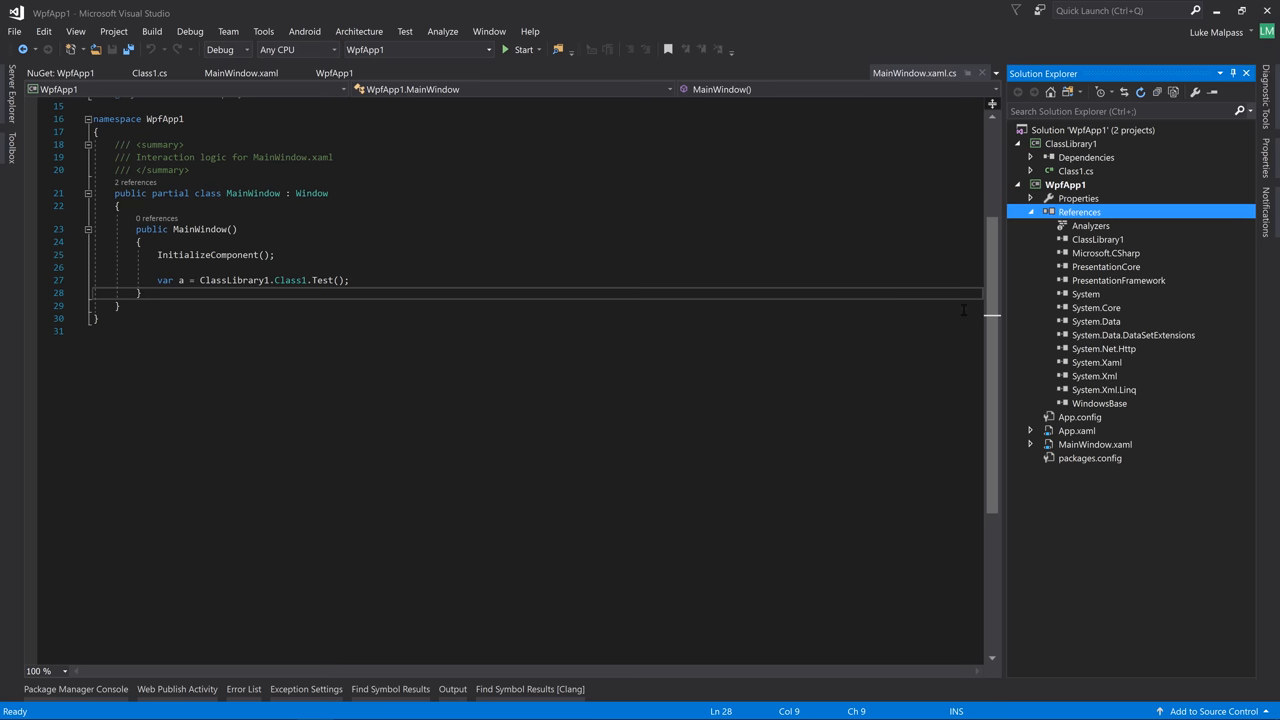
pyautogui.click(1096, 240)
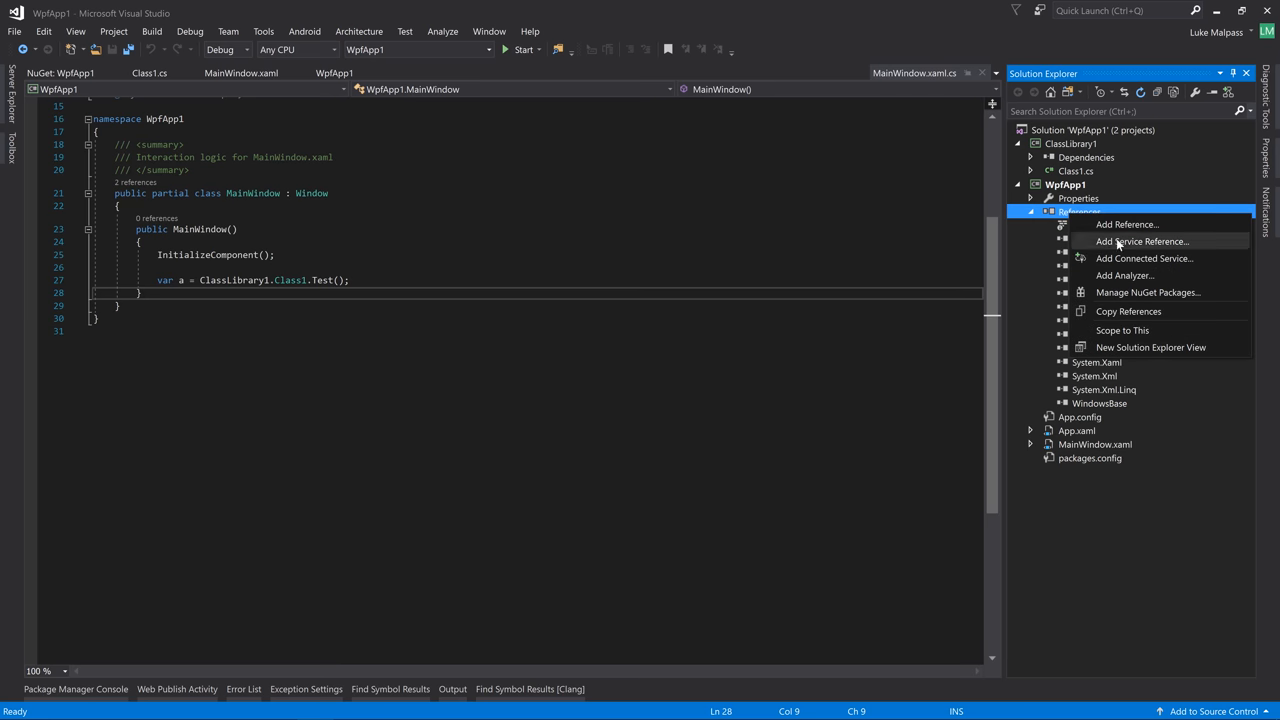
pyautogui.click(1148, 292)
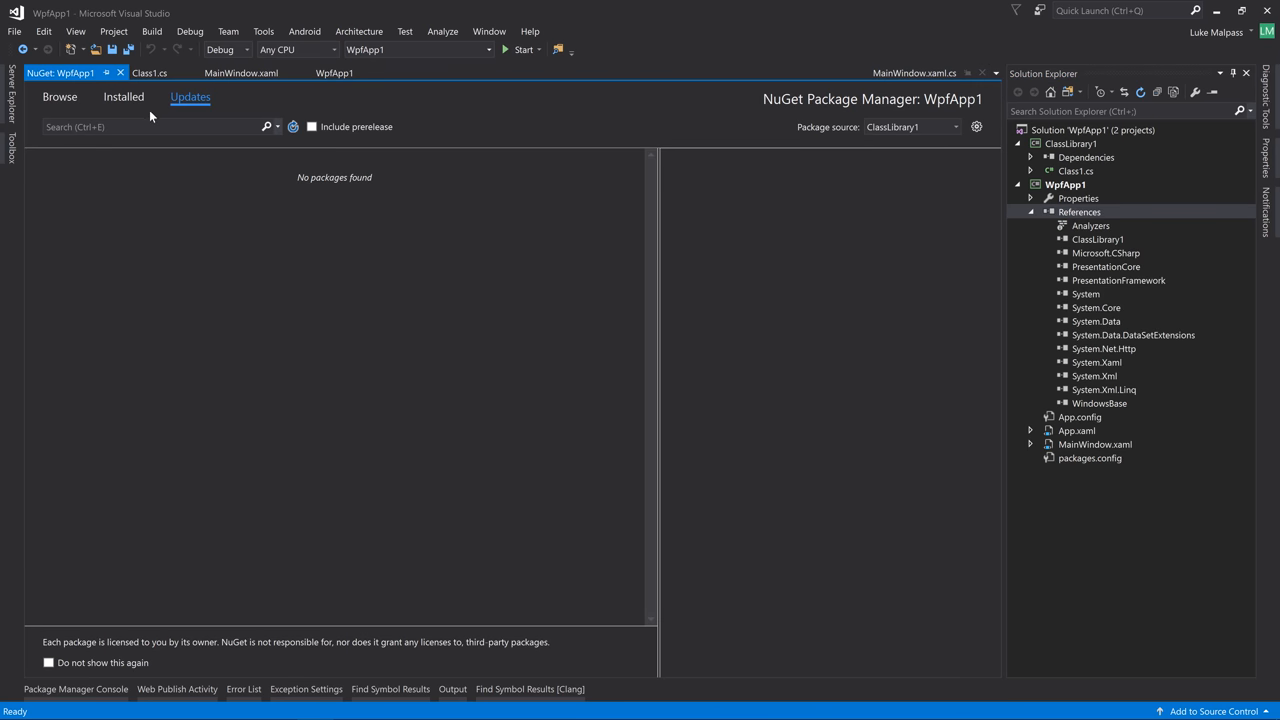
# Uninstall the ClassLibrary1 package from WpfApp1's installed packages
pyautogui.click(124, 96)
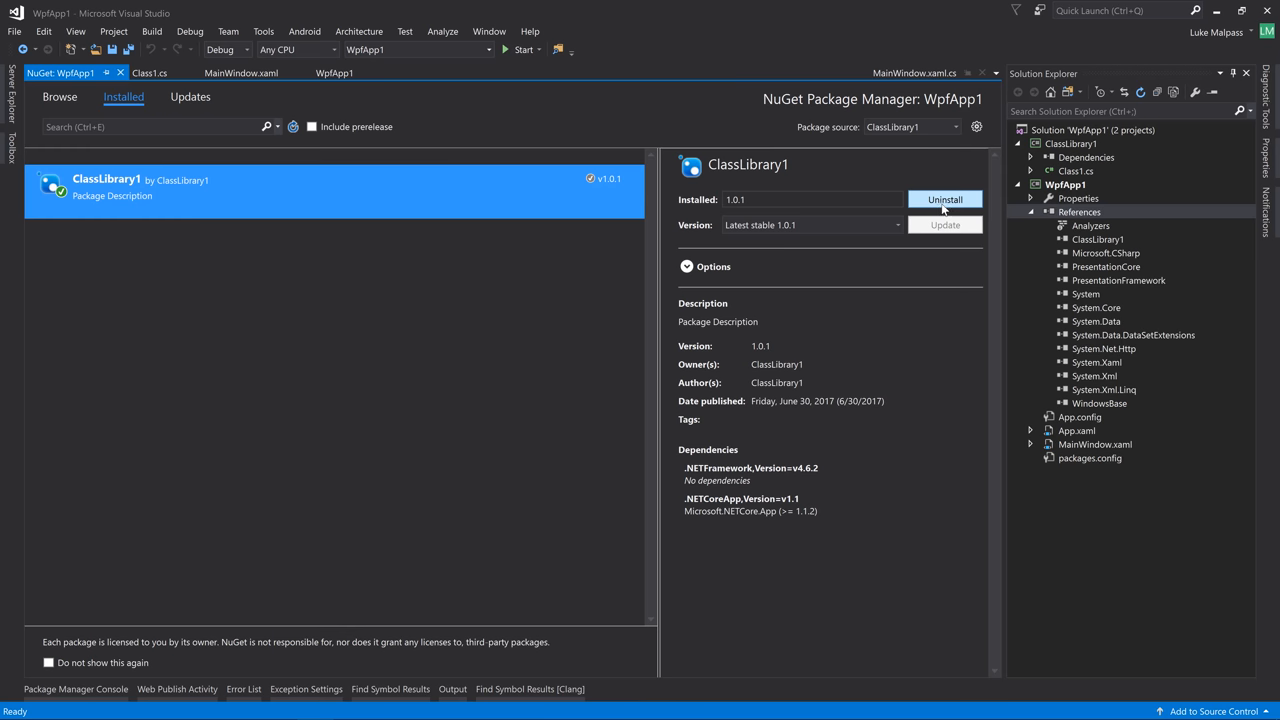
pyautogui.click(944, 200)
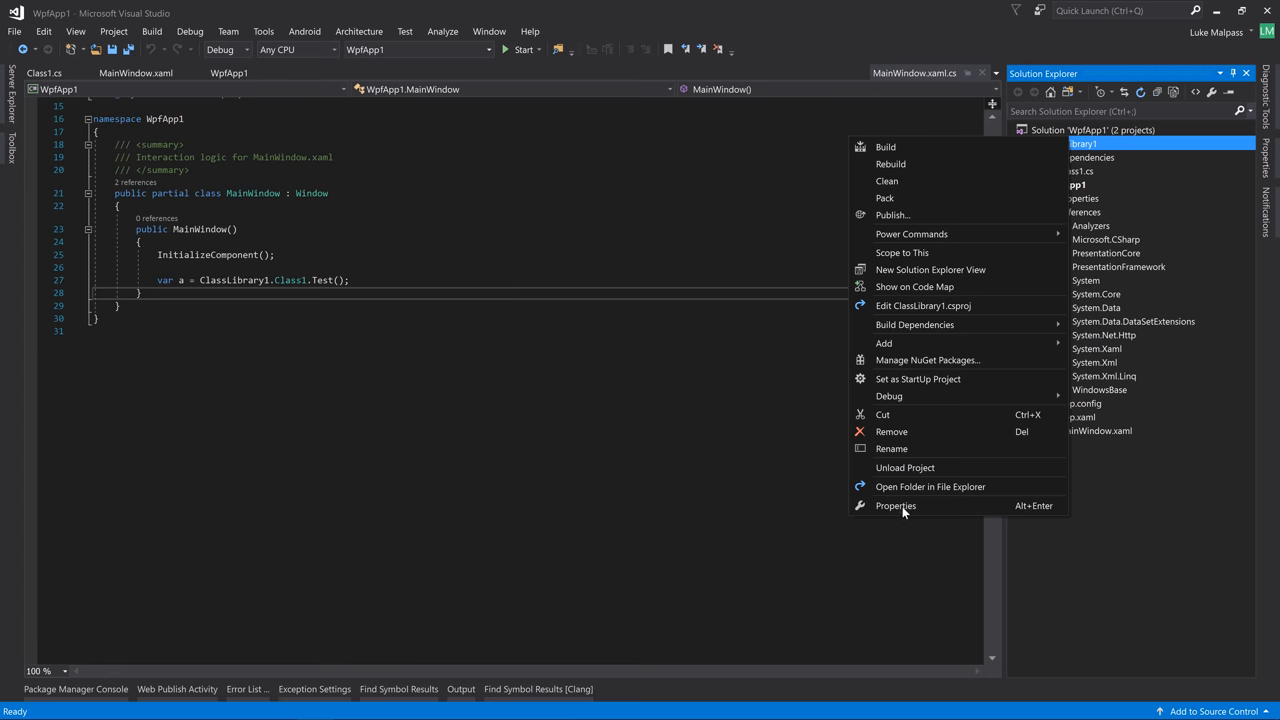
pyautogui.click(896, 504)
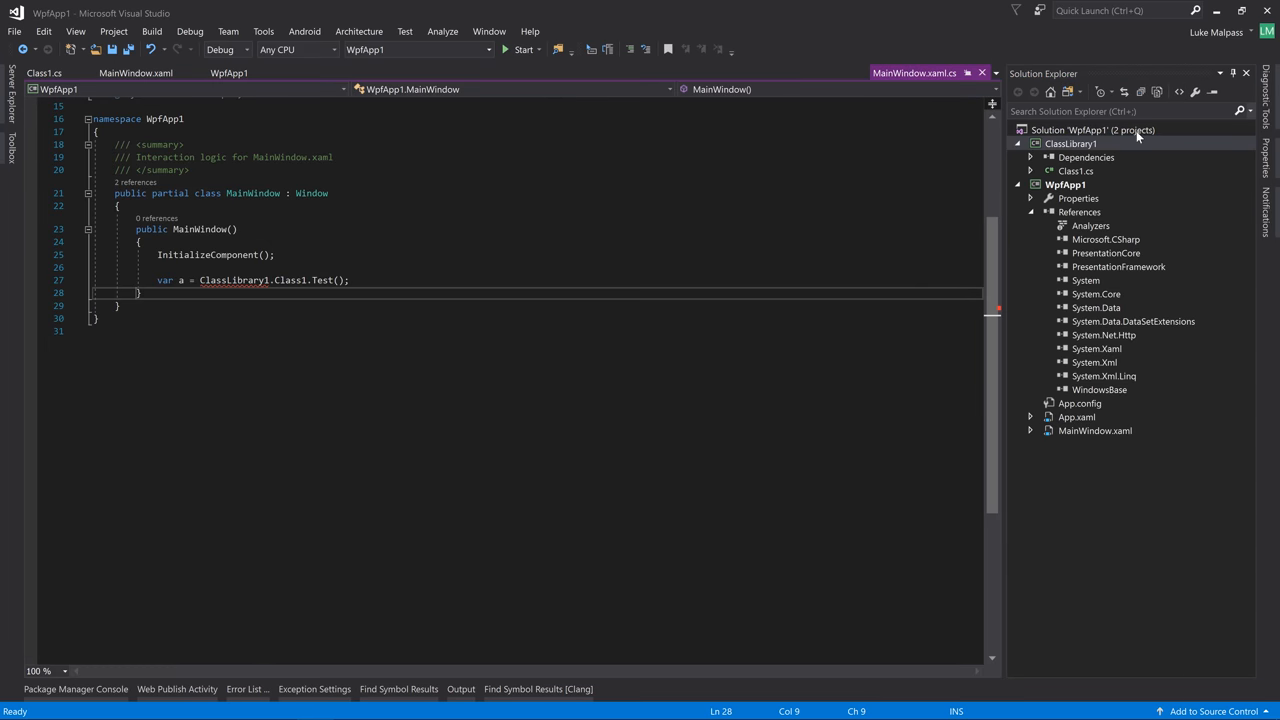
# Inspect GeneratePackageOnBuild in ClassLibrary1.csproj and build, failing with CS0103 'ClassLibrary1' does not exist
pyautogui.rightClick(1072, 144)
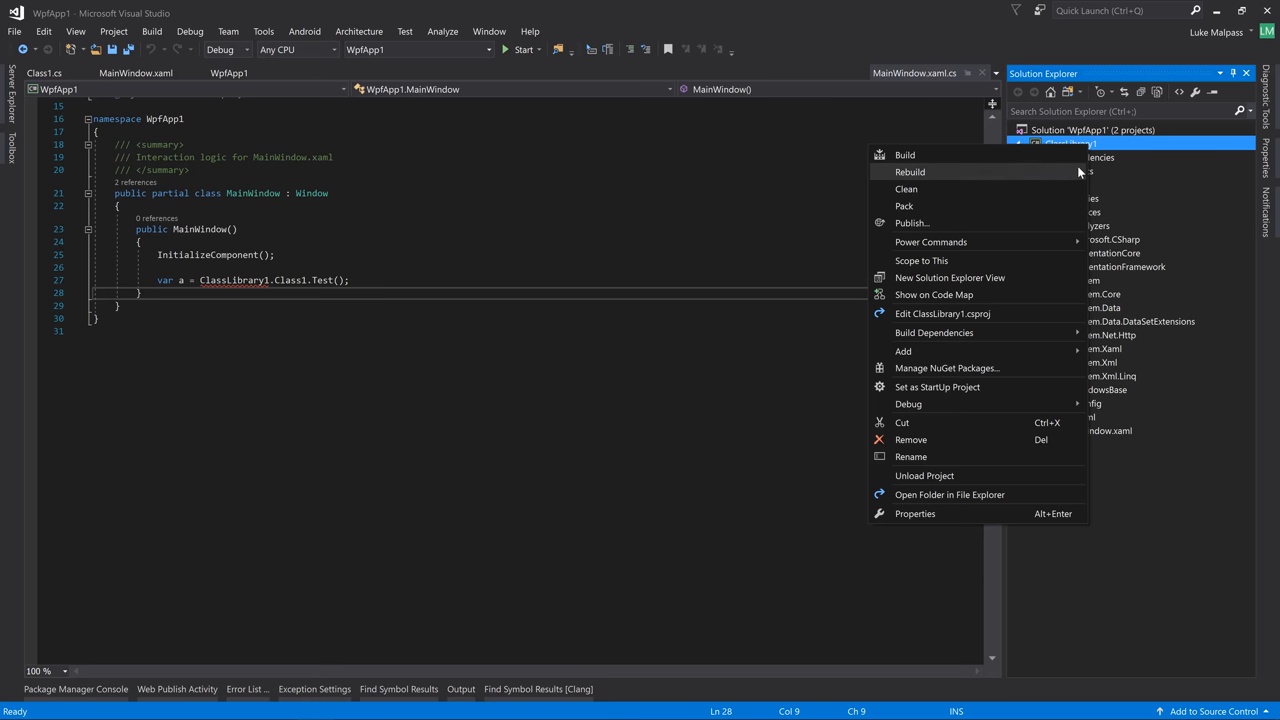
pyautogui.click(942, 312)
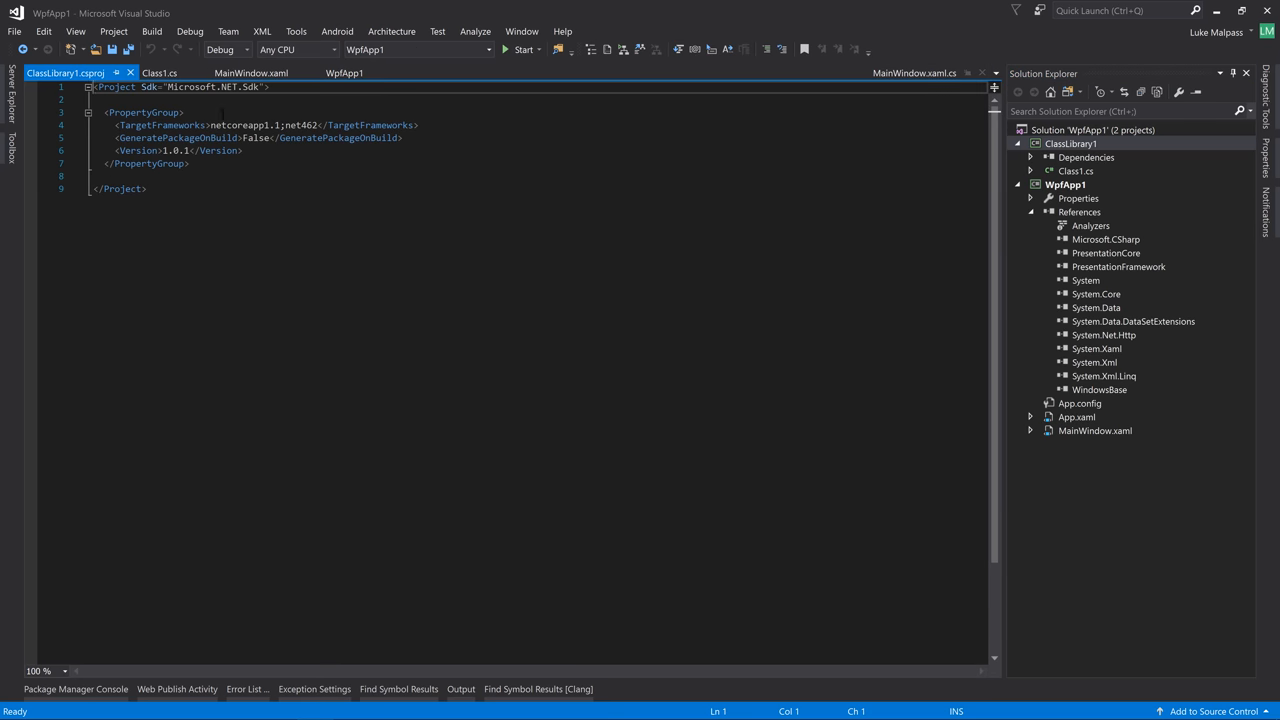
pyautogui.doubleClick(160, 124)
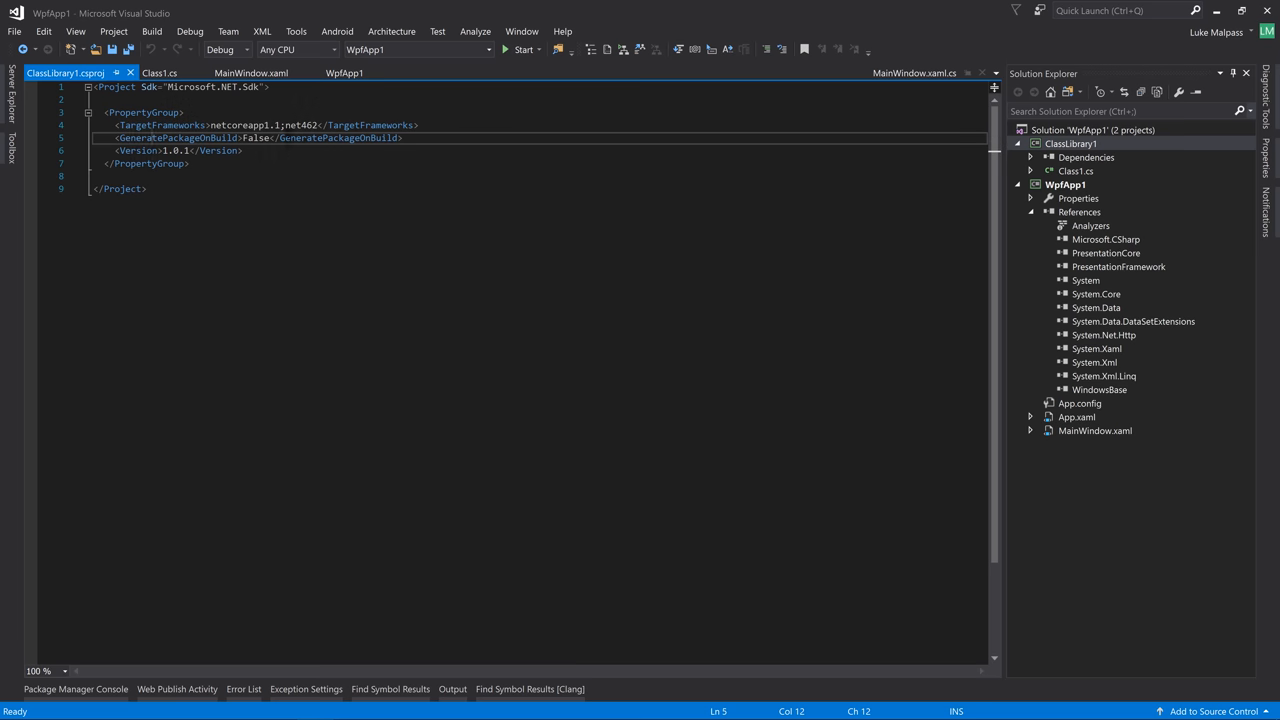
pyautogui.moveTo(368, 124)
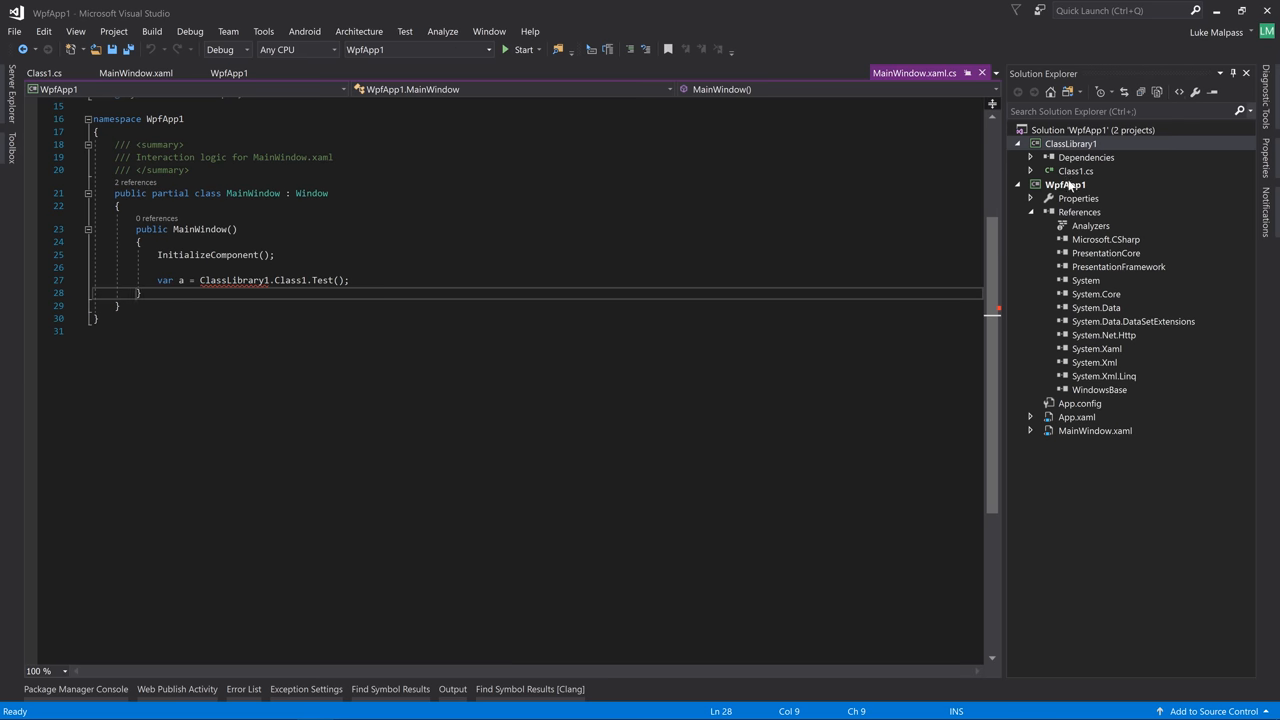
pyautogui.doubleClick(1078, 198)
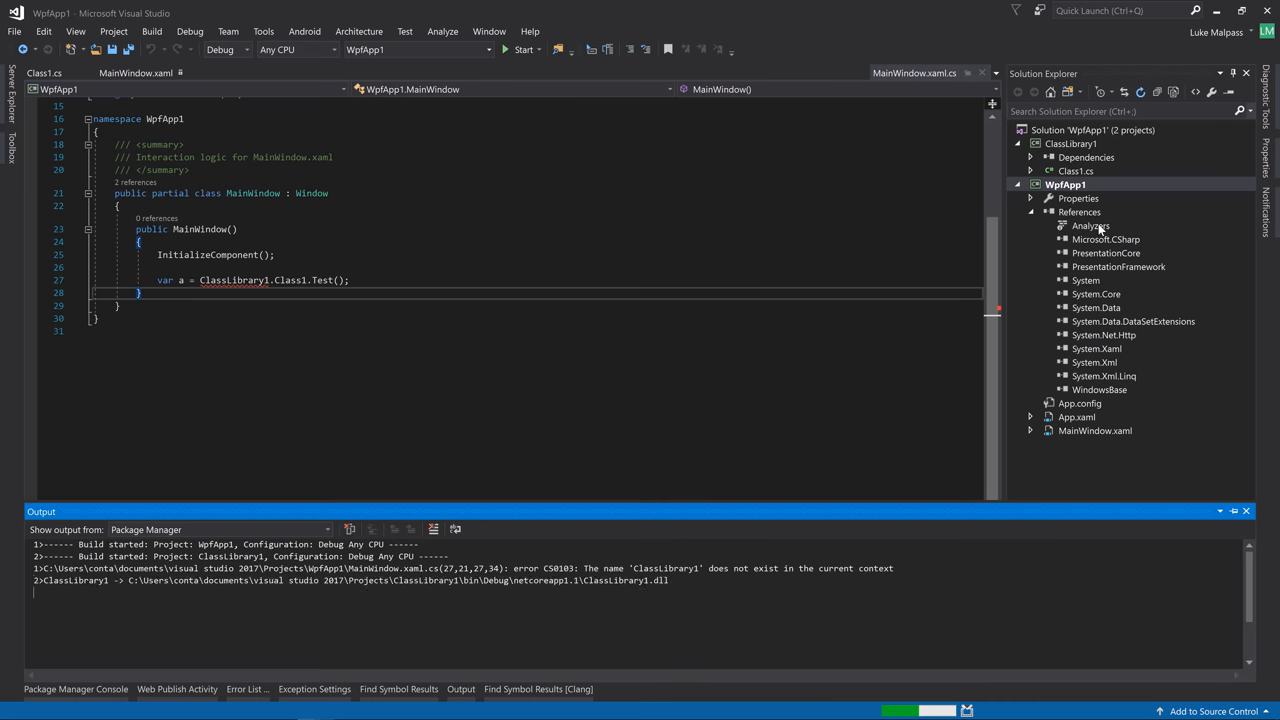
# Reference the ClassLibrary1 project directly from WpfApp1, breakpoint the Test call and debug into it
pyautogui.click(1080, 212)
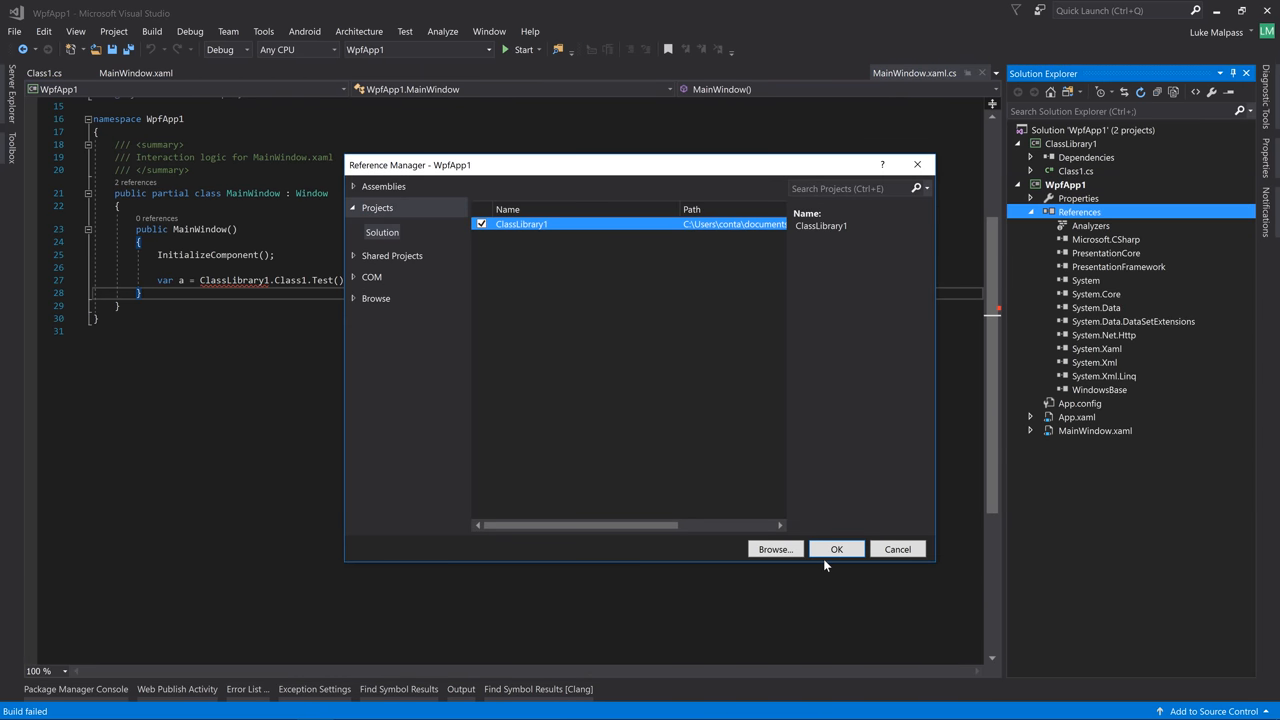
pyautogui.click(836, 548)
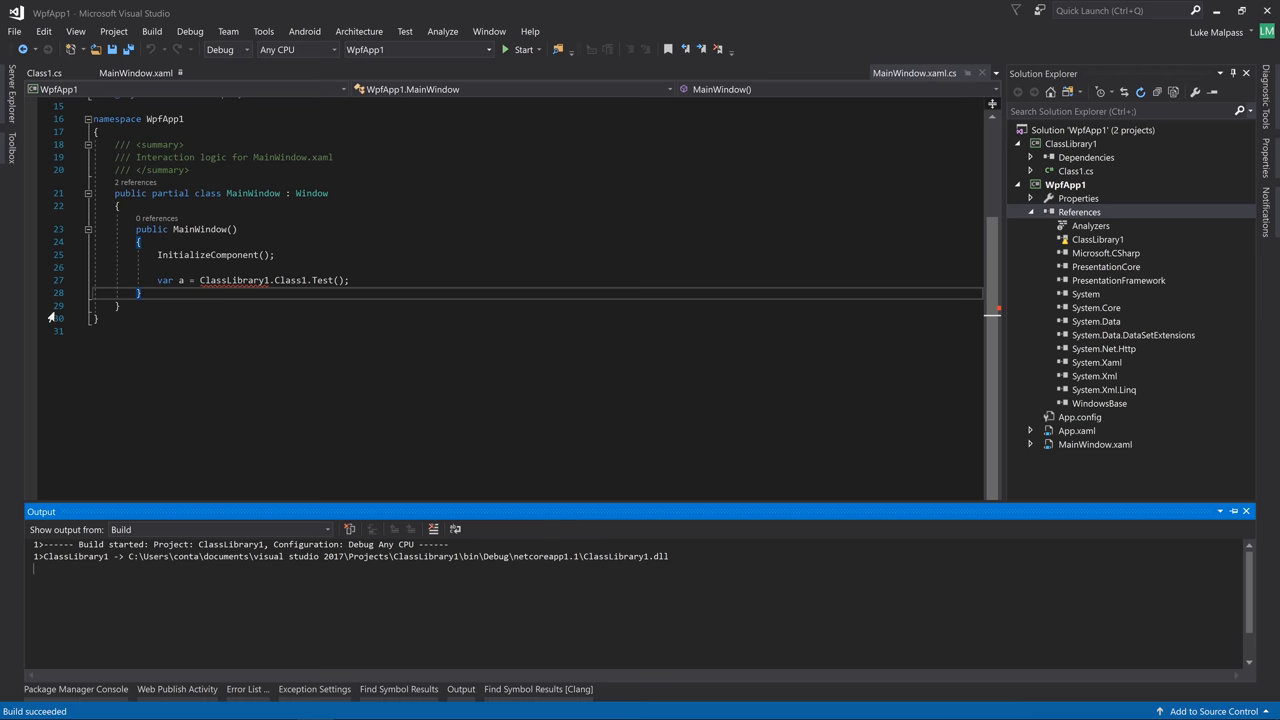
pyautogui.click(524, 48)
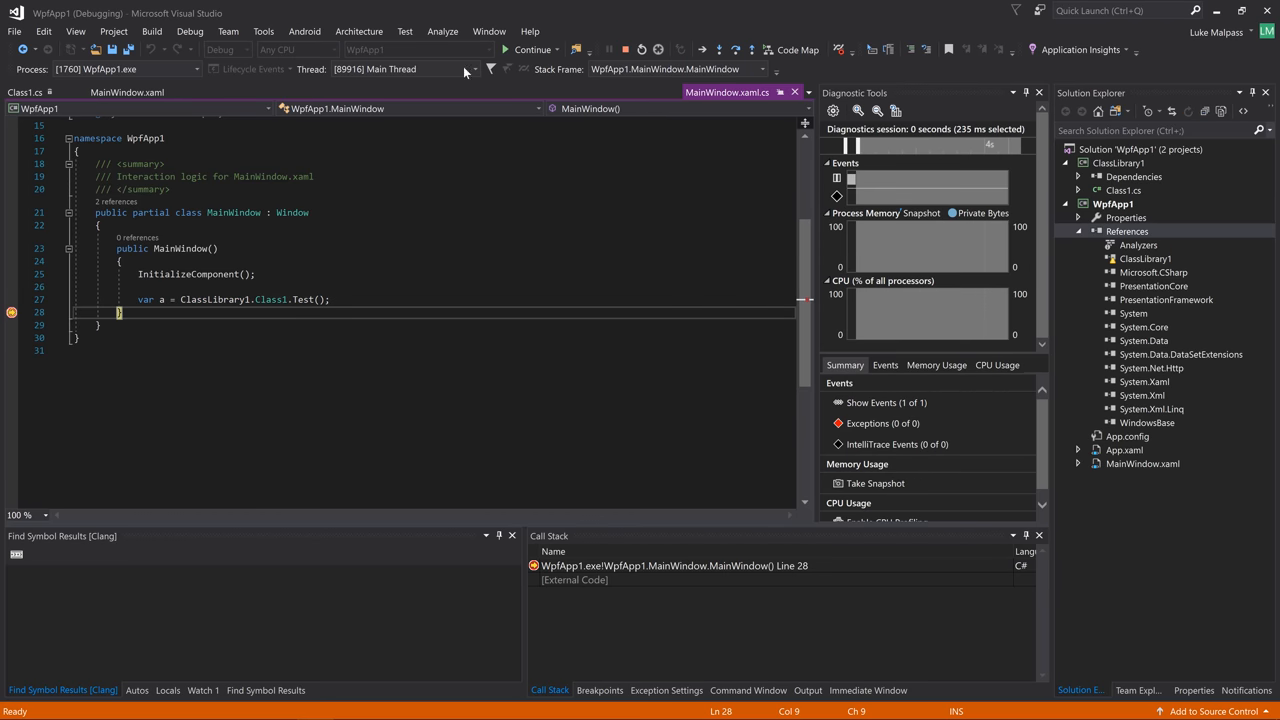
pyautogui.click(624, 48)
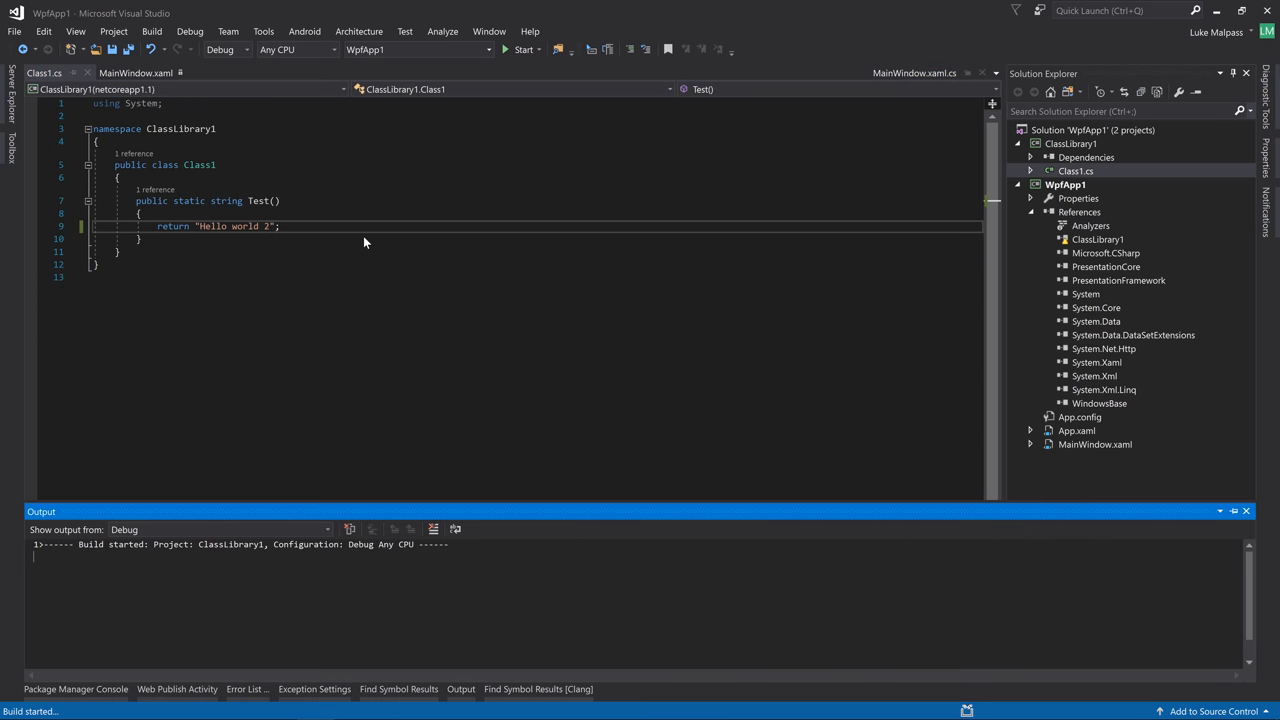
# Add a Fakes assembly for the ClassLibrary1 reference, then permanently delete the Fakes folder
pyautogui.click(1246, 512)
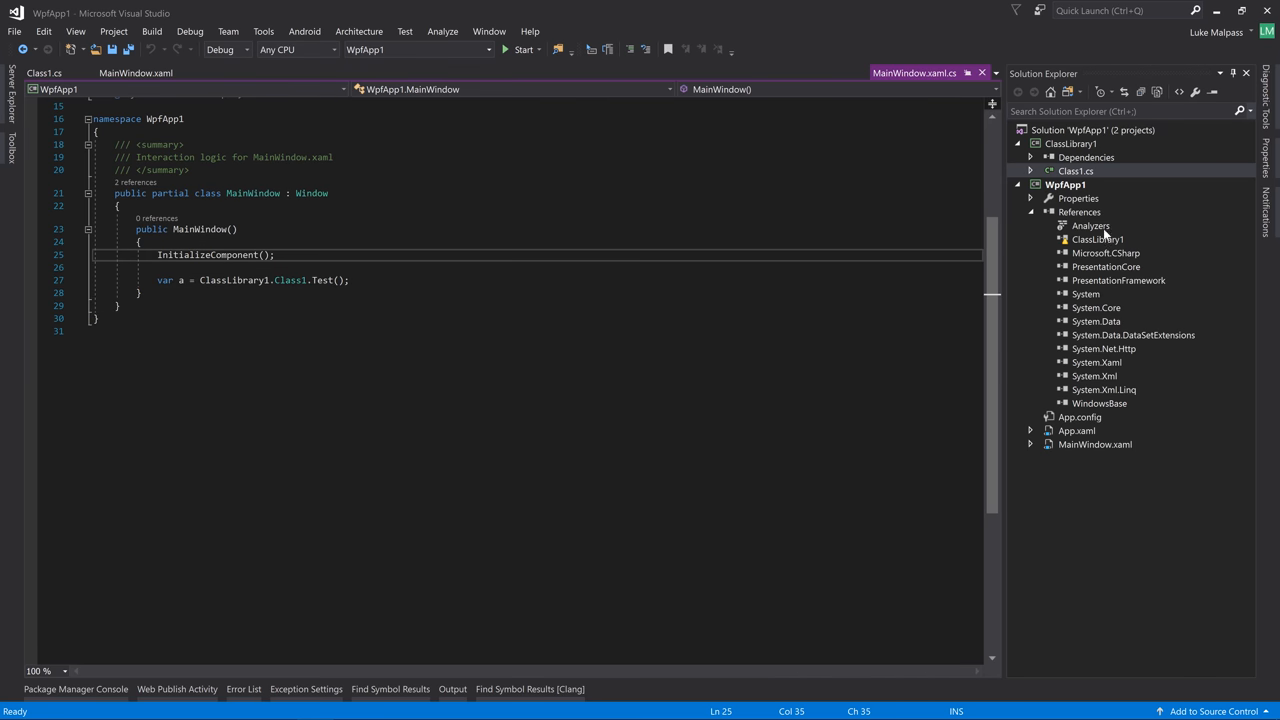
pyautogui.click(1096, 240)
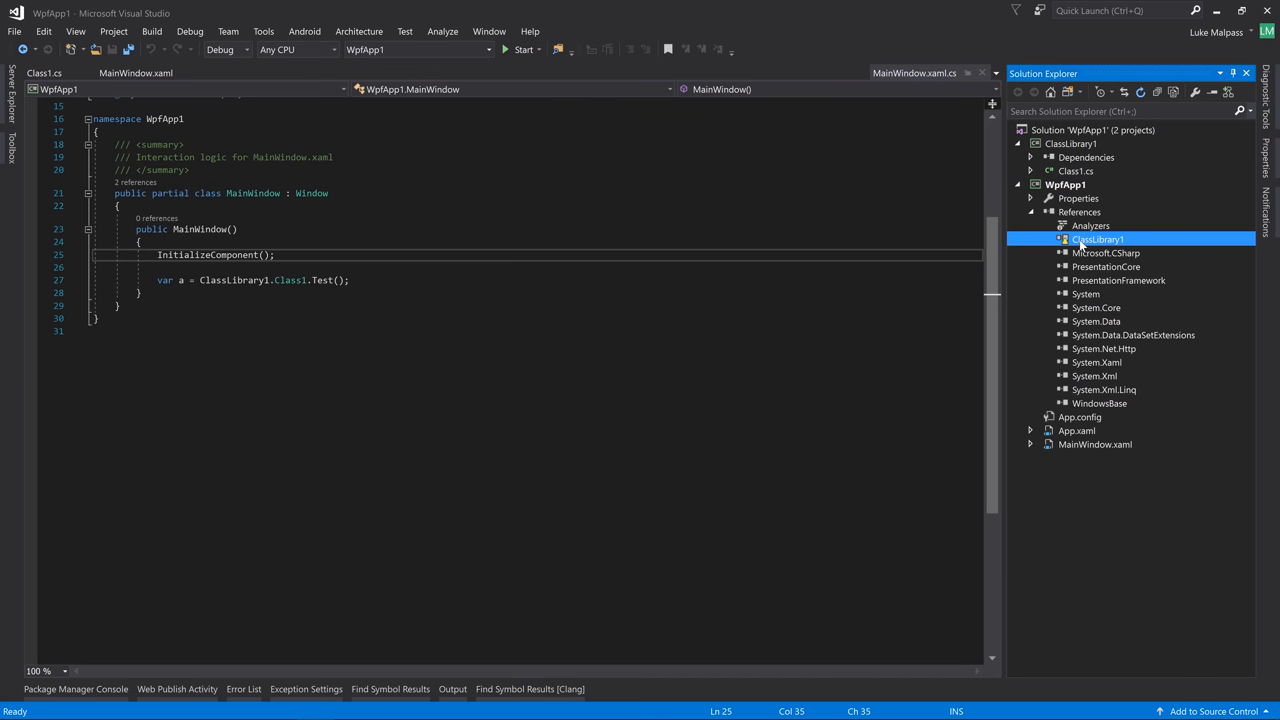
pyautogui.rightClick(1096, 240)
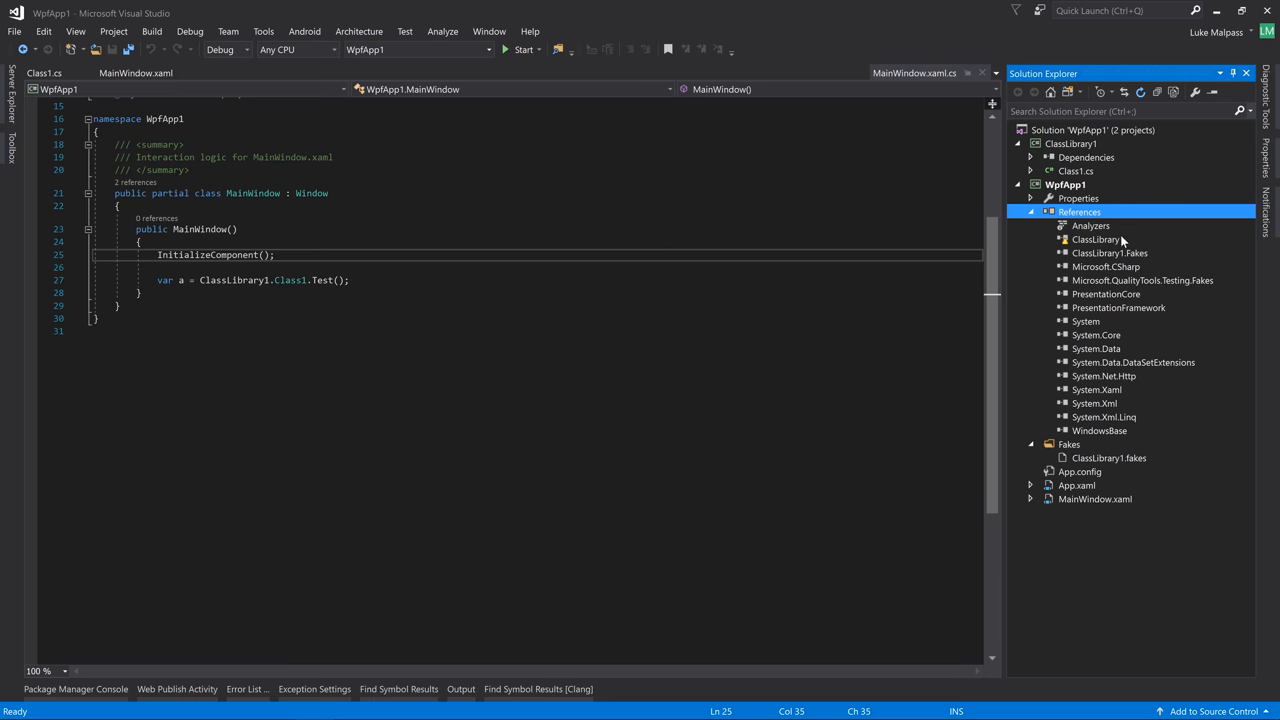
pyautogui.click(1108, 252)
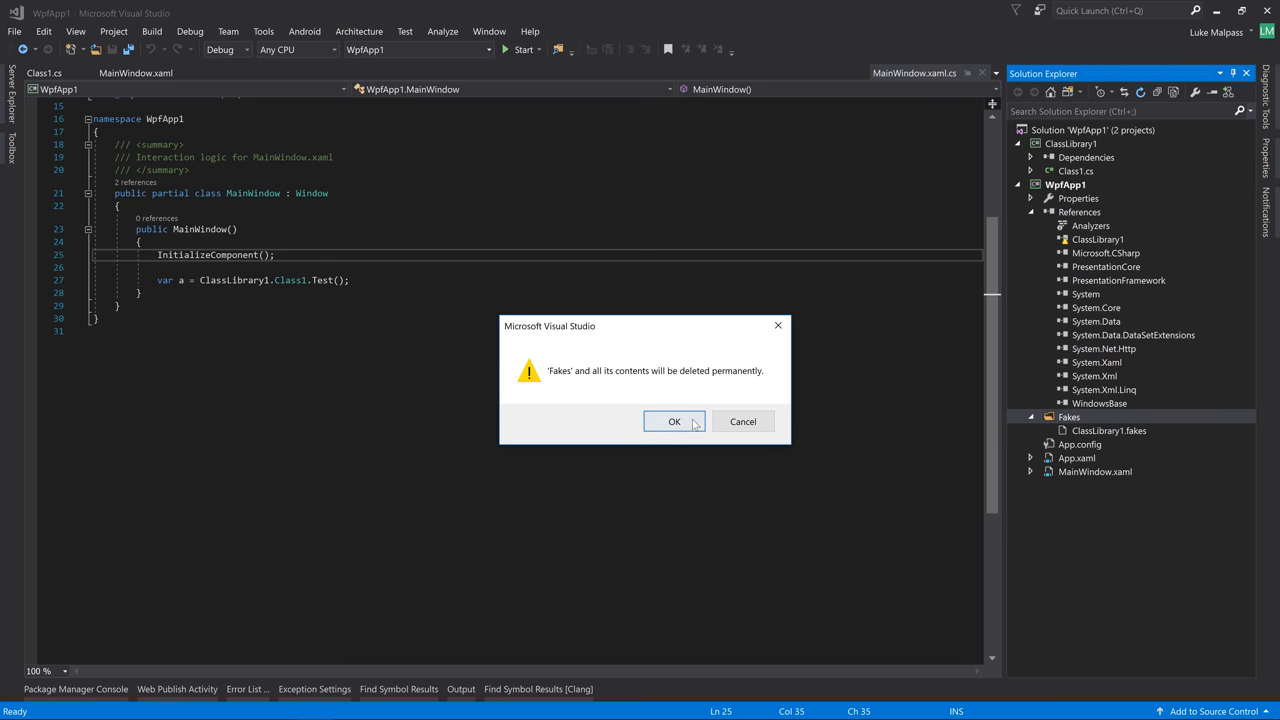
pyautogui.click(674, 420)
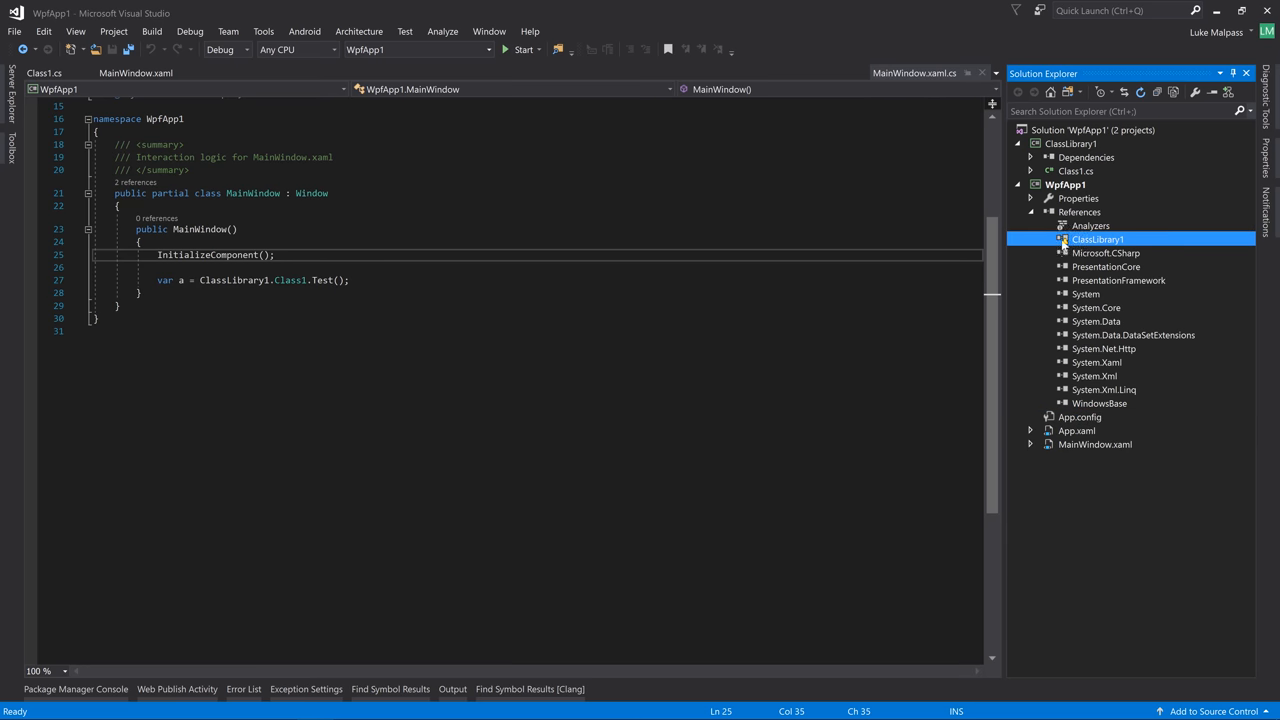
# Show the properties of WpfApp1's ClassLibrary1 reference
pyautogui.rightClick(1098, 240)
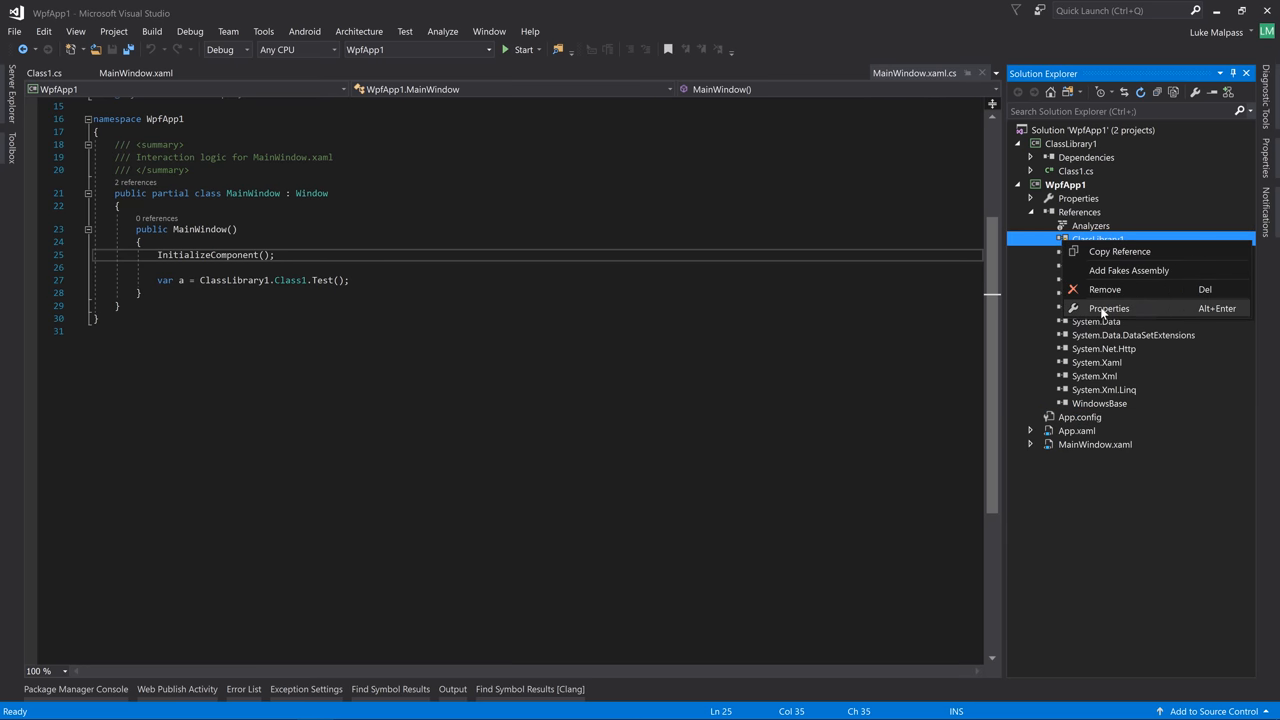
pyautogui.click(1108, 308)
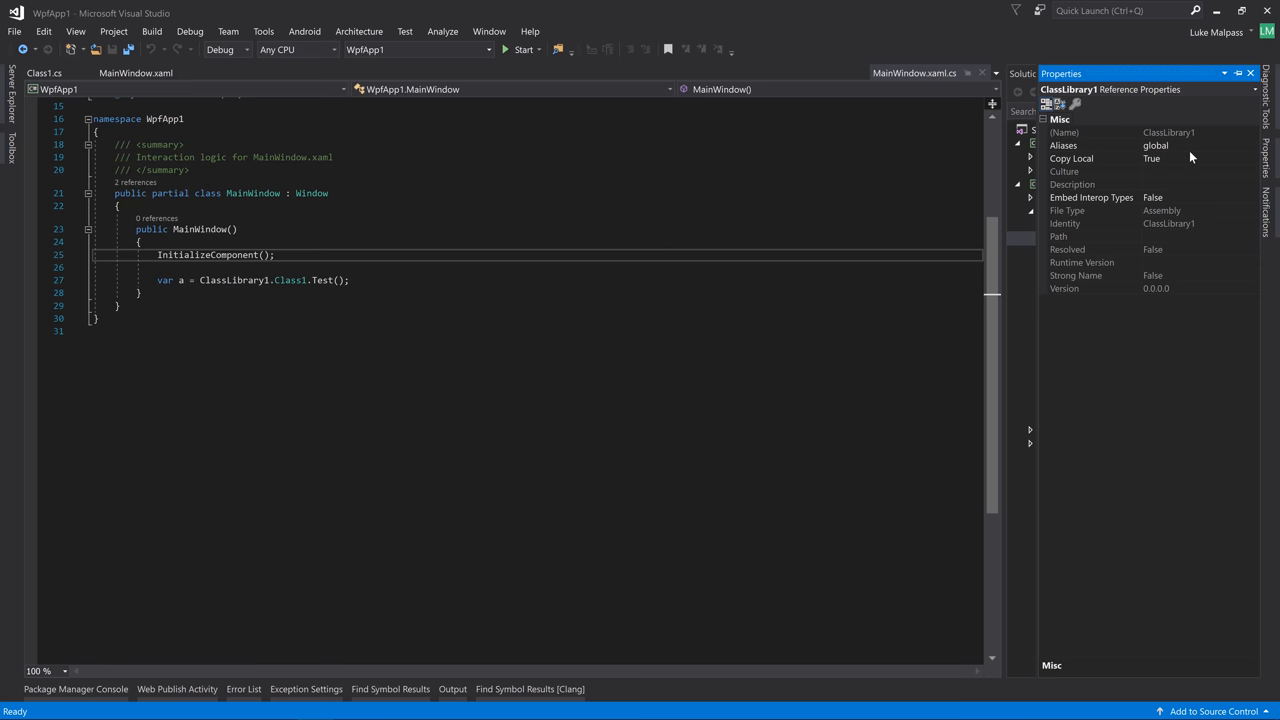
# Close the reference properties and fold away WpfApp1's References node
pyautogui.click(1064, 144)
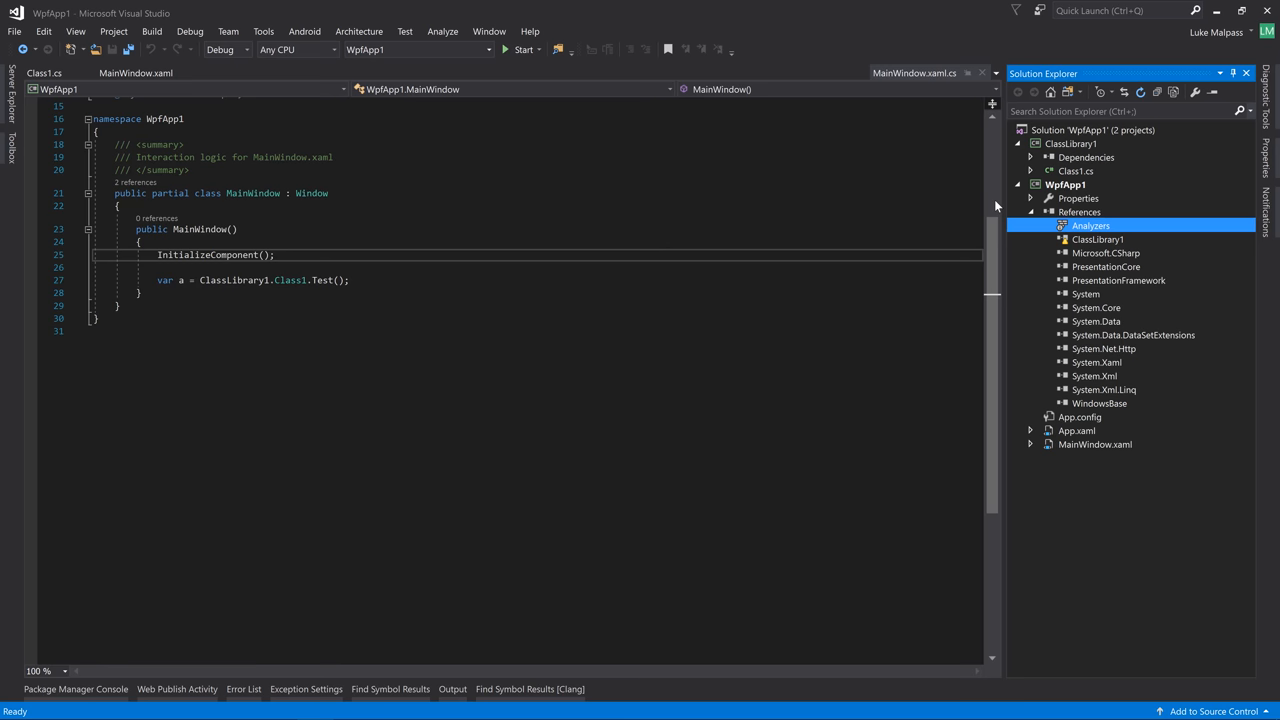
pyautogui.moveTo(716, 572)
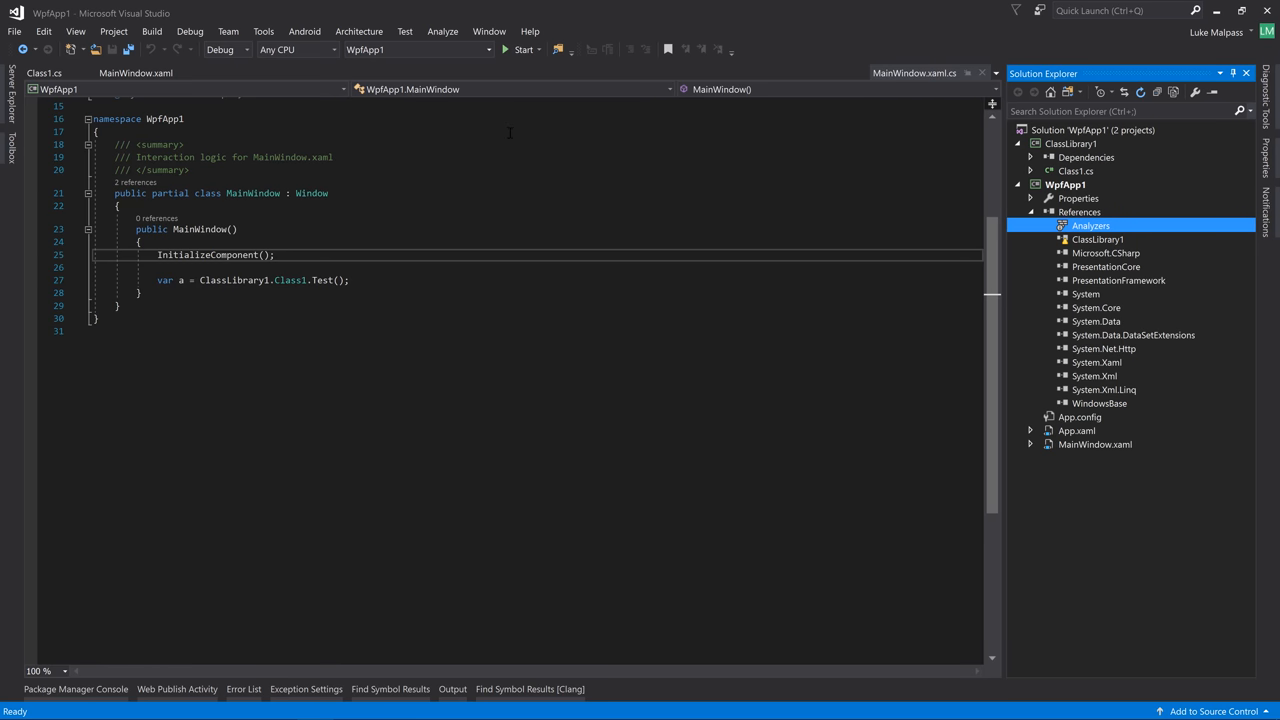
pyautogui.click(1070, 144)
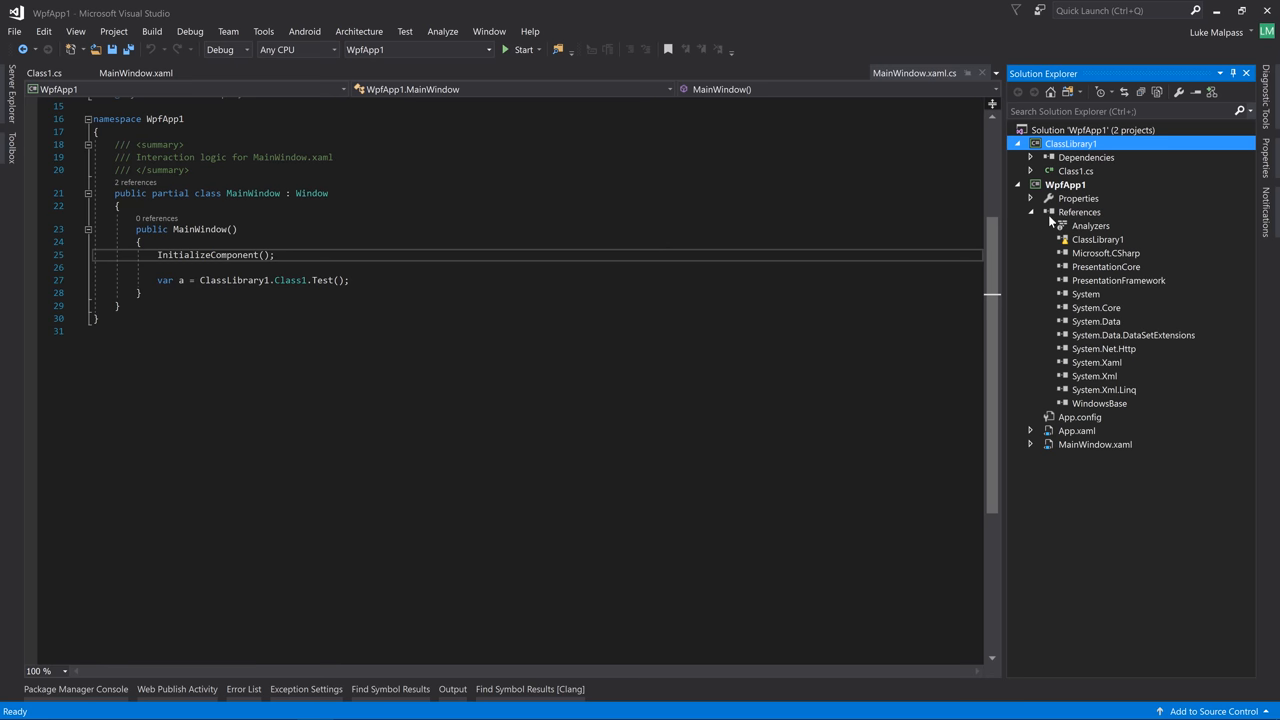
pyautogui.click(1032, 212)
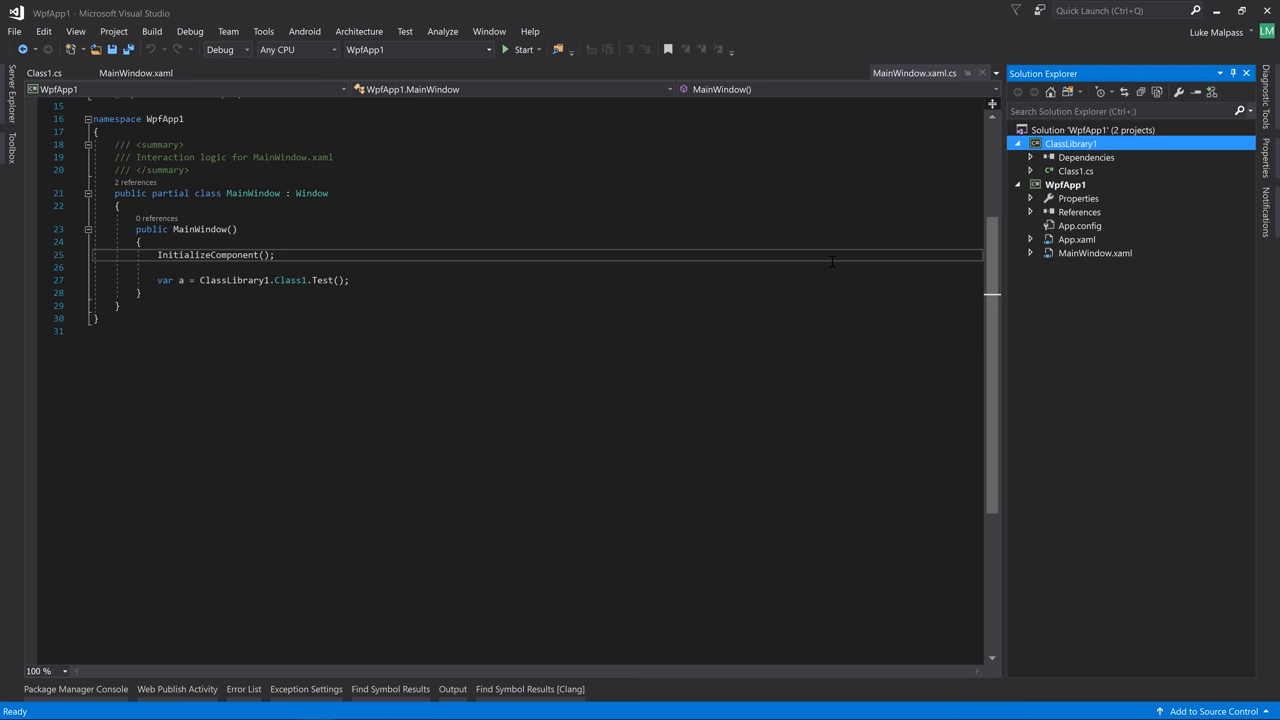